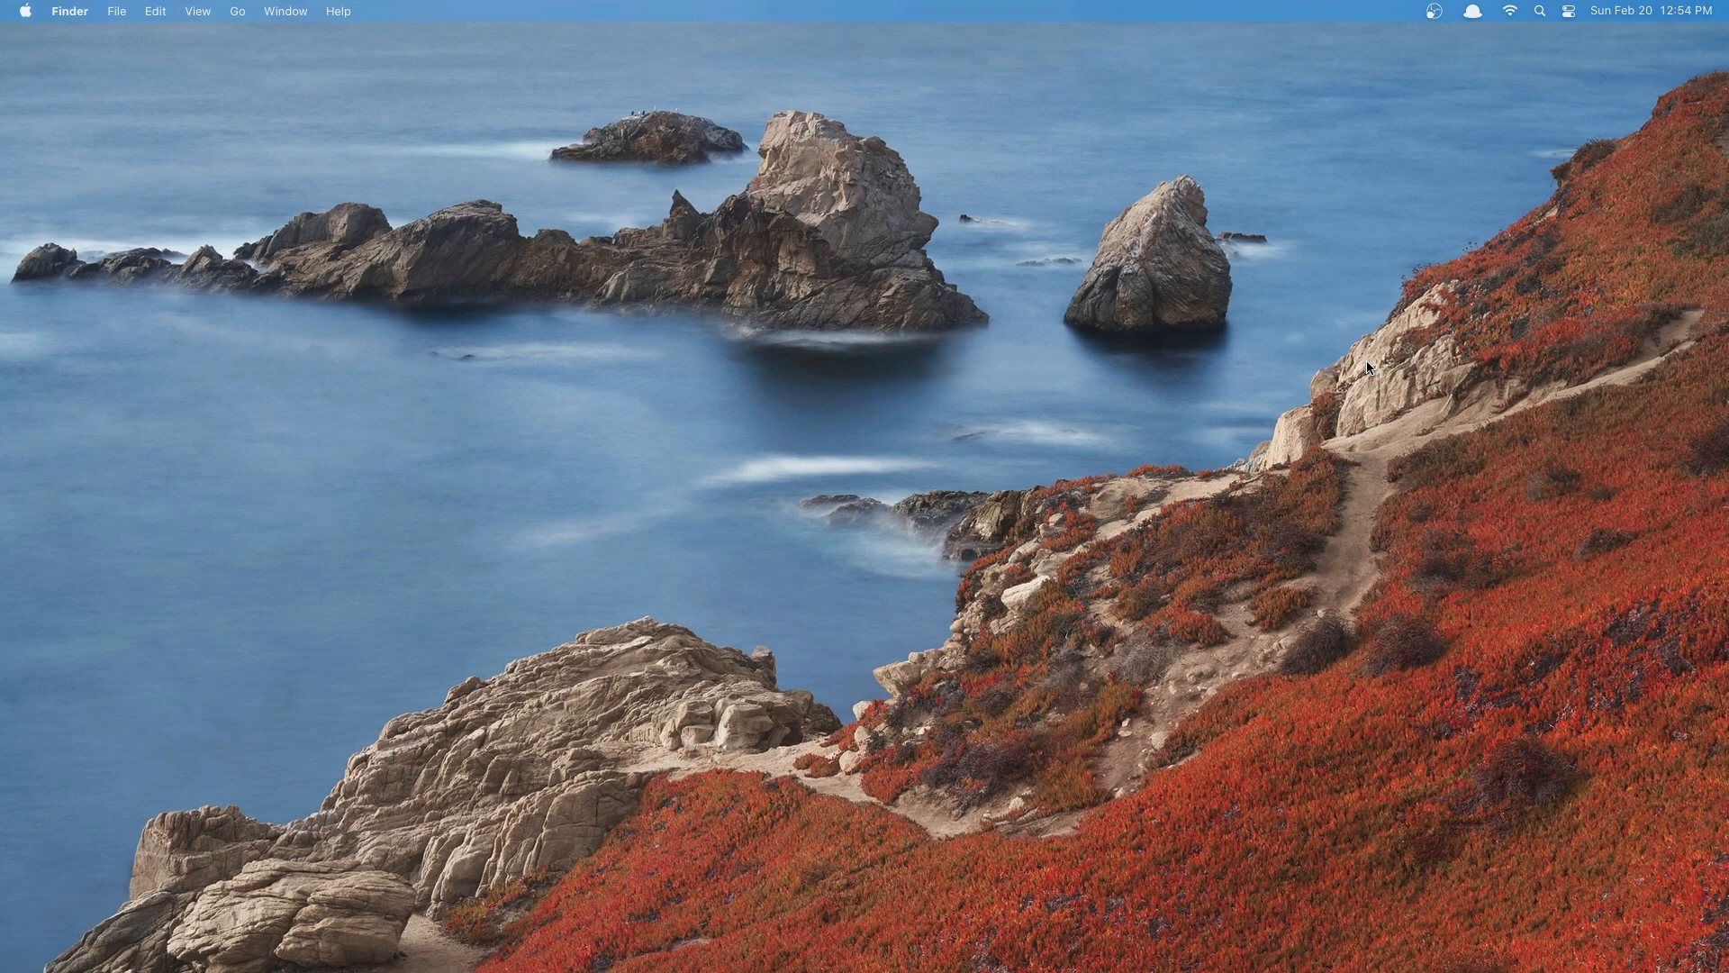
- Launch Visual Studio Code from Spotlight by searching 'VS'
text(VS)
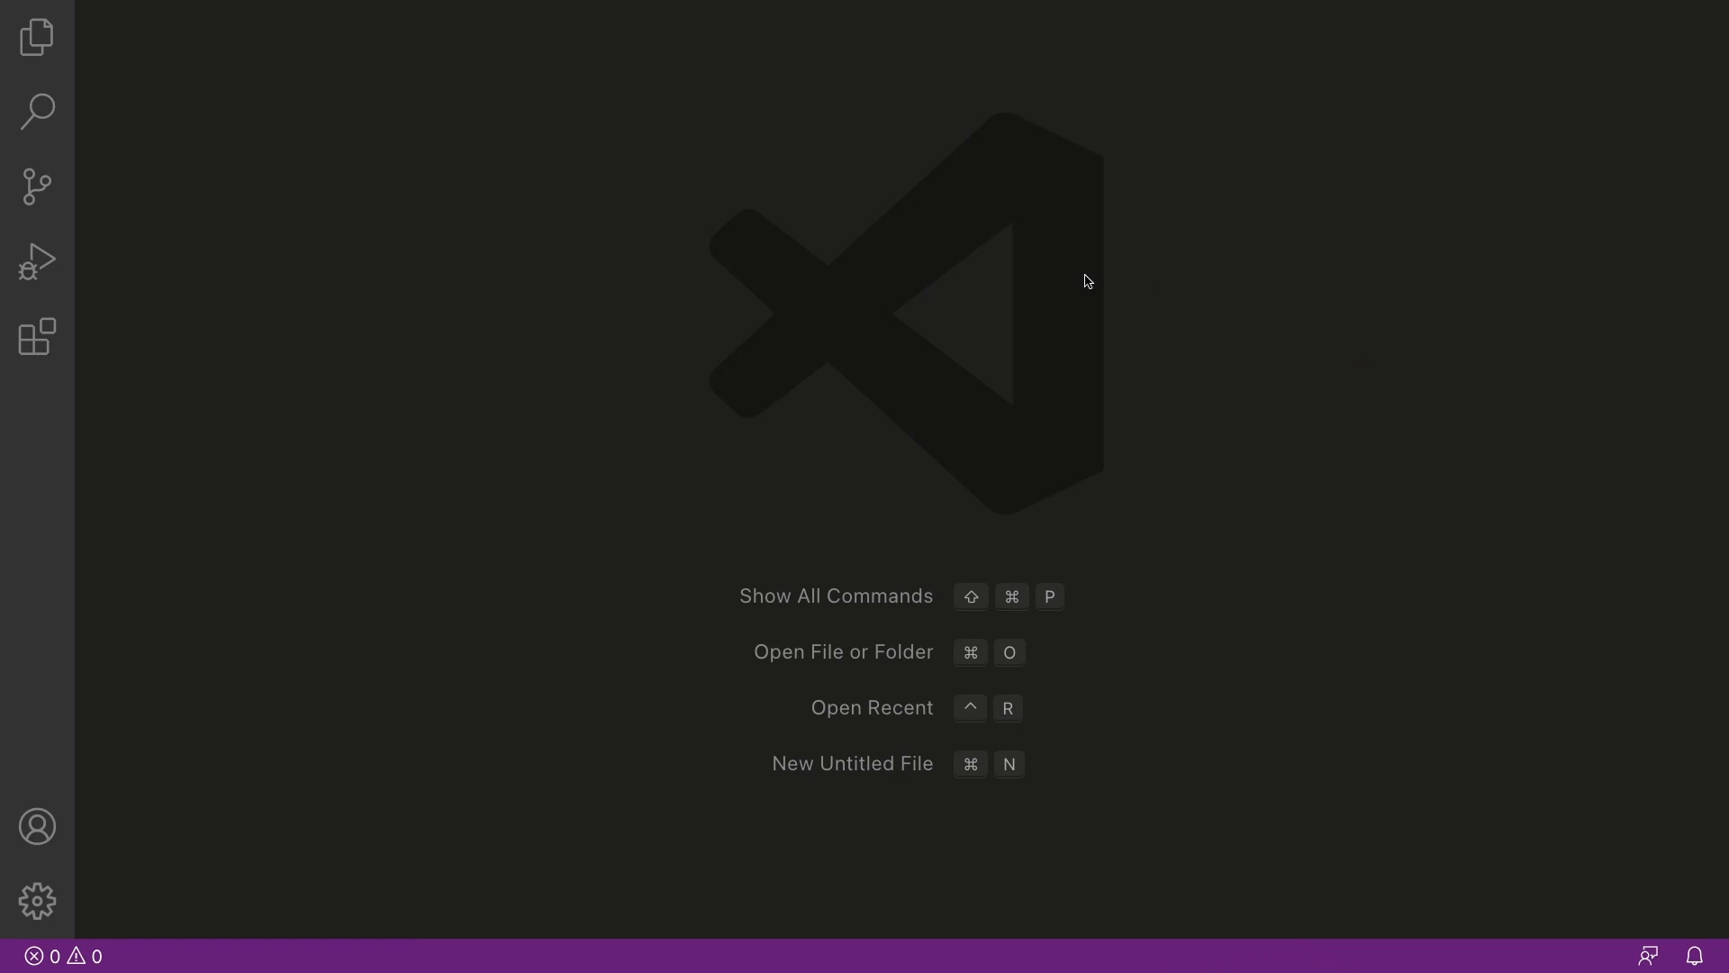
- Find Aura Theme in the Extensions marketplace by searching 'au' and install it
click(36, 338)
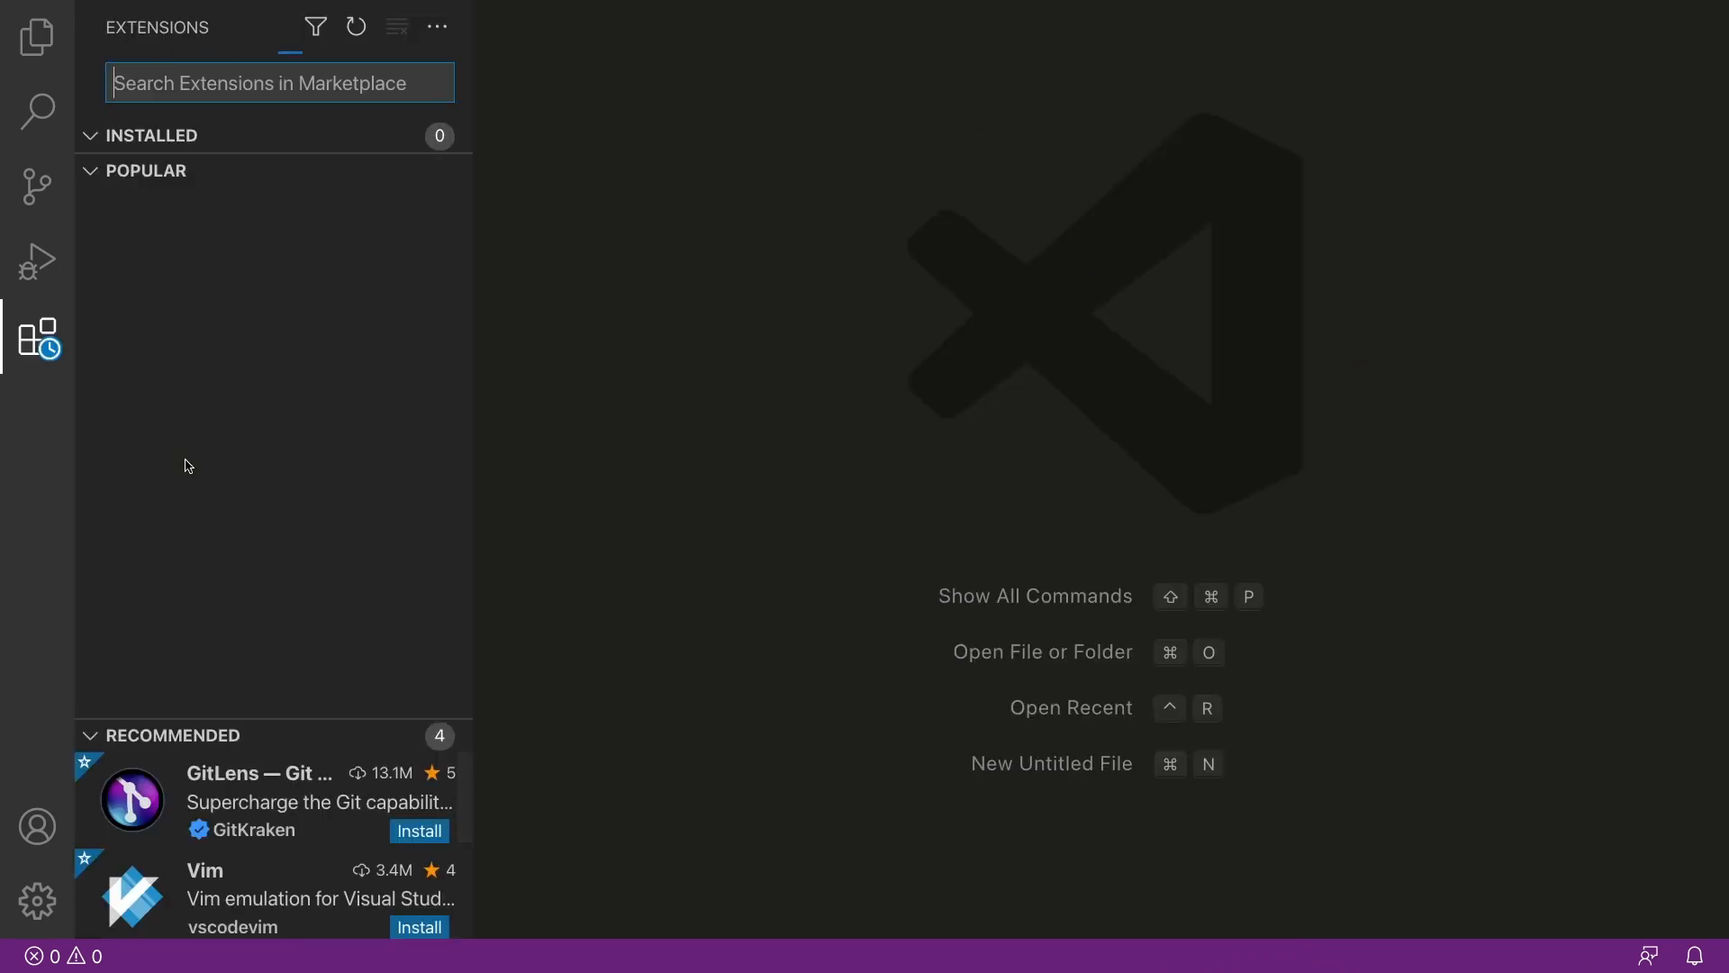
click(142, 171)
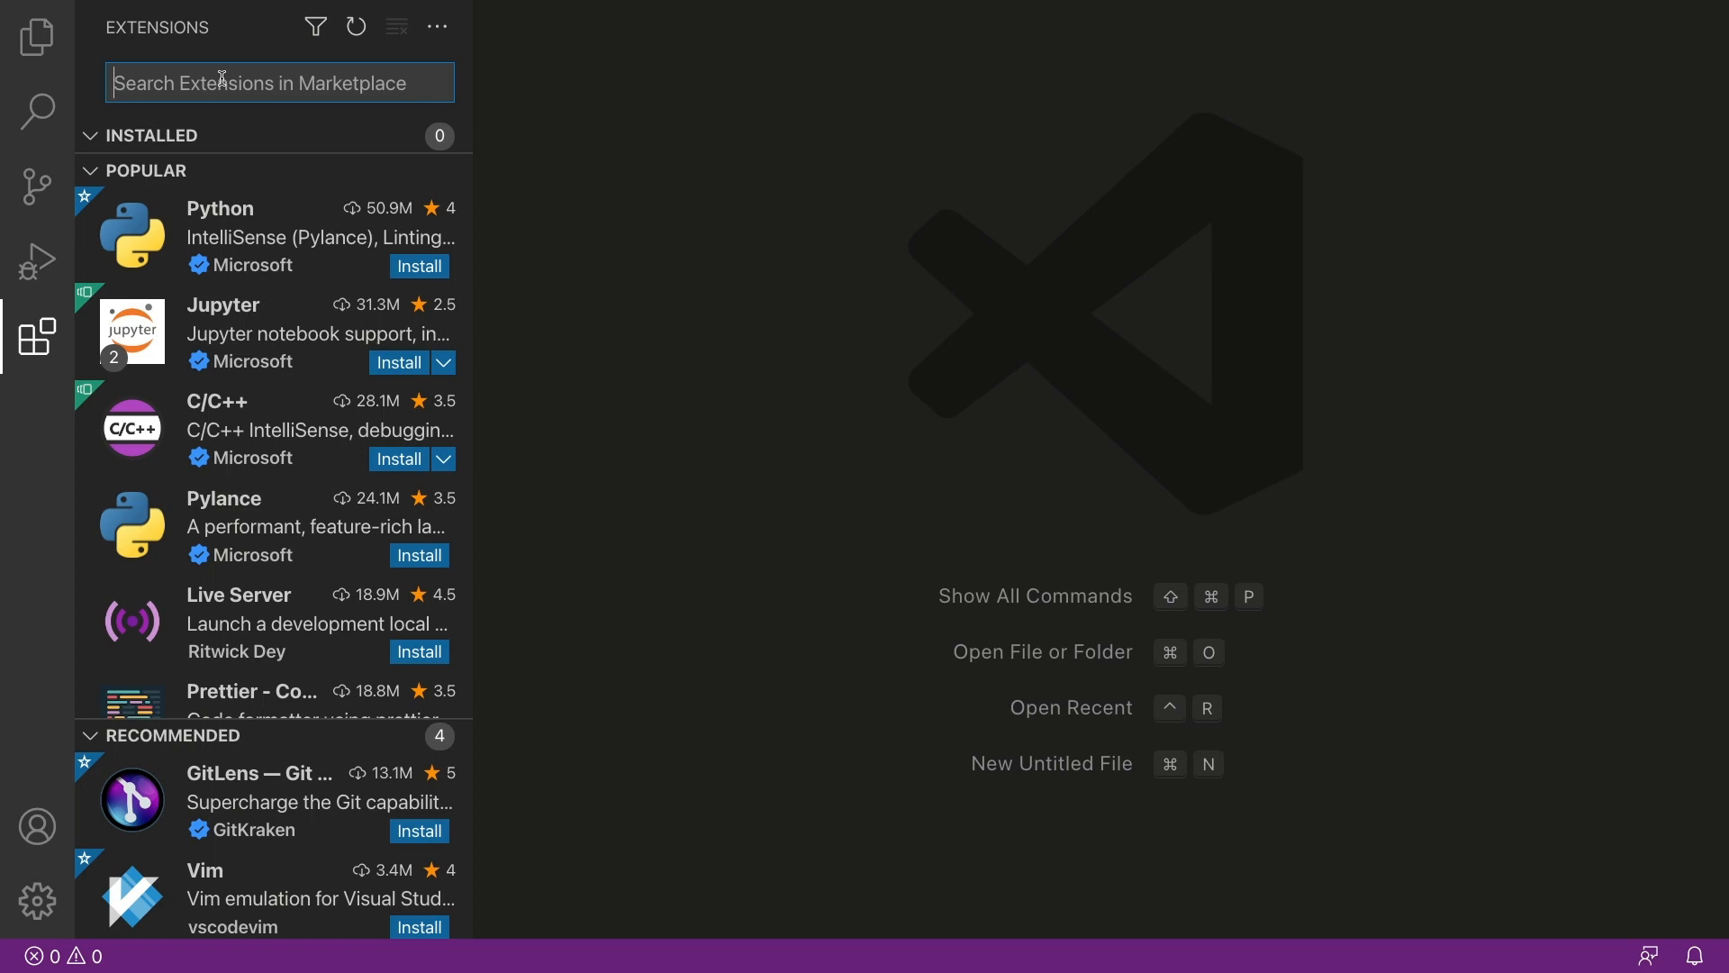
text(aura)
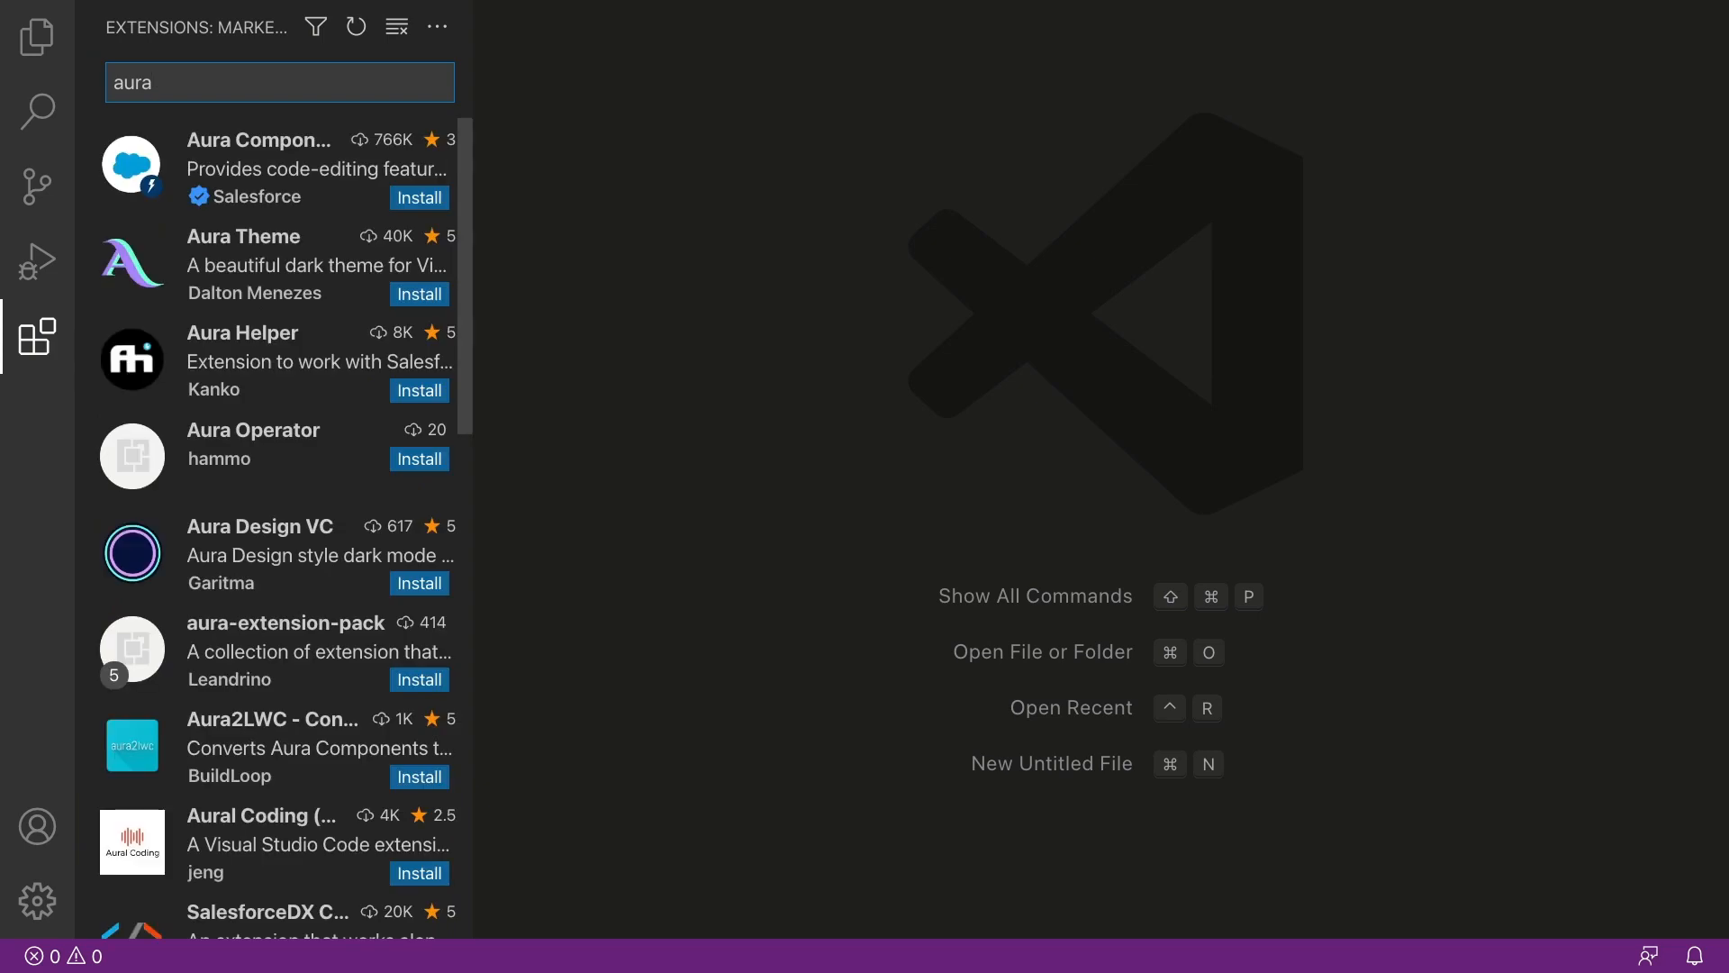
mouse_move(229, 219)
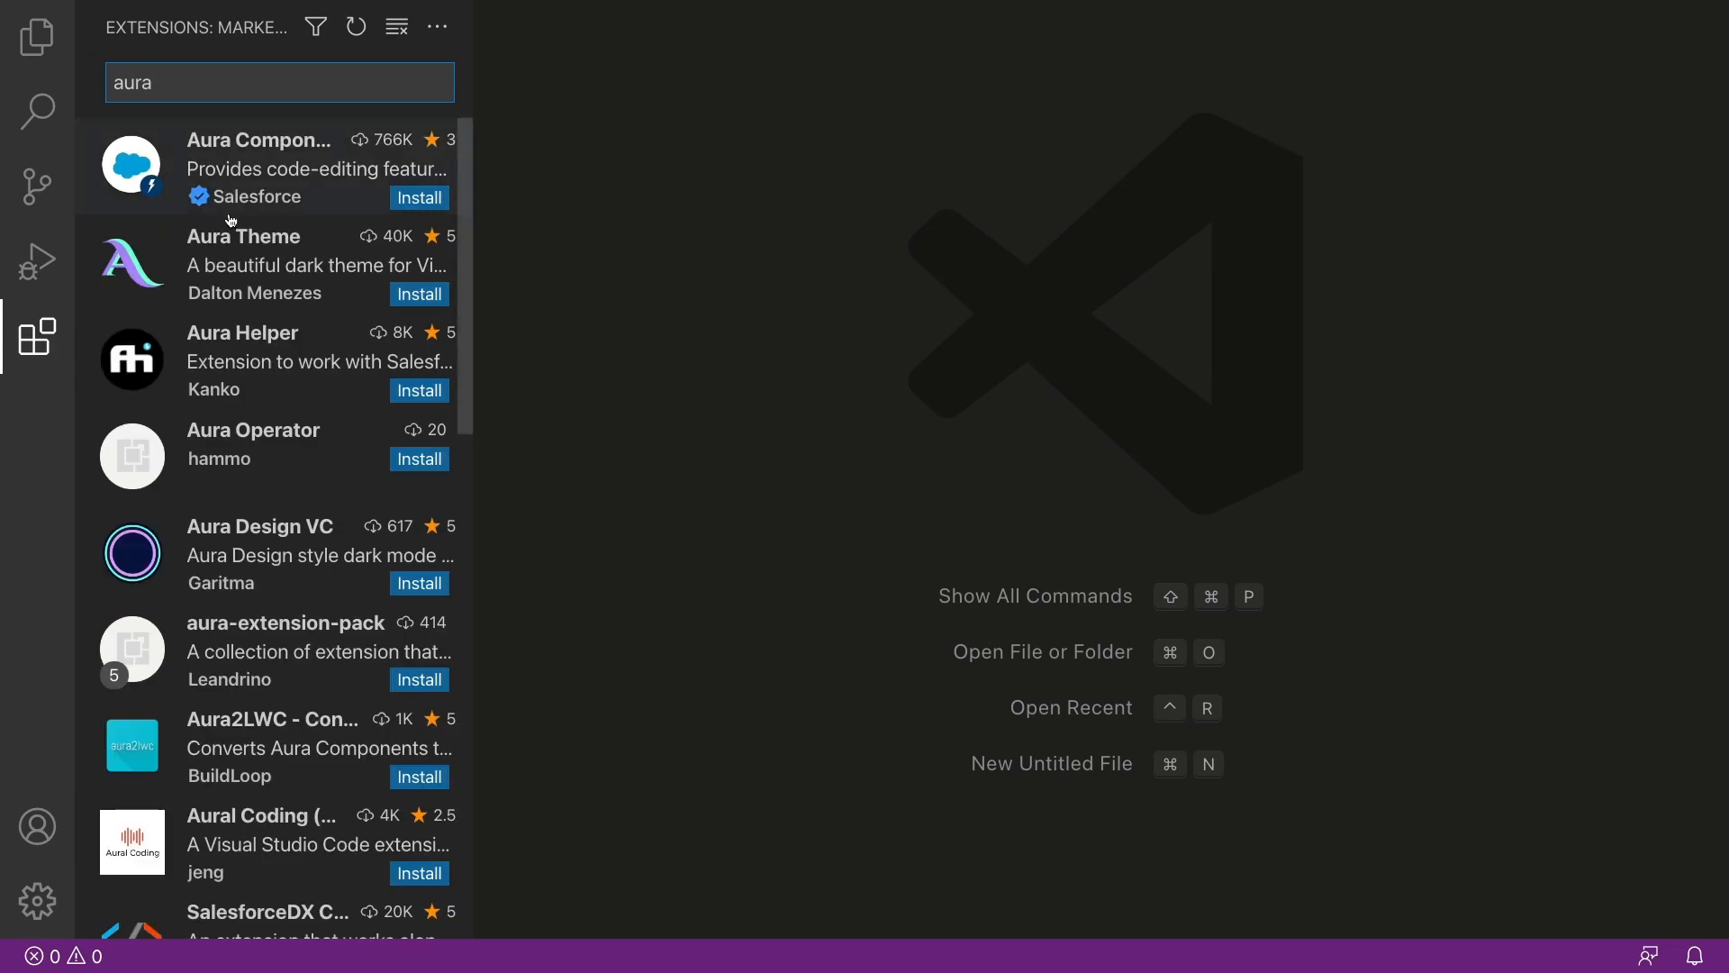
click(276, 264)
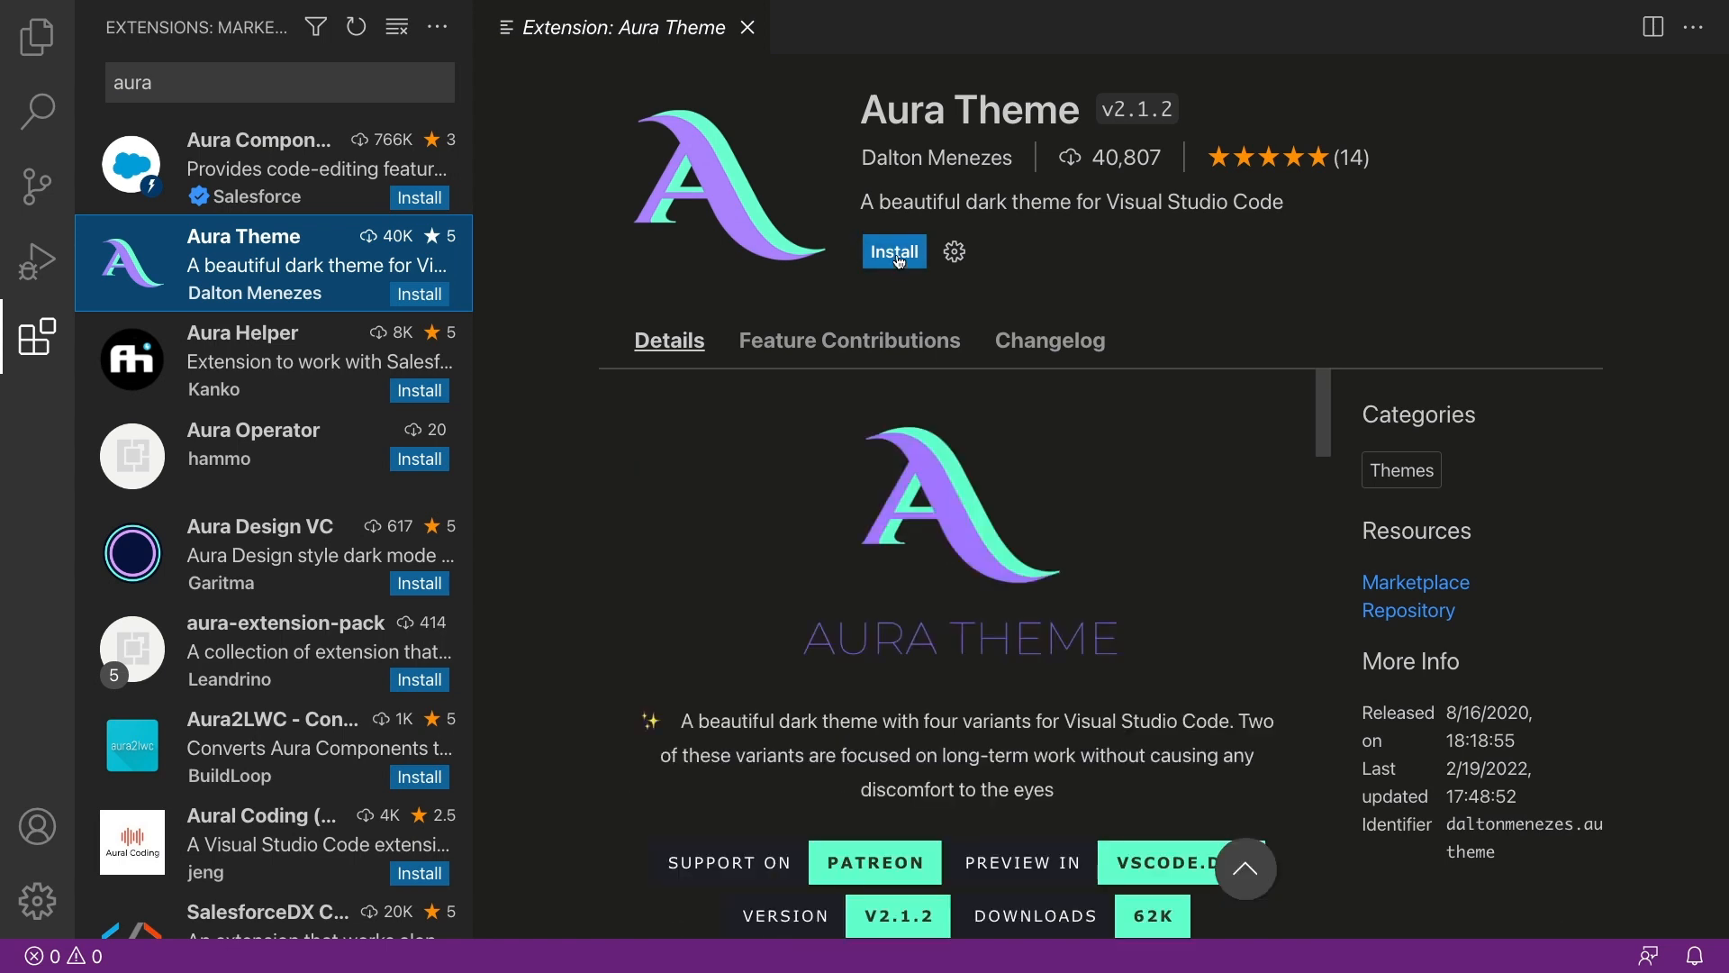
click(895, 251)
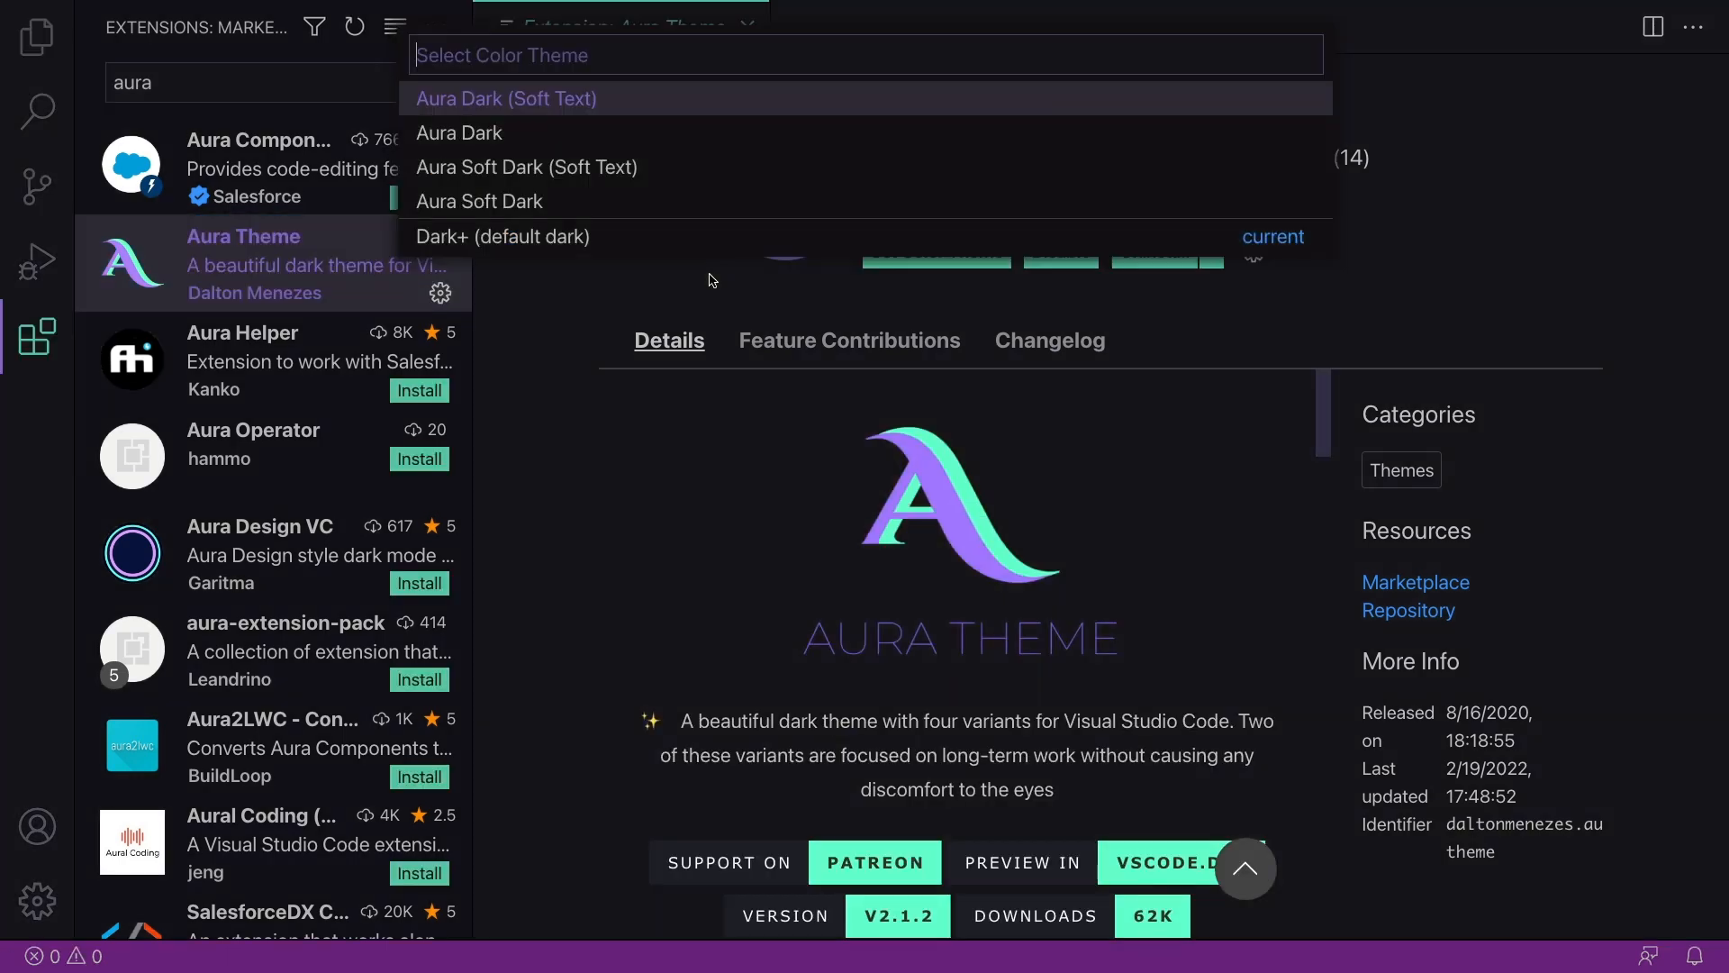
mouse_move(679, 251)
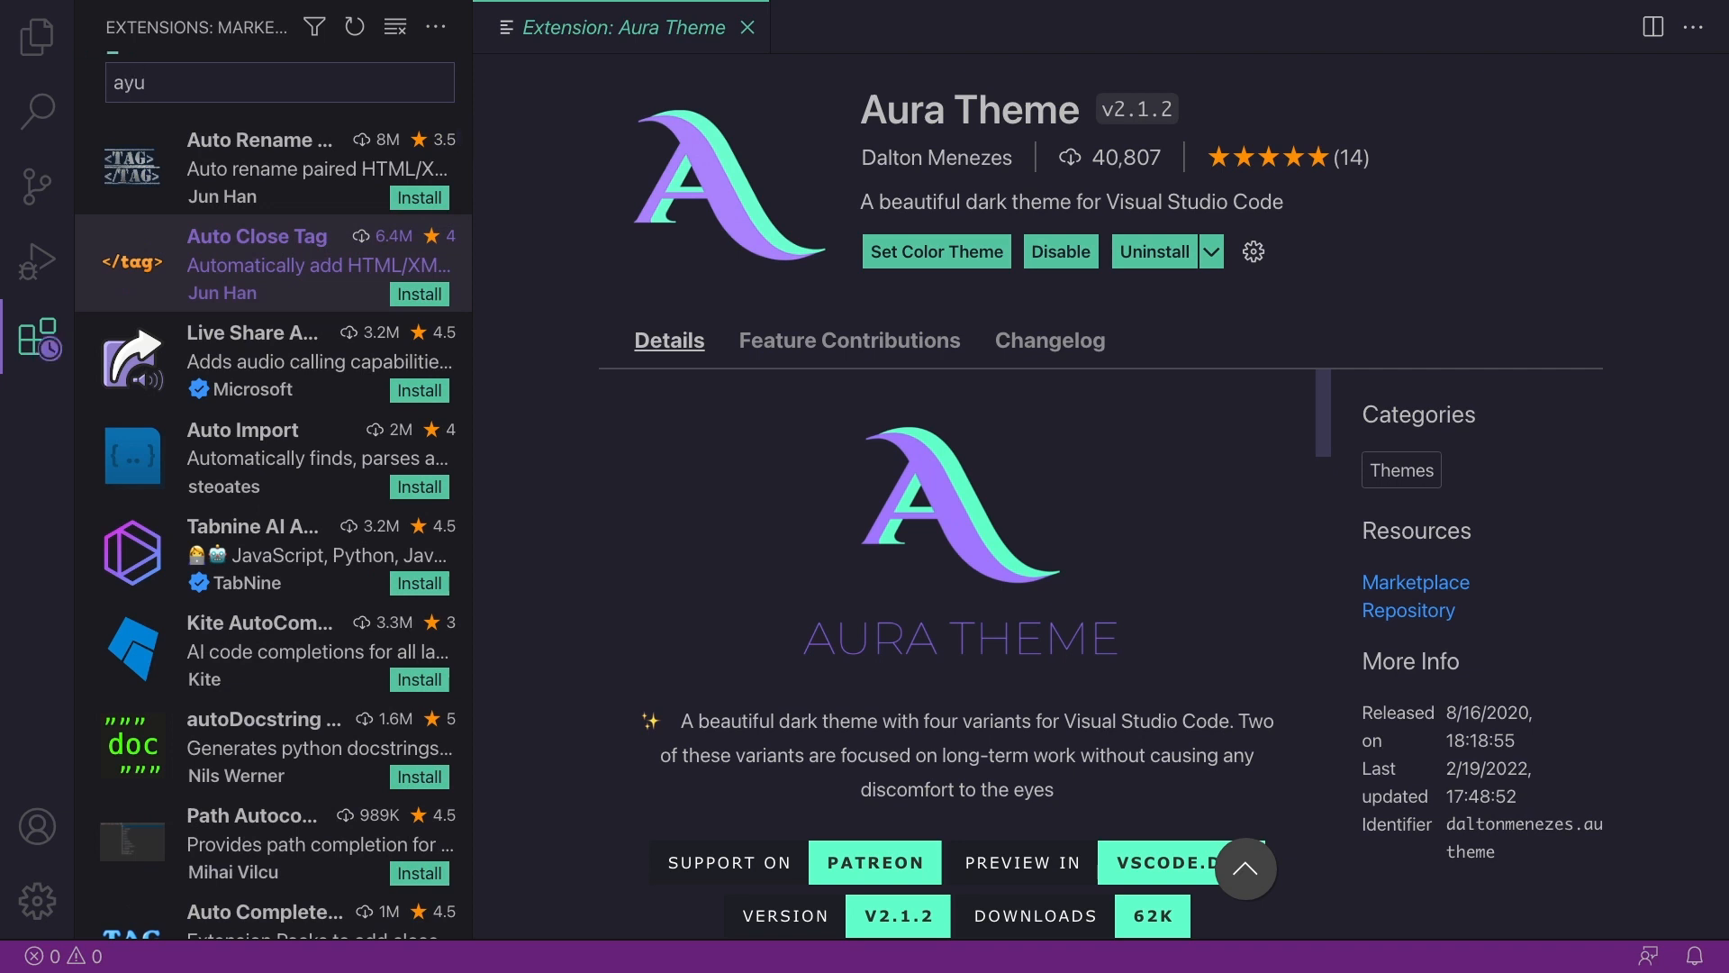
- Install the Ayu theme extension from the search results
click(254, 166)
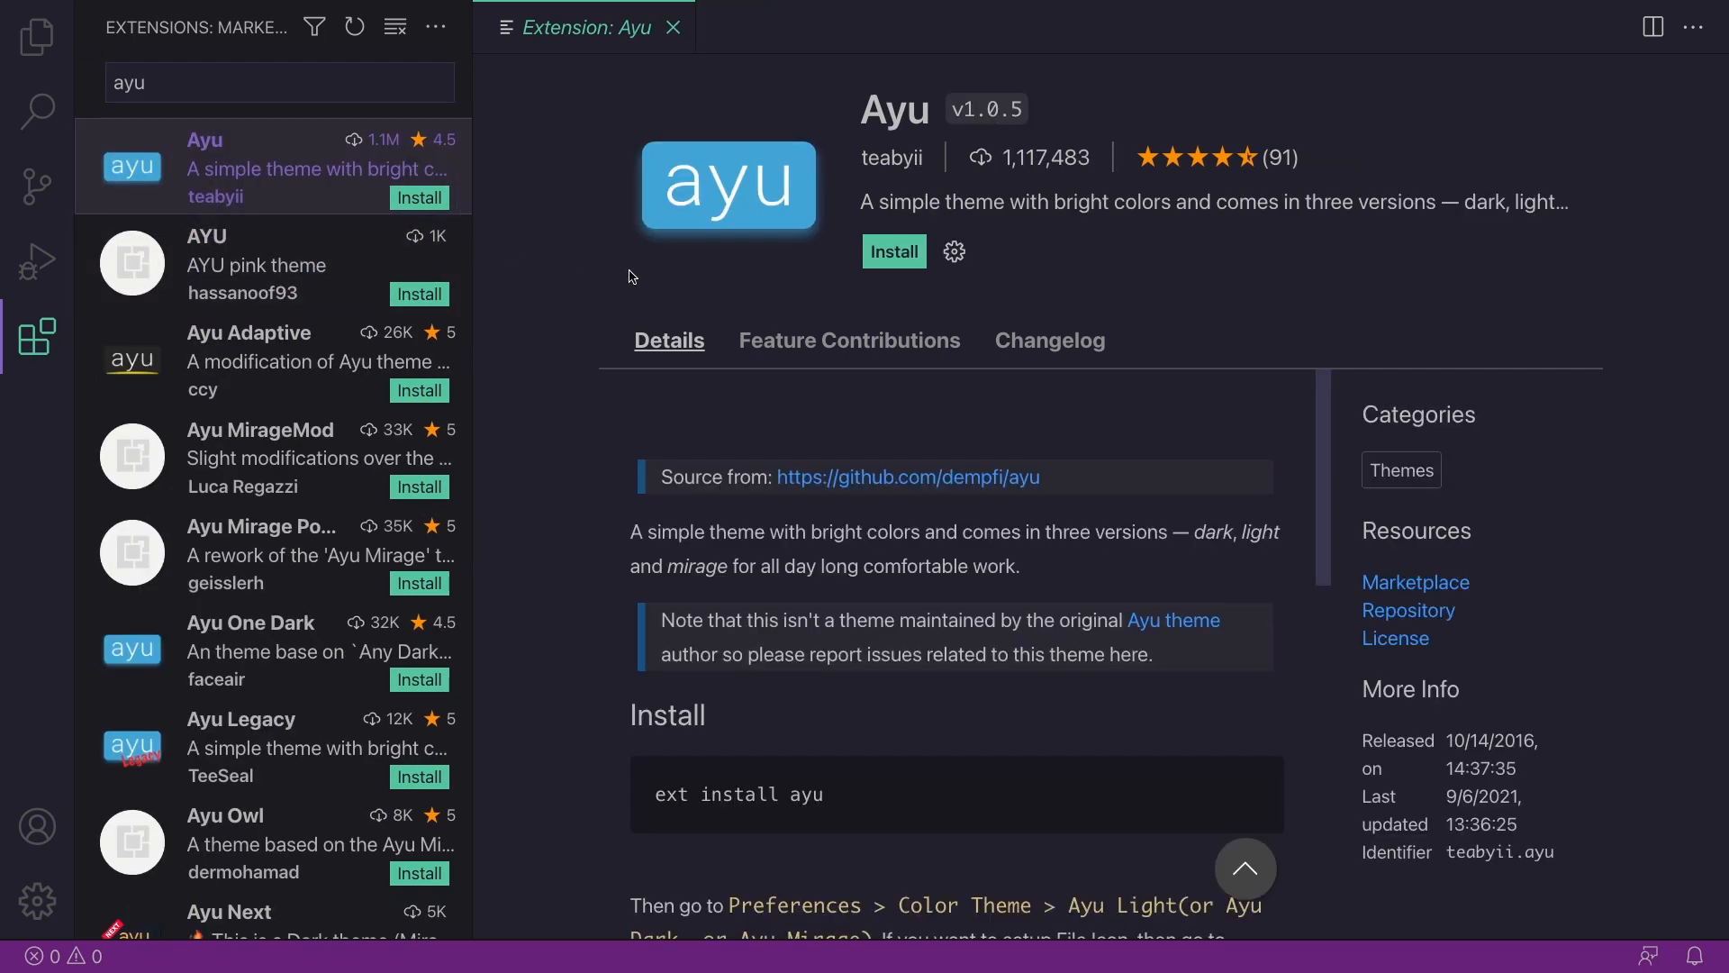
click(893, 250)
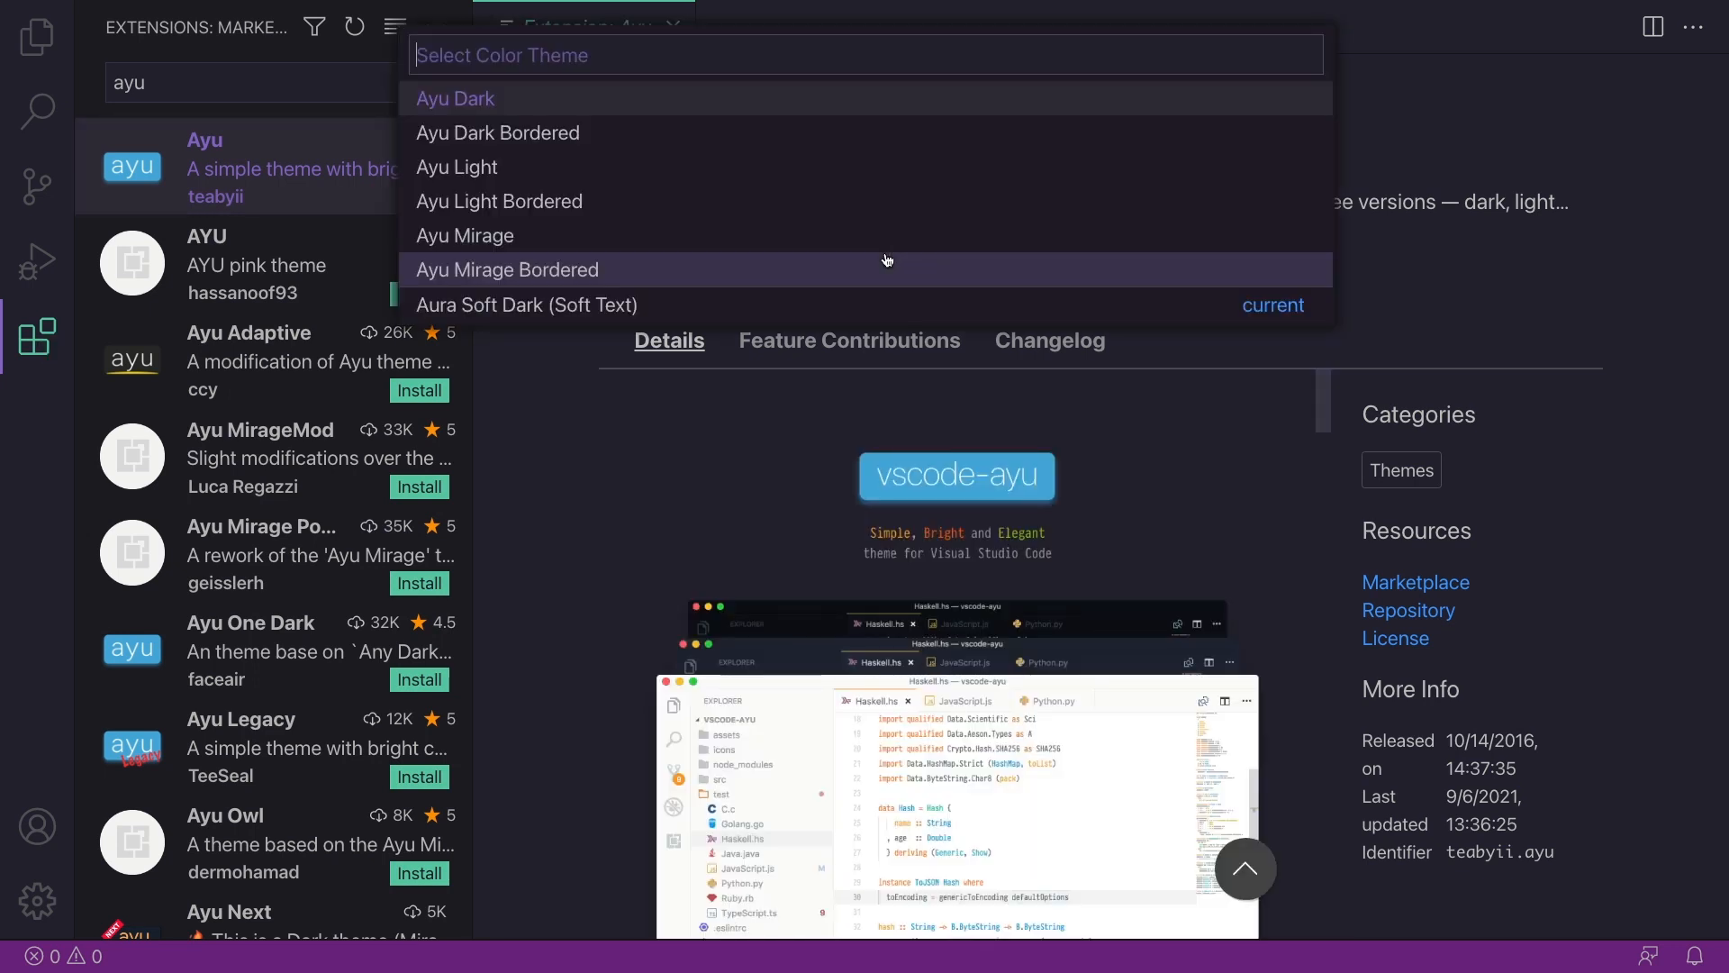
mouse_move(772, 207)
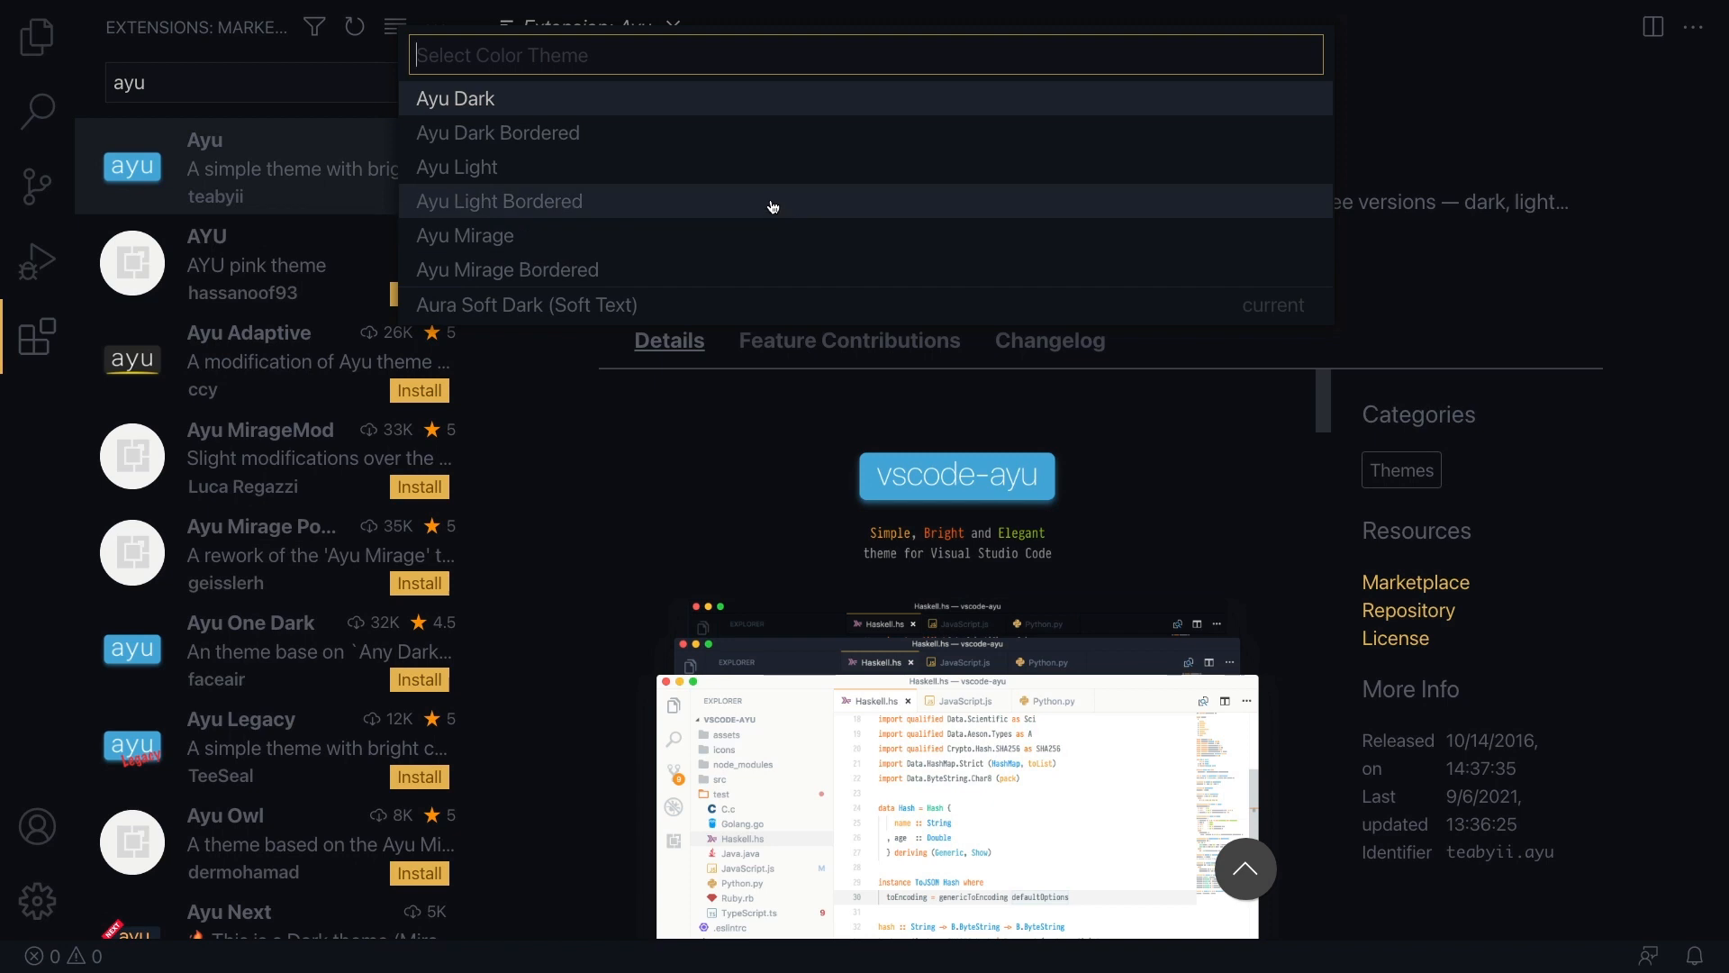
mouse_move(772, 270)
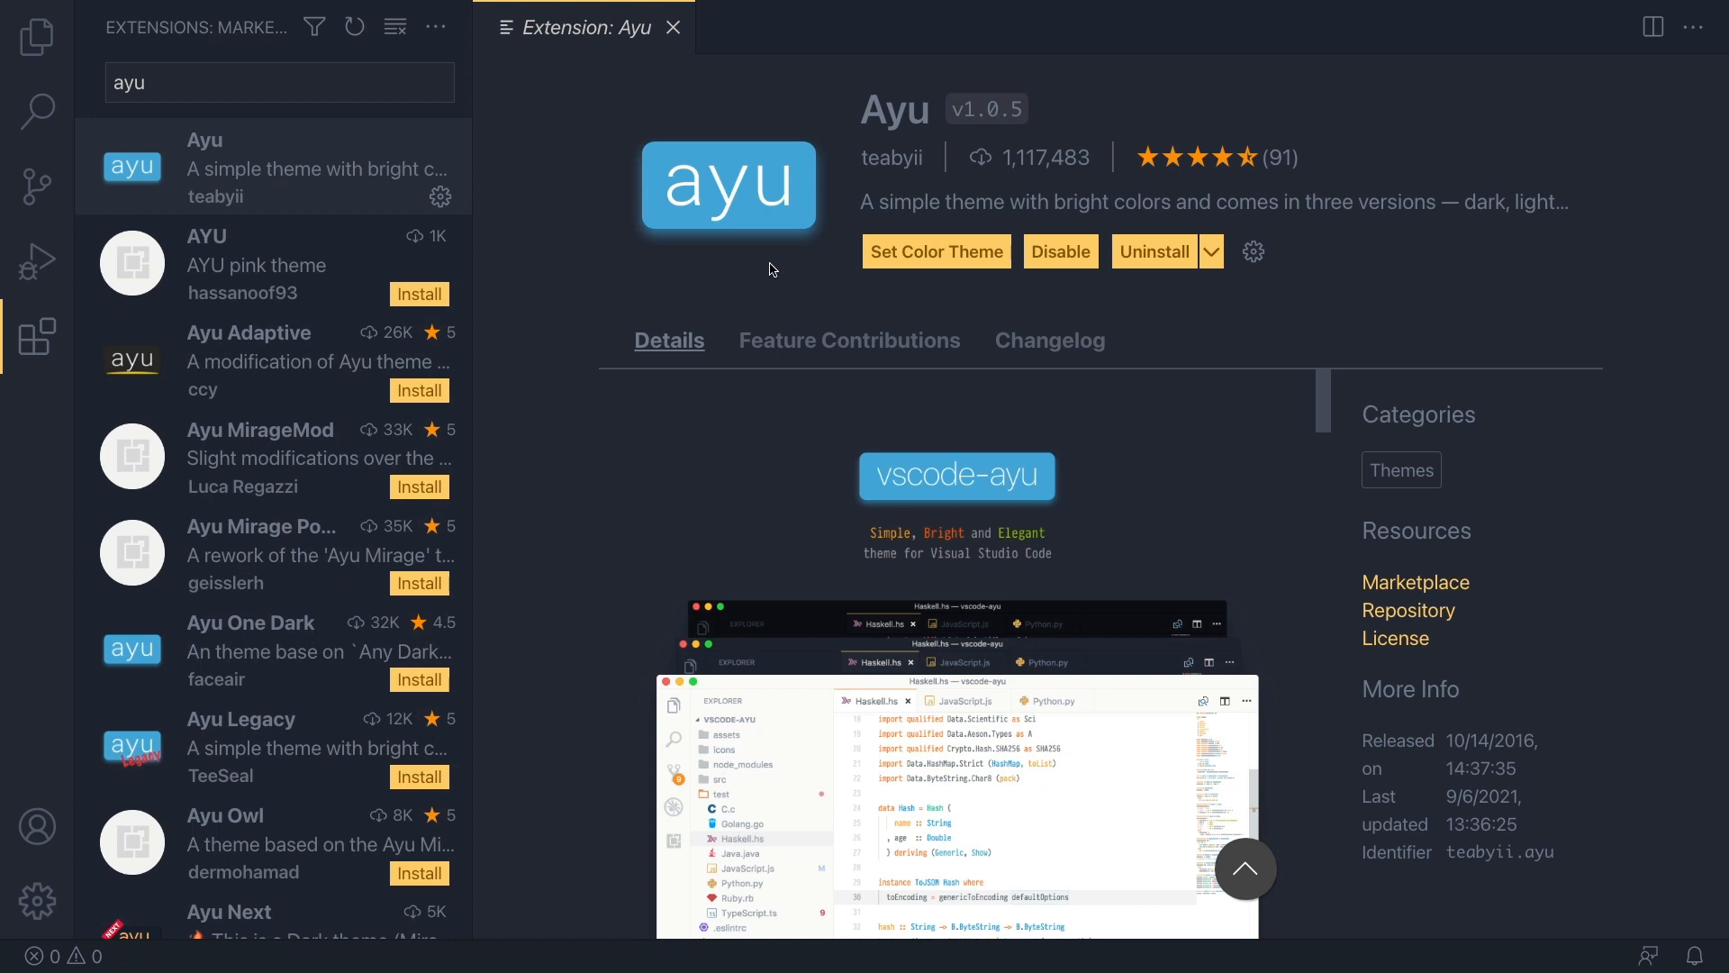
mouse_move(527, 311)
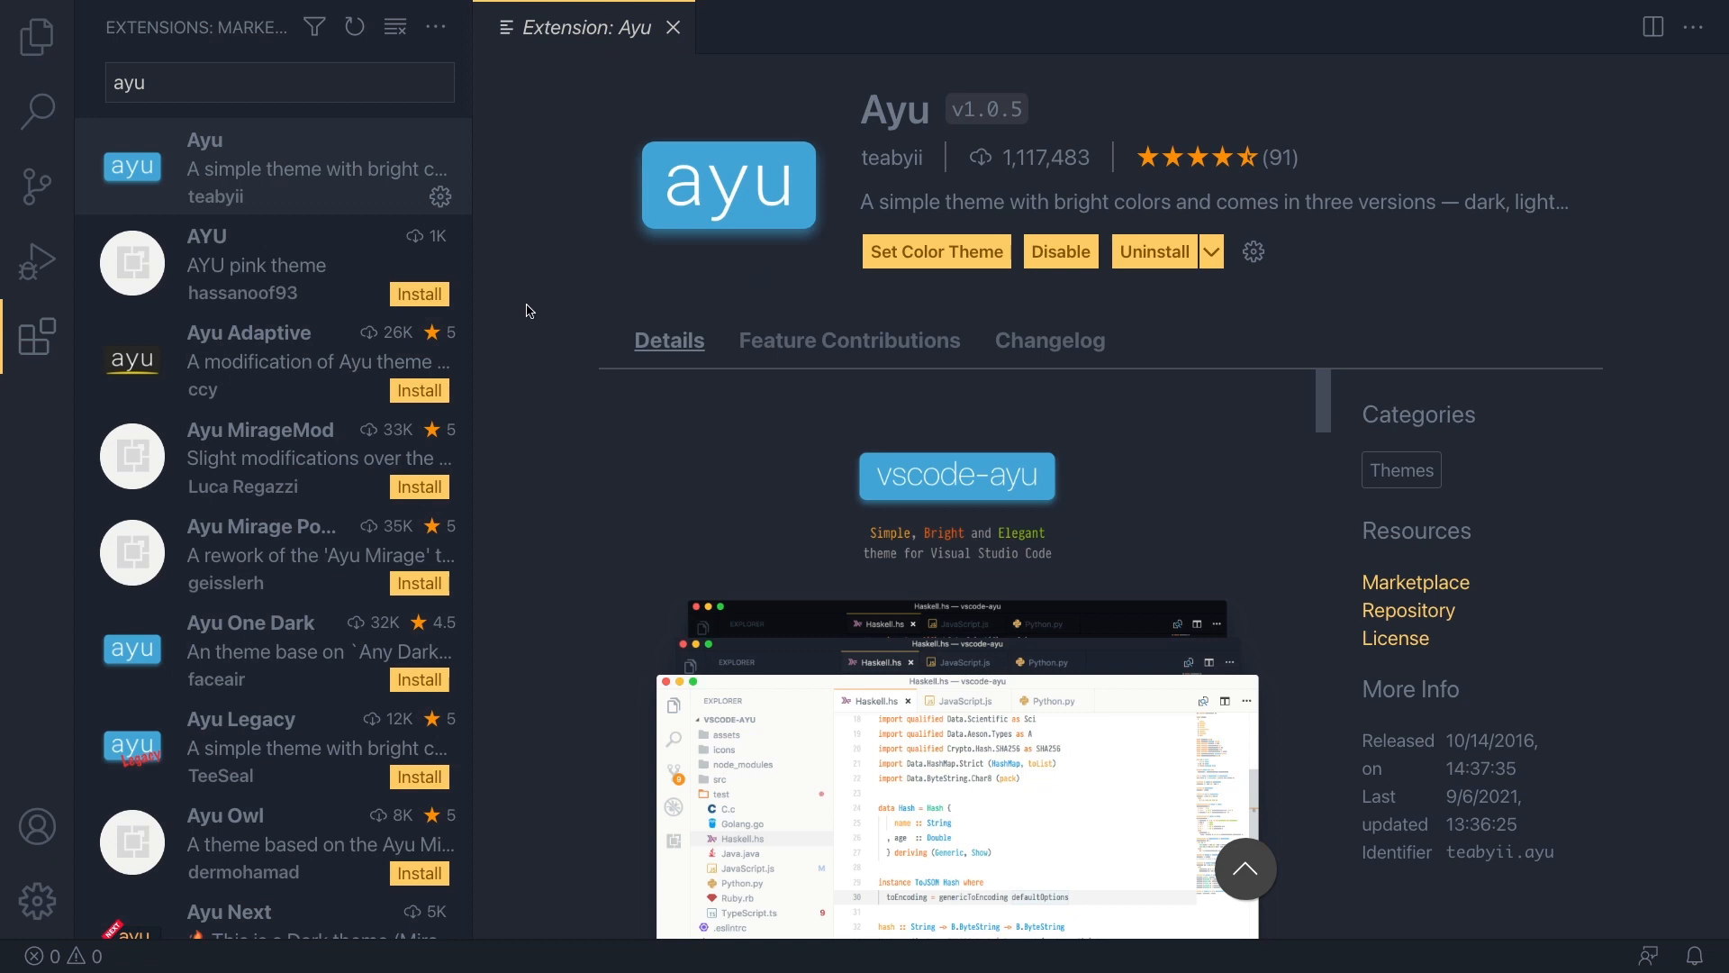
mouse_move(518, 309)
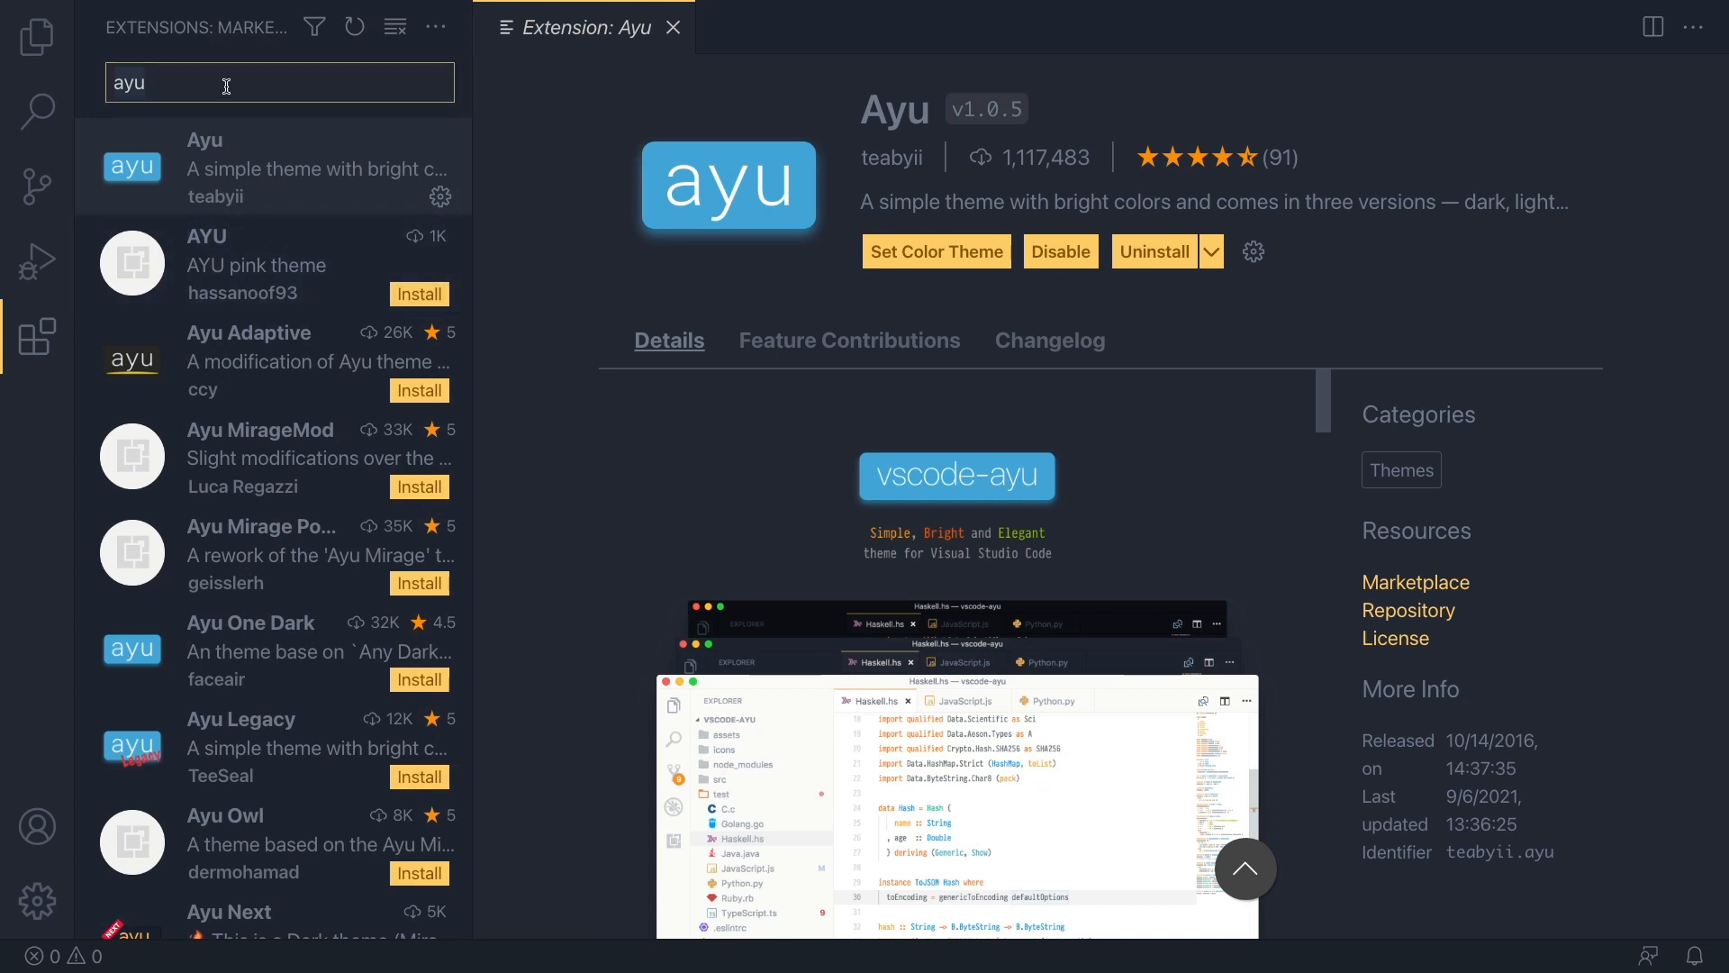
- Search 'laravel' and install the Laravel Blade Snippets extension
text(laravel blade)
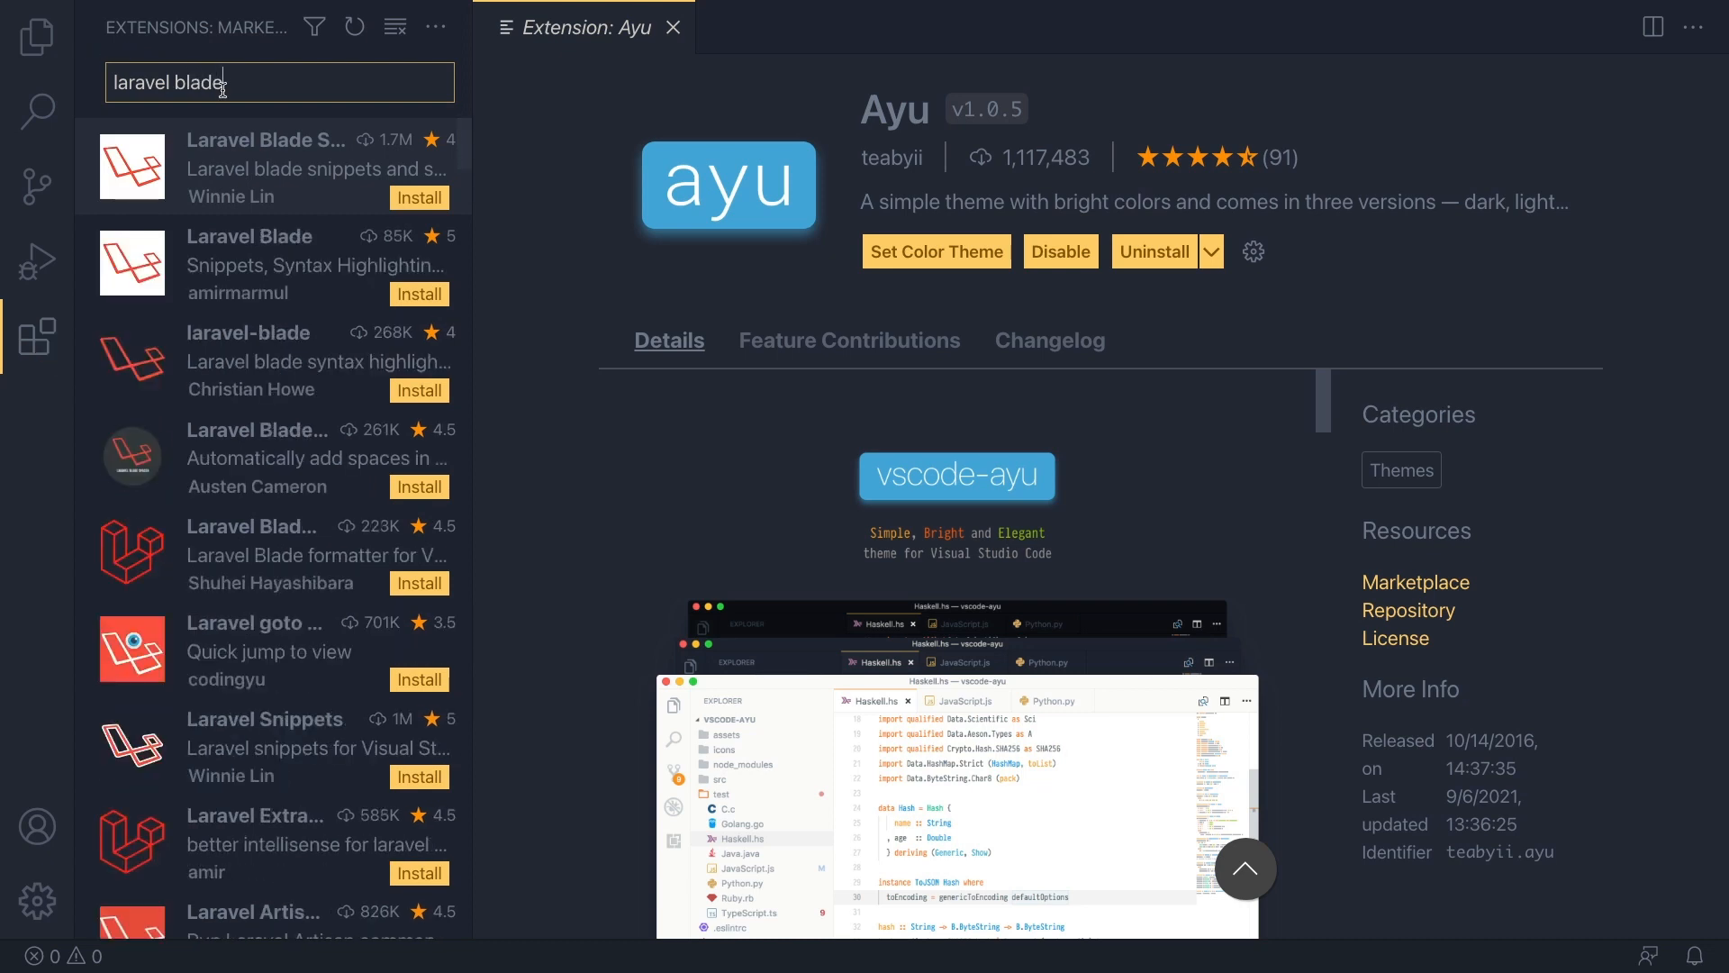
click(270, 167)
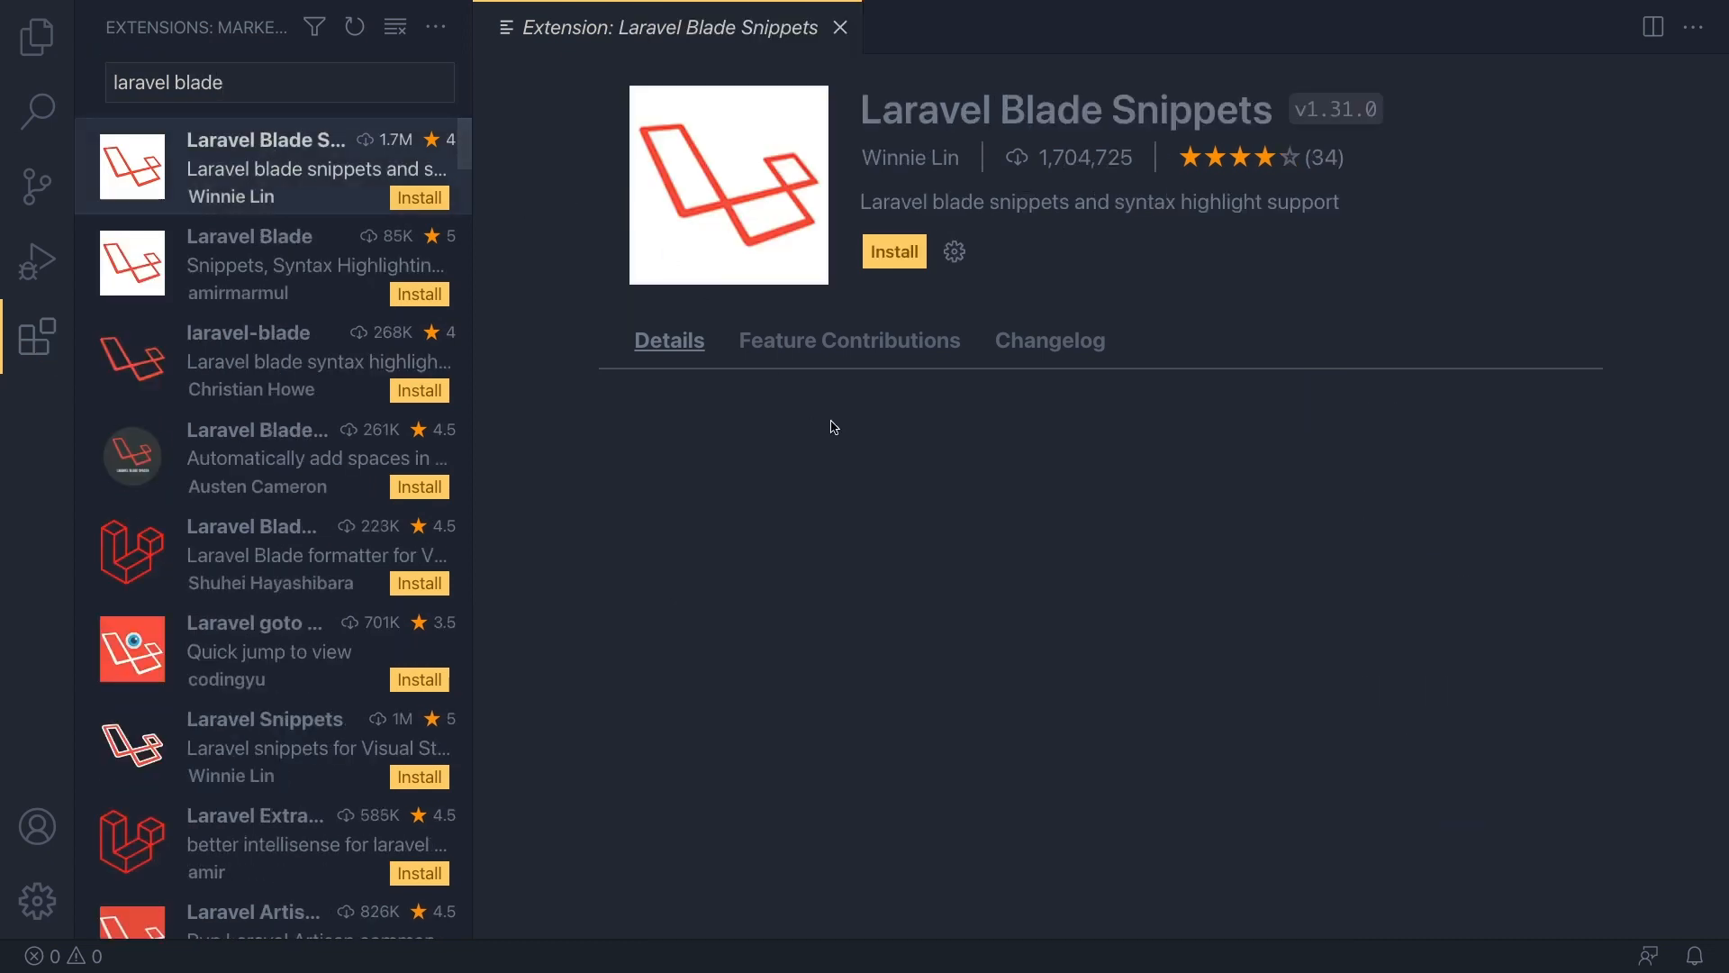
click(669, 339)
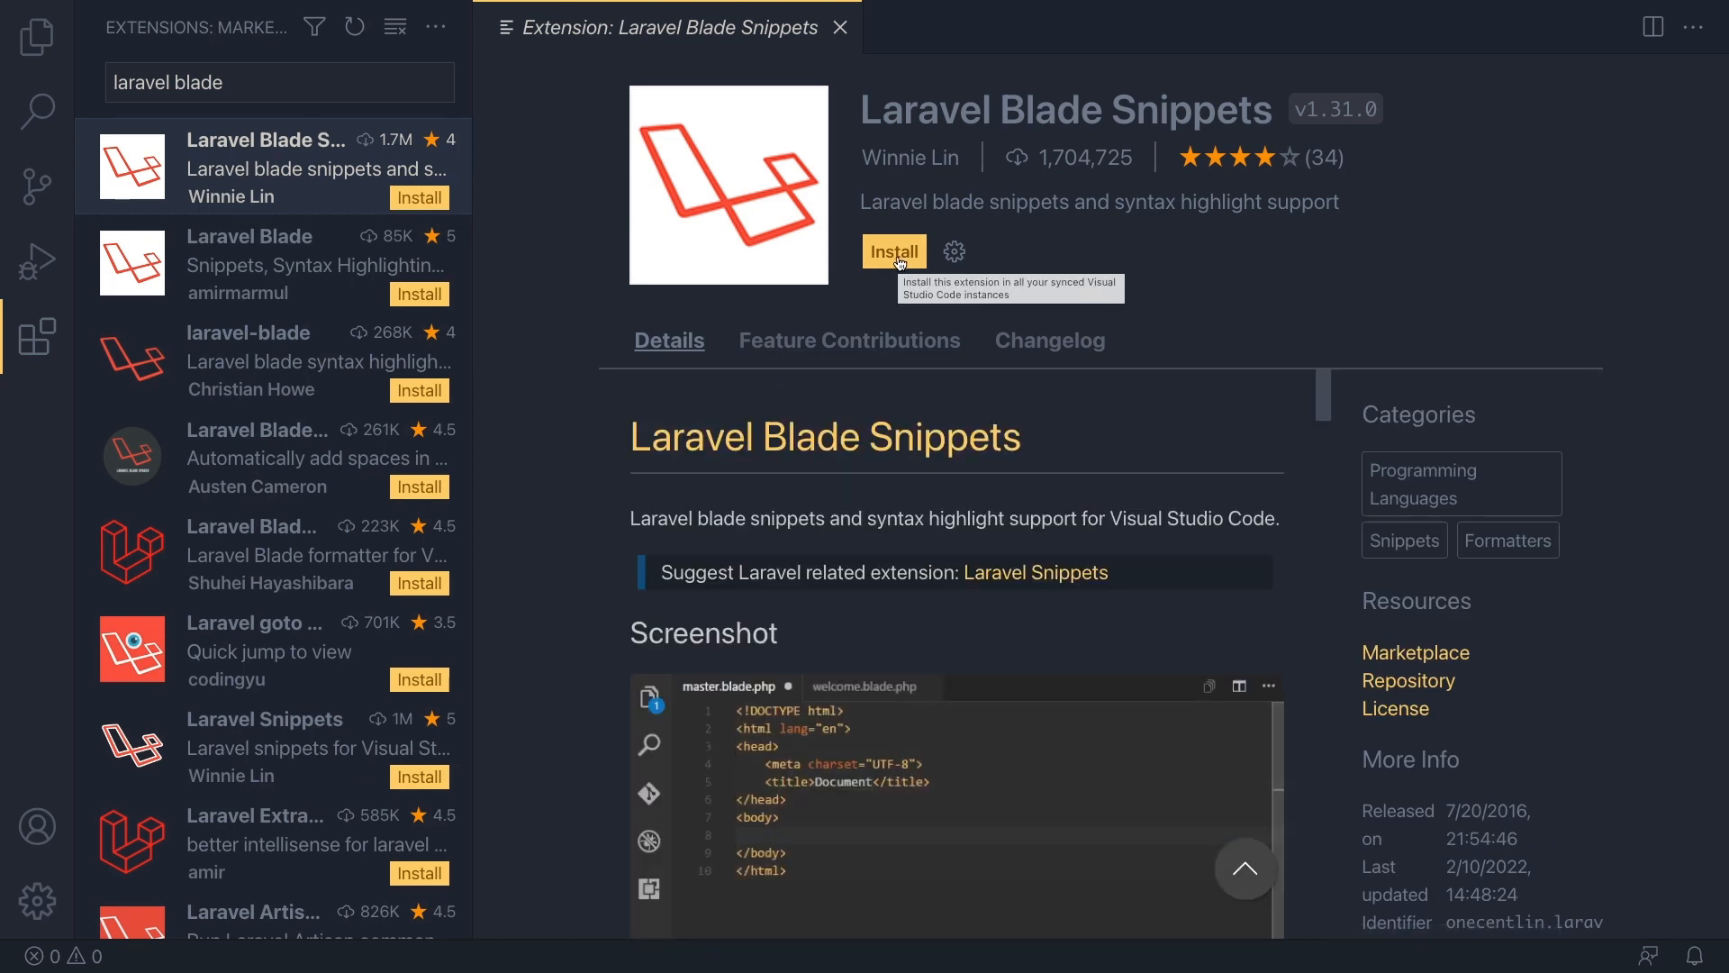
click(894, 250)
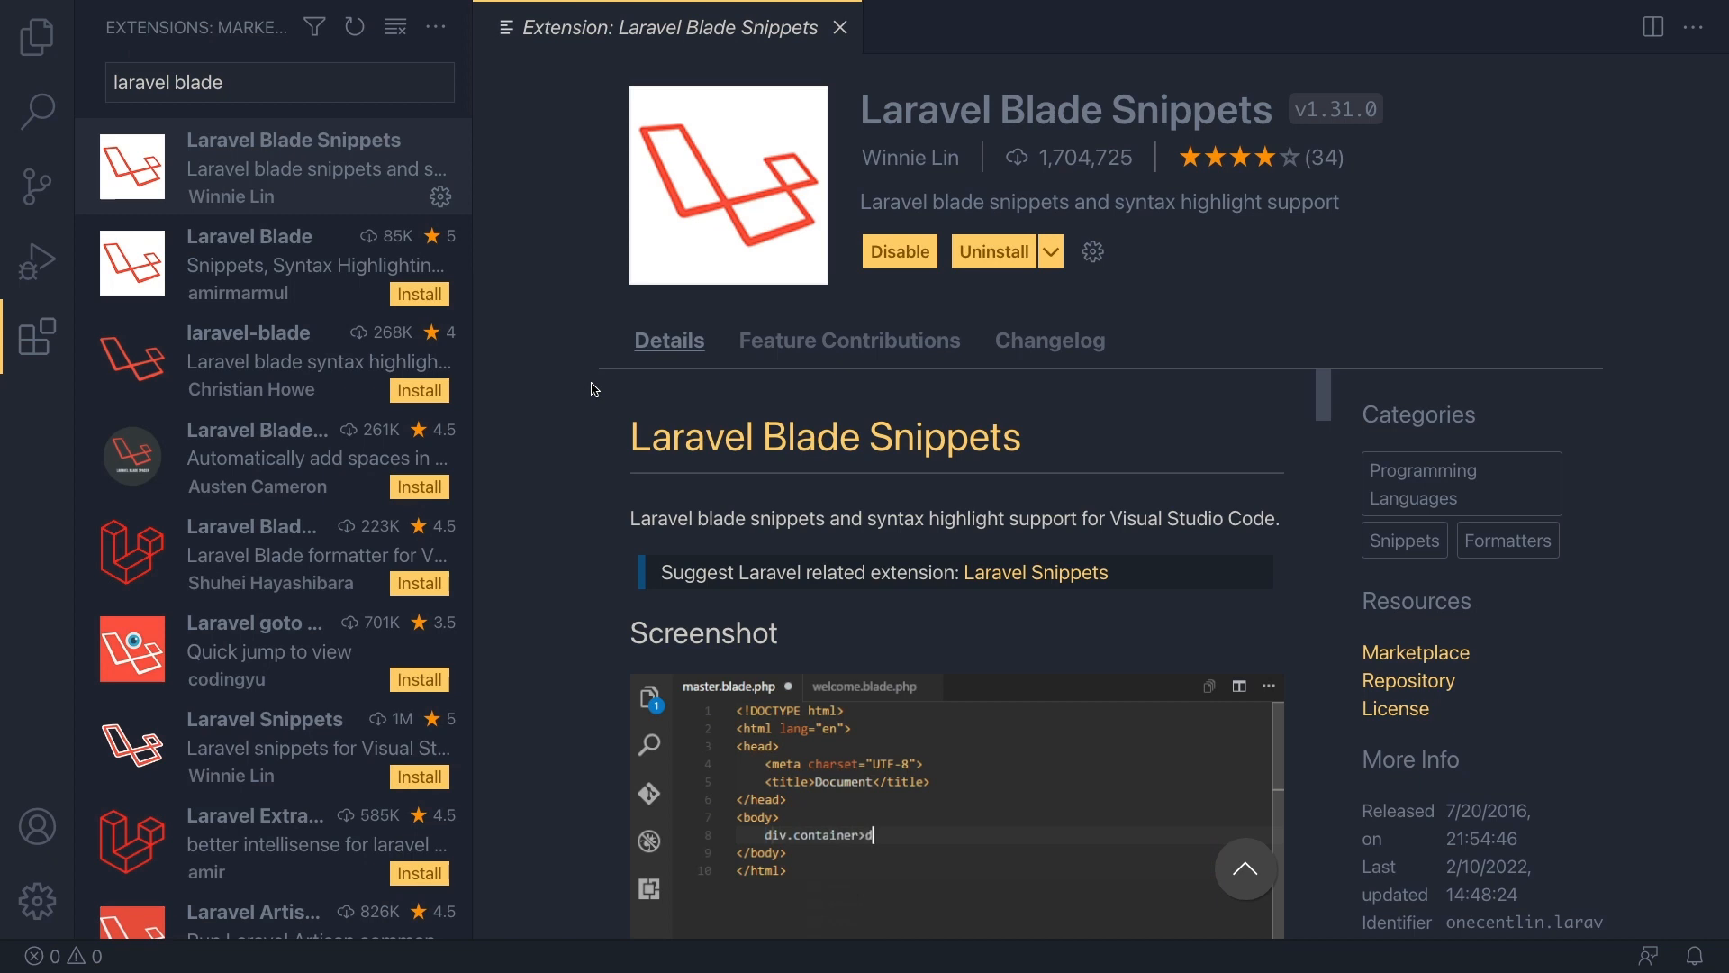
- Install the Laravel Blade Spacer extension, reviewing its {{ }} and {!! !!} spacing examples
text(iv.content)
click(280, 82)
text( space)
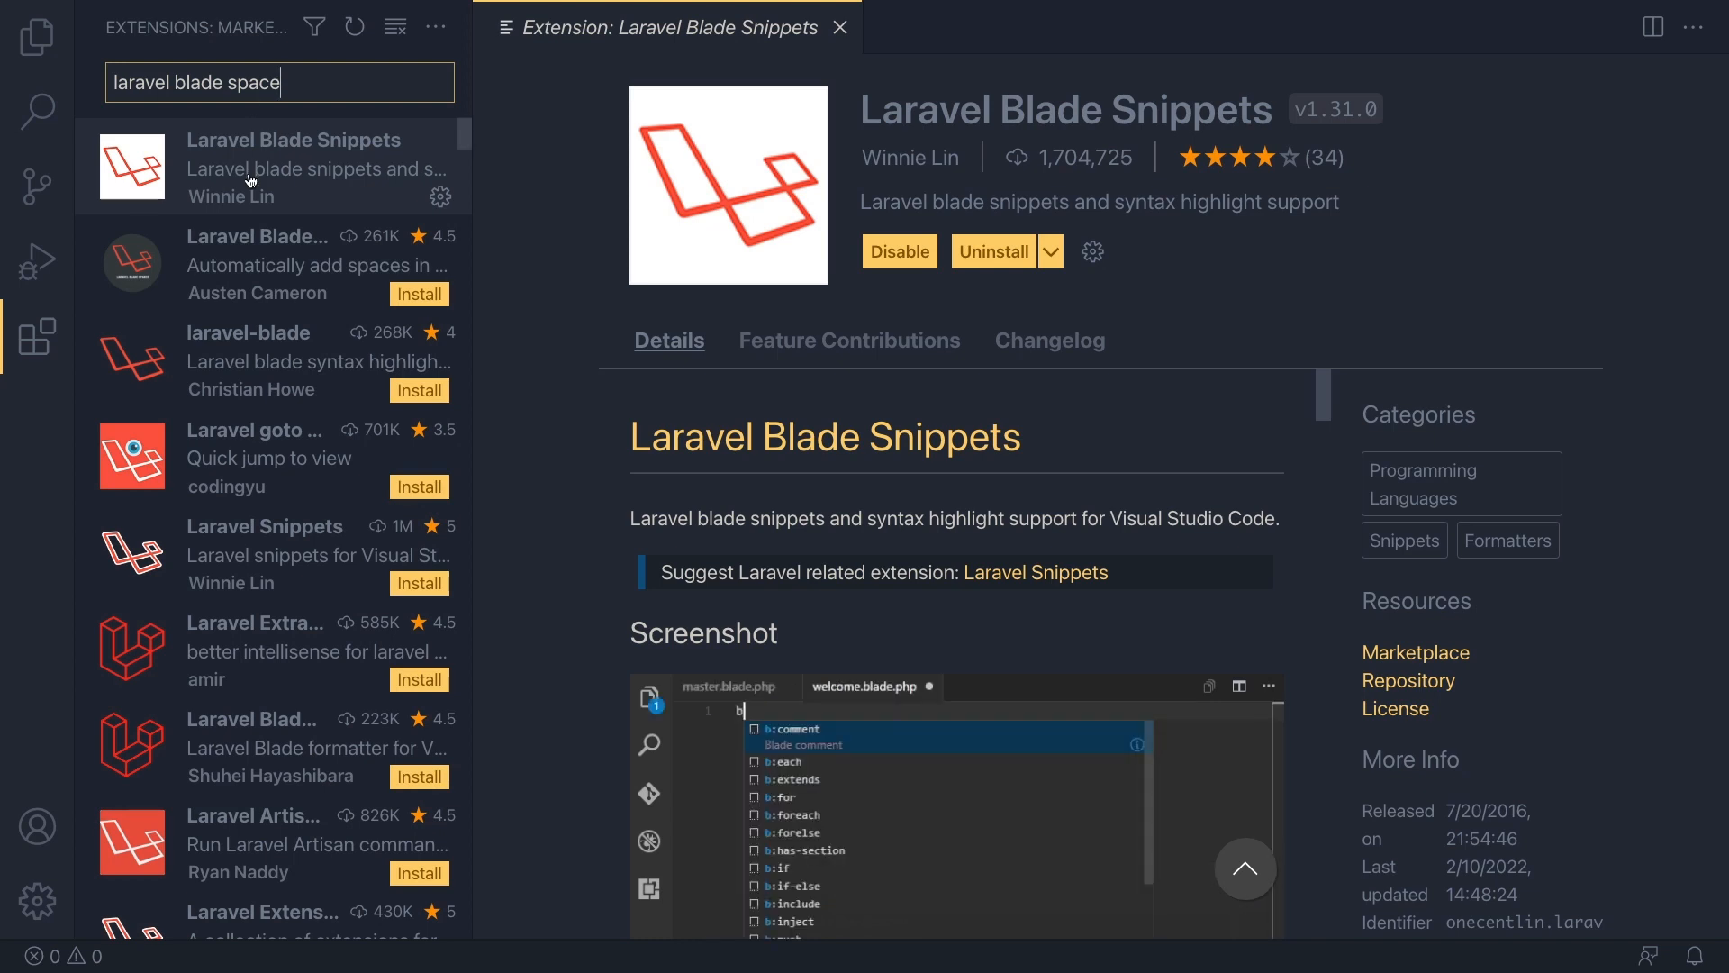
click(270, 265)
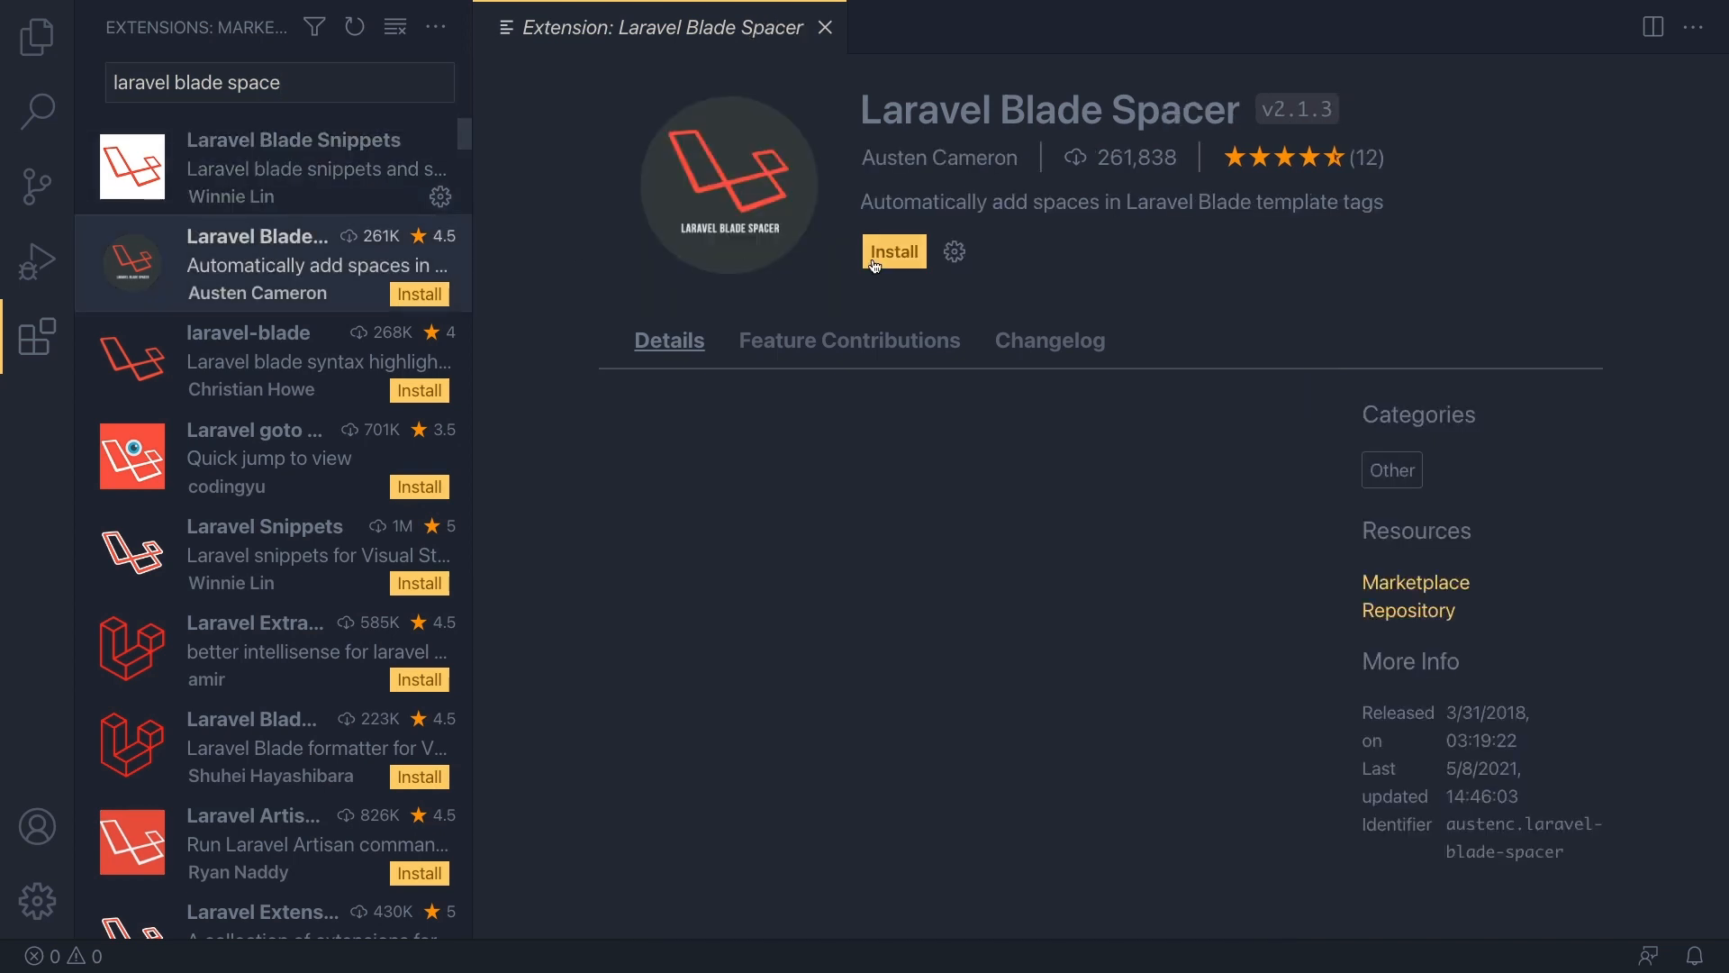
scroll(down, 3)
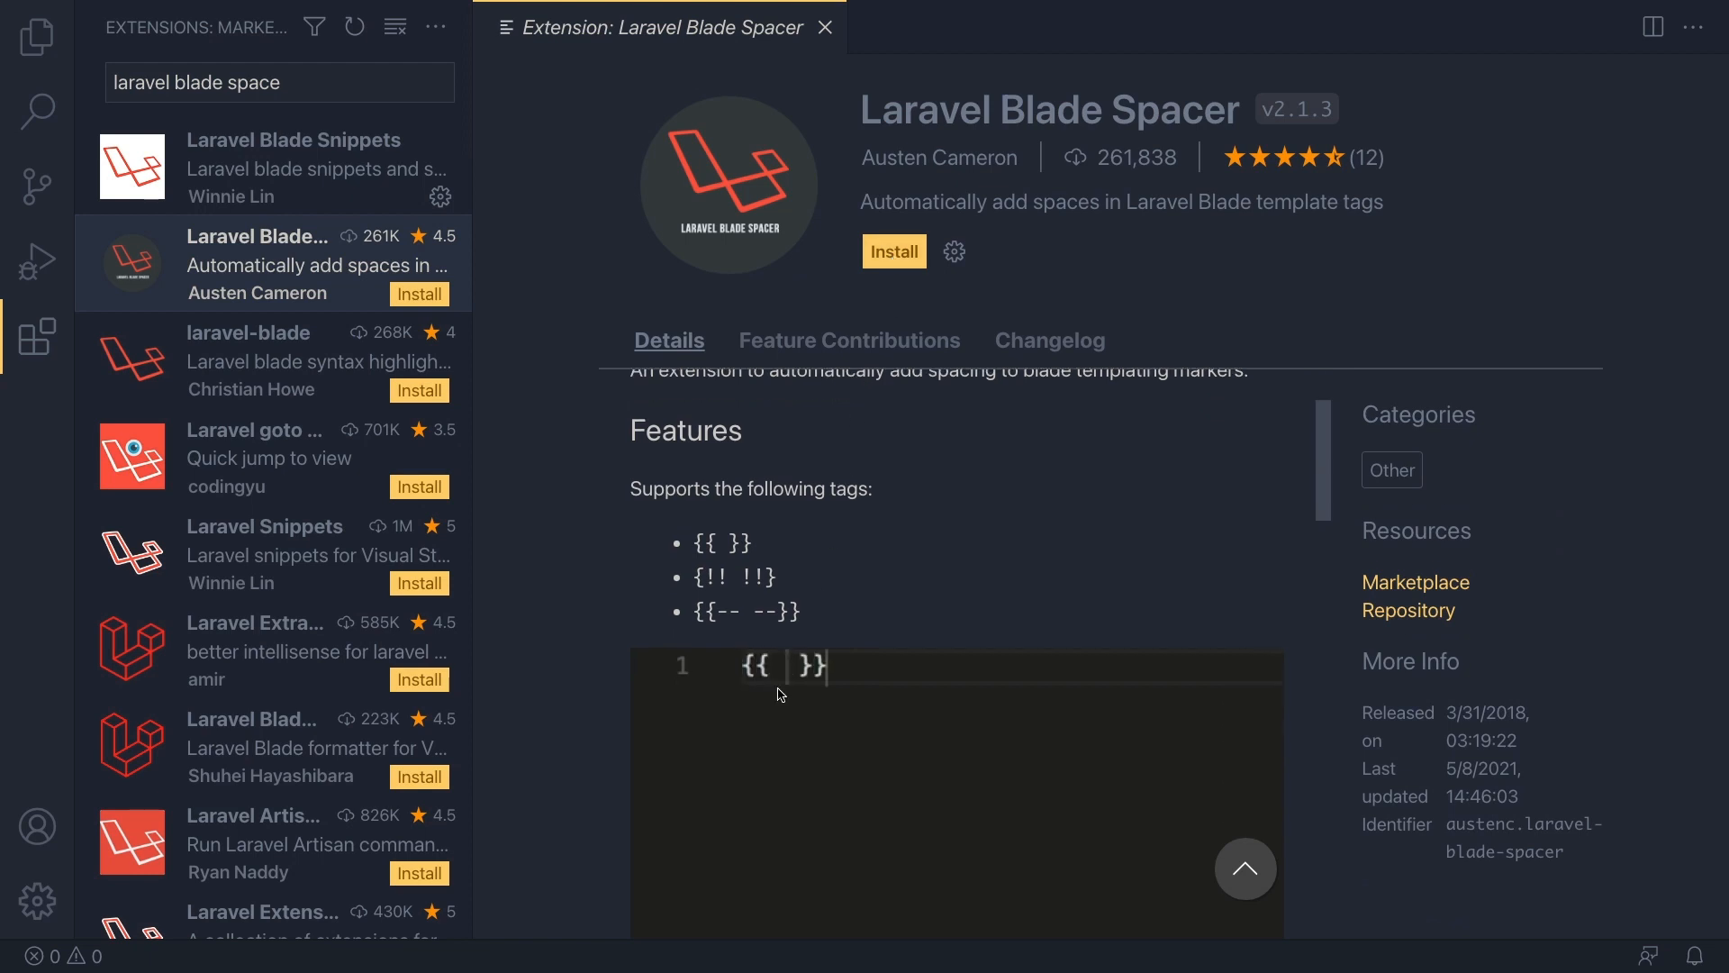
text({{{ }}}})
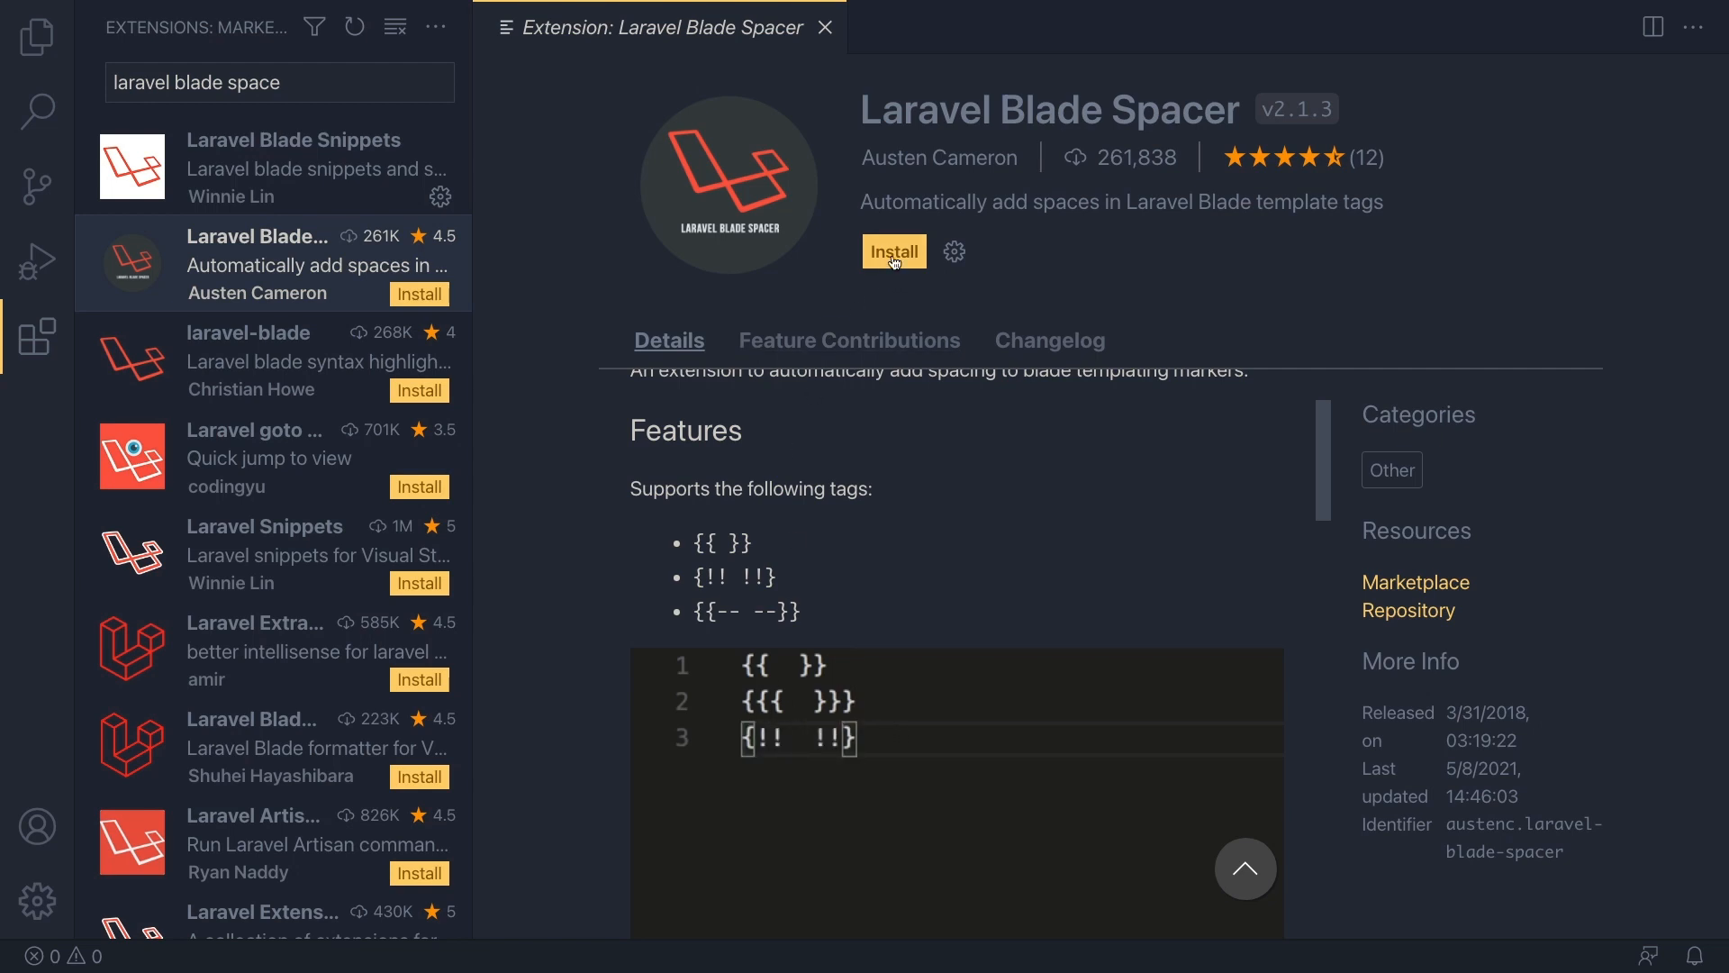
click(894, 250)
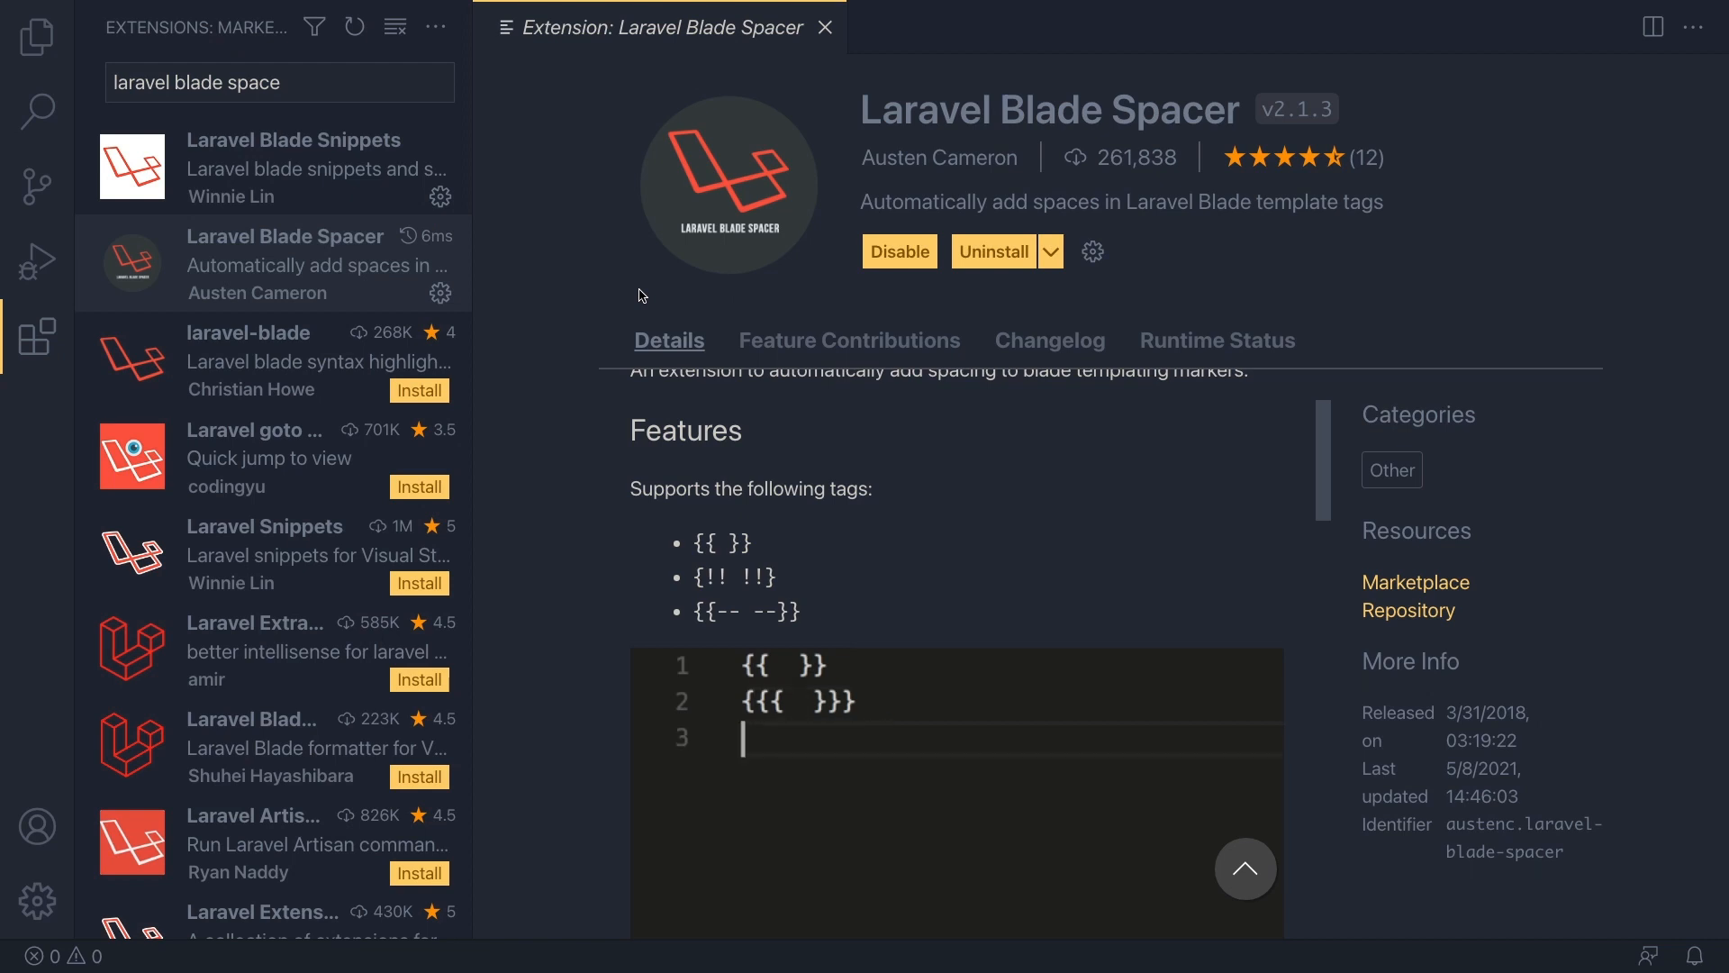
text({!!  !!})
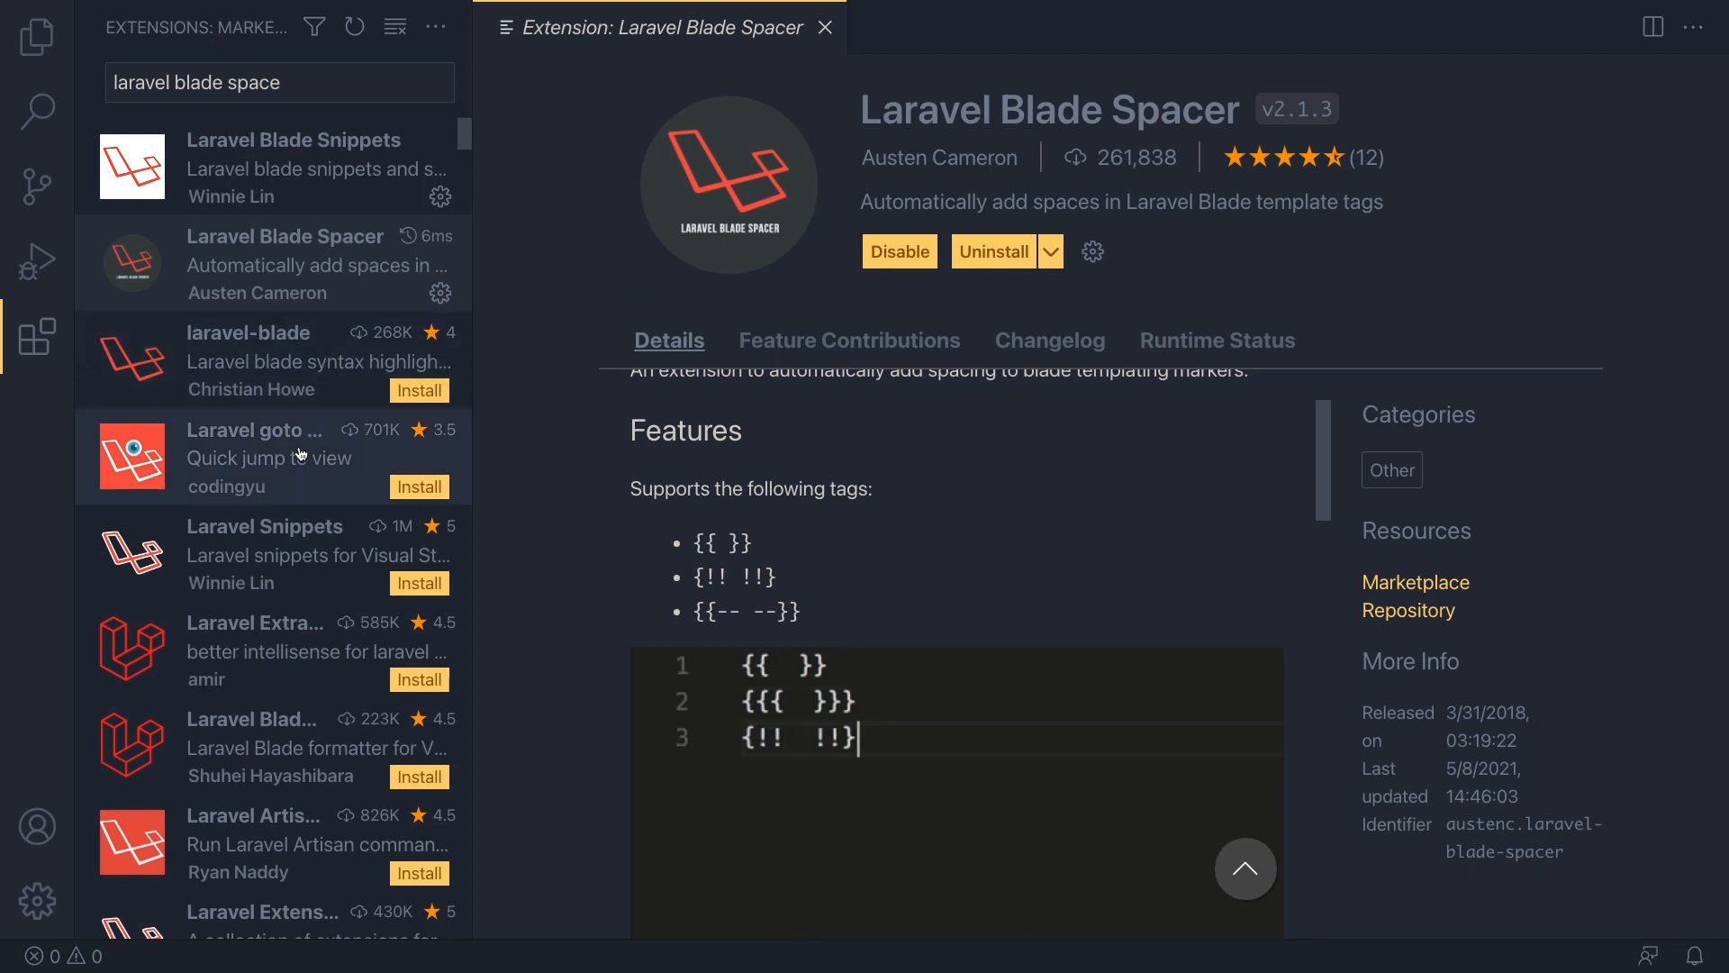
click(256, 457)
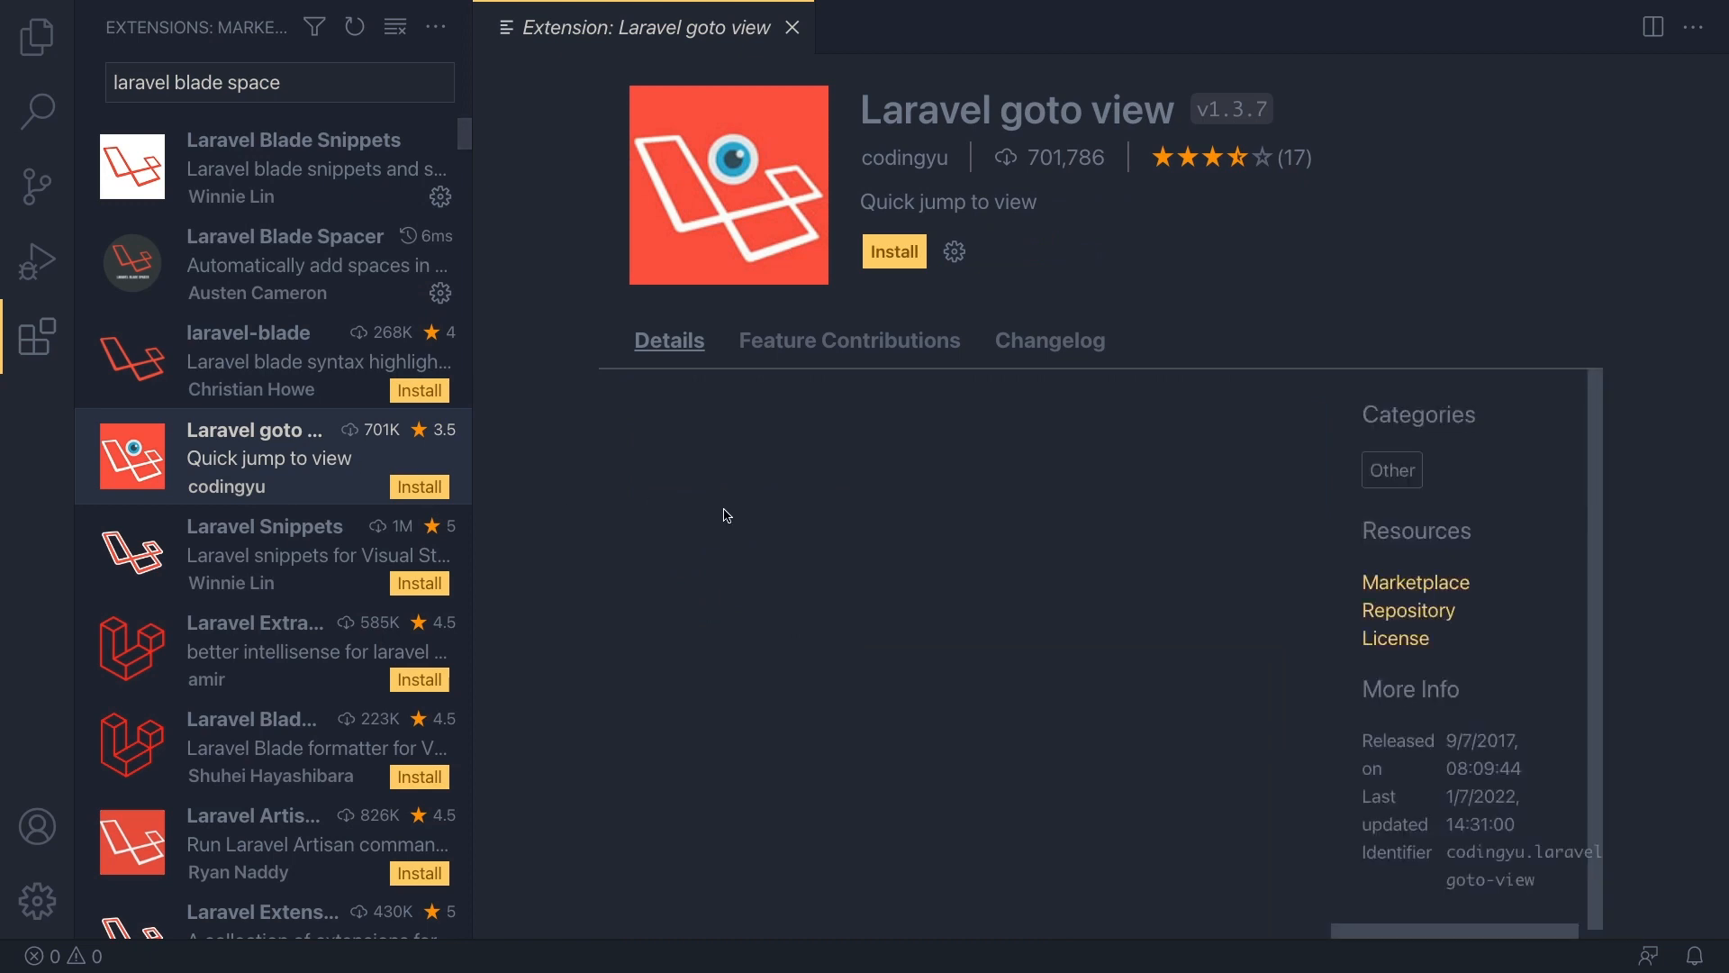
scroll(down, 3)
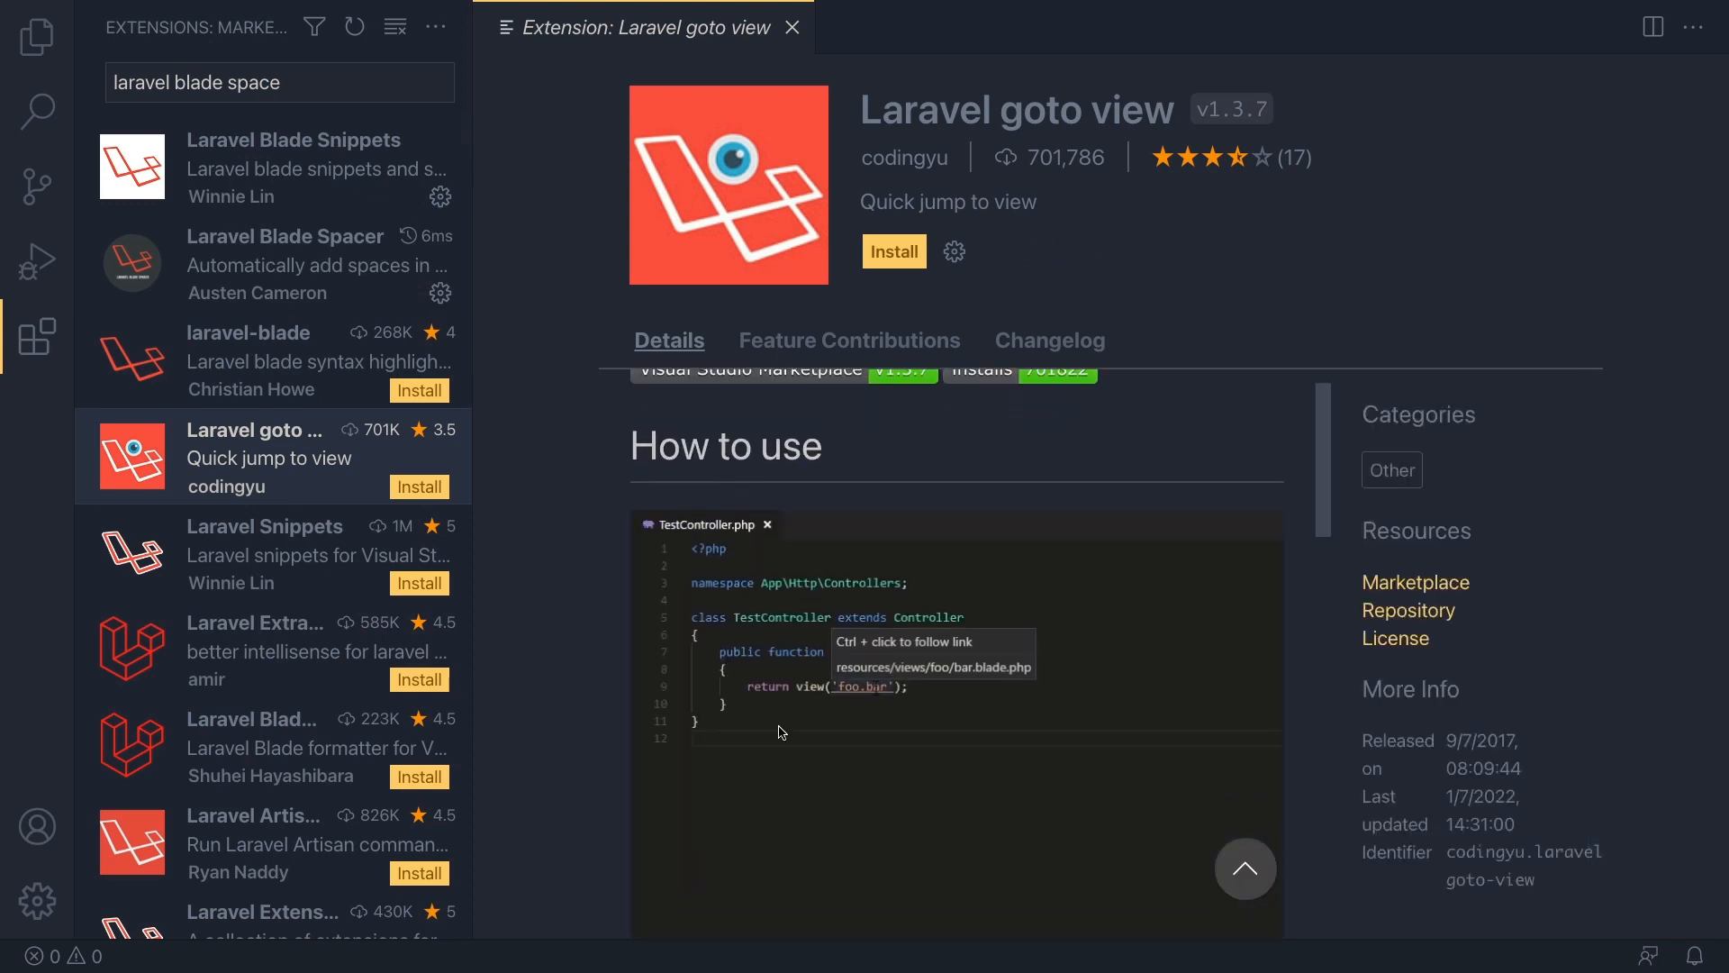
mouse_move(871, 698)
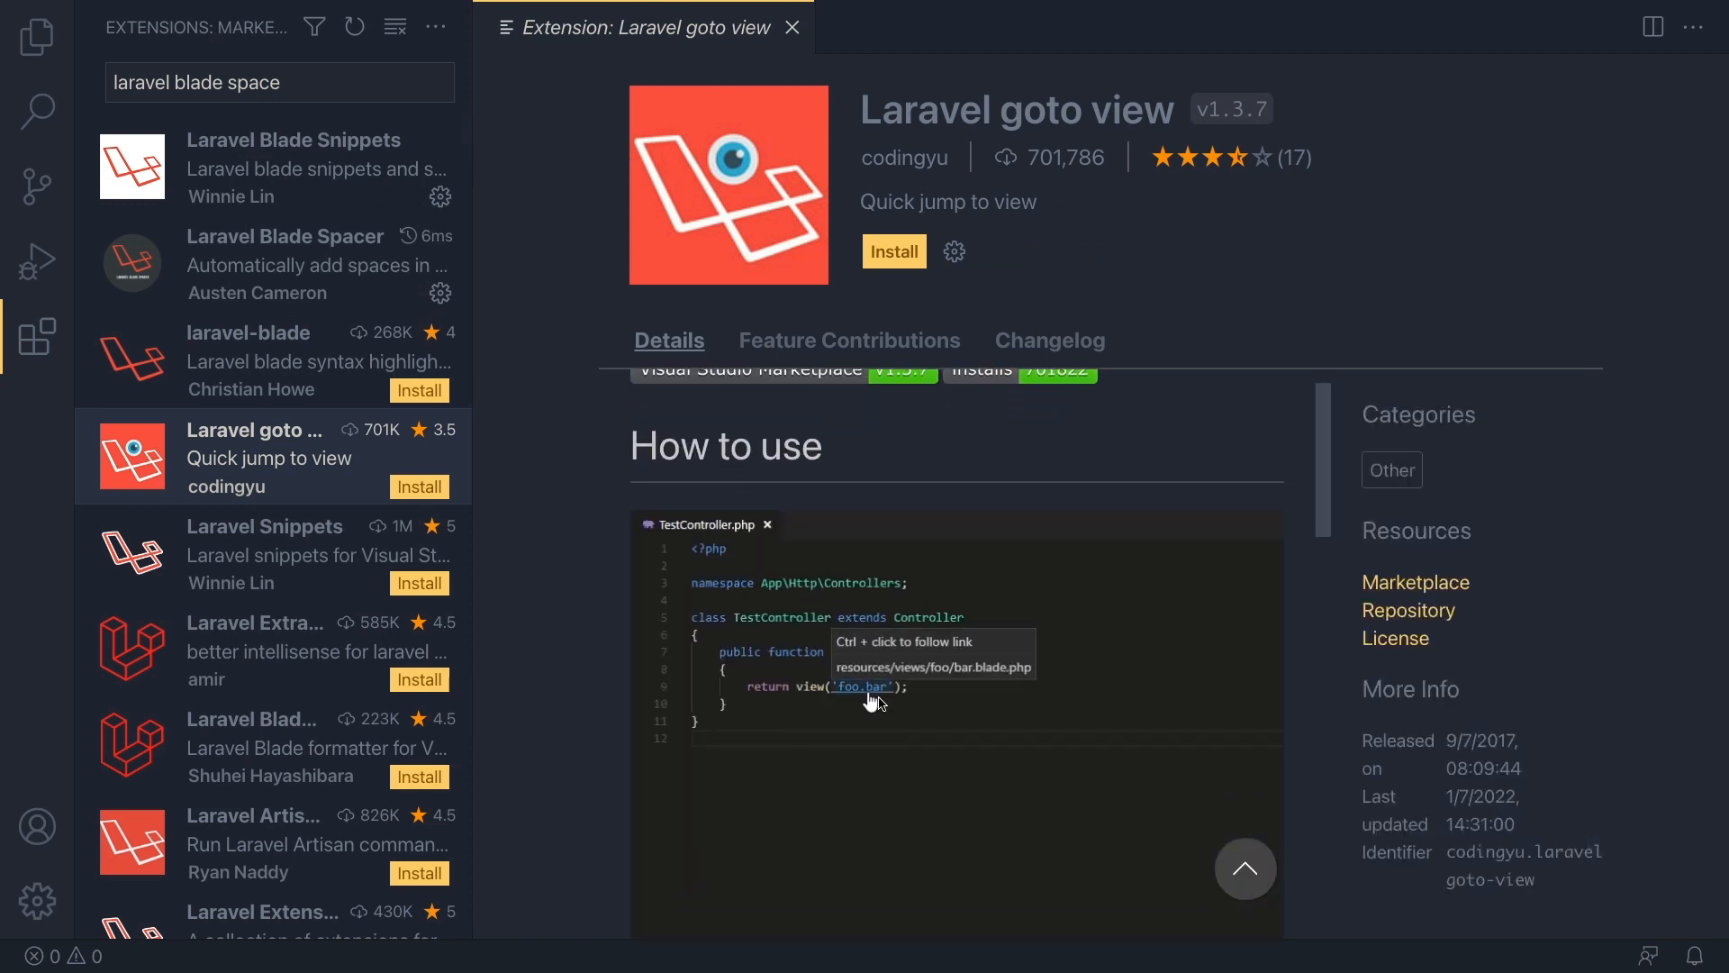
click(864, 687)
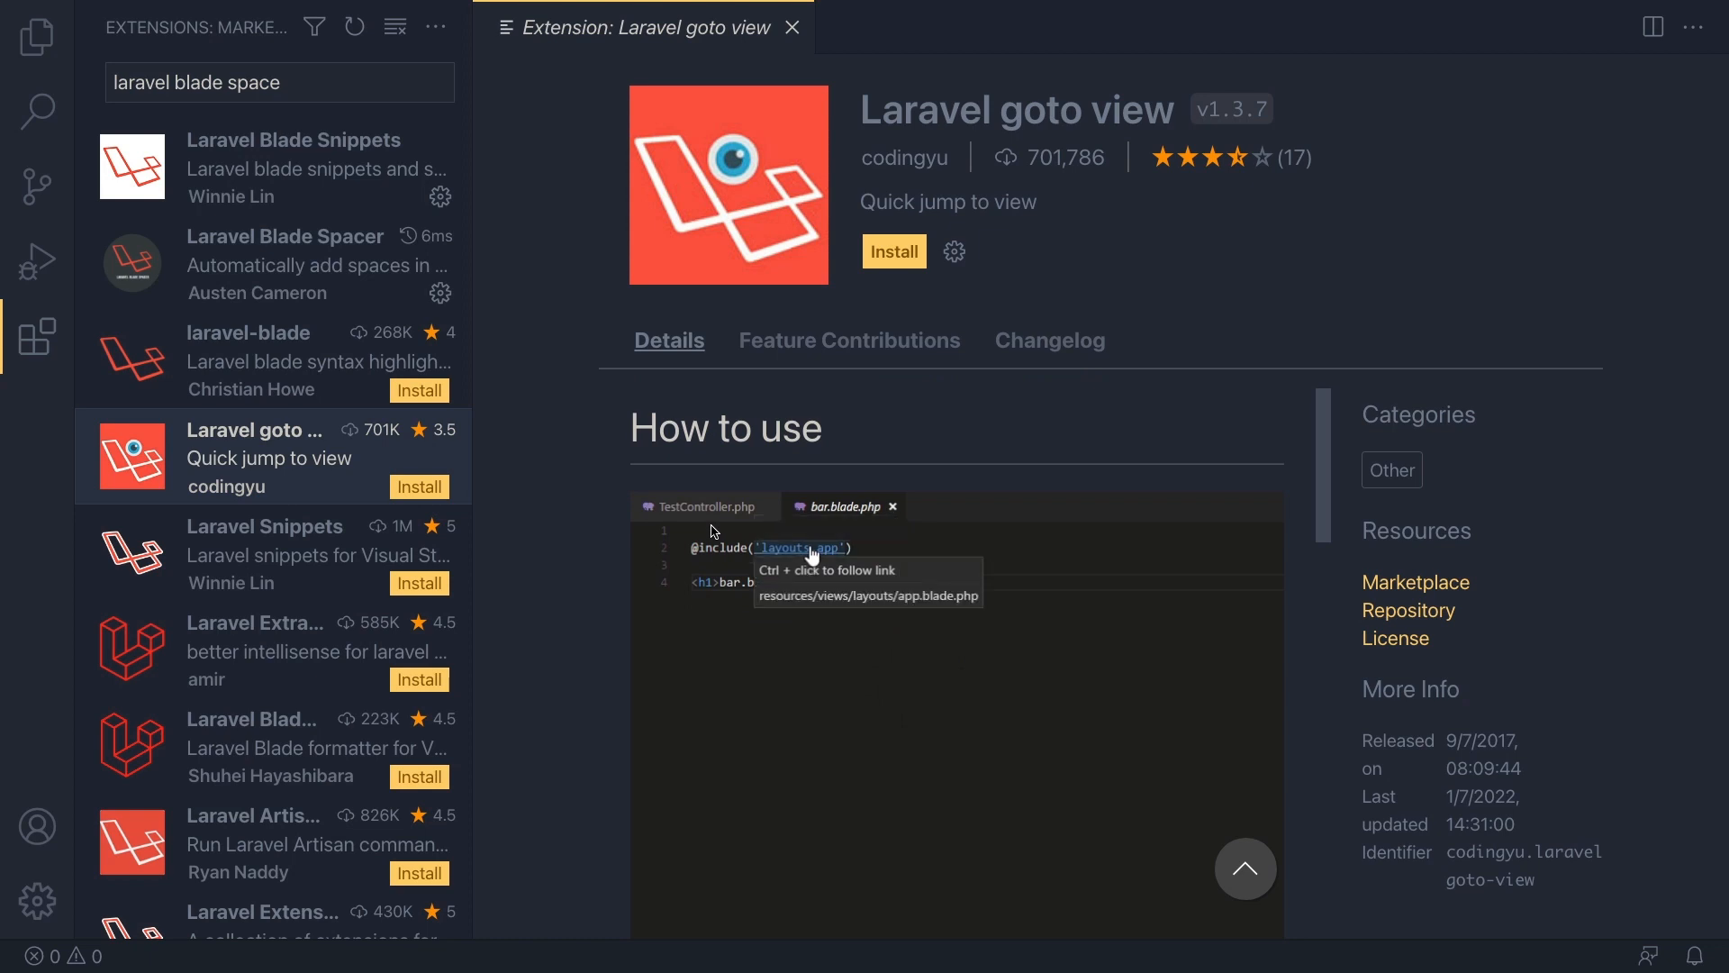
click(785, 549)
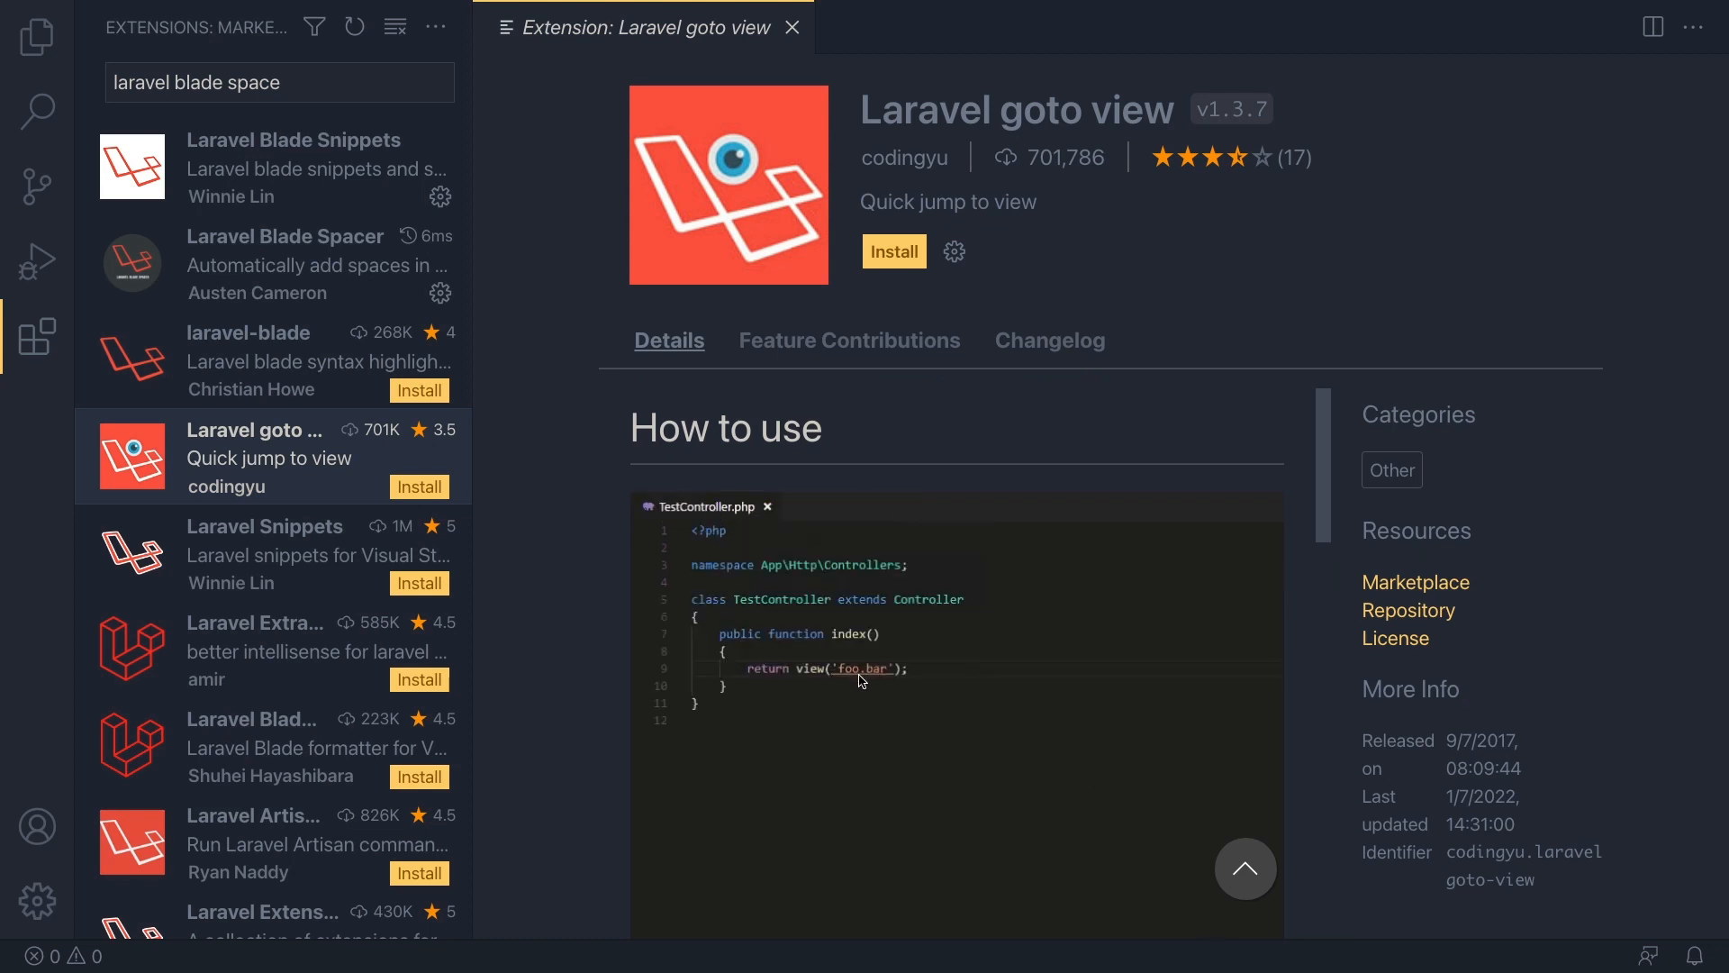
mouse_move(860, 669)
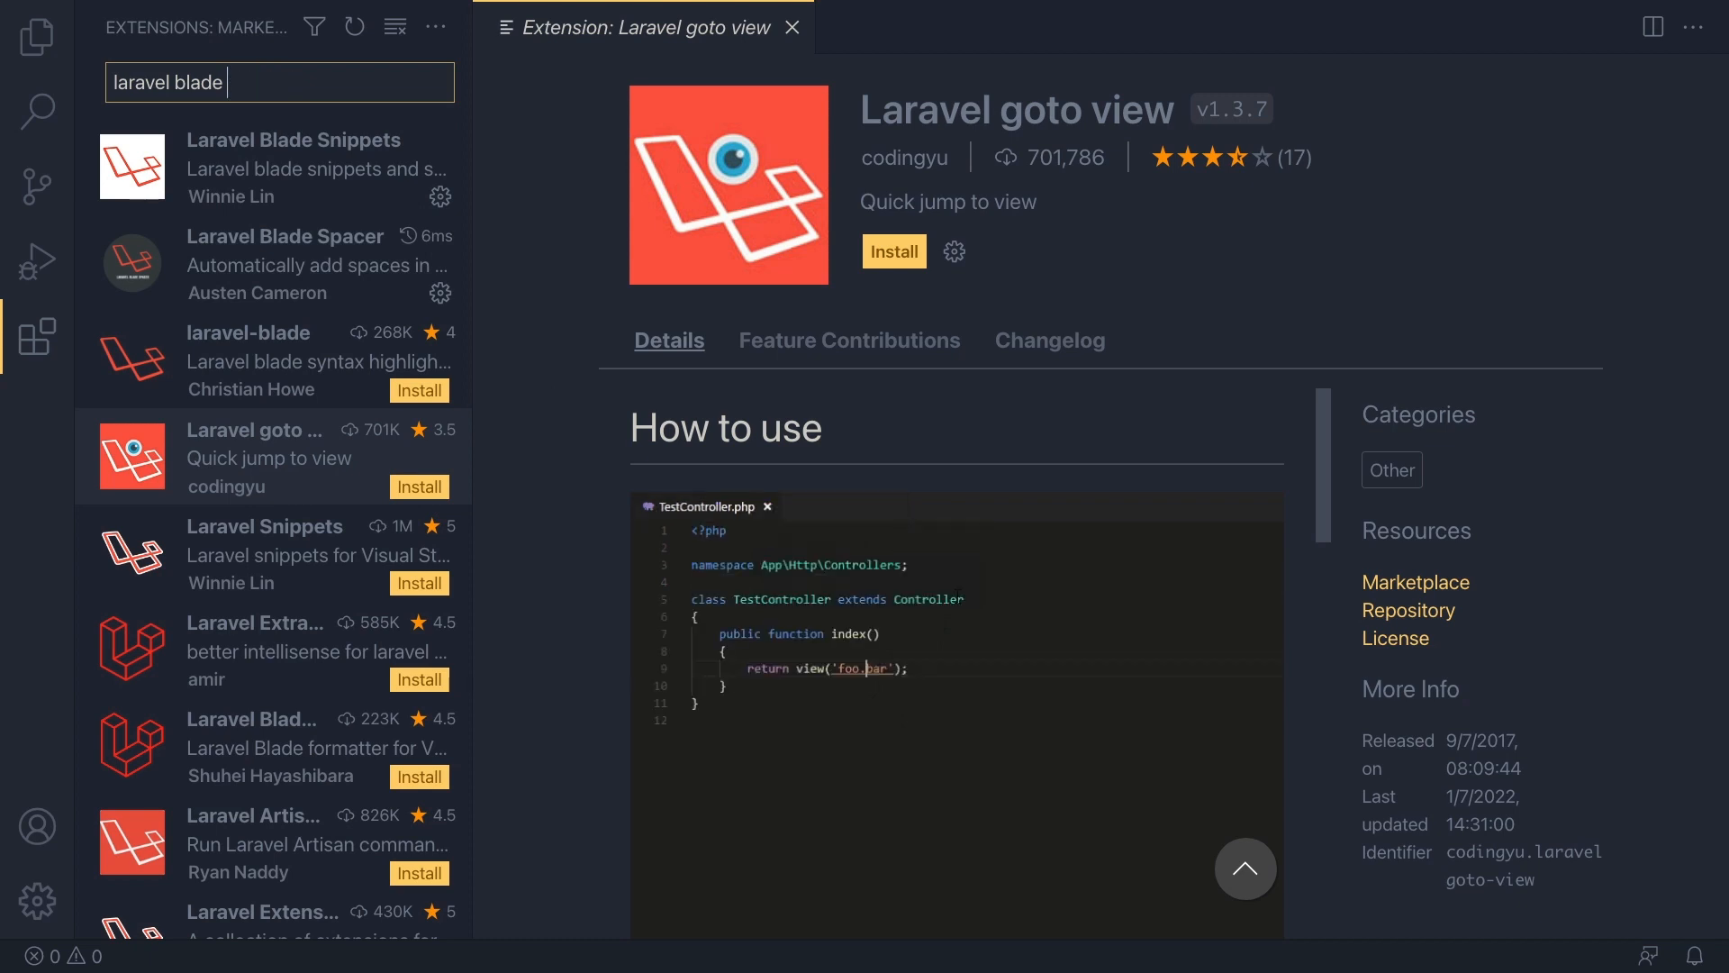
- Search 'laravel', install Laravel Extra Intellisense, and bring up Laravel Snippets details
text(laravel)
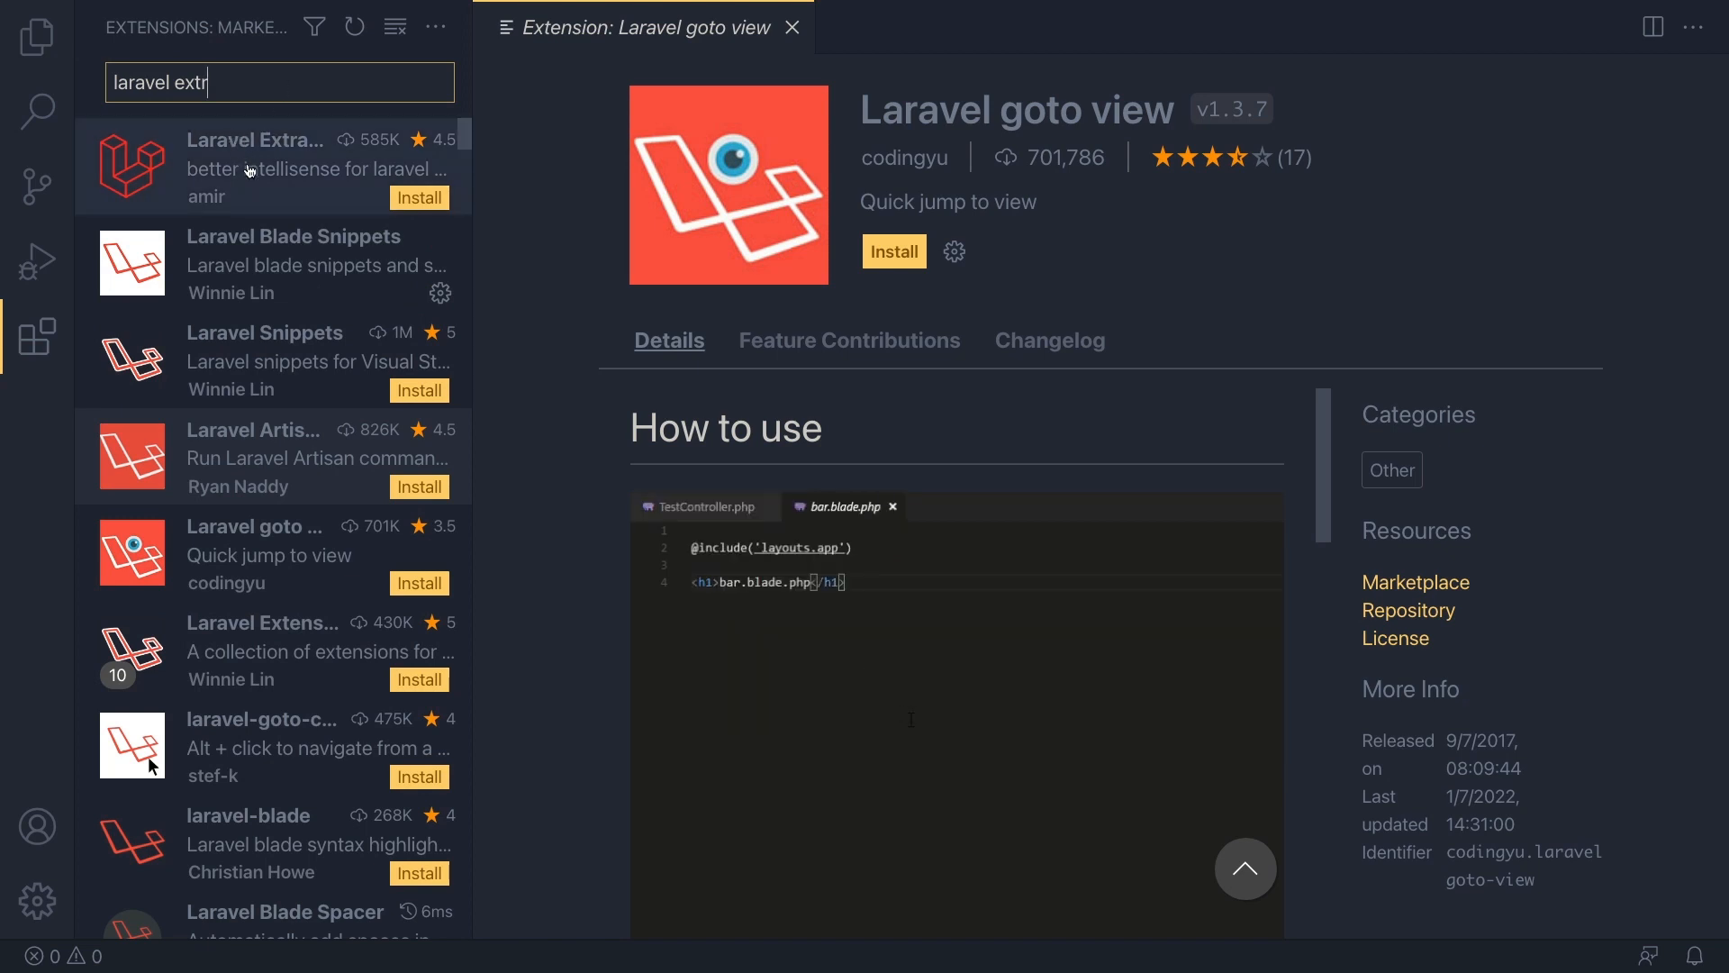
click(265, 168)
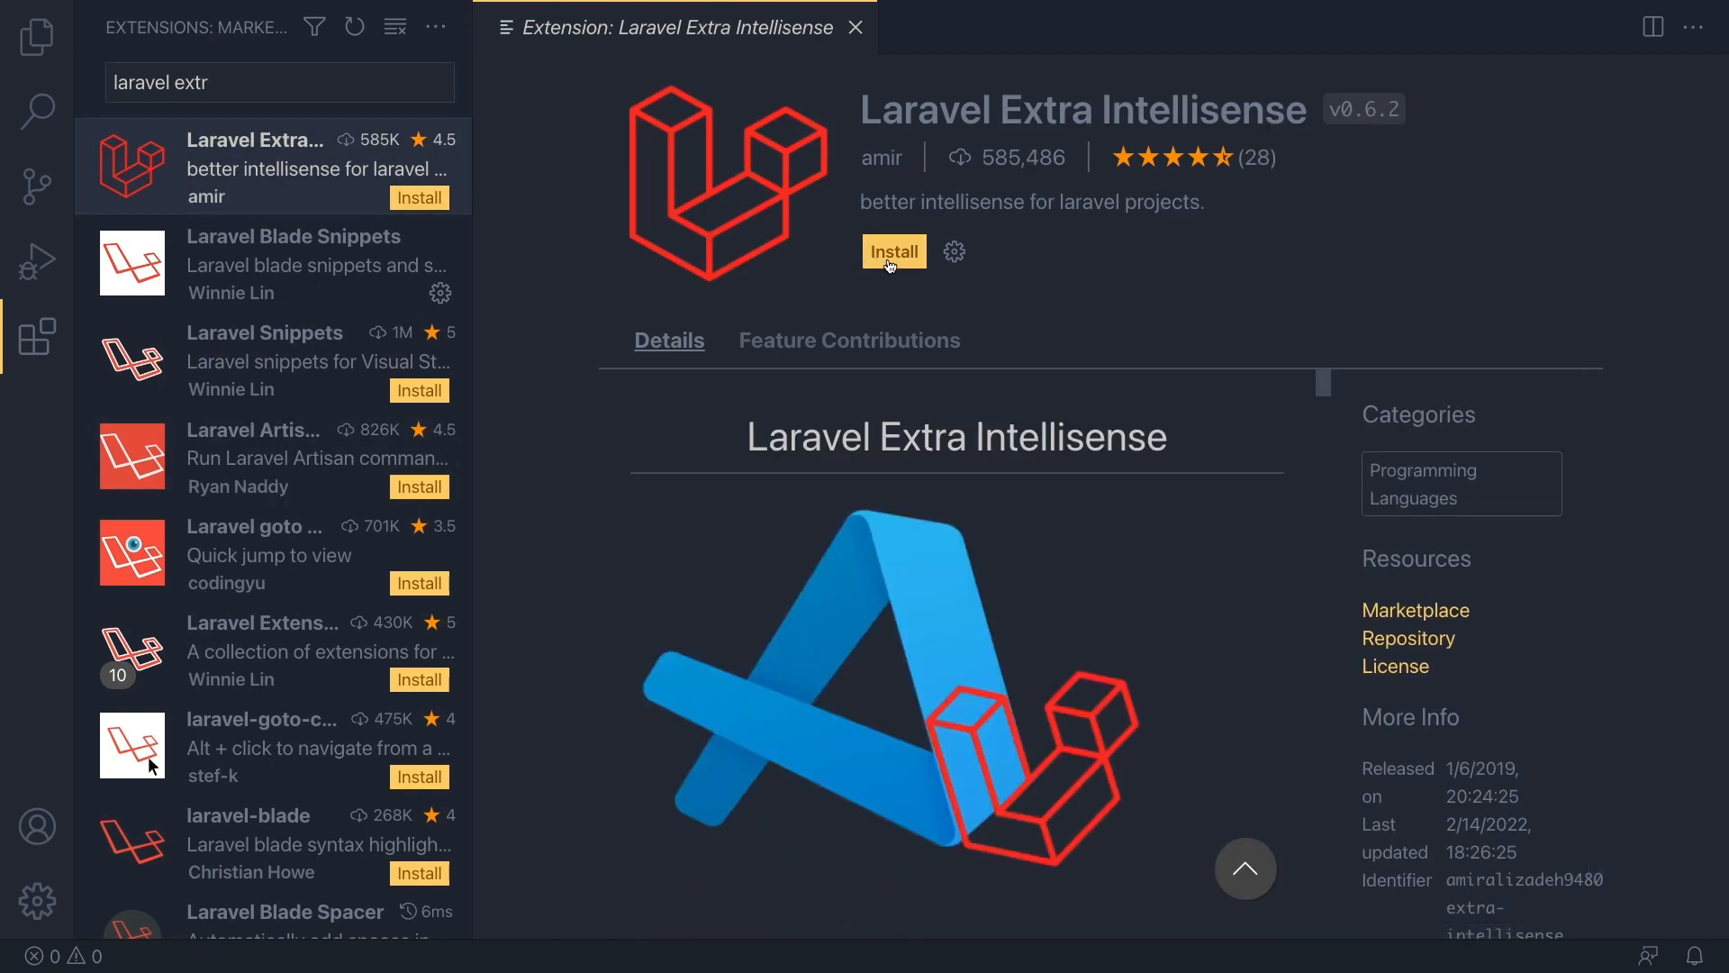
click(894, 251)
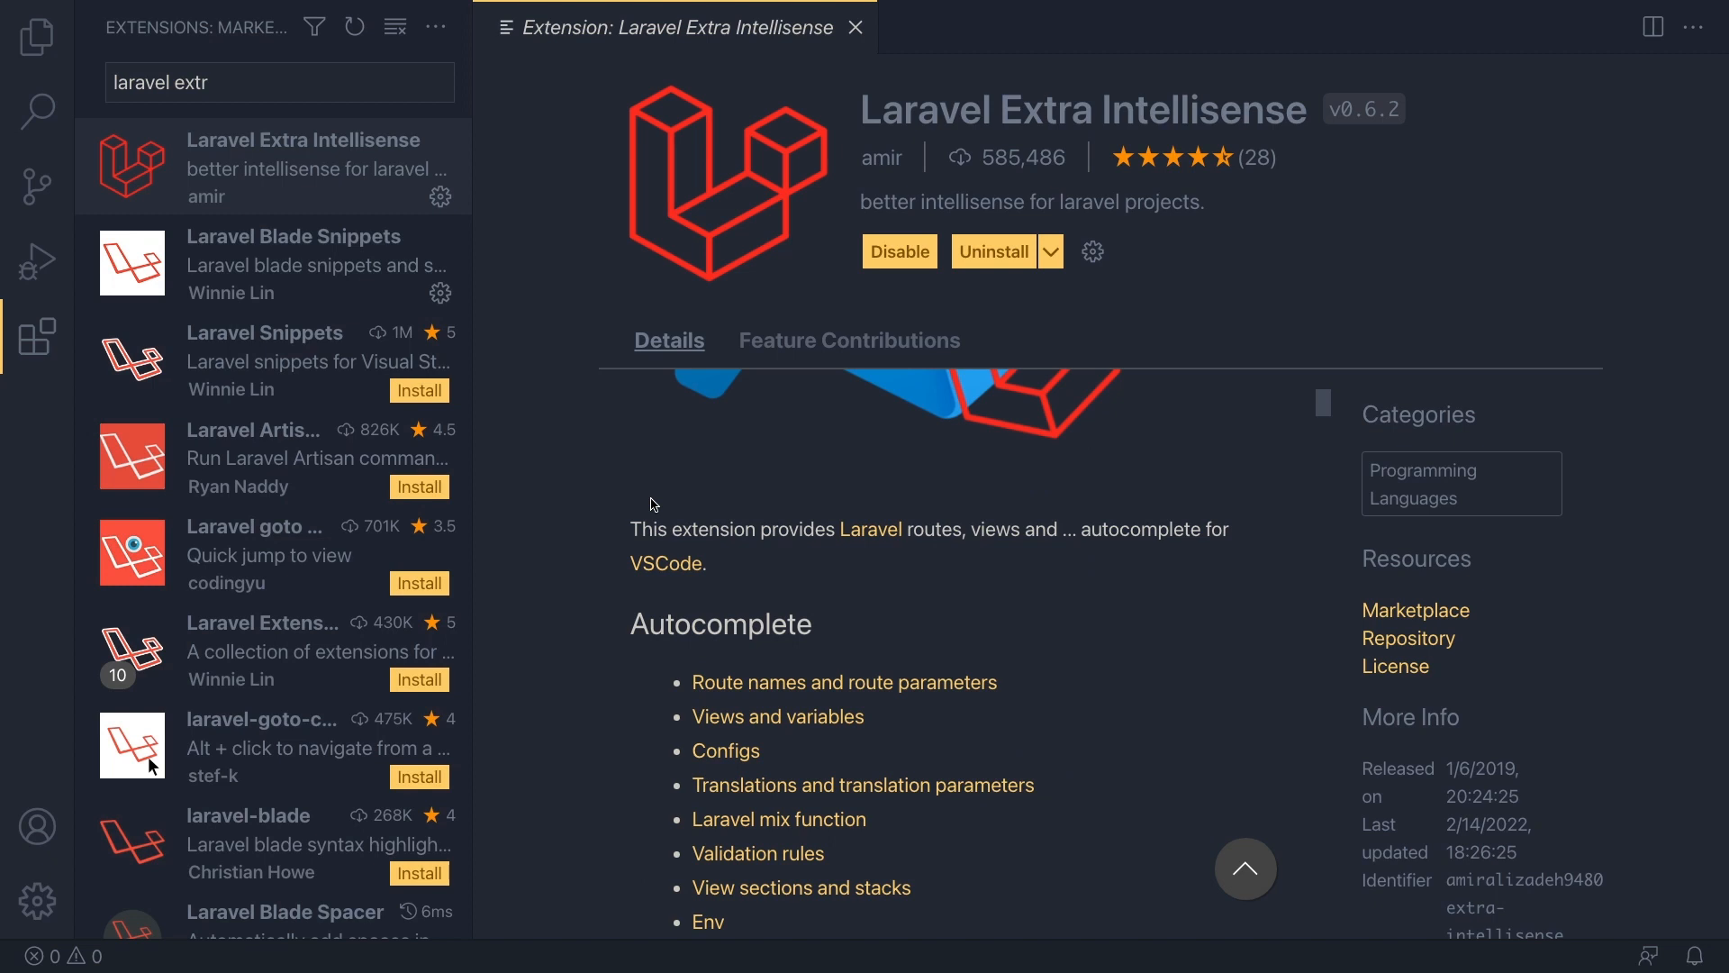
click(279, 82)
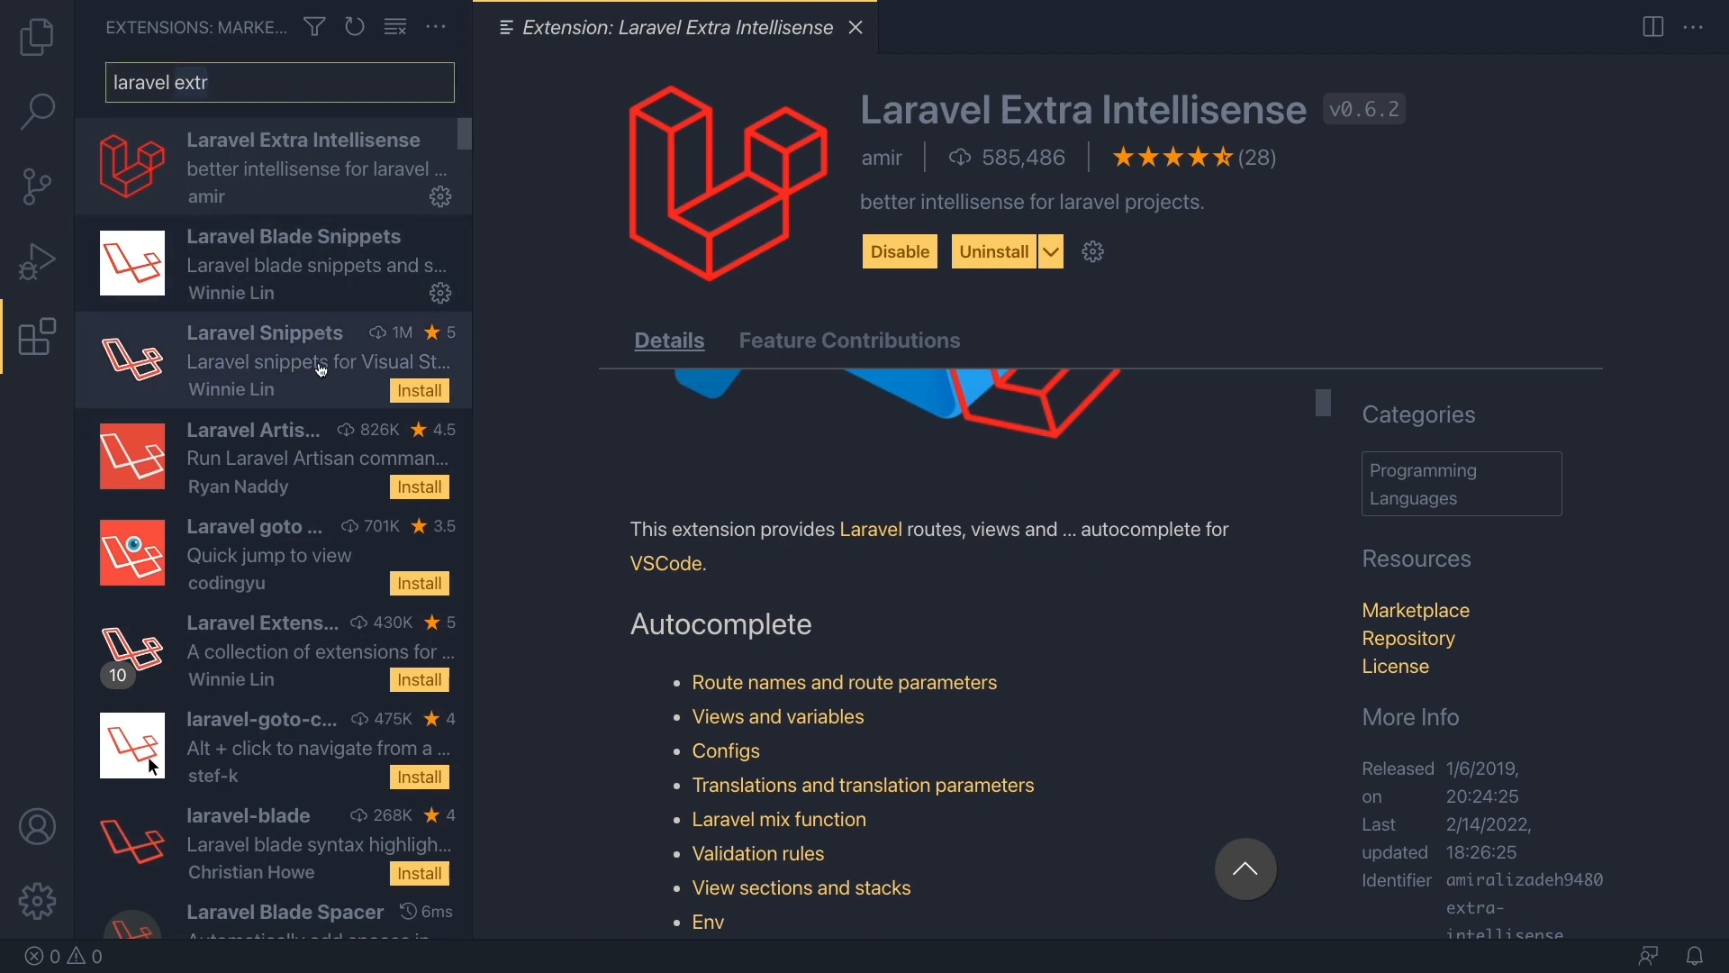
click(265, 360)
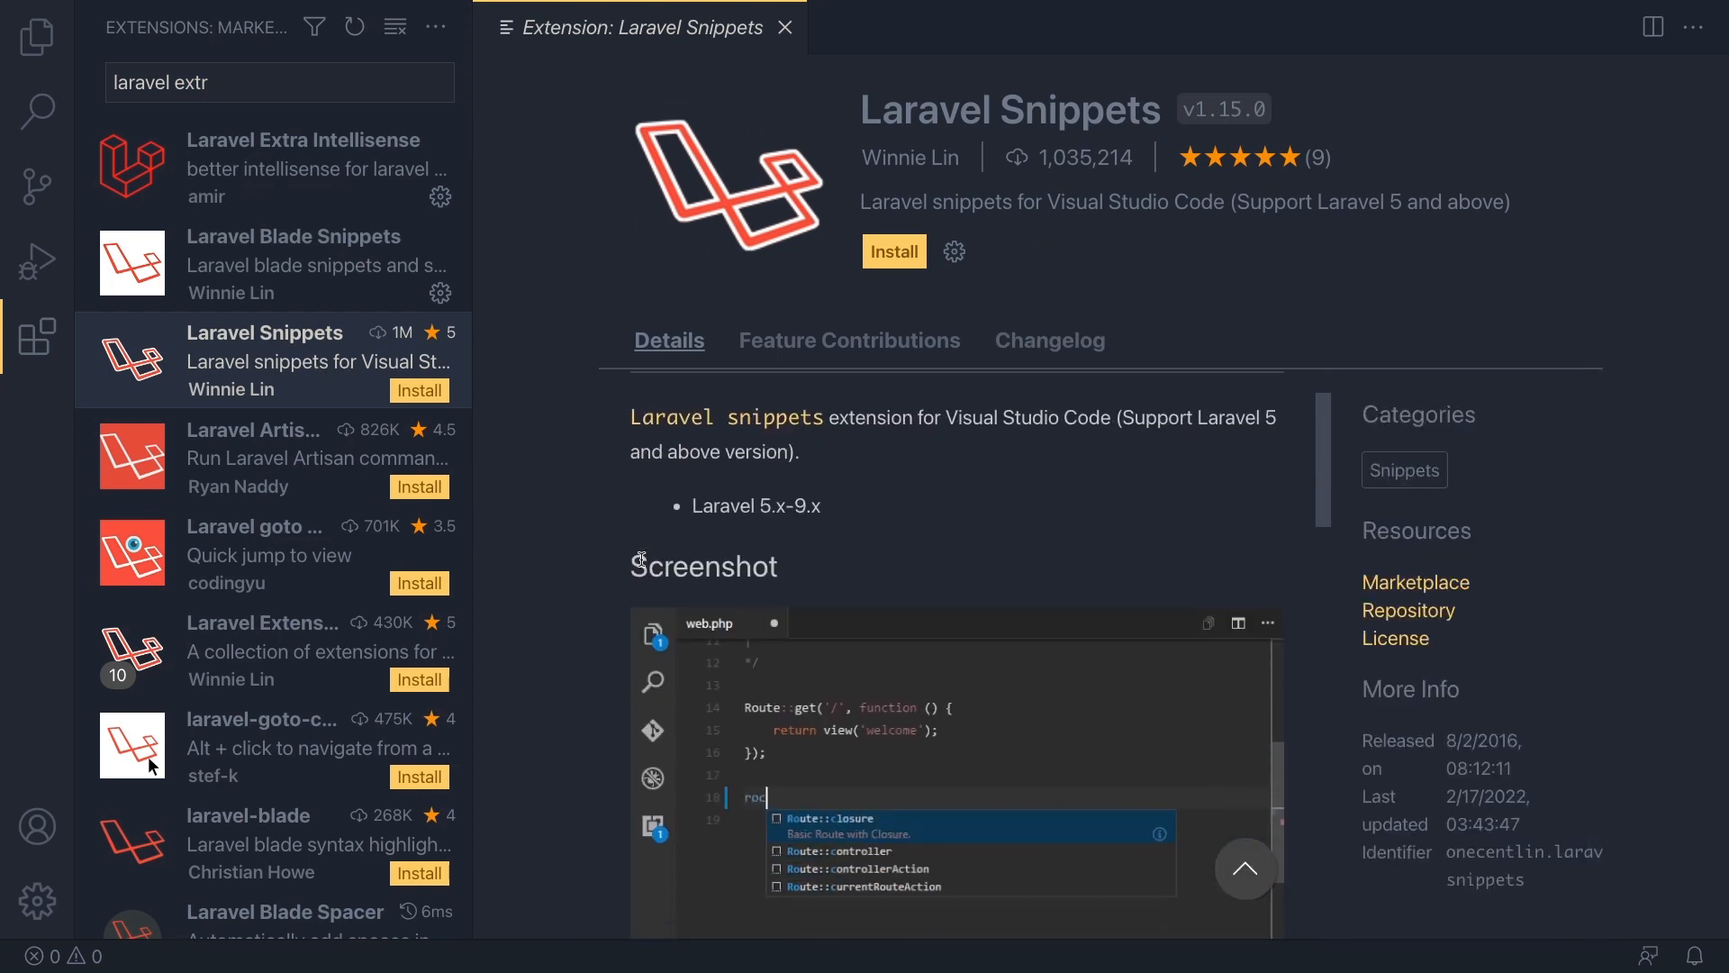
scroll(down, 3)
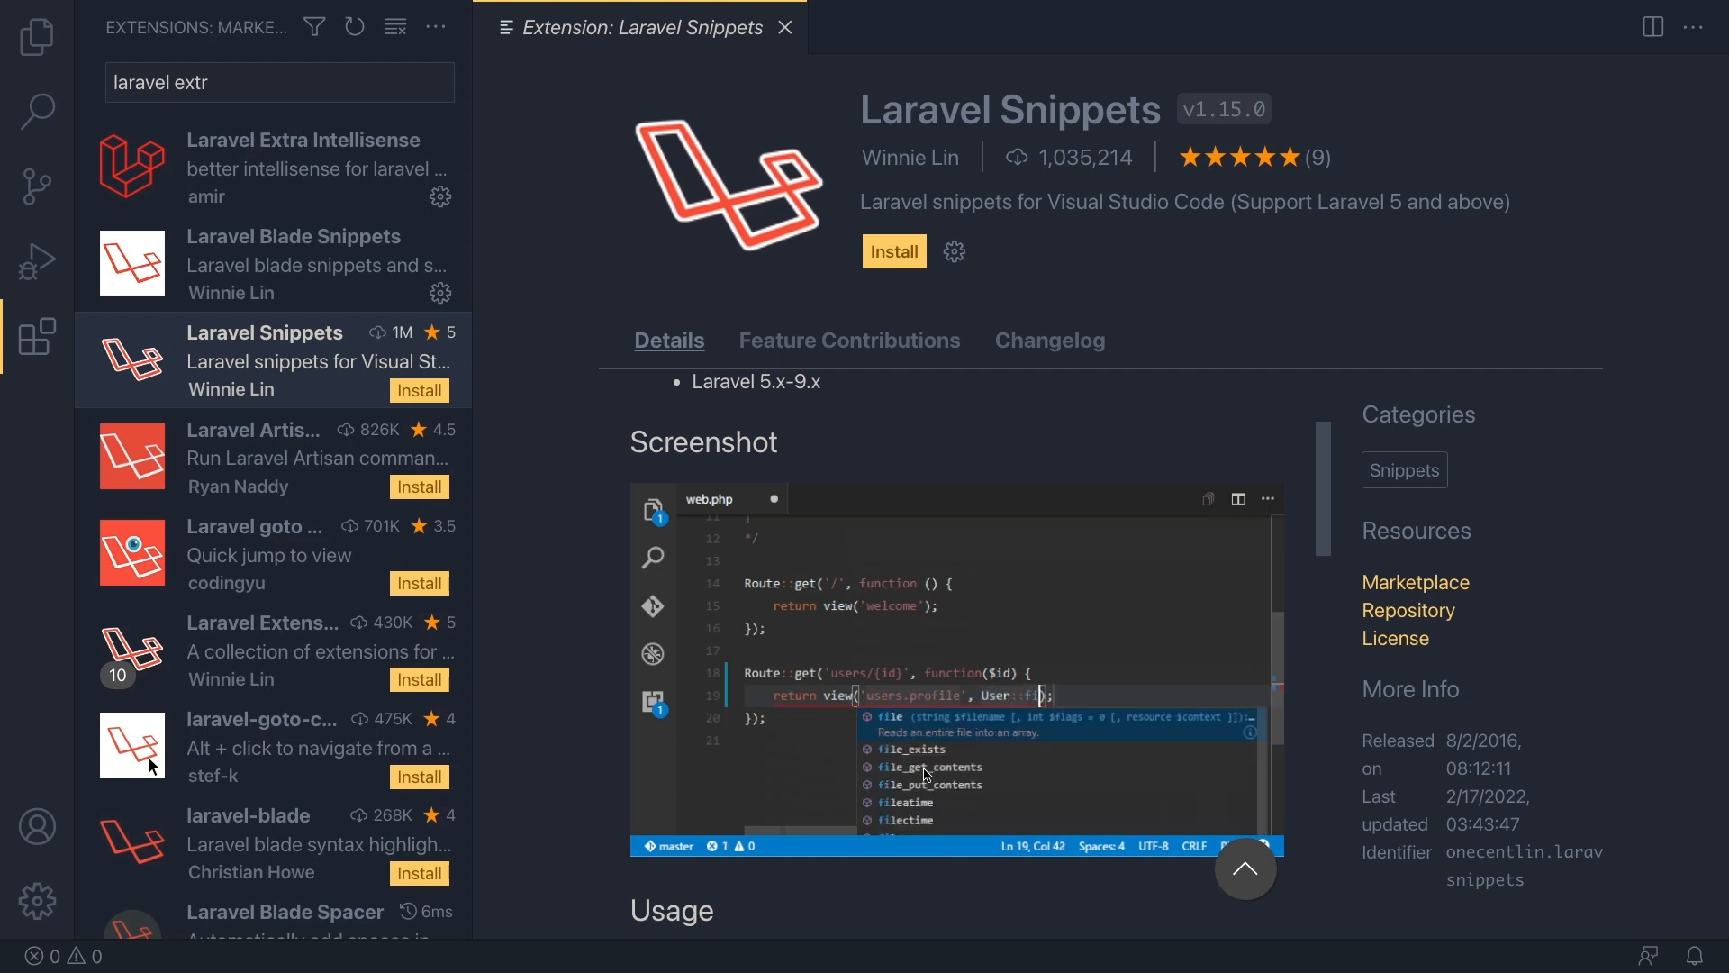
- Install the PHP Intelephense extension from a new marketplace search
click(893, 251)
text(php intele)
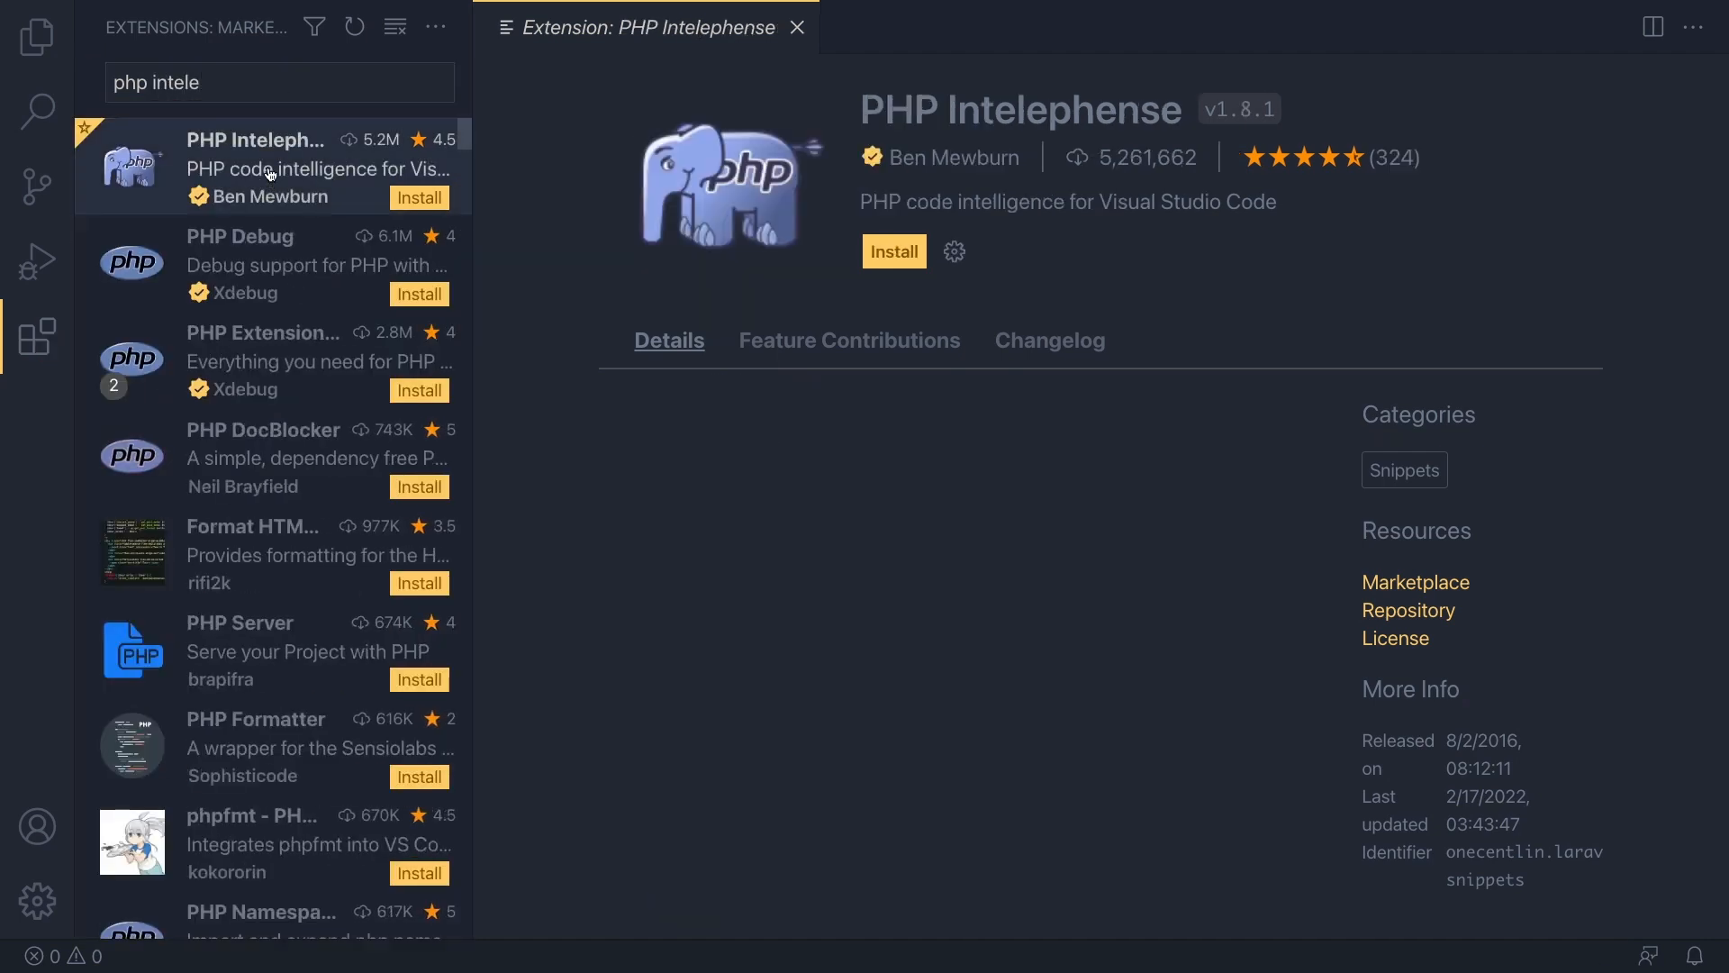
click(669, 340)
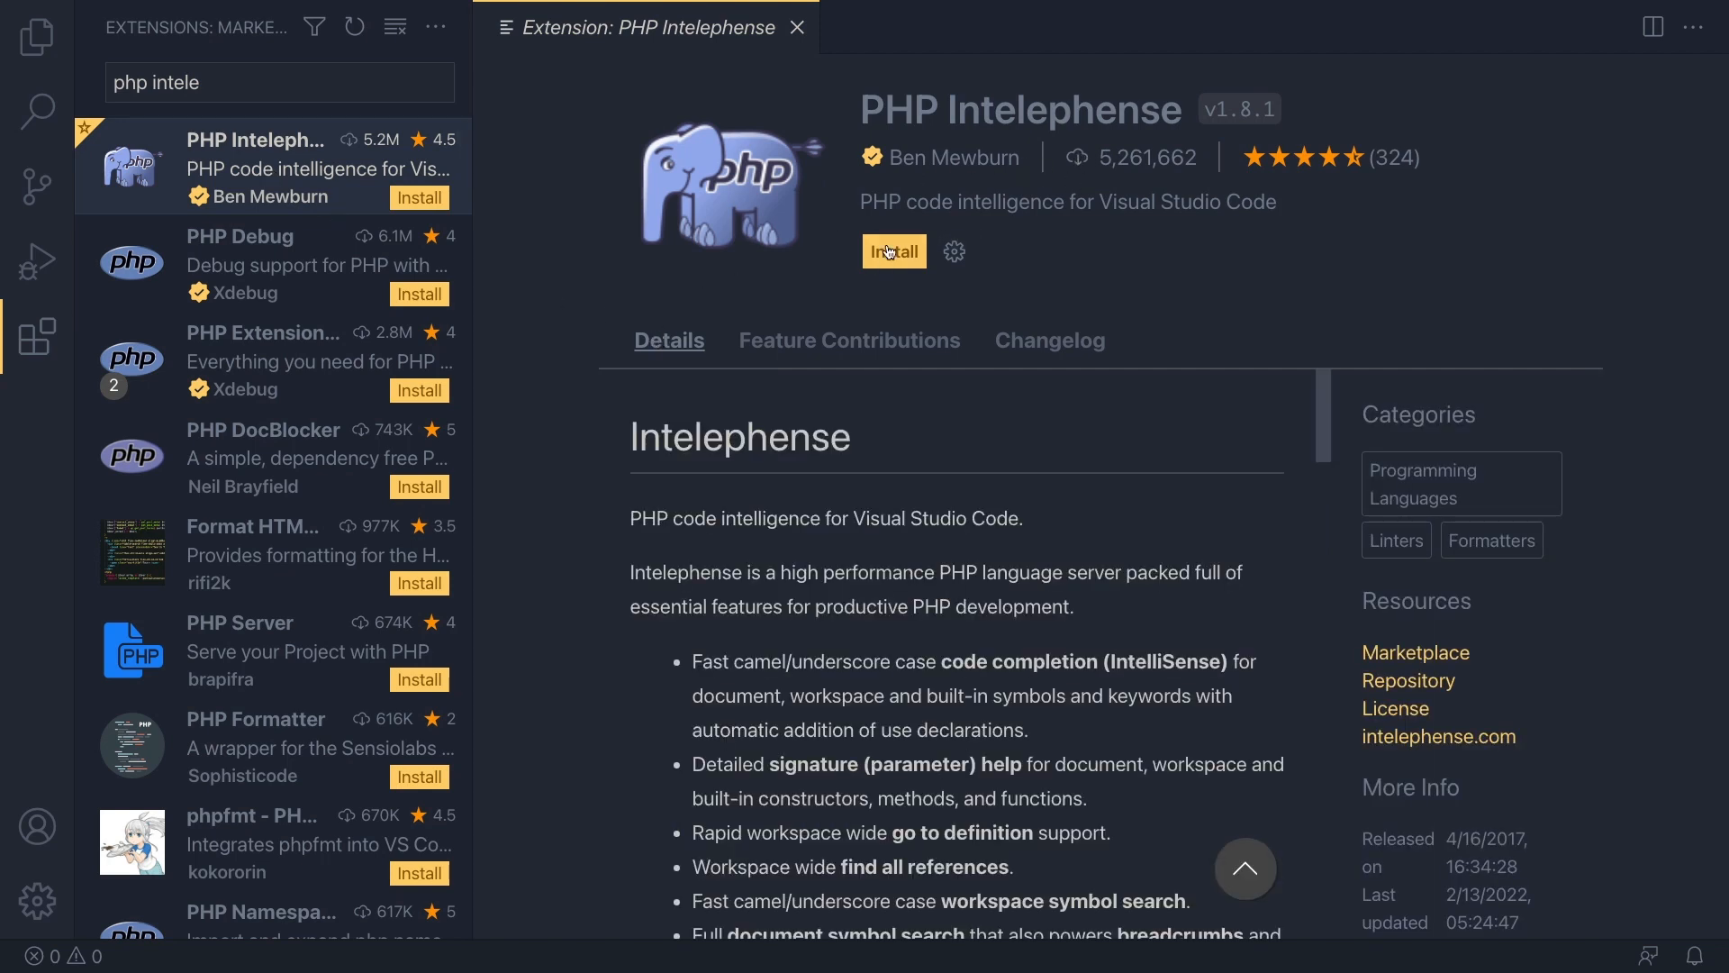
click(894, 251)
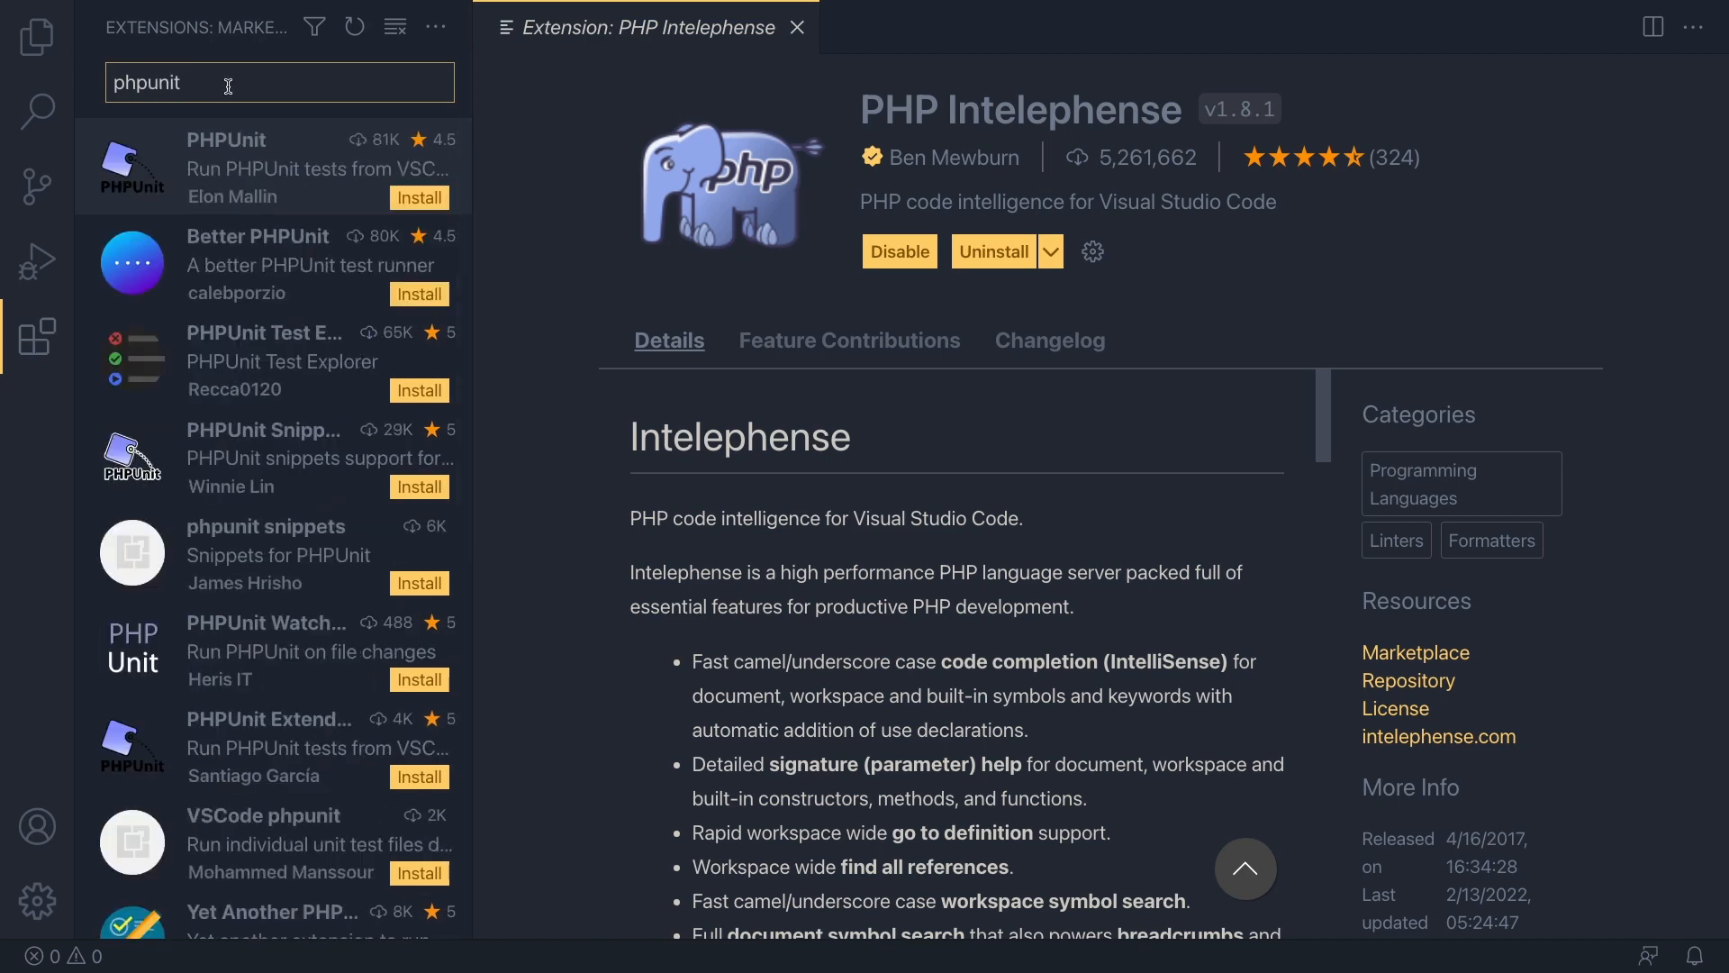
- Install the Better PHPUnit test runner extension
click(265, 262)
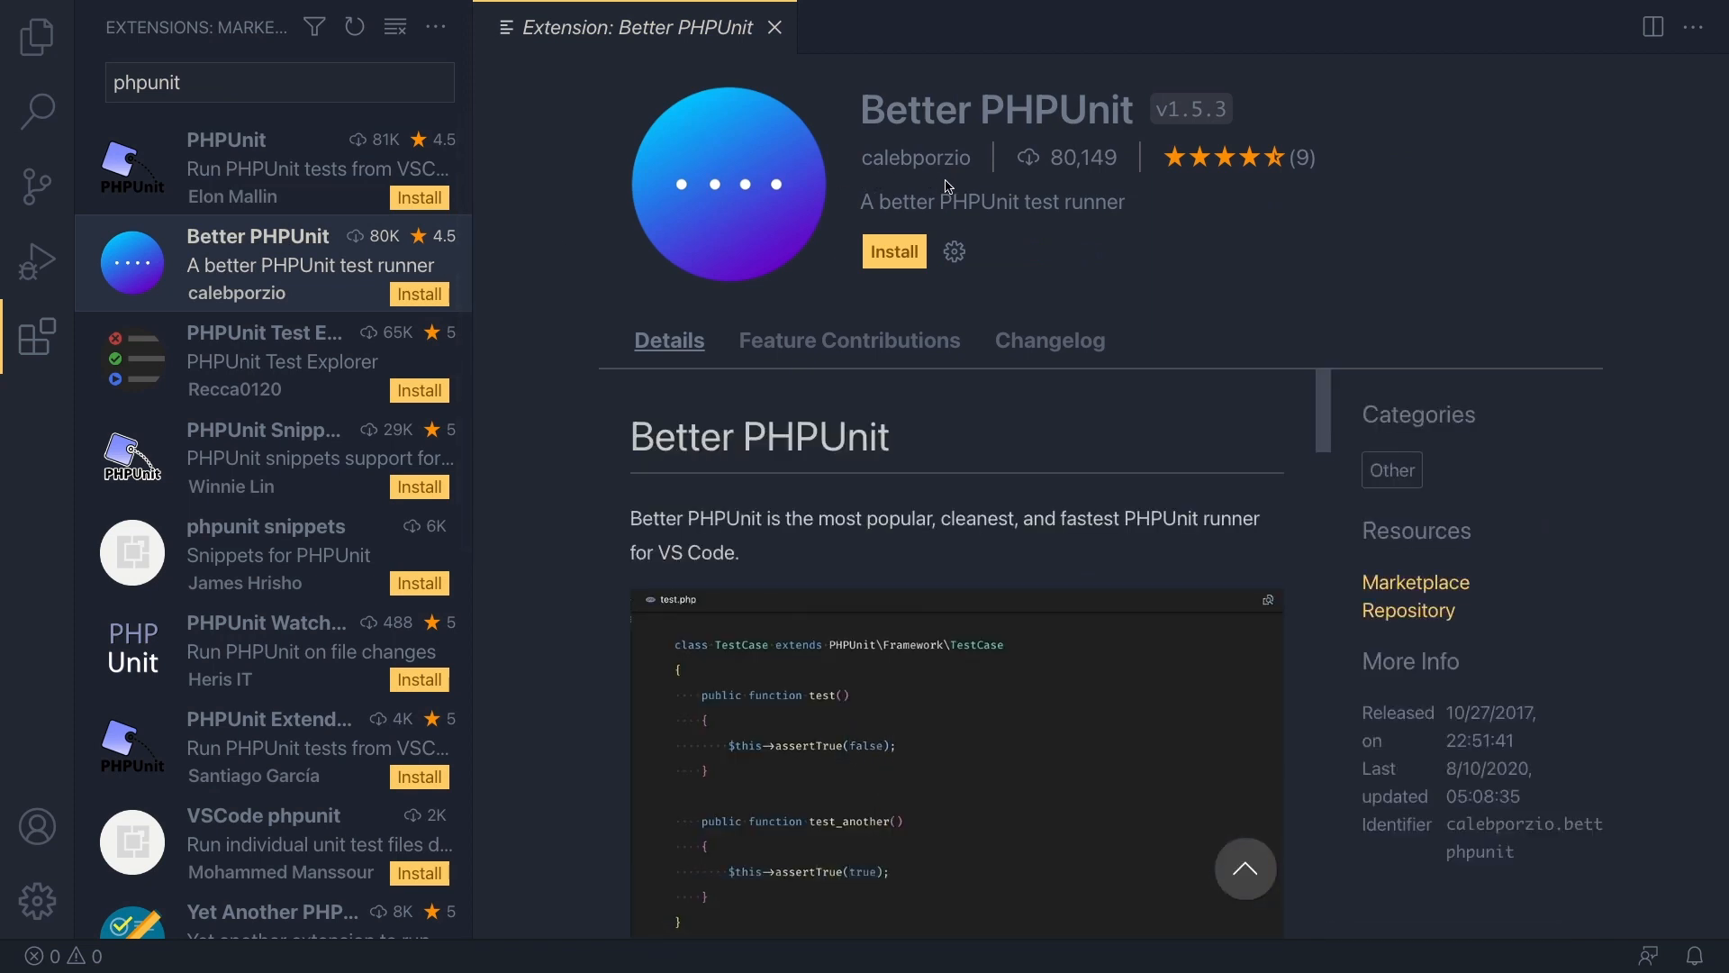
click(894, 252)
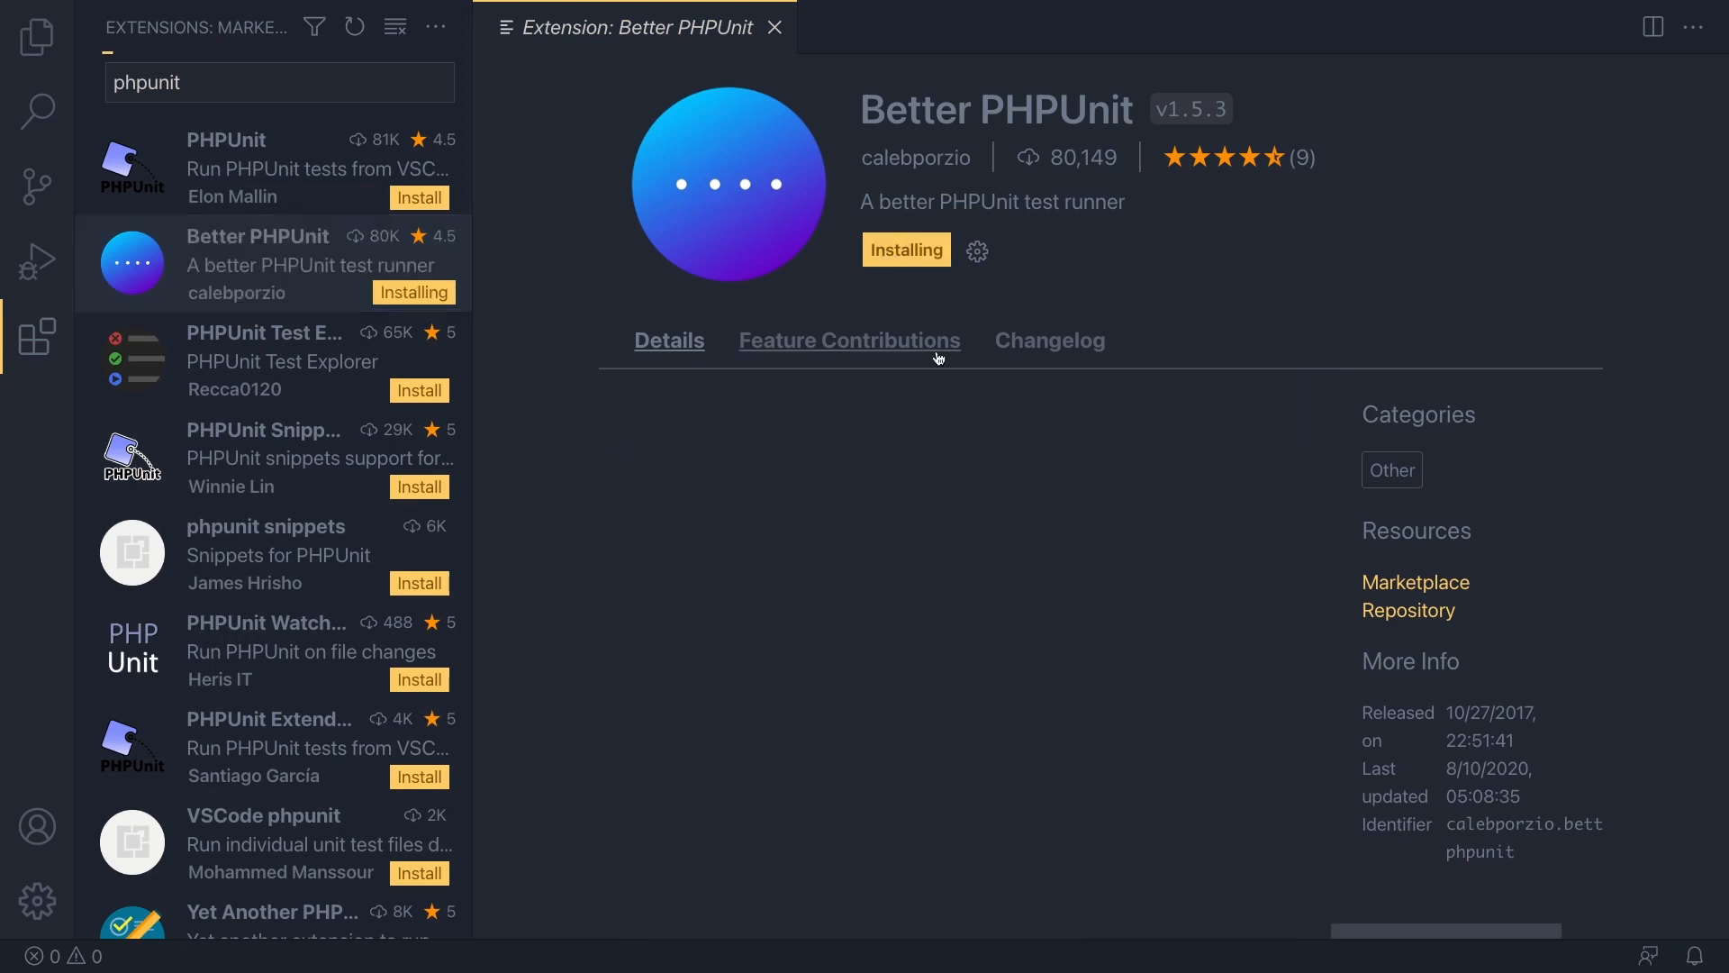
click(668, 340)
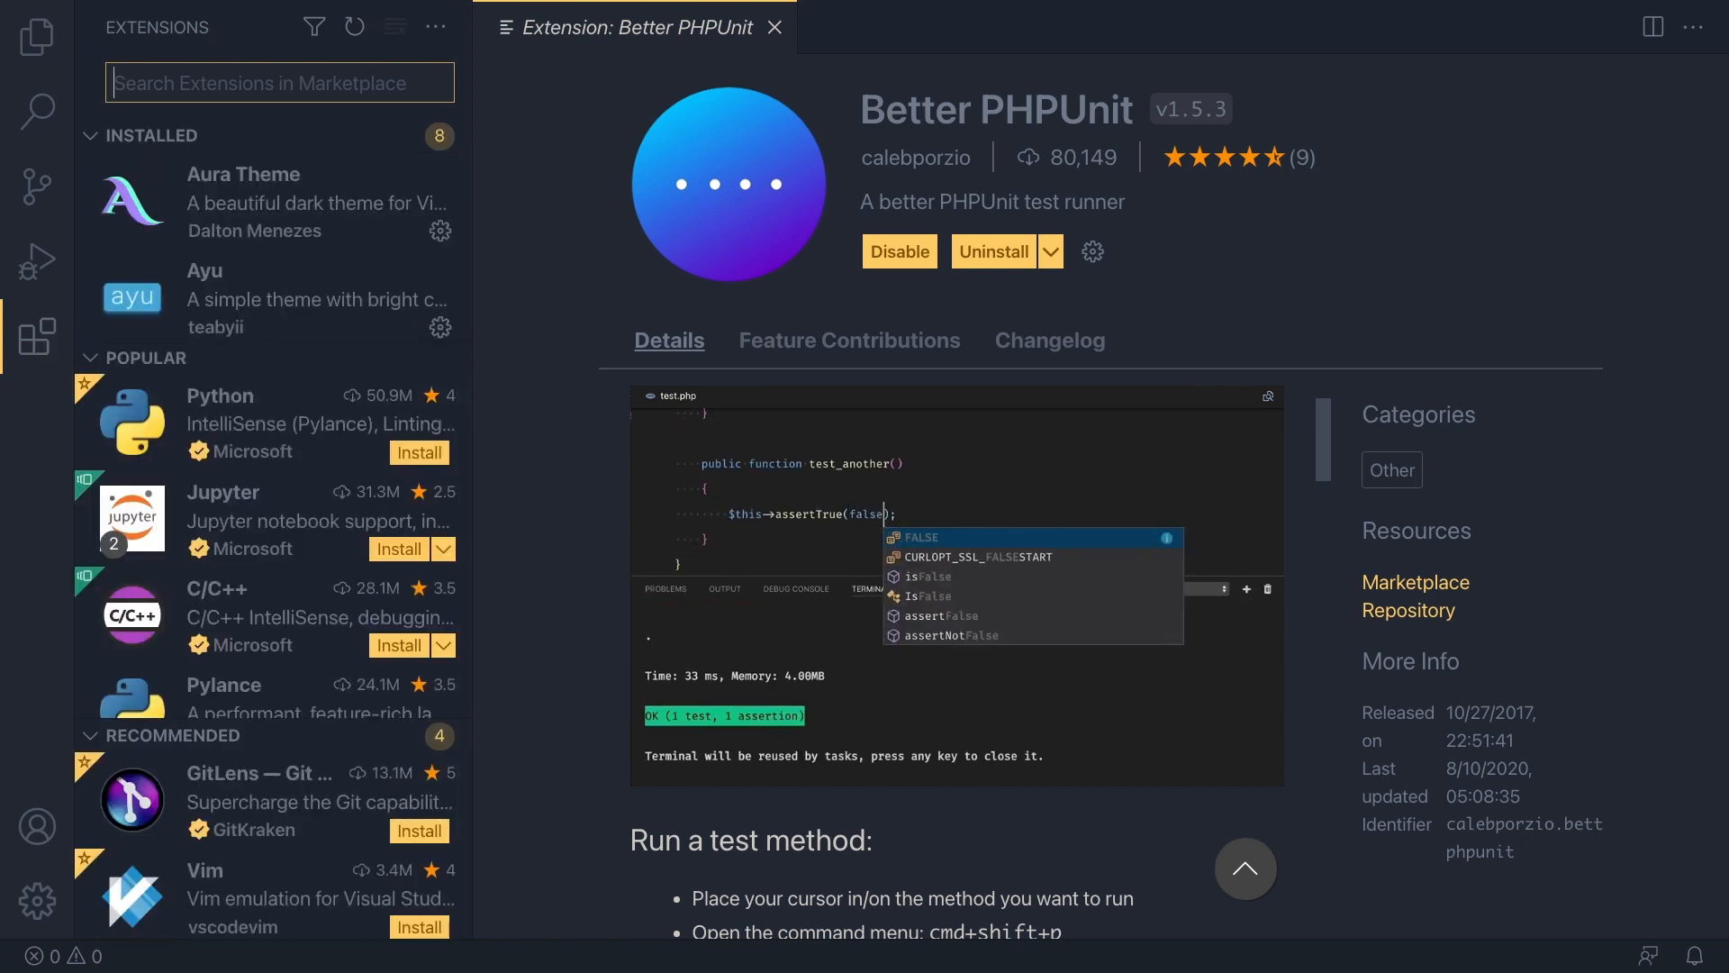
- Search 'php' and install the PHP Namespace Resolver extension
text(php nam)
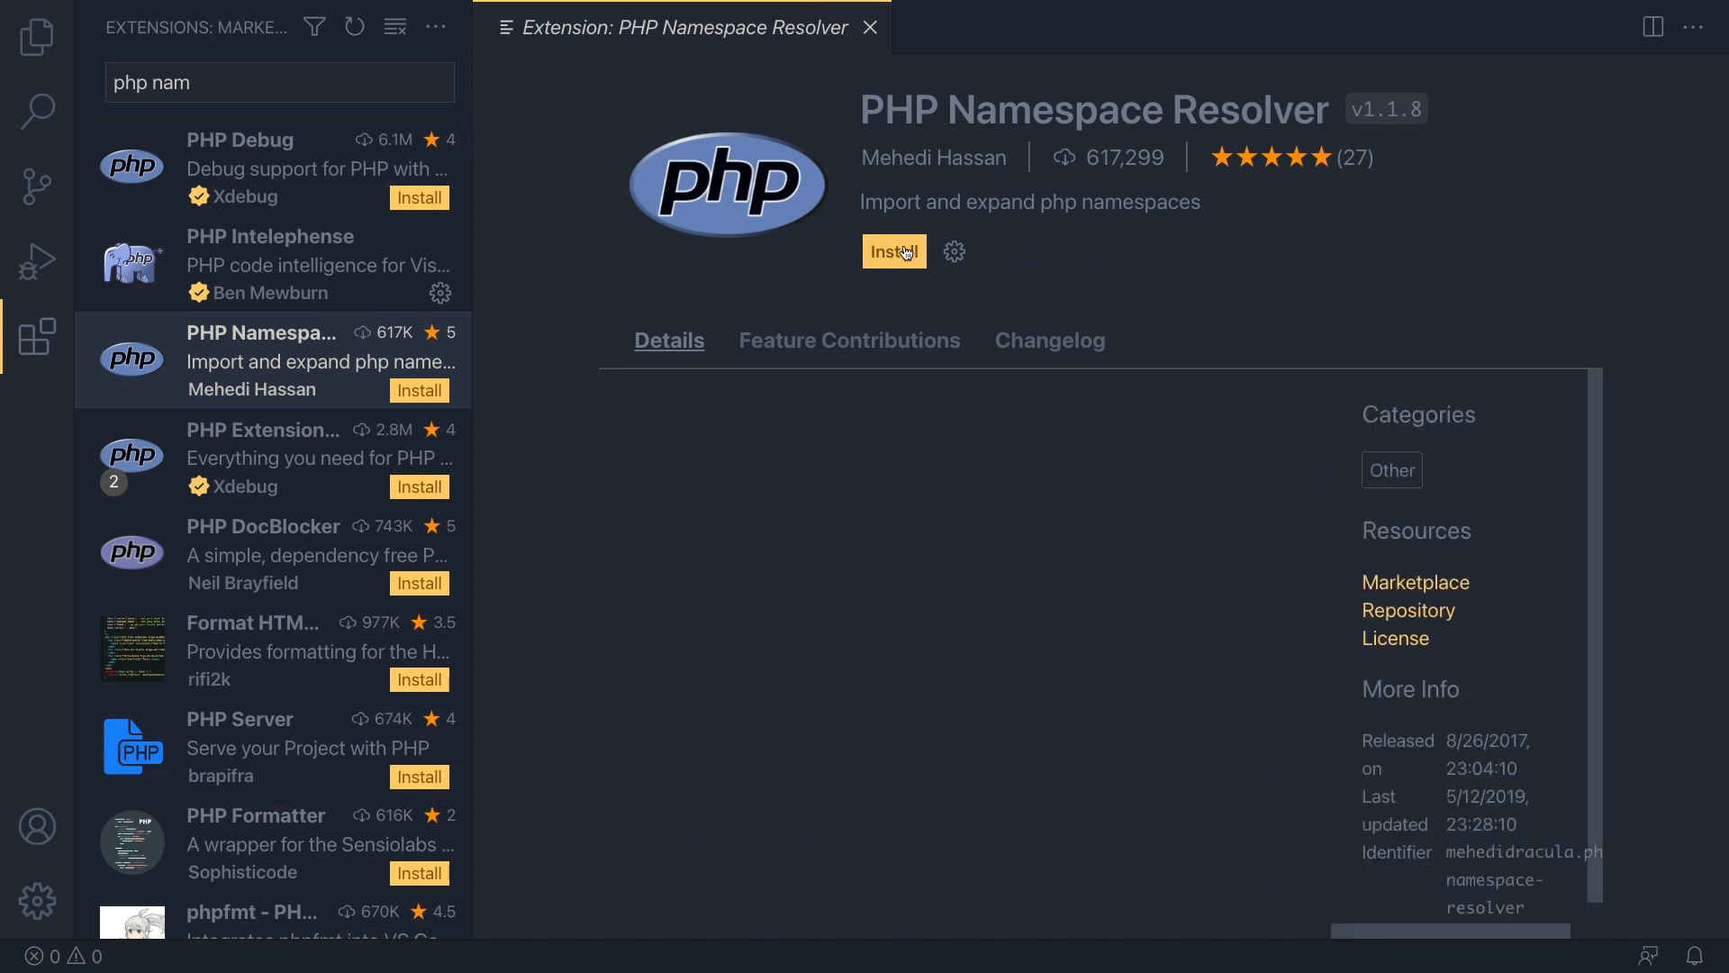
click(893, 251)
text(t)
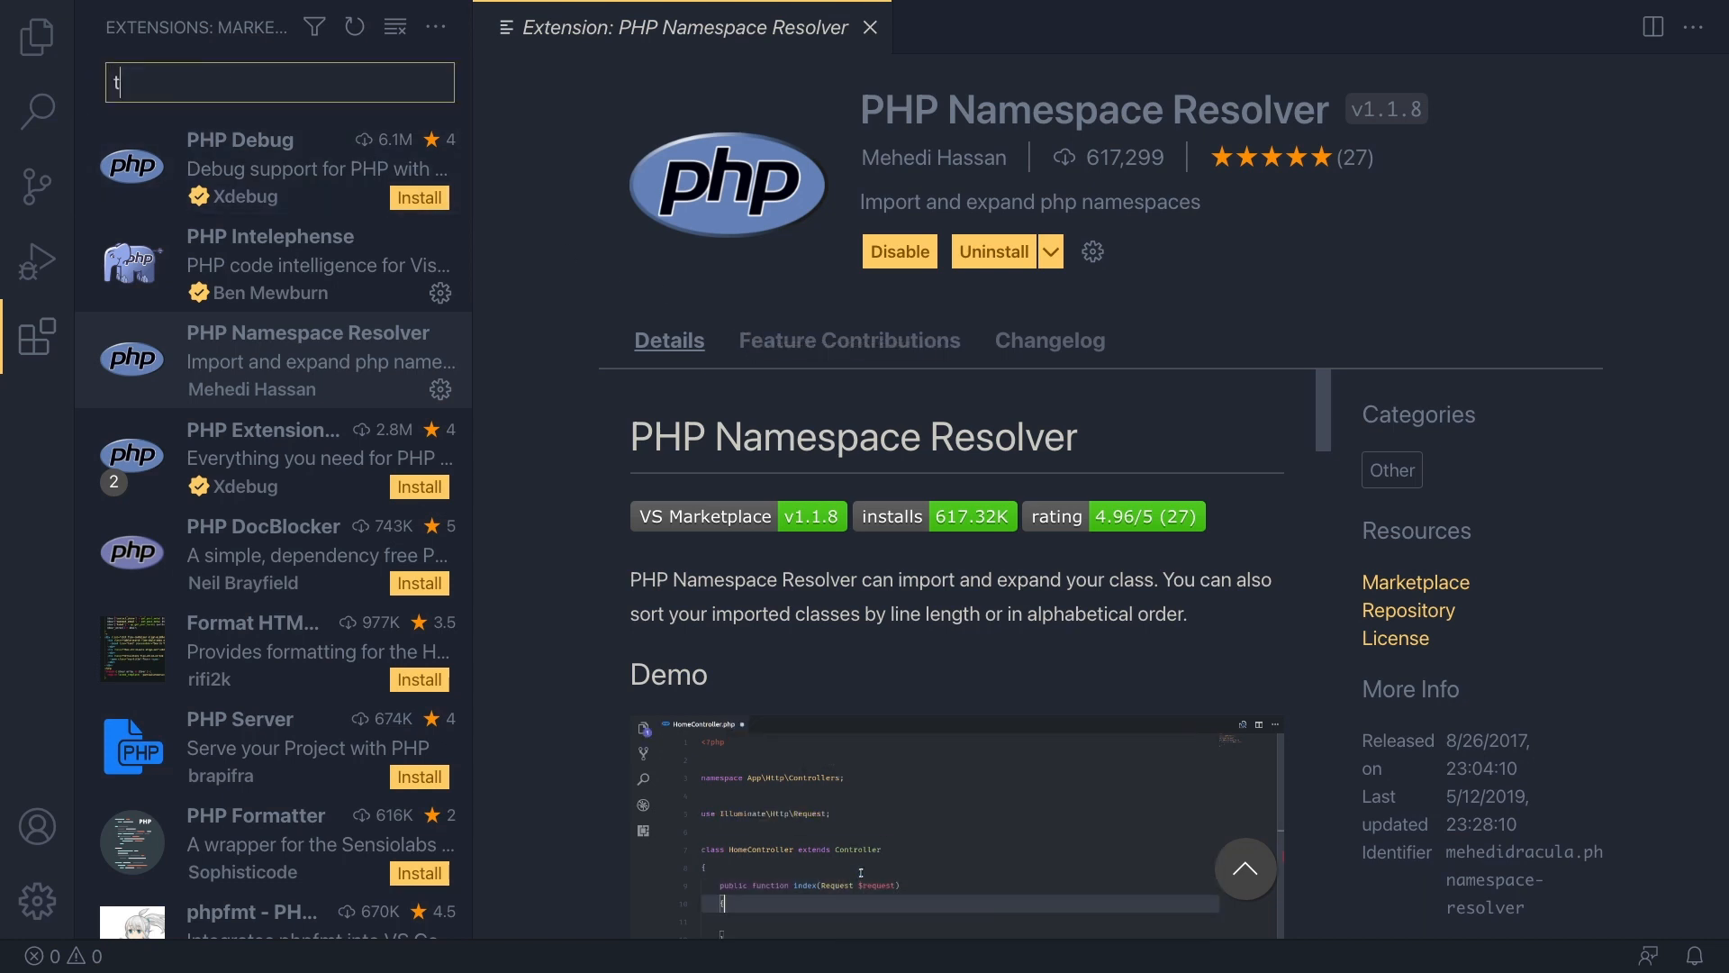
- Search 'tailwind' and install Tailwind CSS IntelliSense
text(ailwind)
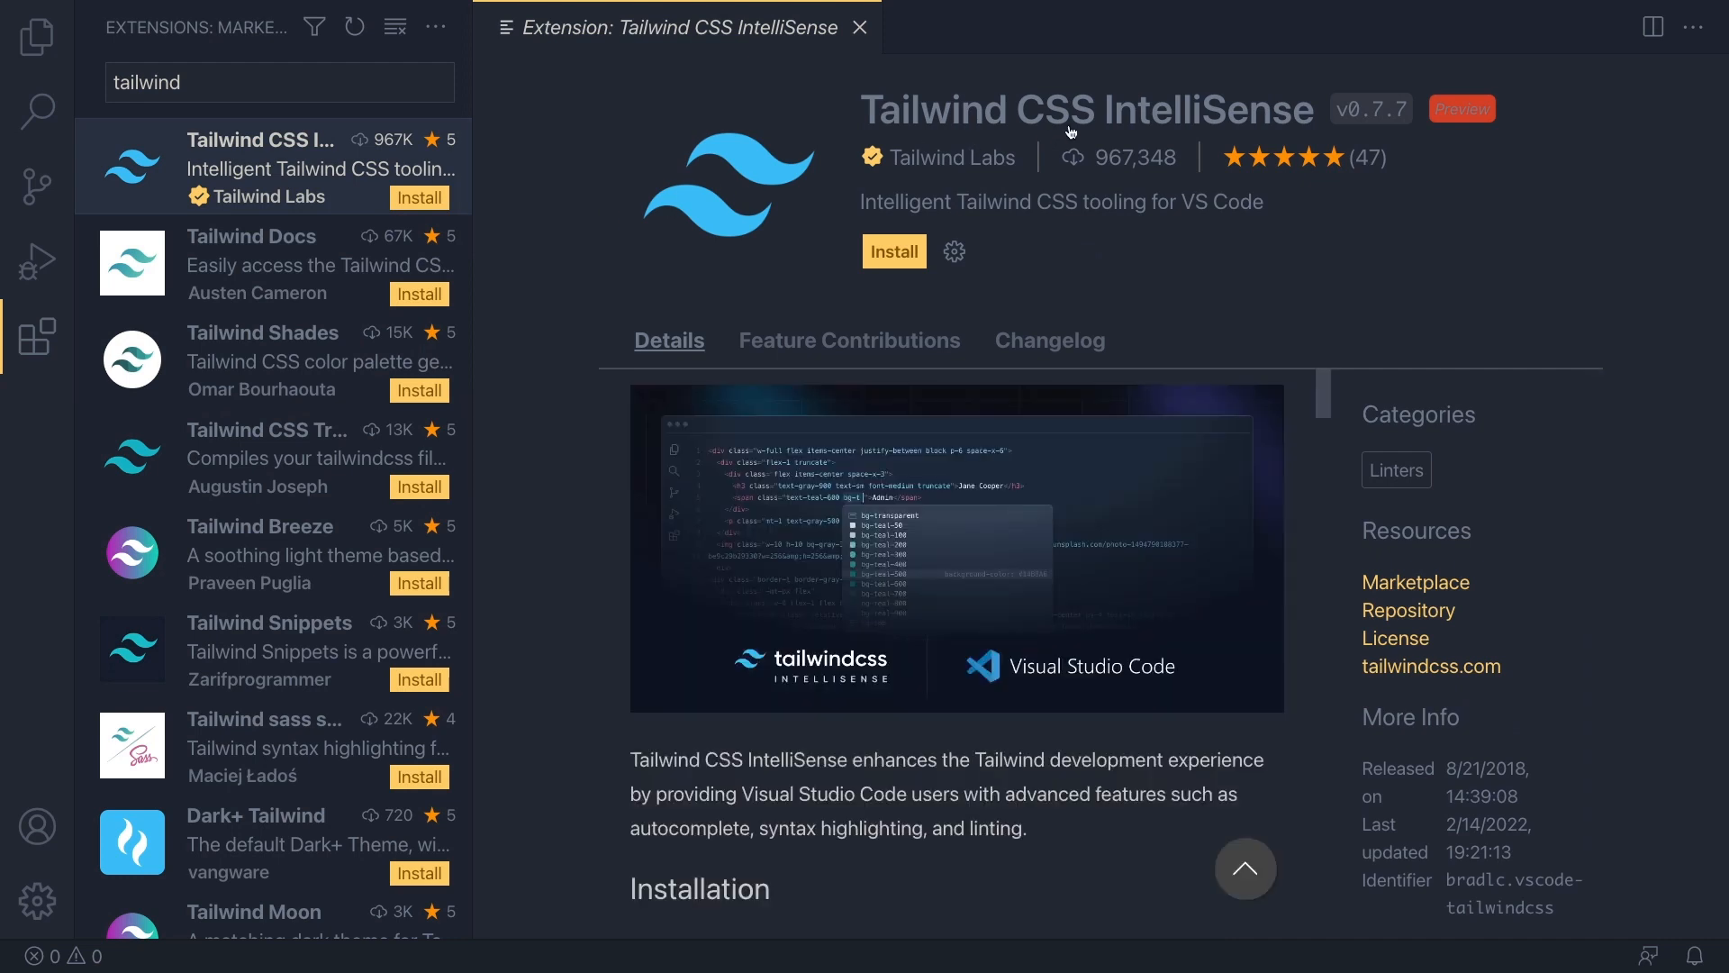
mouse_move(932, 255)
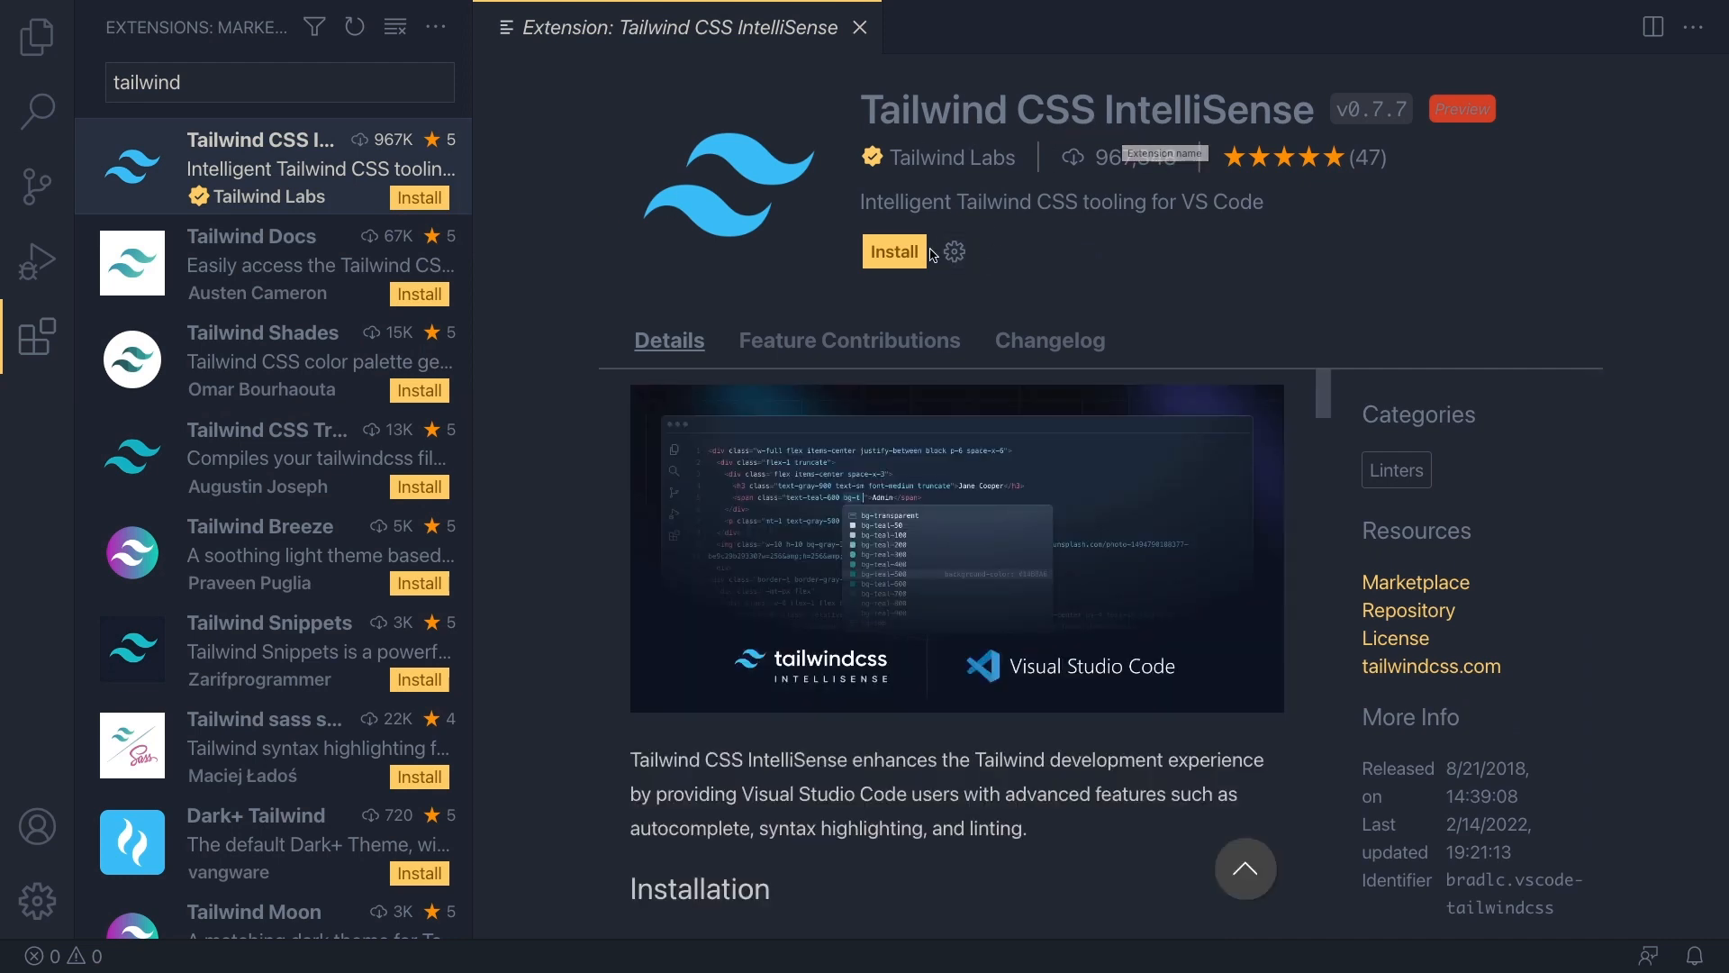
click(894, 250)
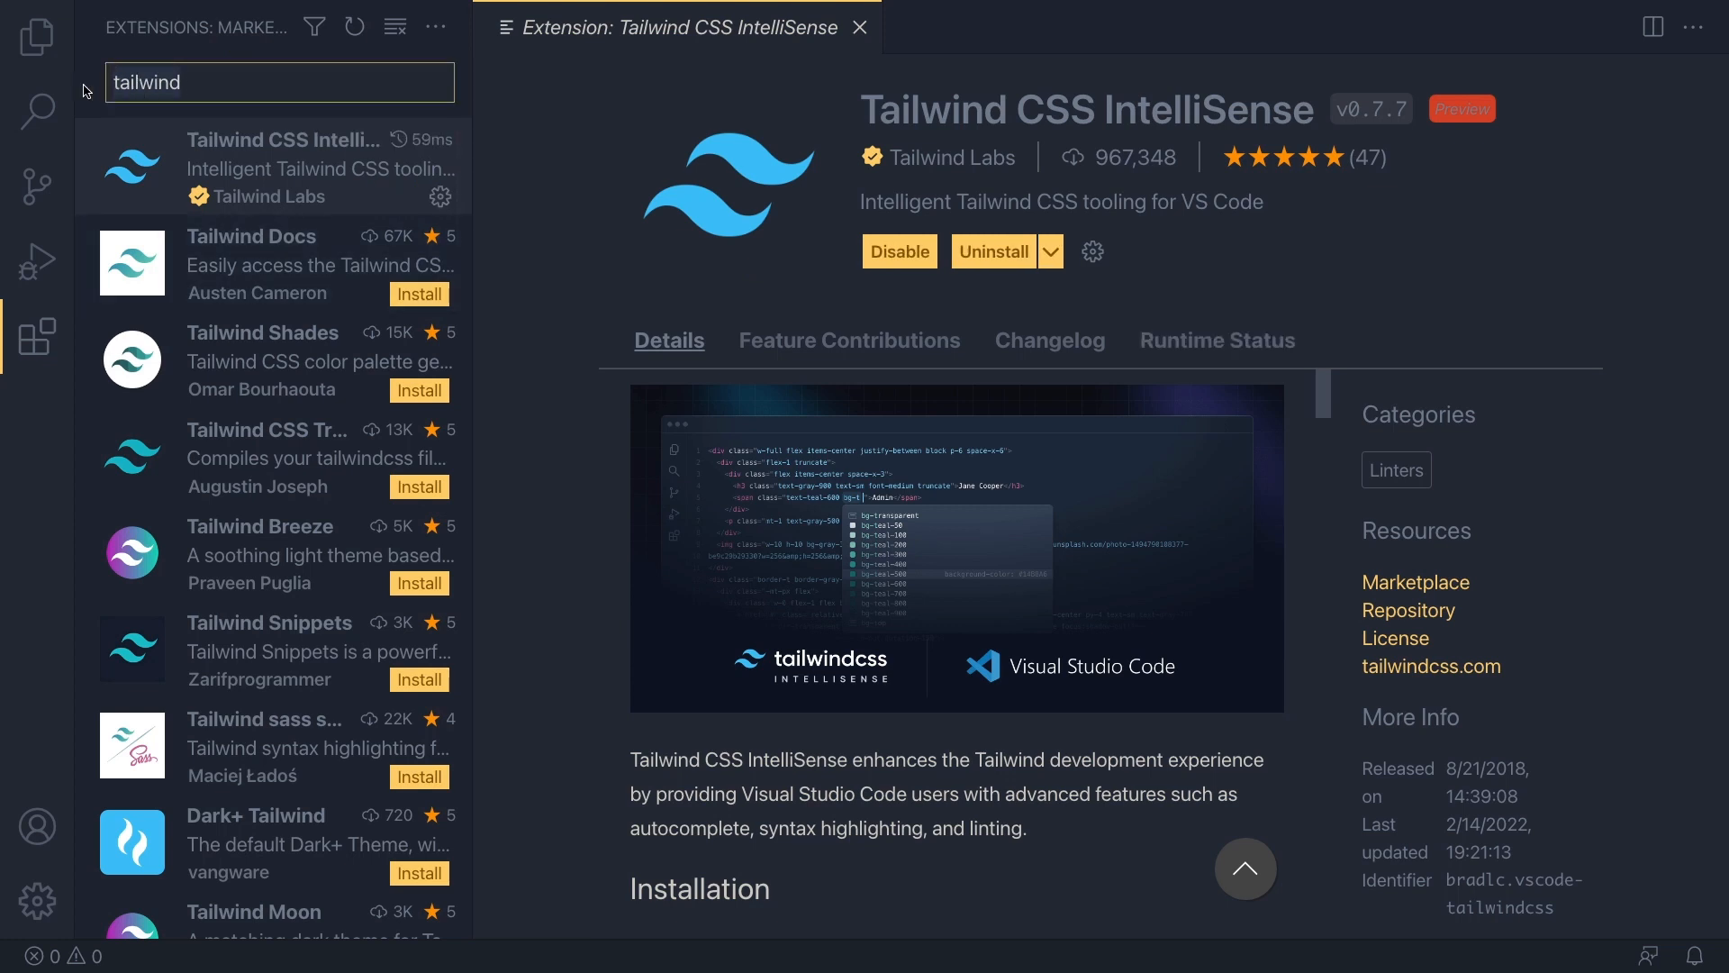
- Search 'vetur' in Extensions and install the Vetur Vue tooling extension
text(vetur)
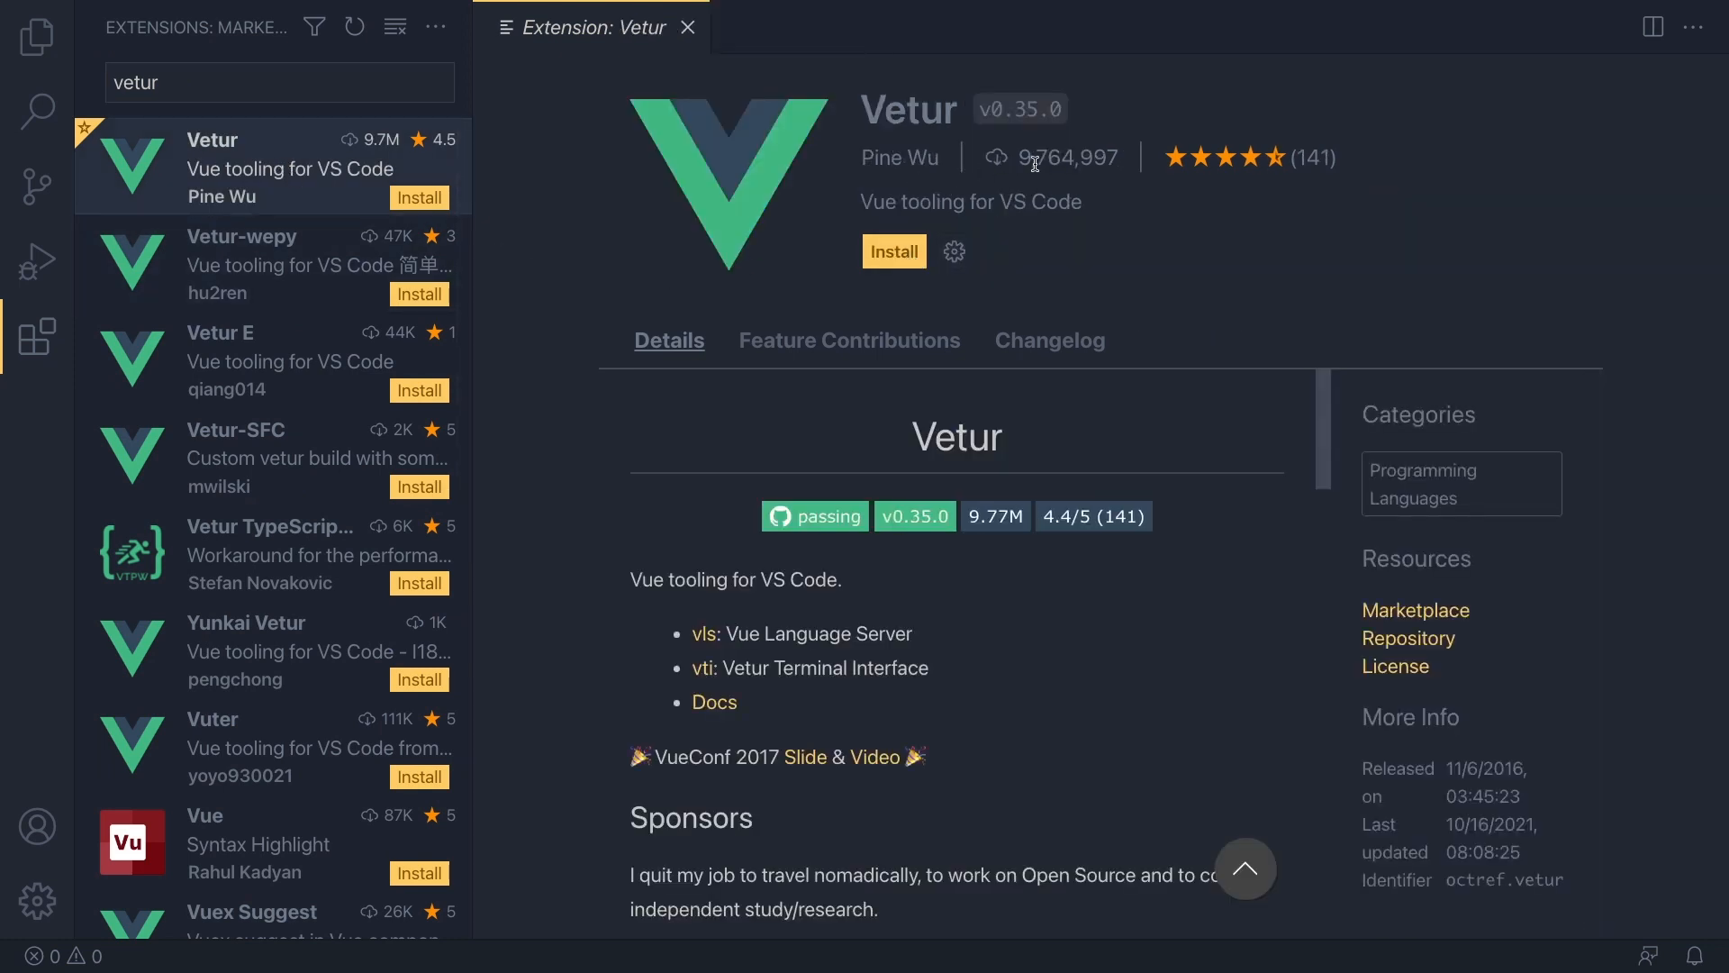
click(894, 251)
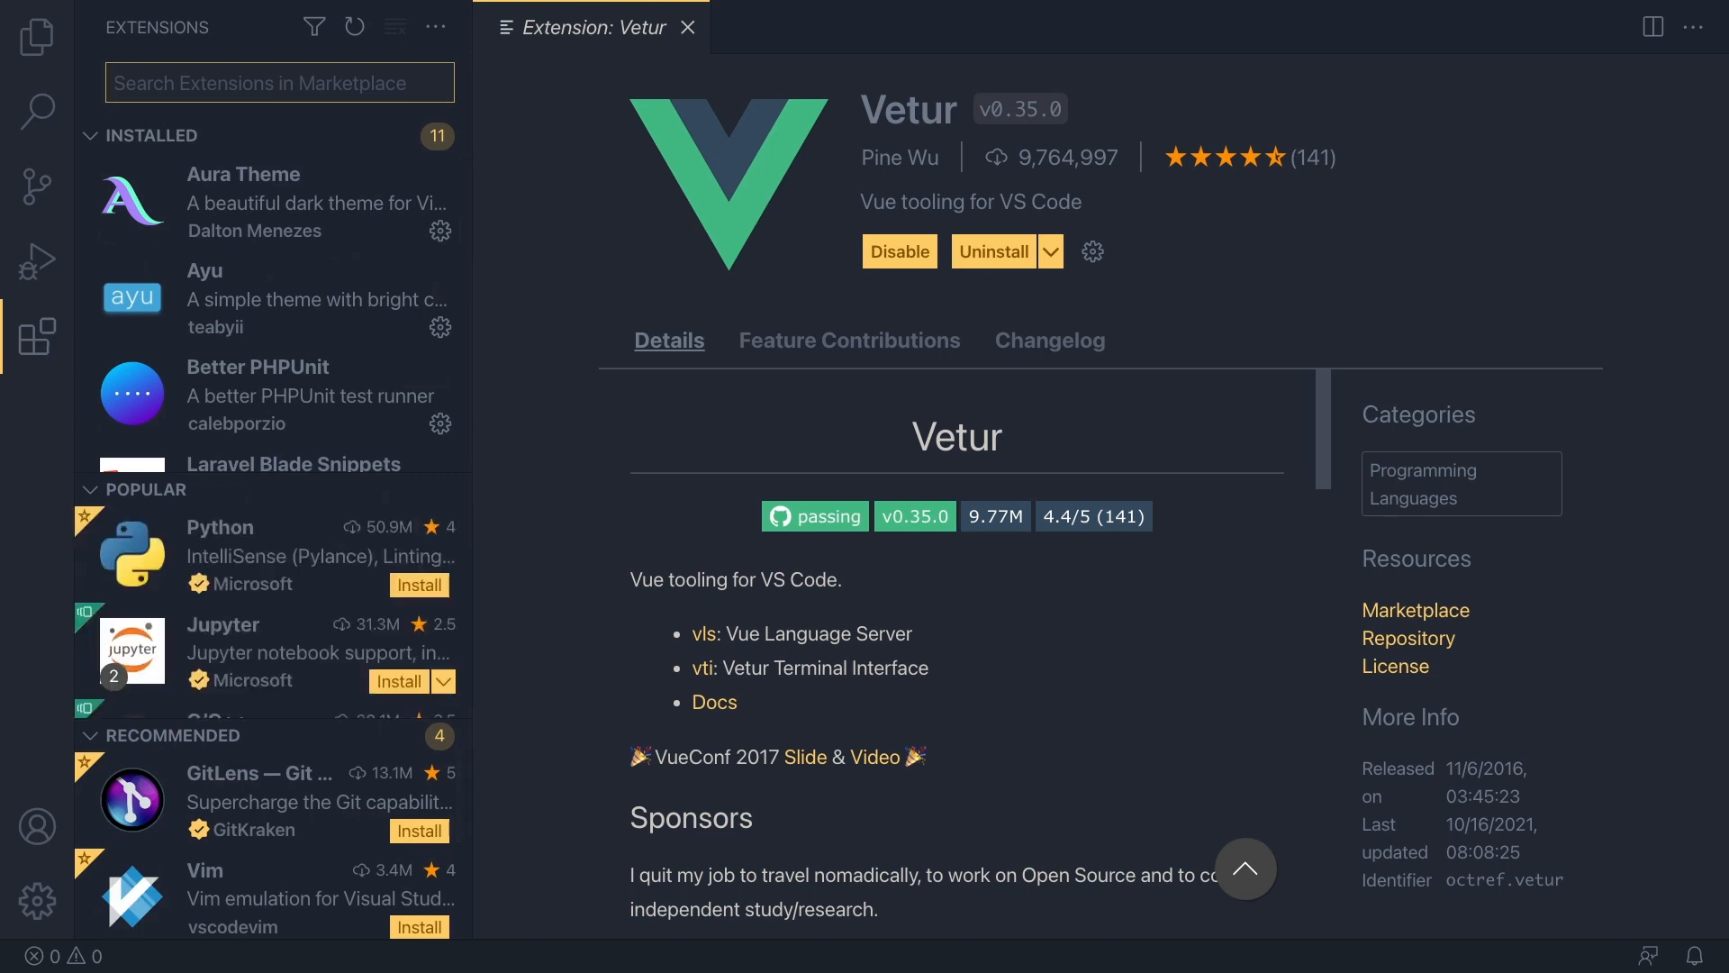
- Search 'icon', install Material Icon Theme and select it as the file icon theme
text(icon)
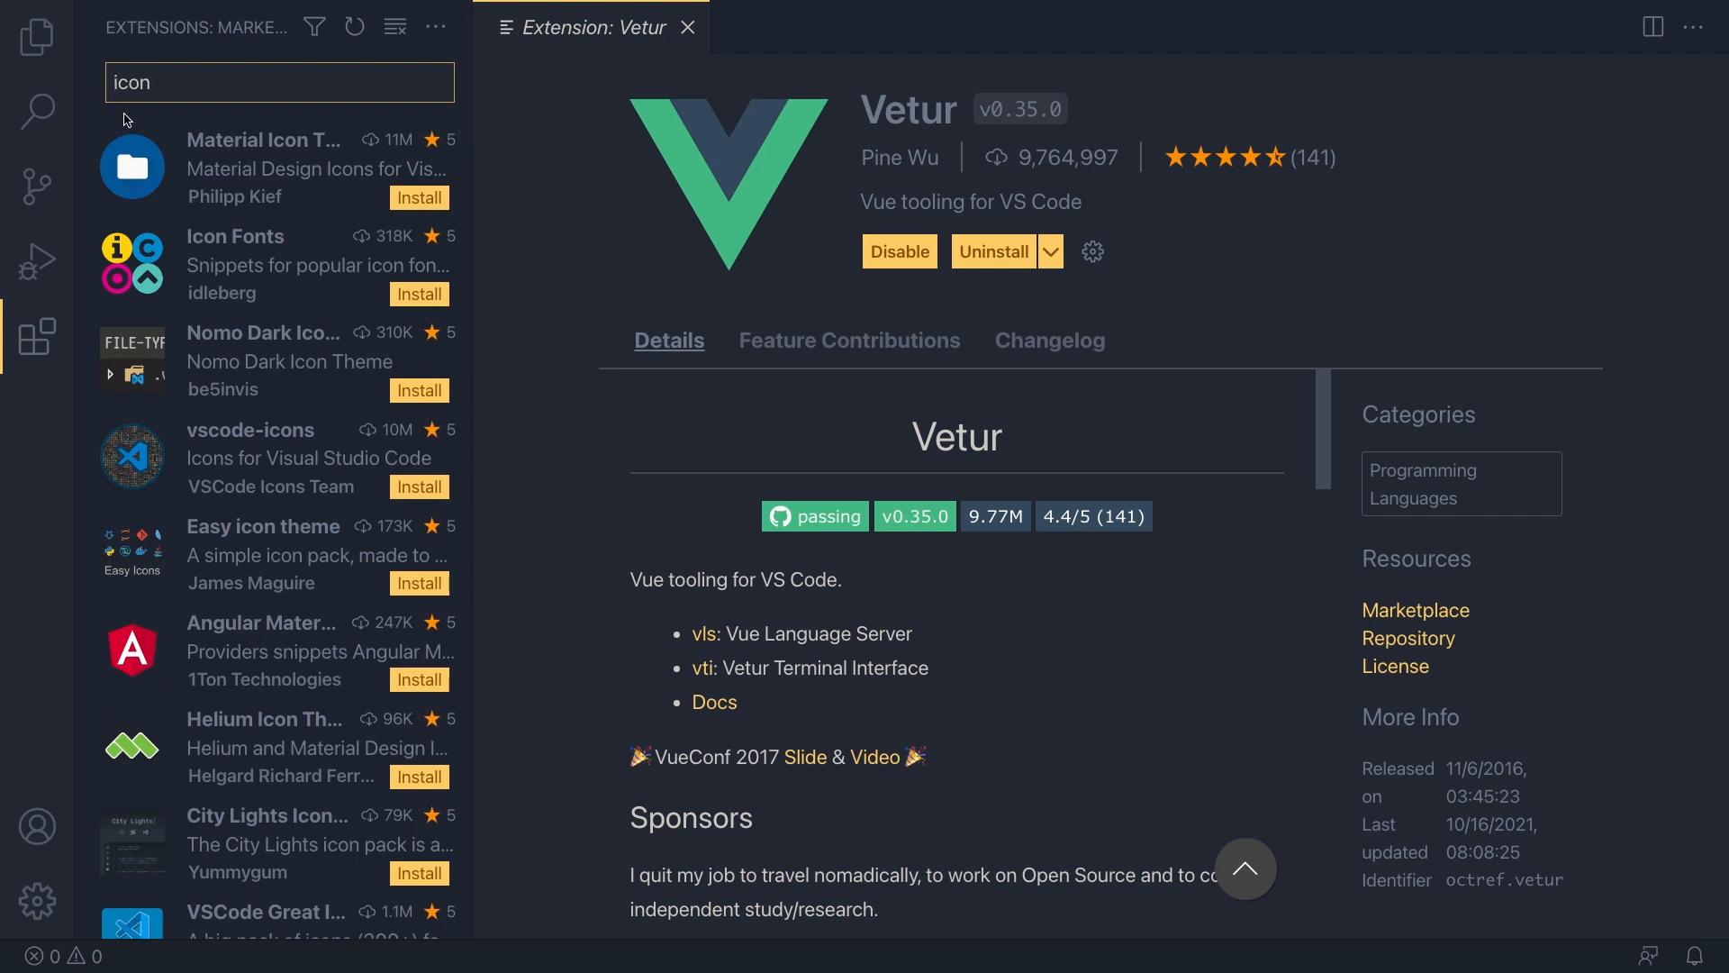
mouse_move(265, 166)
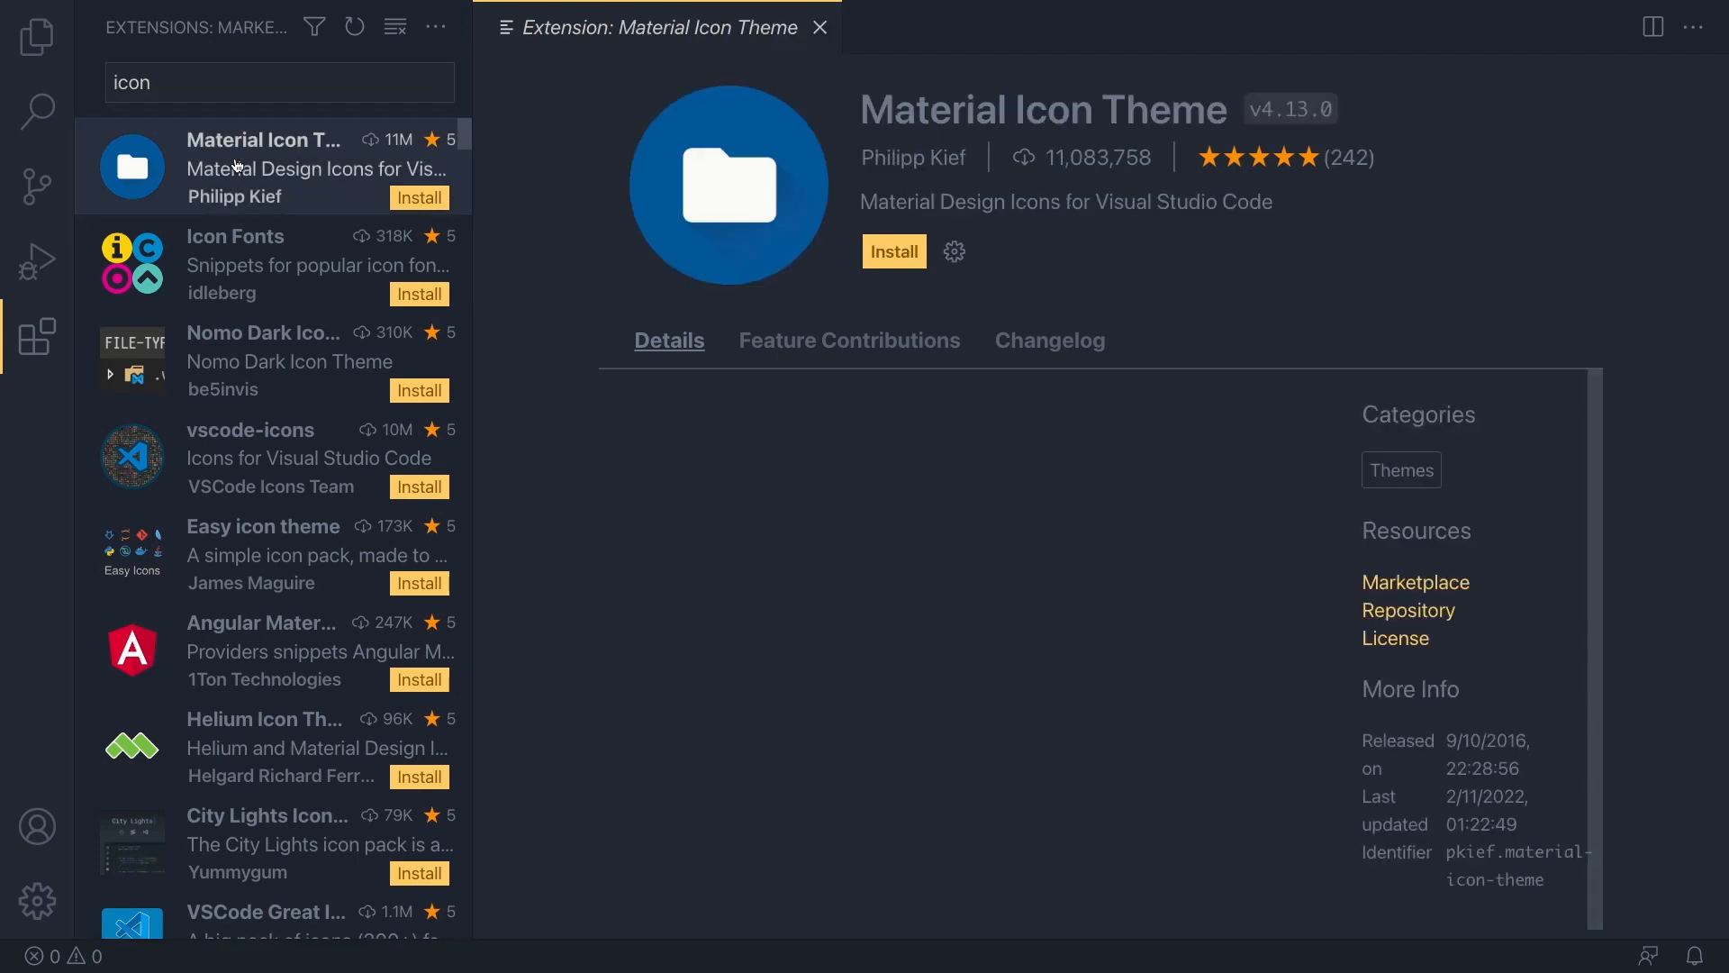
scroll(down, 3)
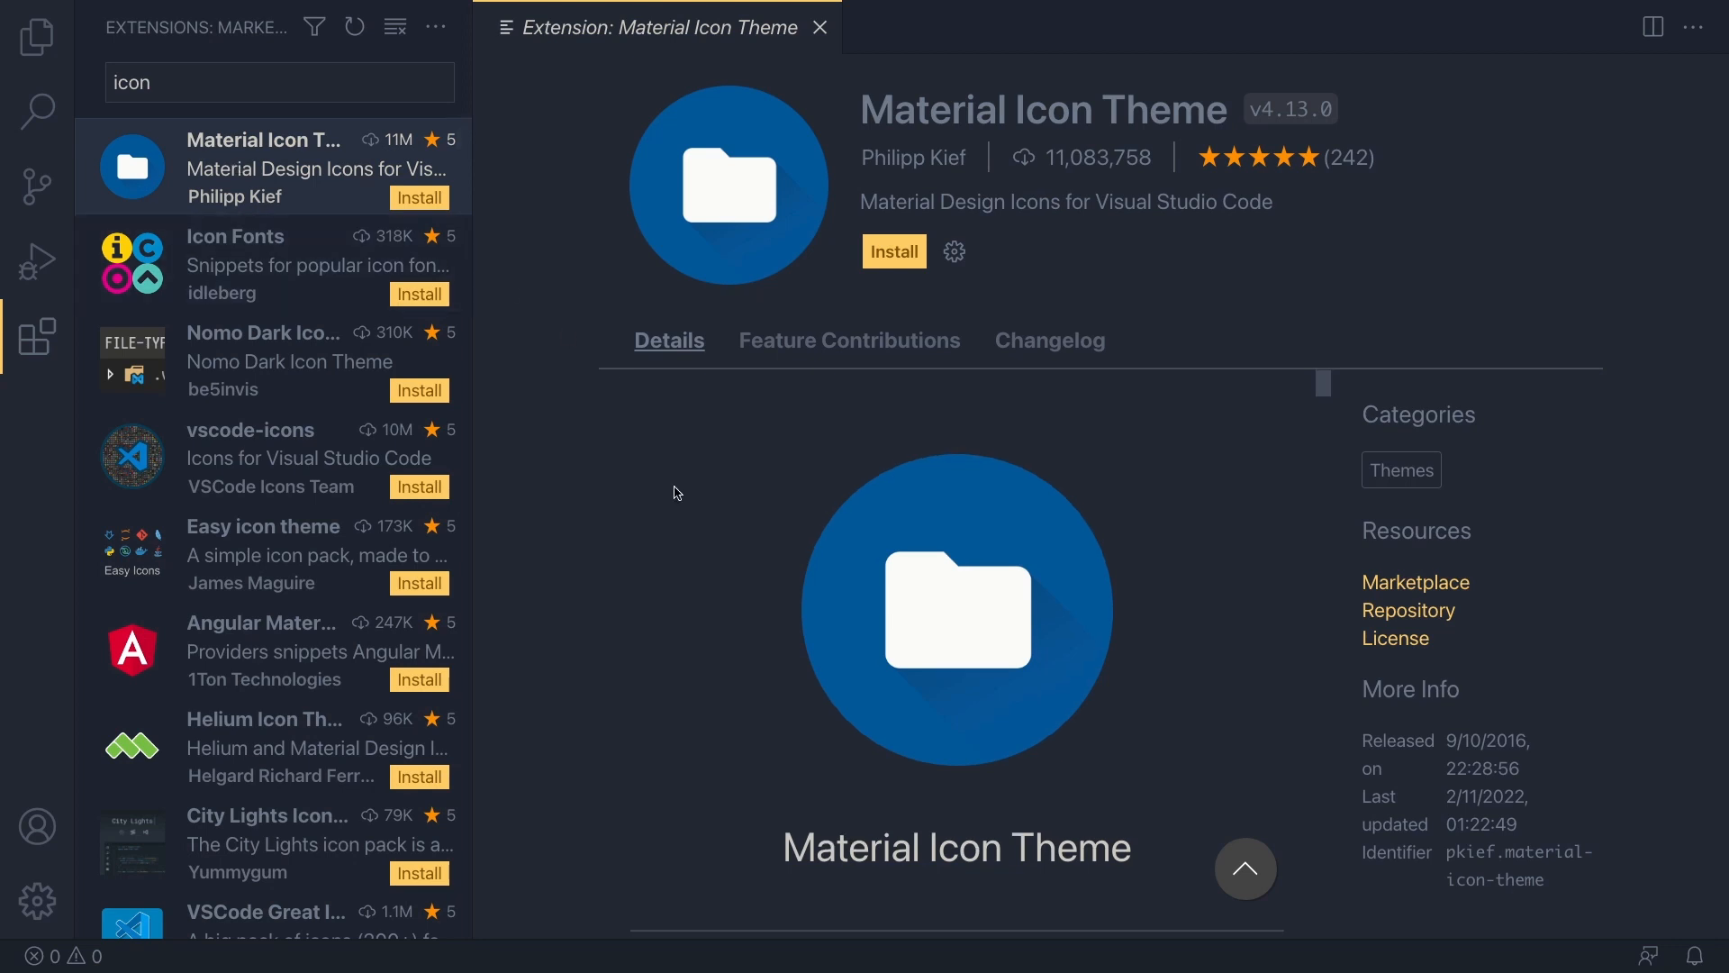
scroll(down, 3)
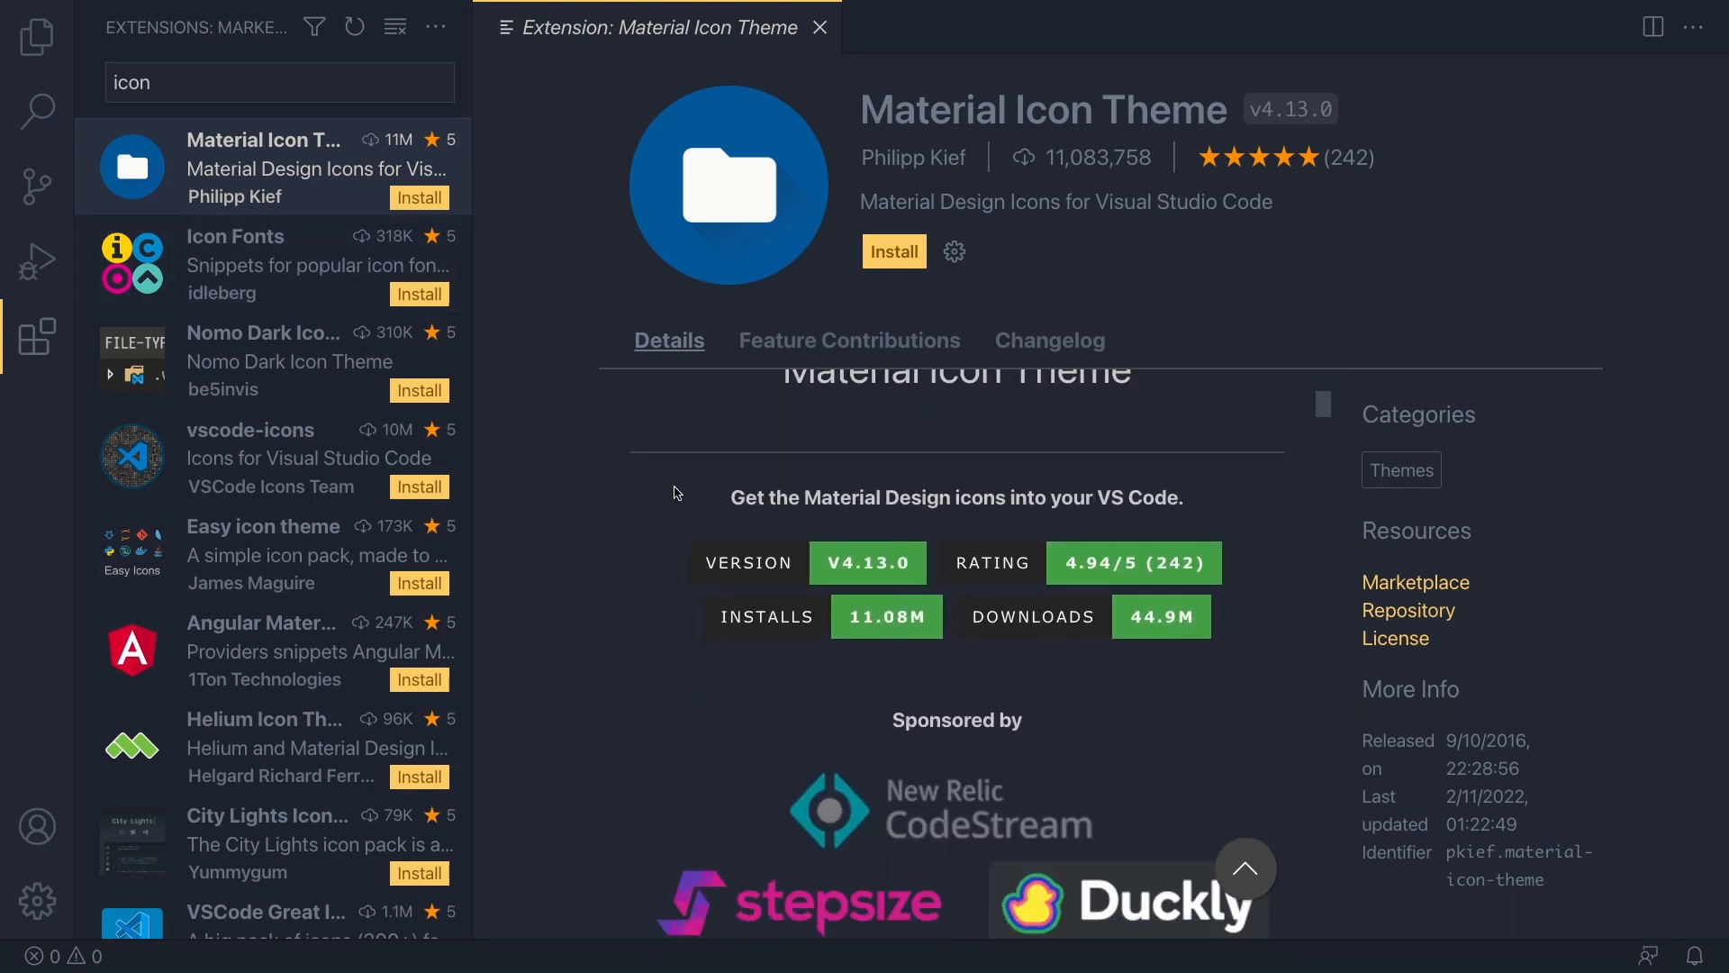
scroll(down, 3)
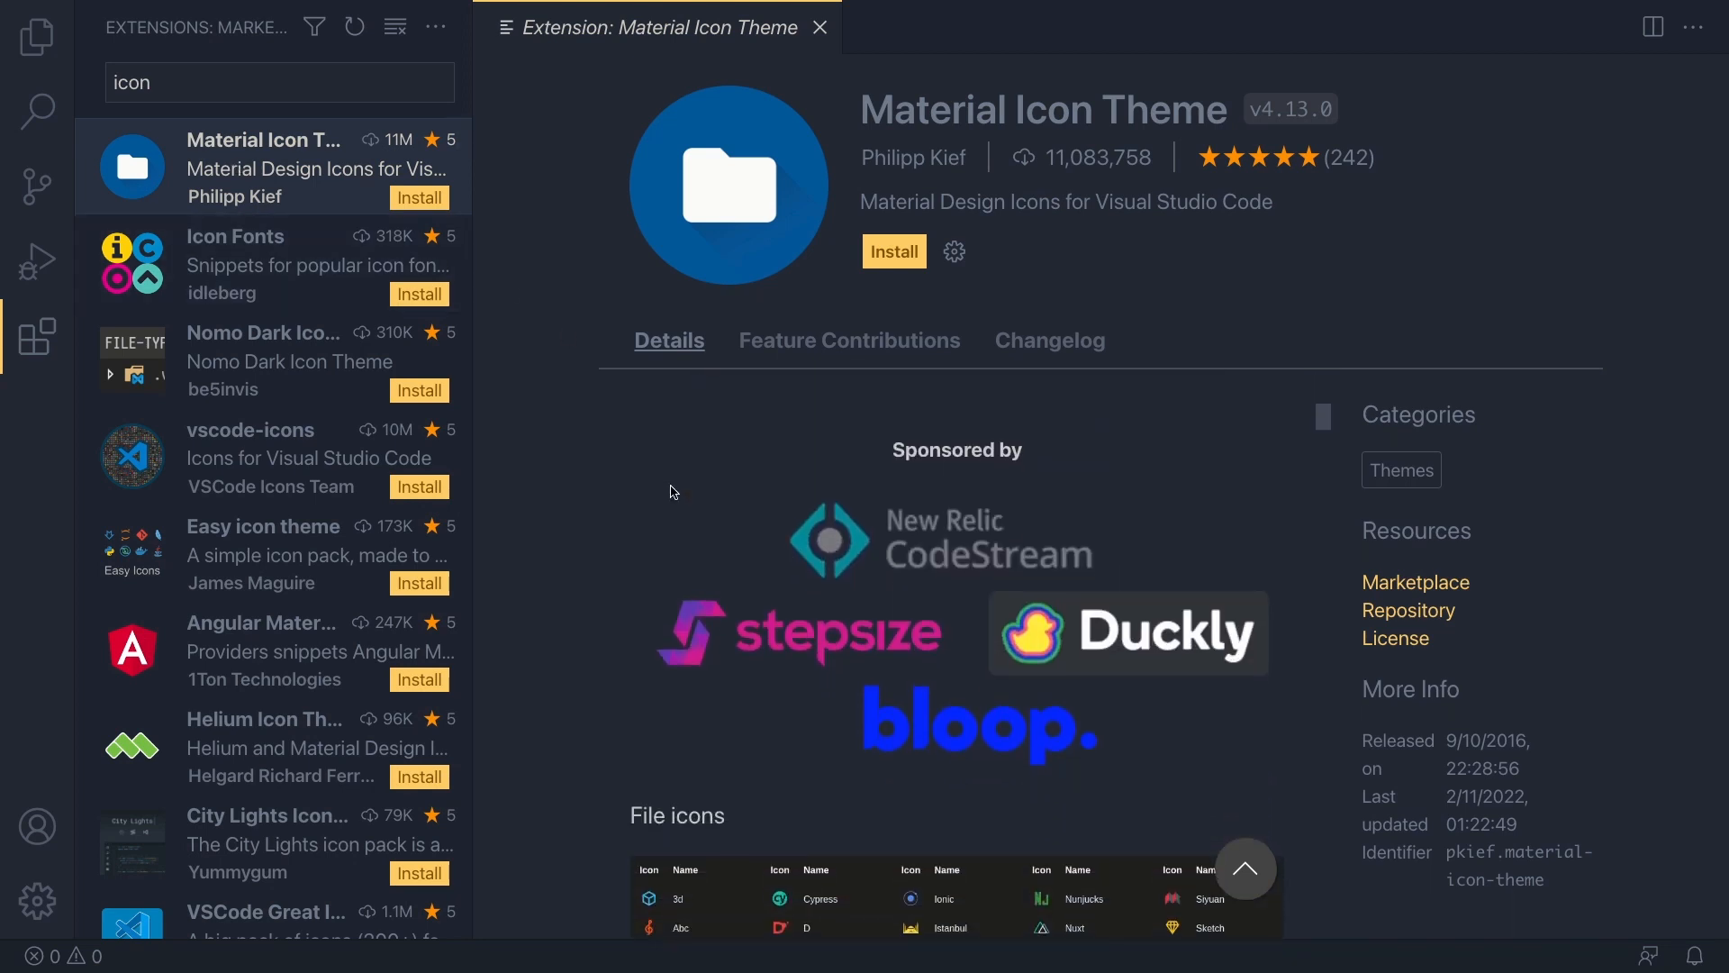
scroll(down, 3)
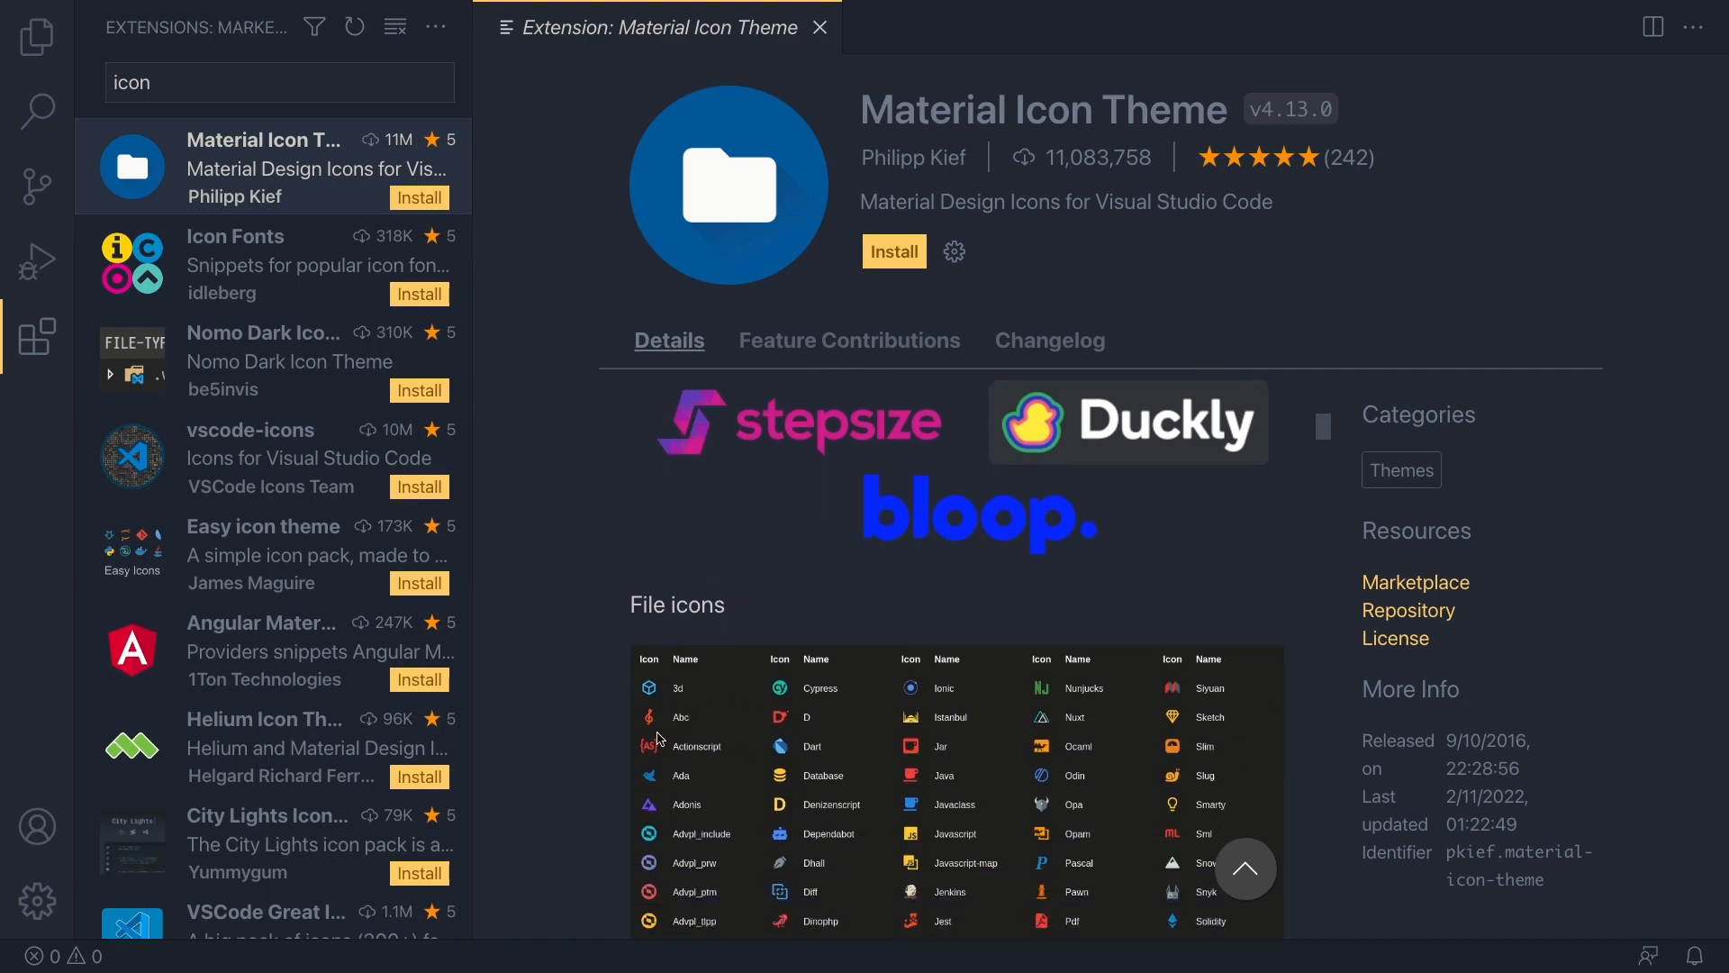
scroll(down, 3)
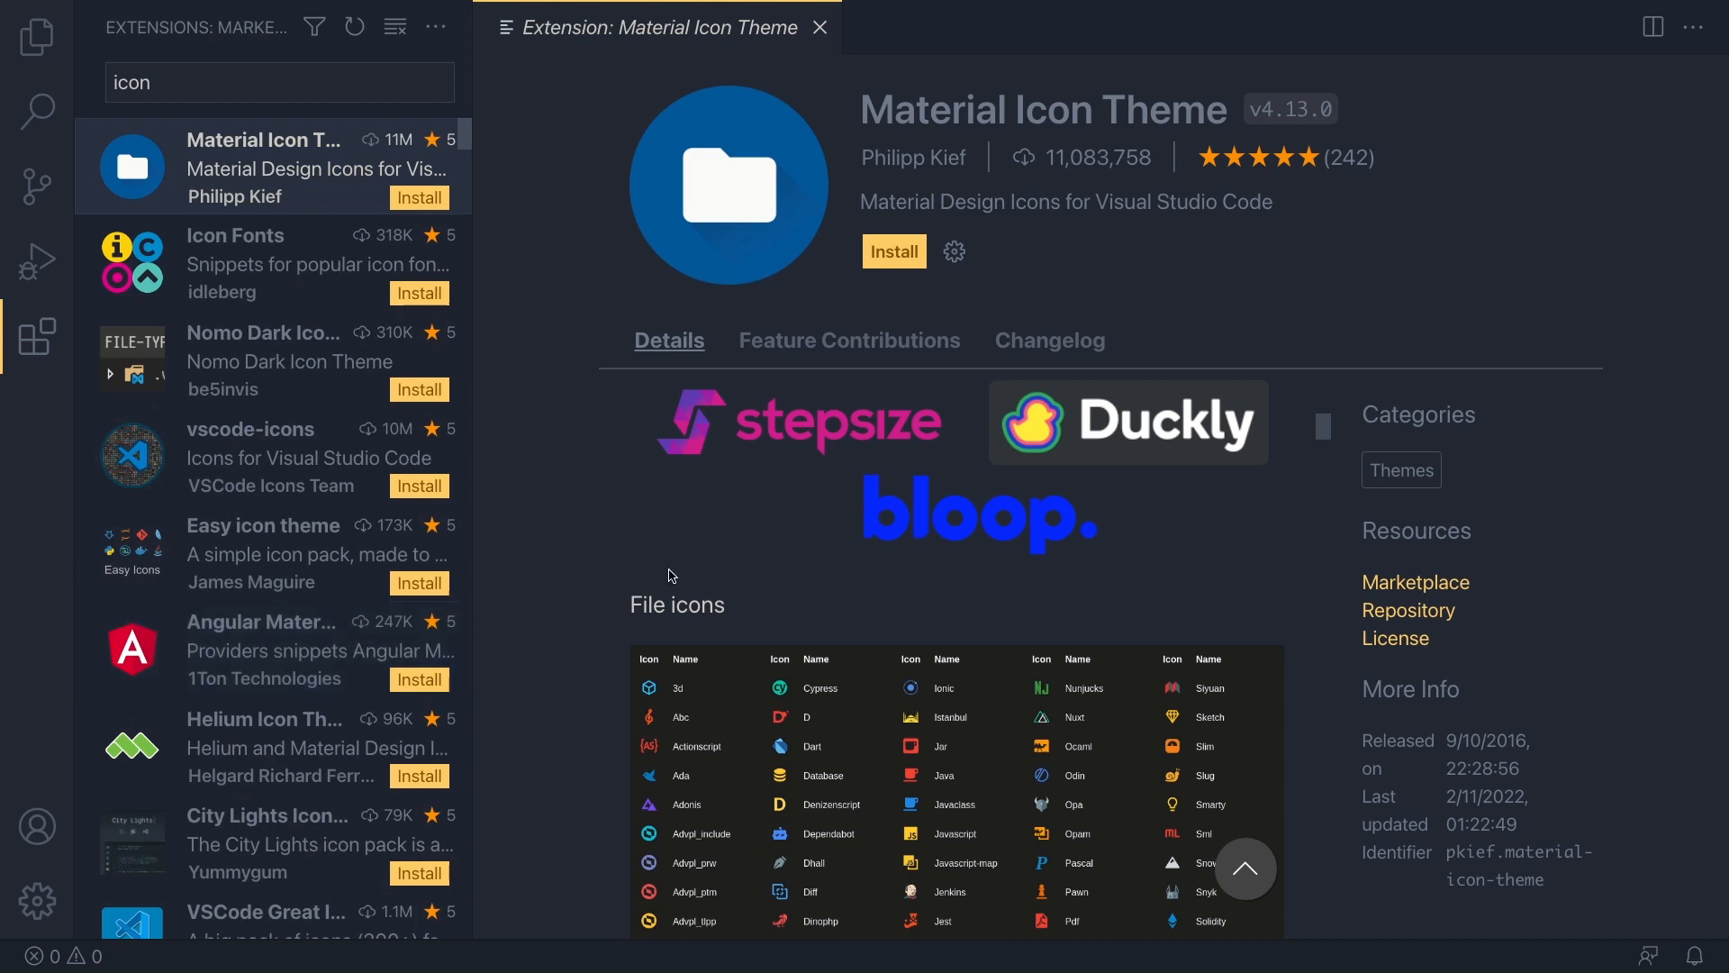
click(893, 251)
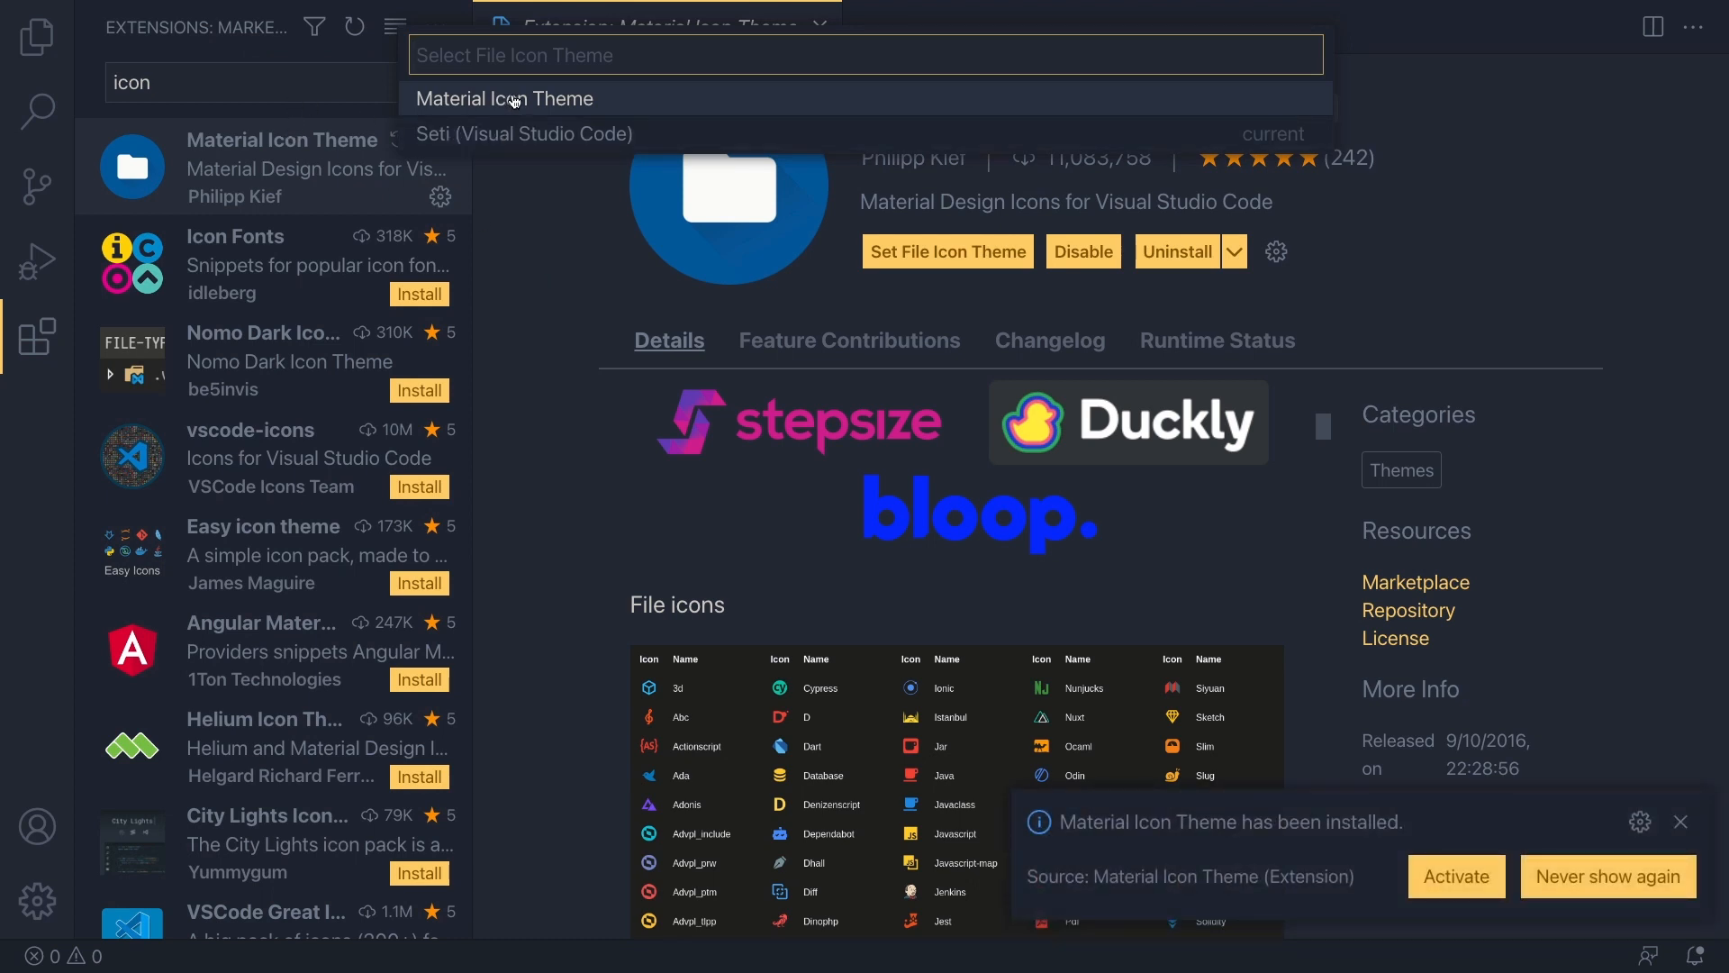
click(502, 98)
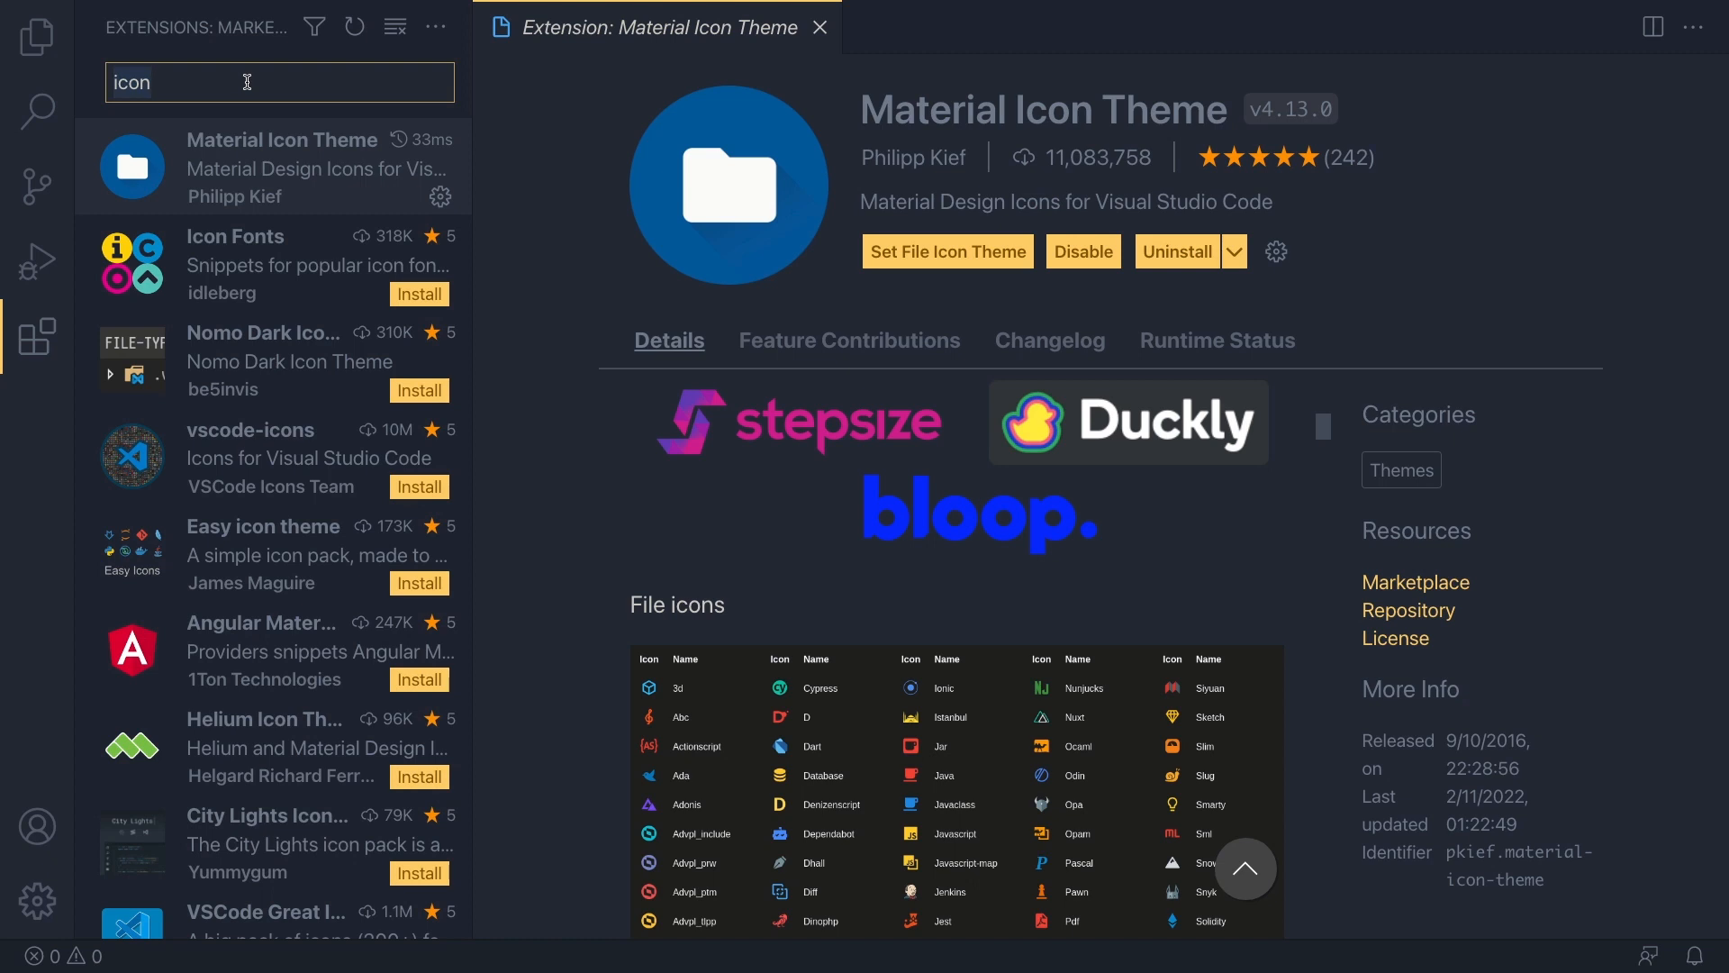
- Search 'brac', review the Bracket Pair Colorizer details and install it
text(bracket)
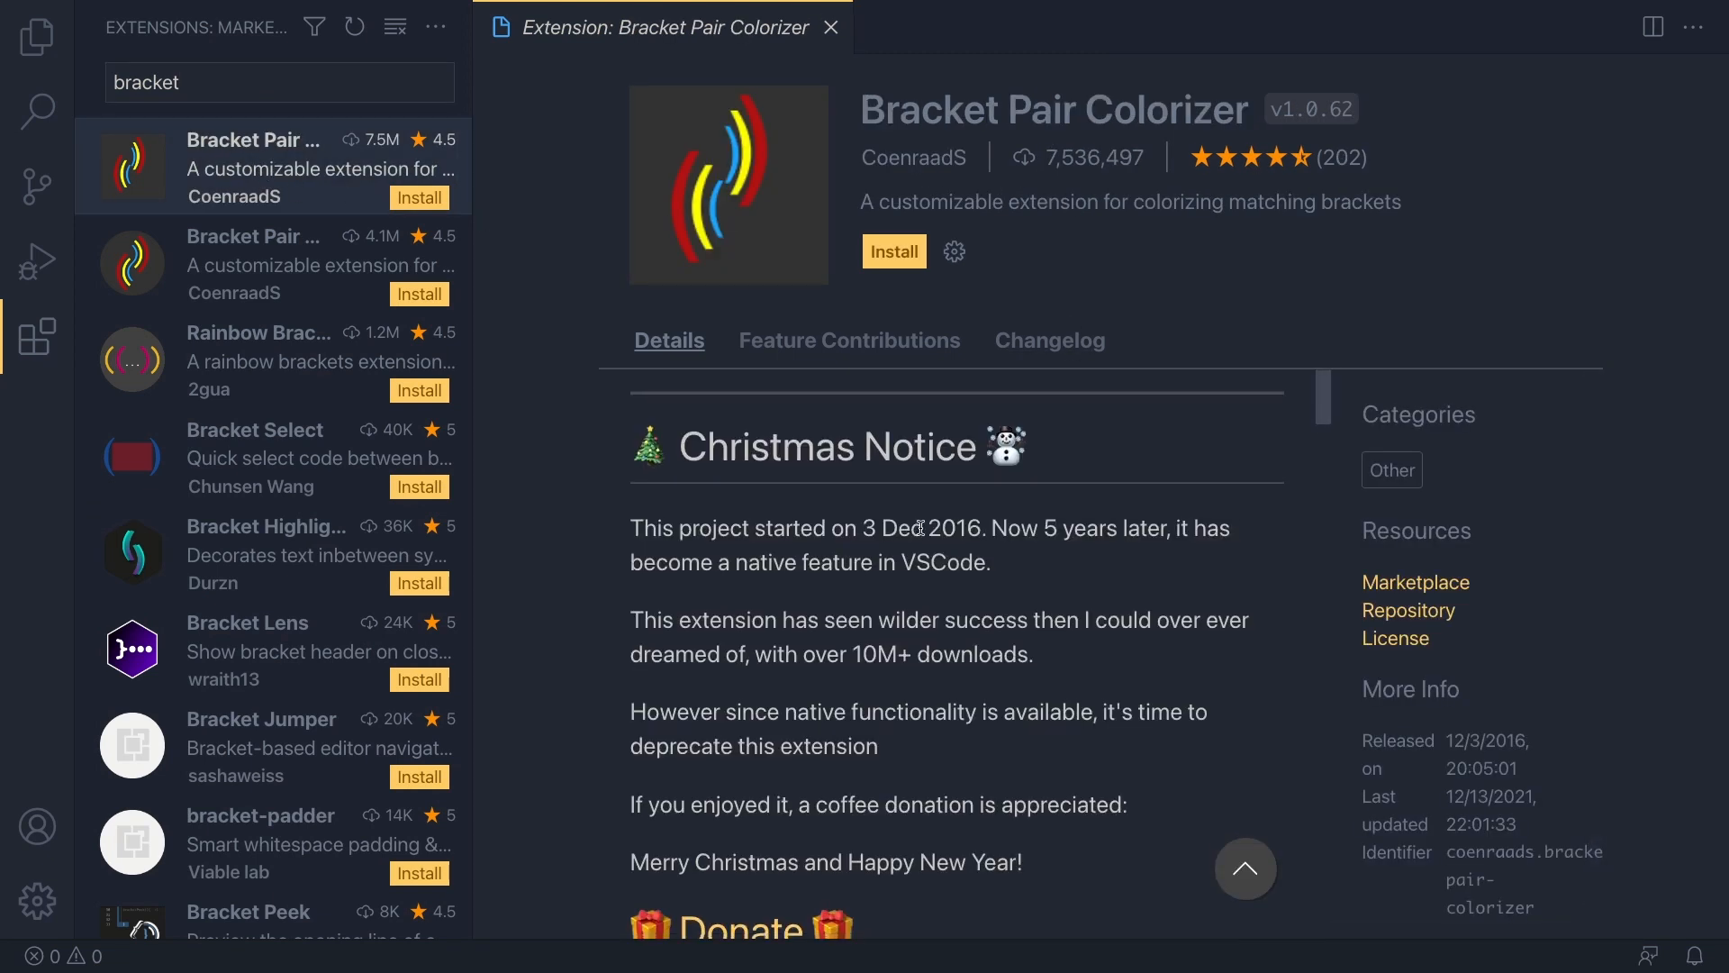
scroll(down, 3)
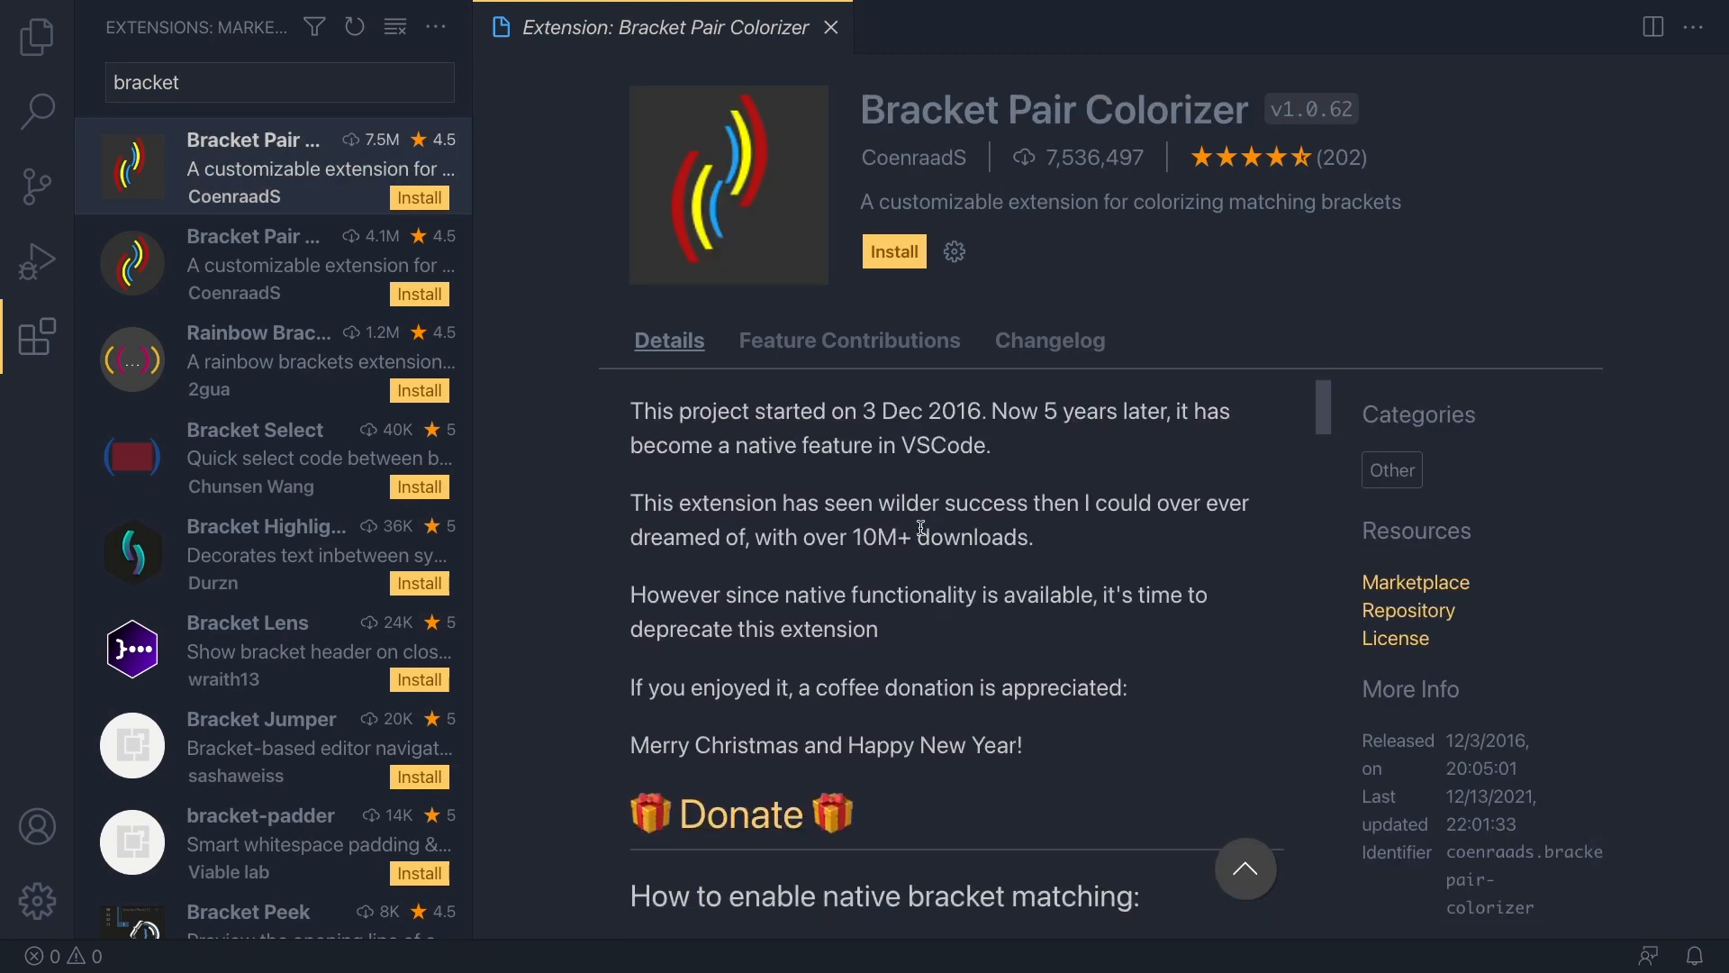
scroll(down, 3)
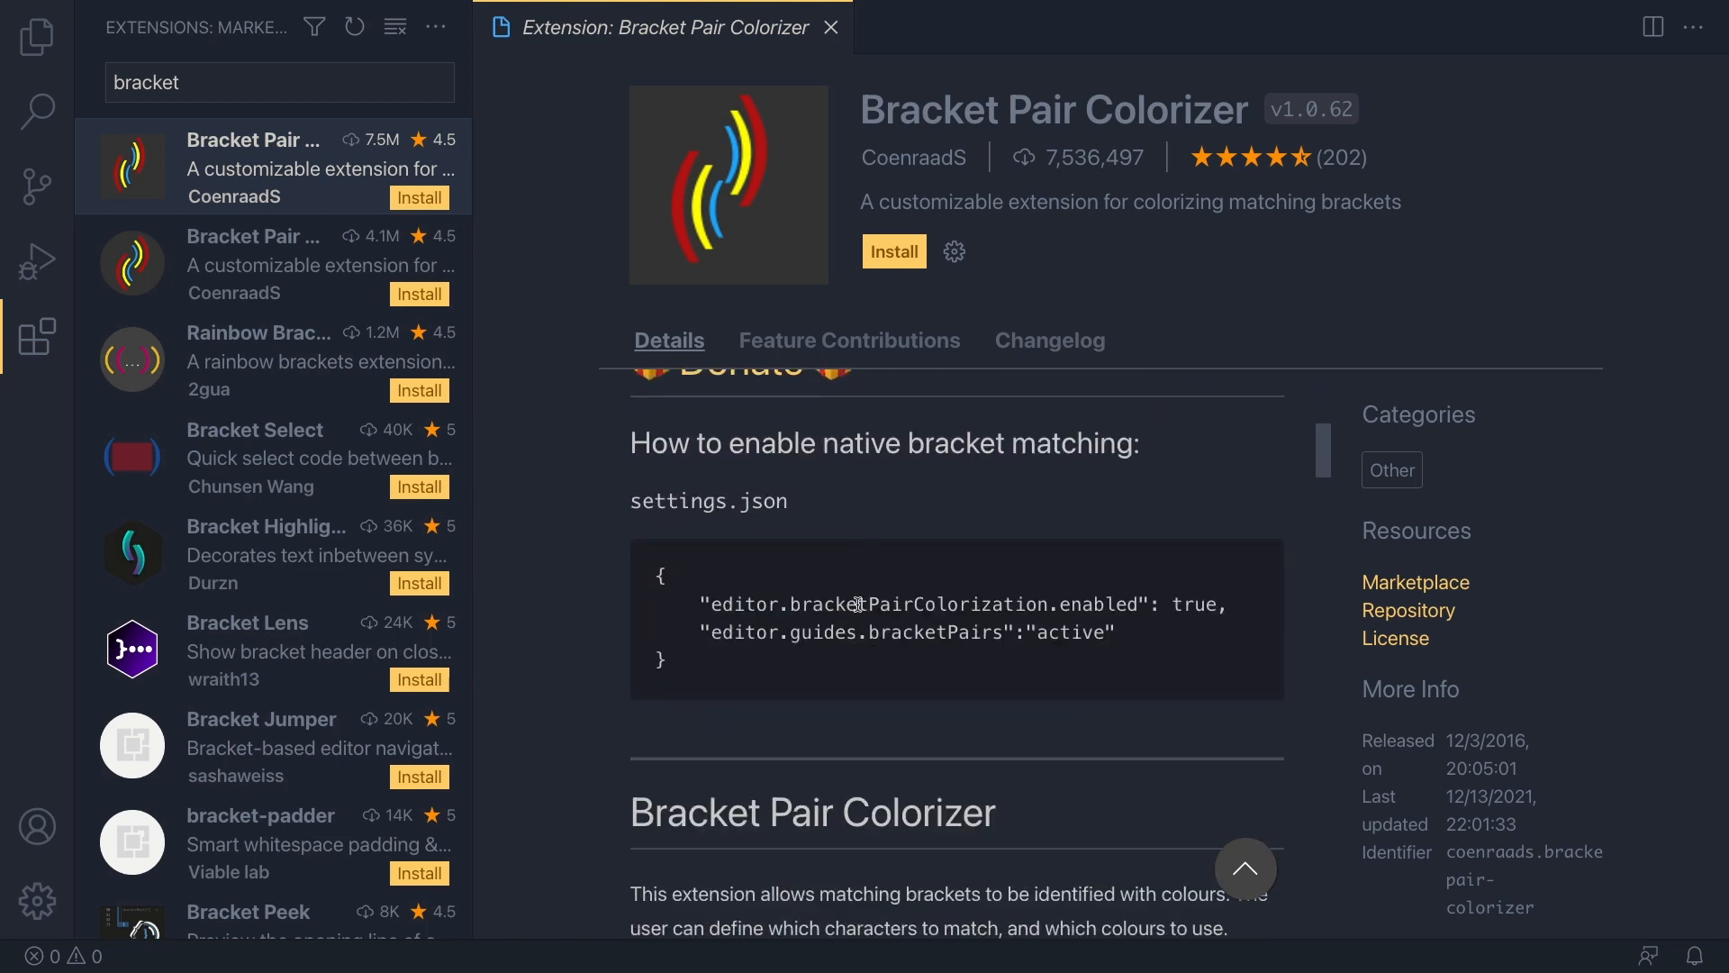
scroll(down, 3)
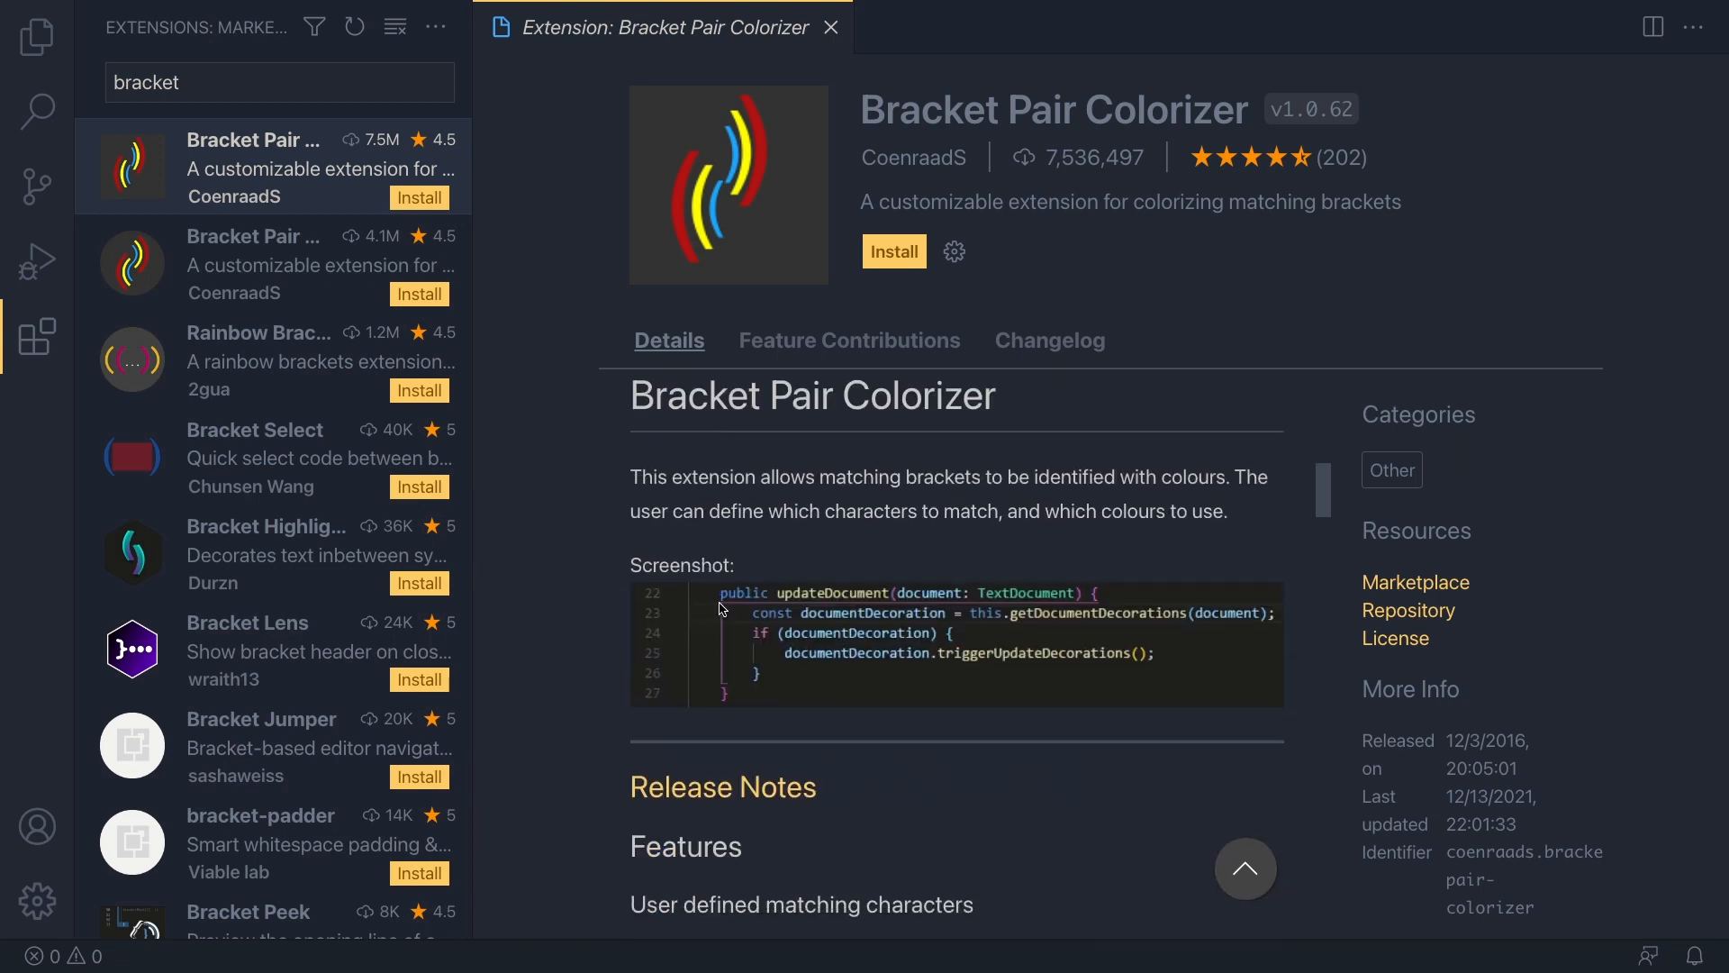
mouse_move(1106, 602)
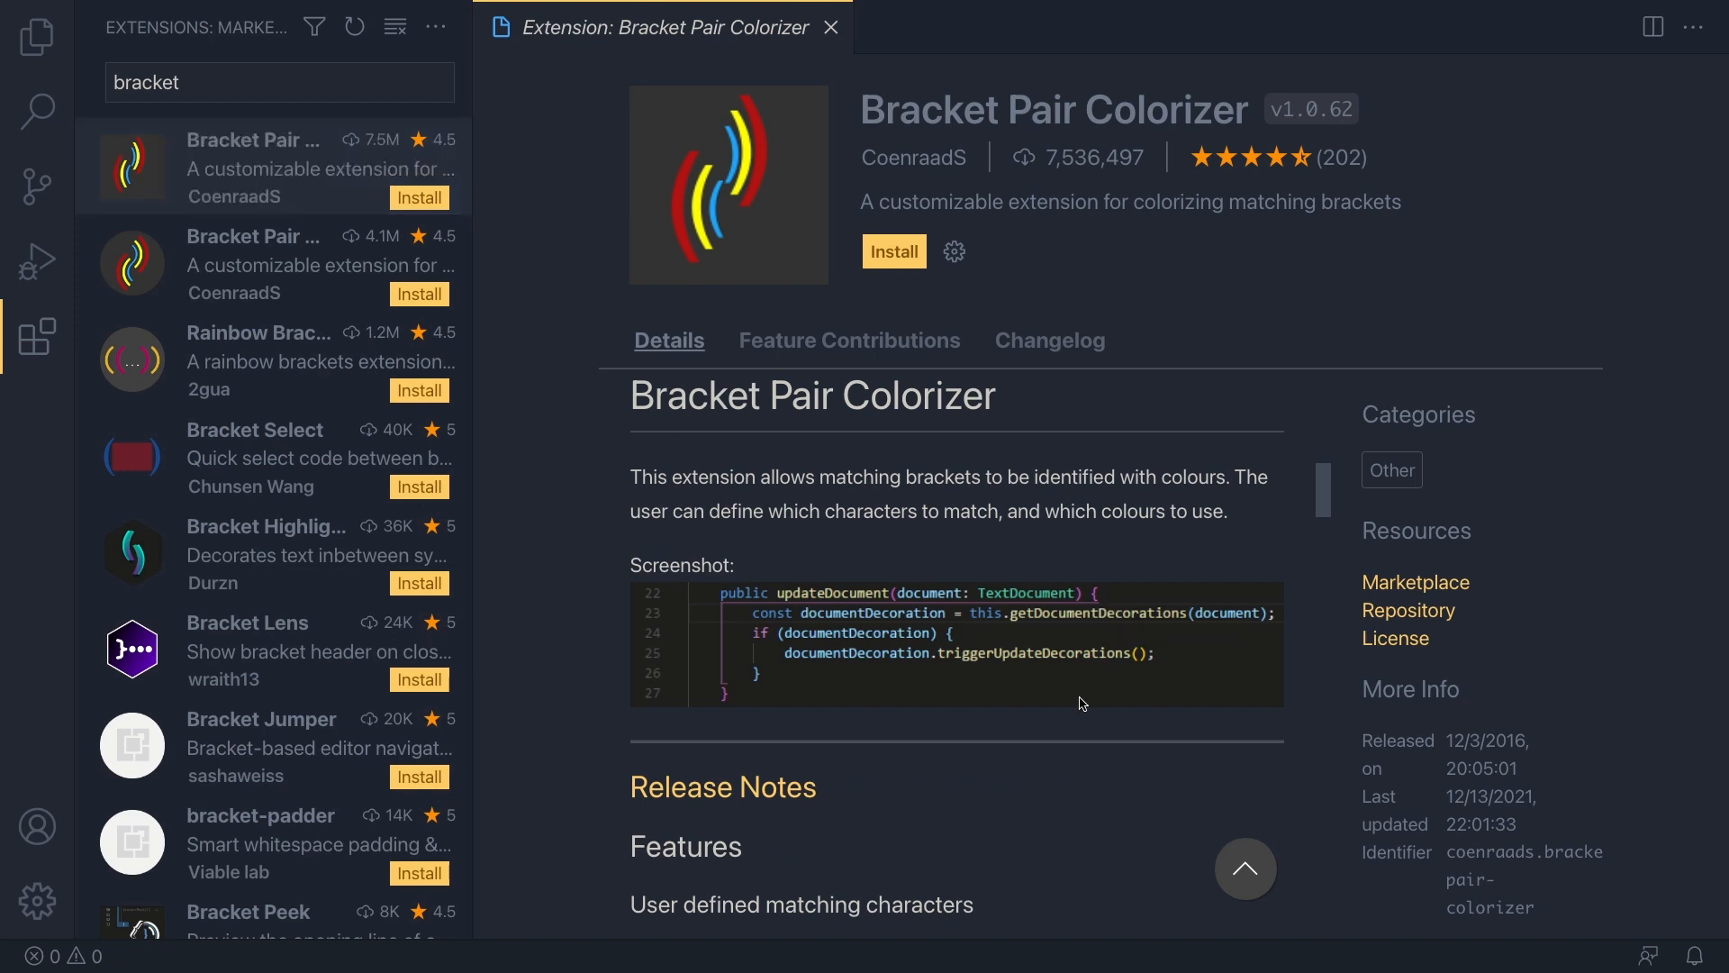
mouse_move(727, 699)
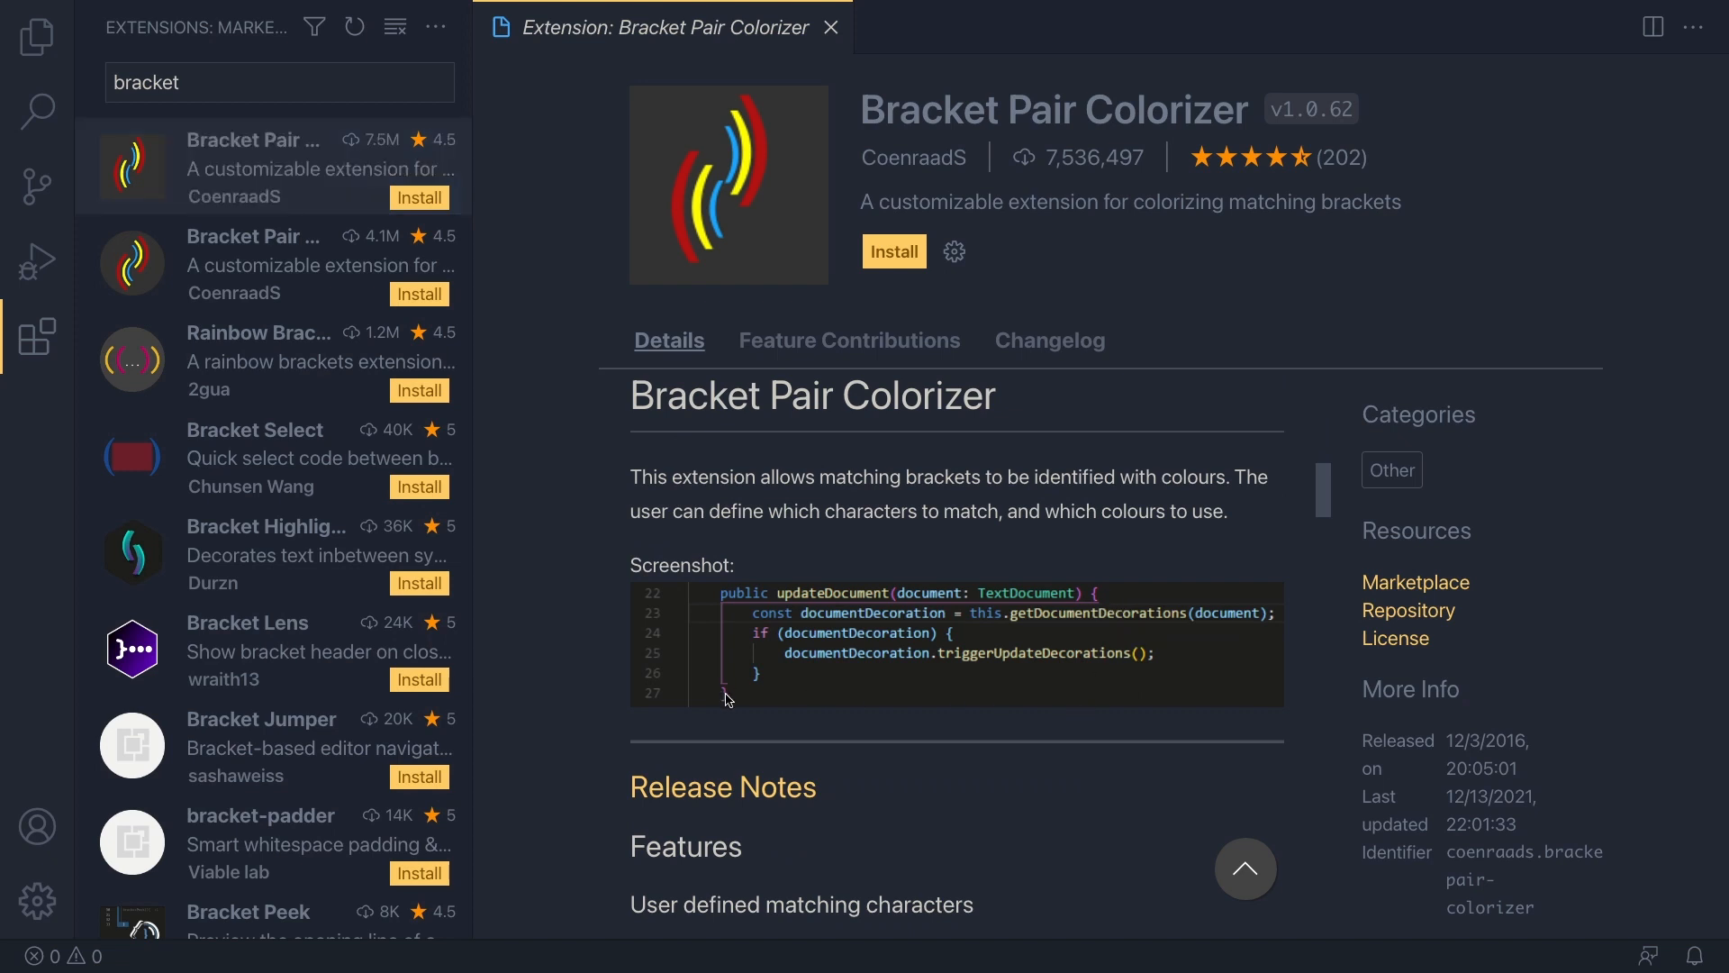
mouse_move(1103, 600)
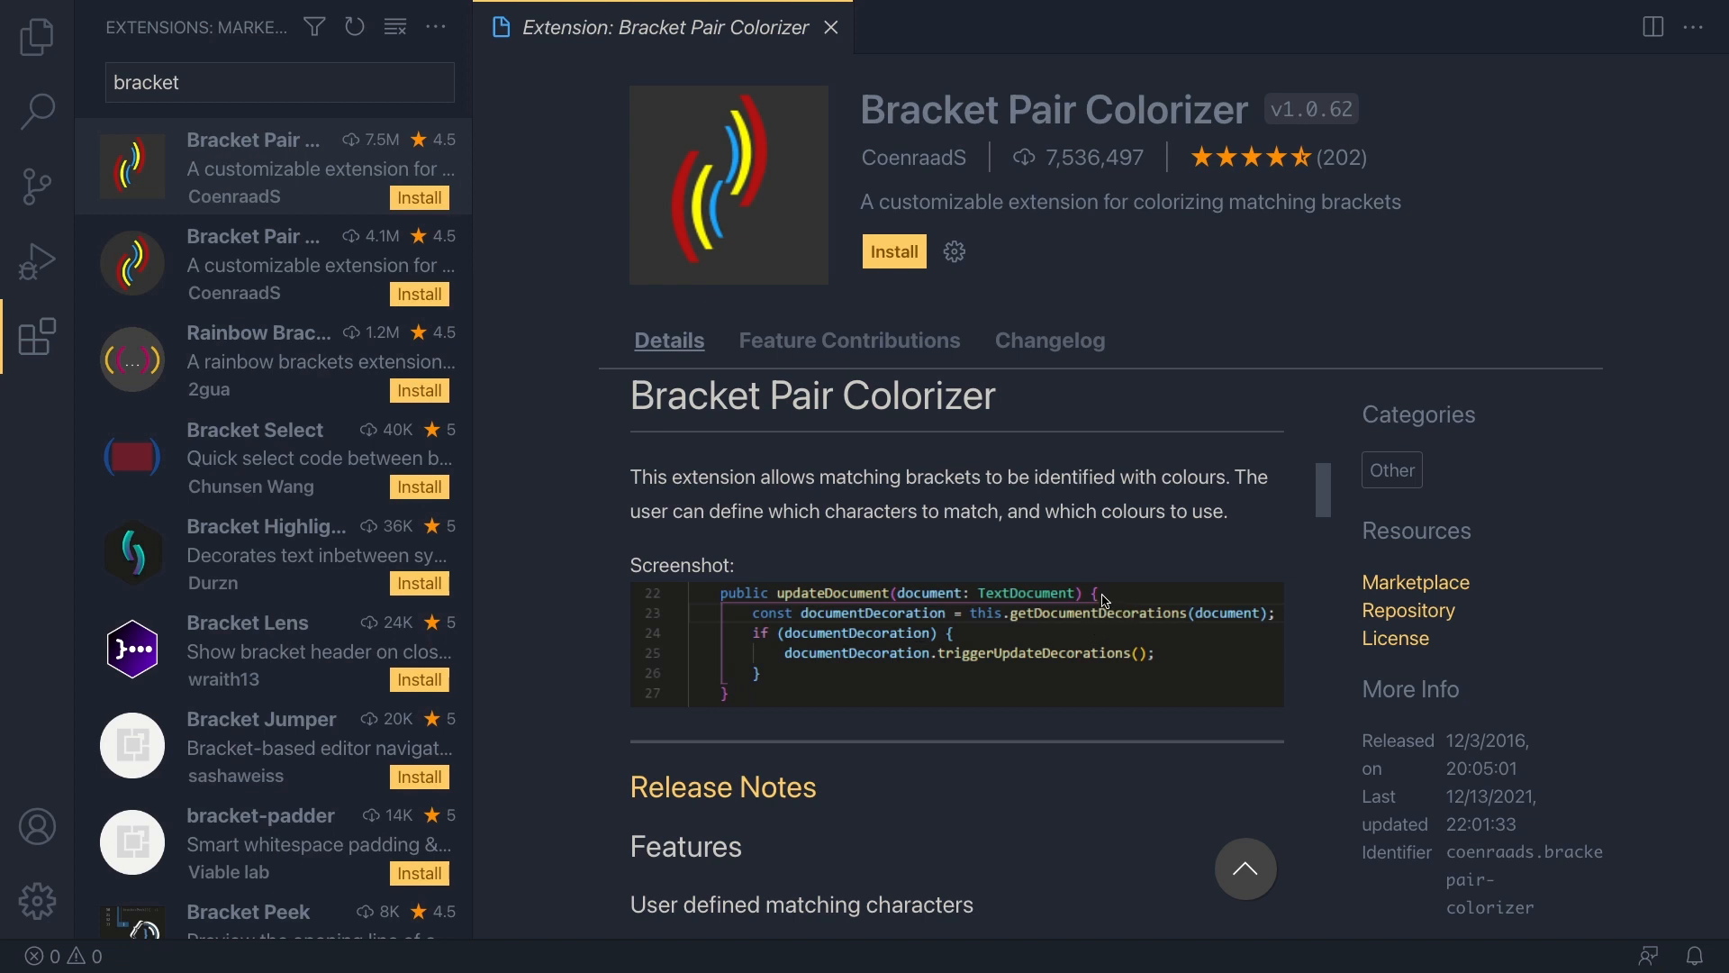
mouse_move(1002, 654)
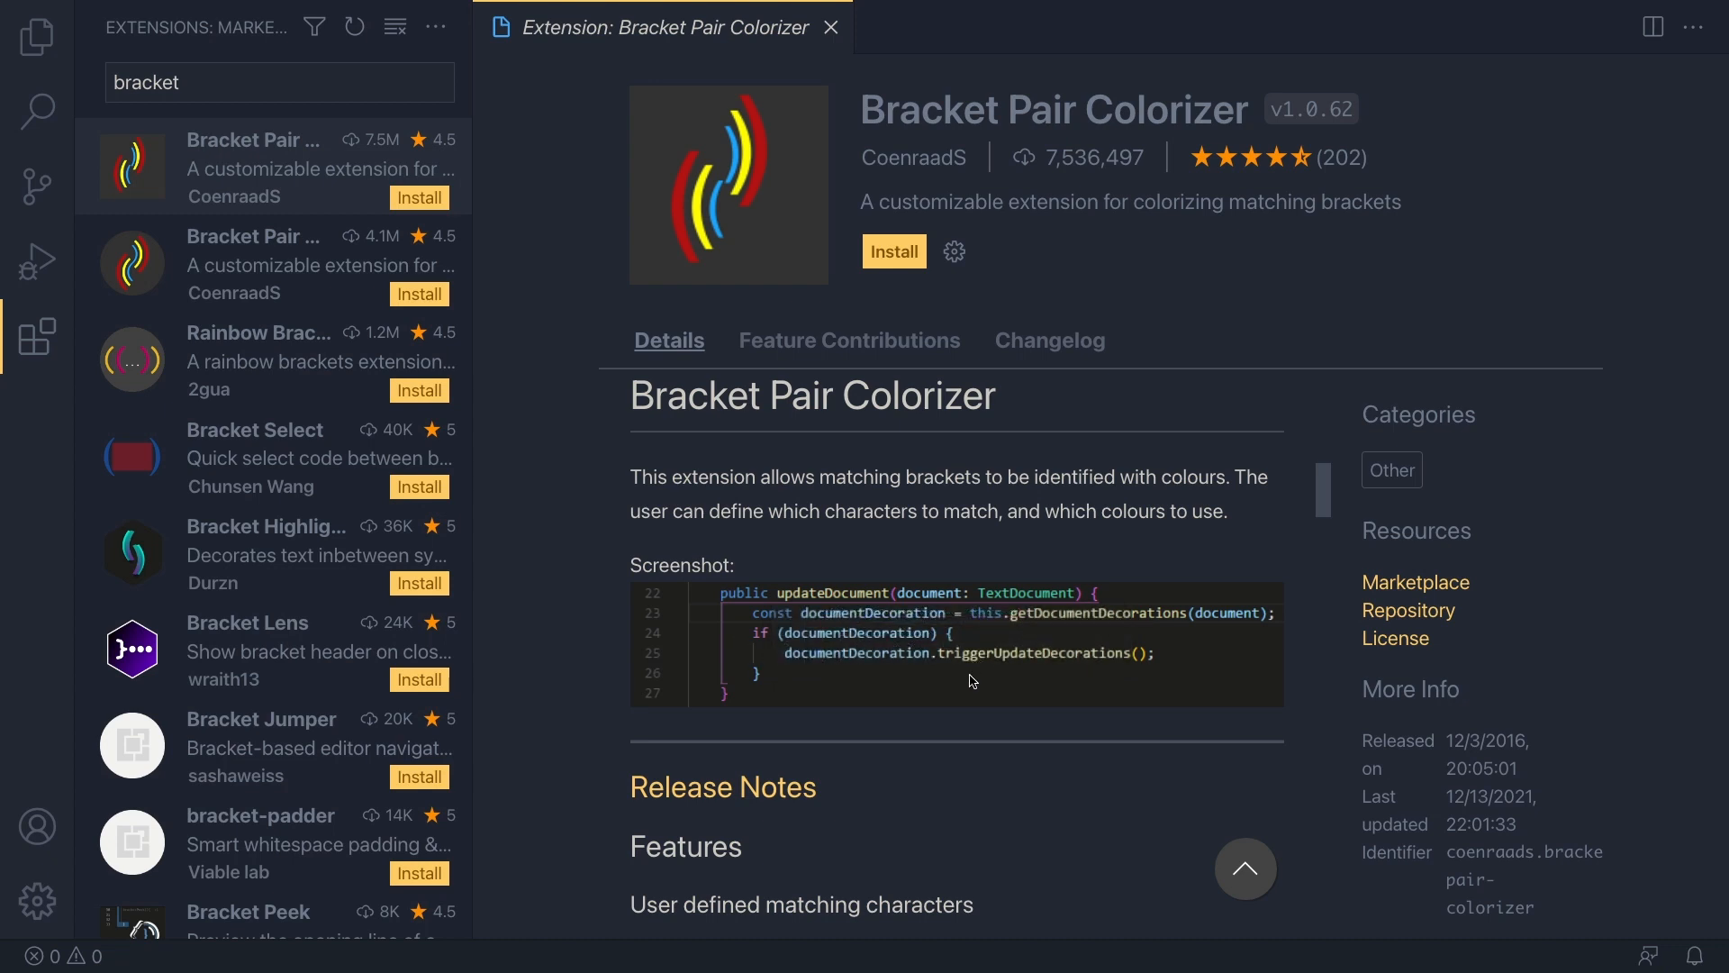
mouse_move(728, 701)
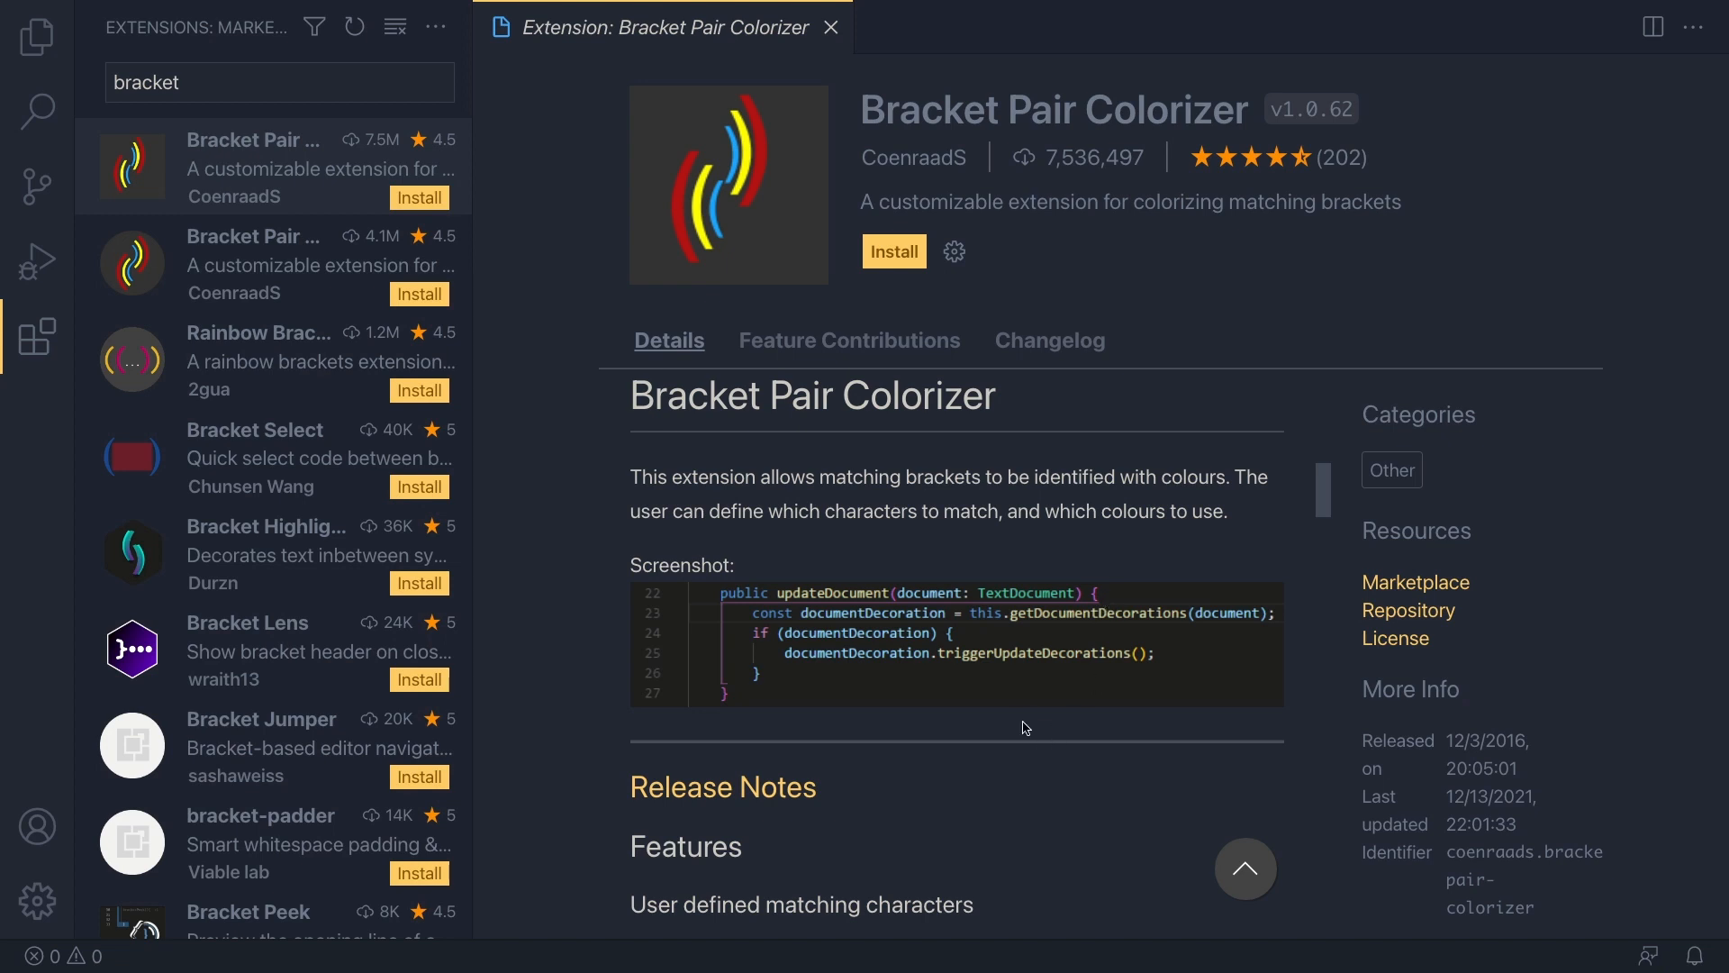
scroll(down, 3)
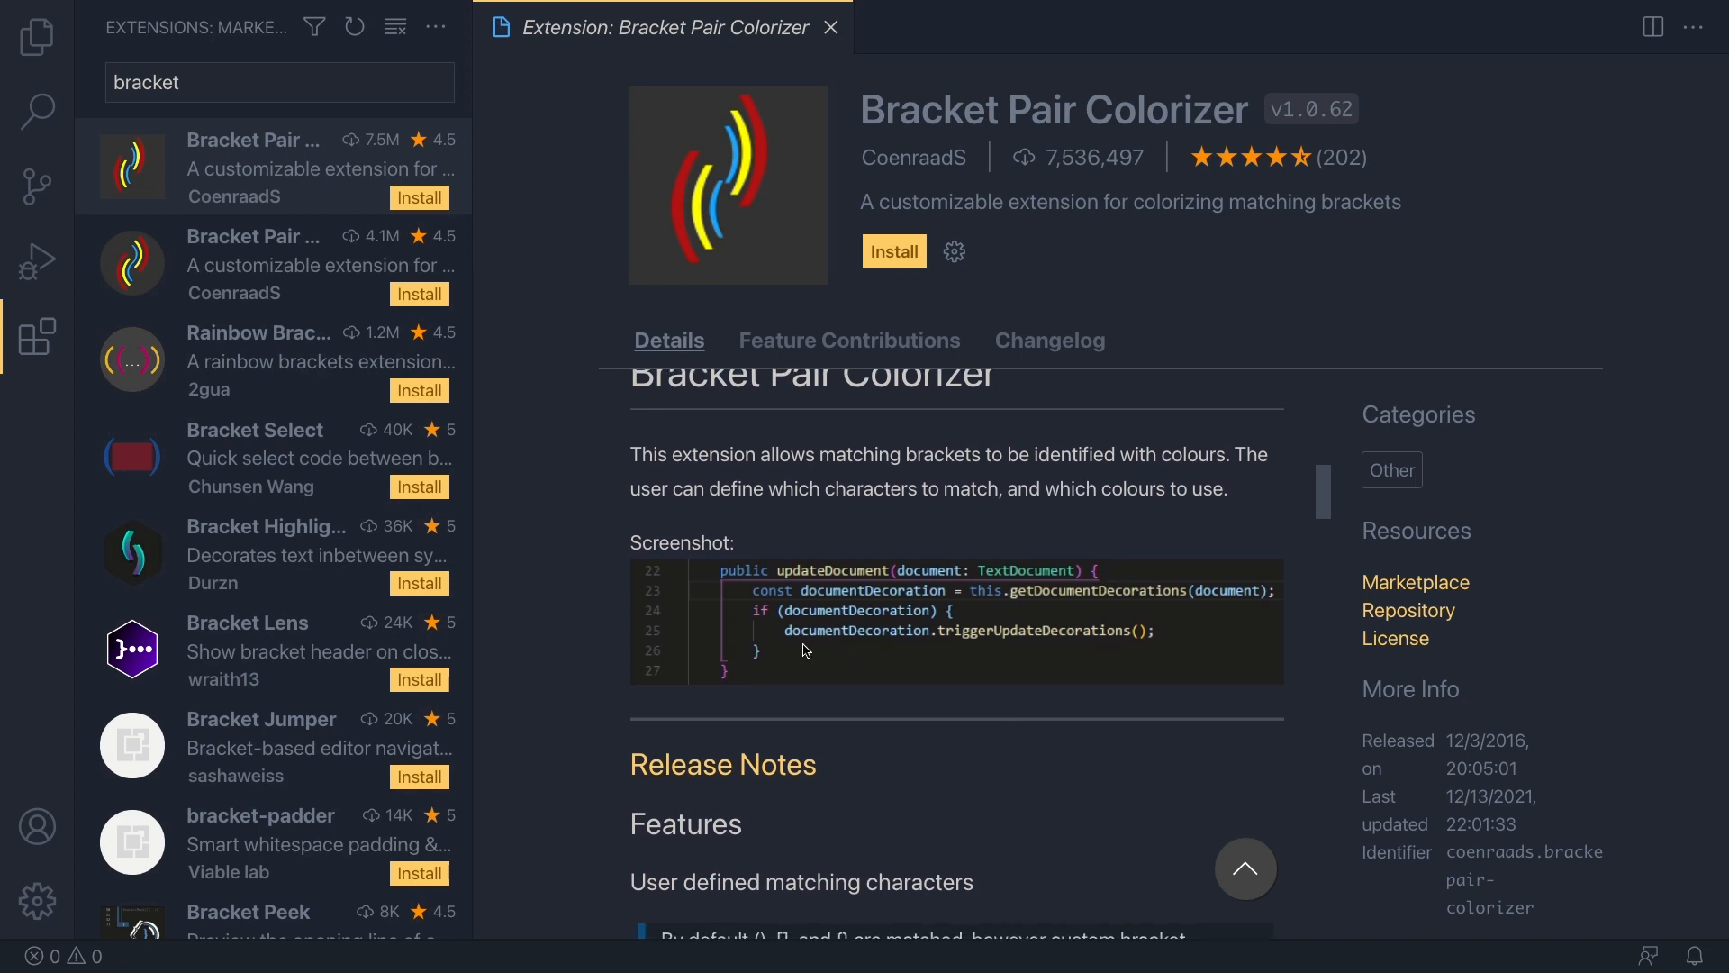
scroll(down, 3)
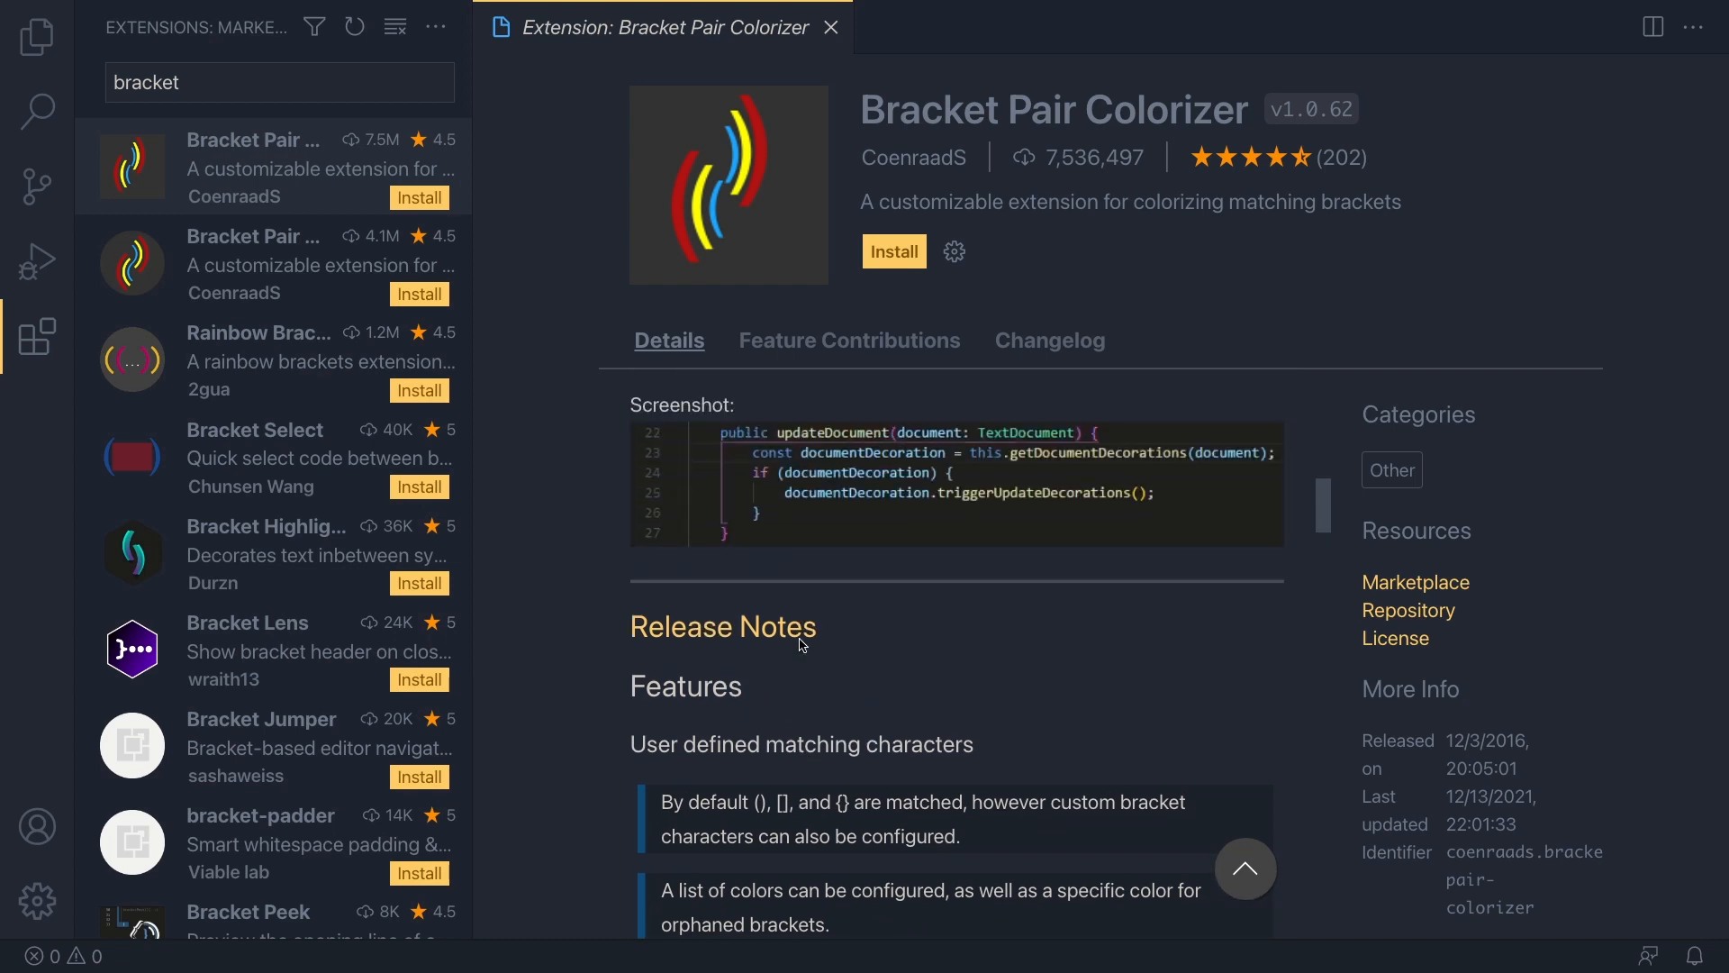
click(894, 251)
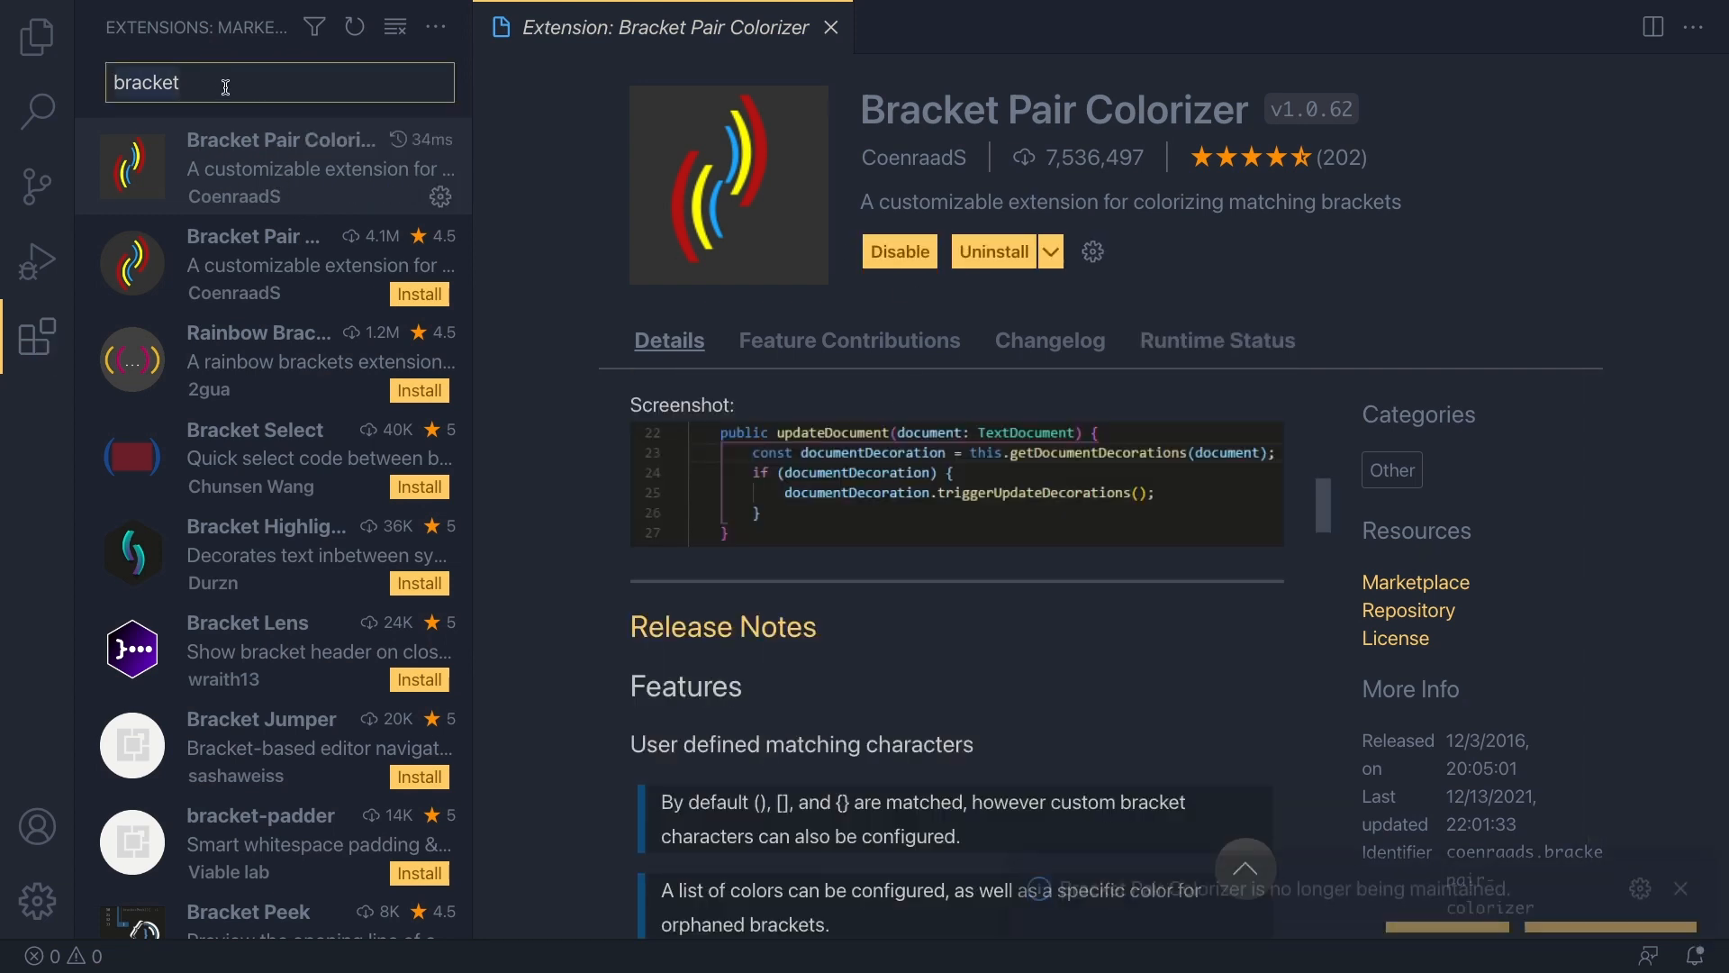
- Search 'auto' and install the Auto Rename Tag extension
text(auto)
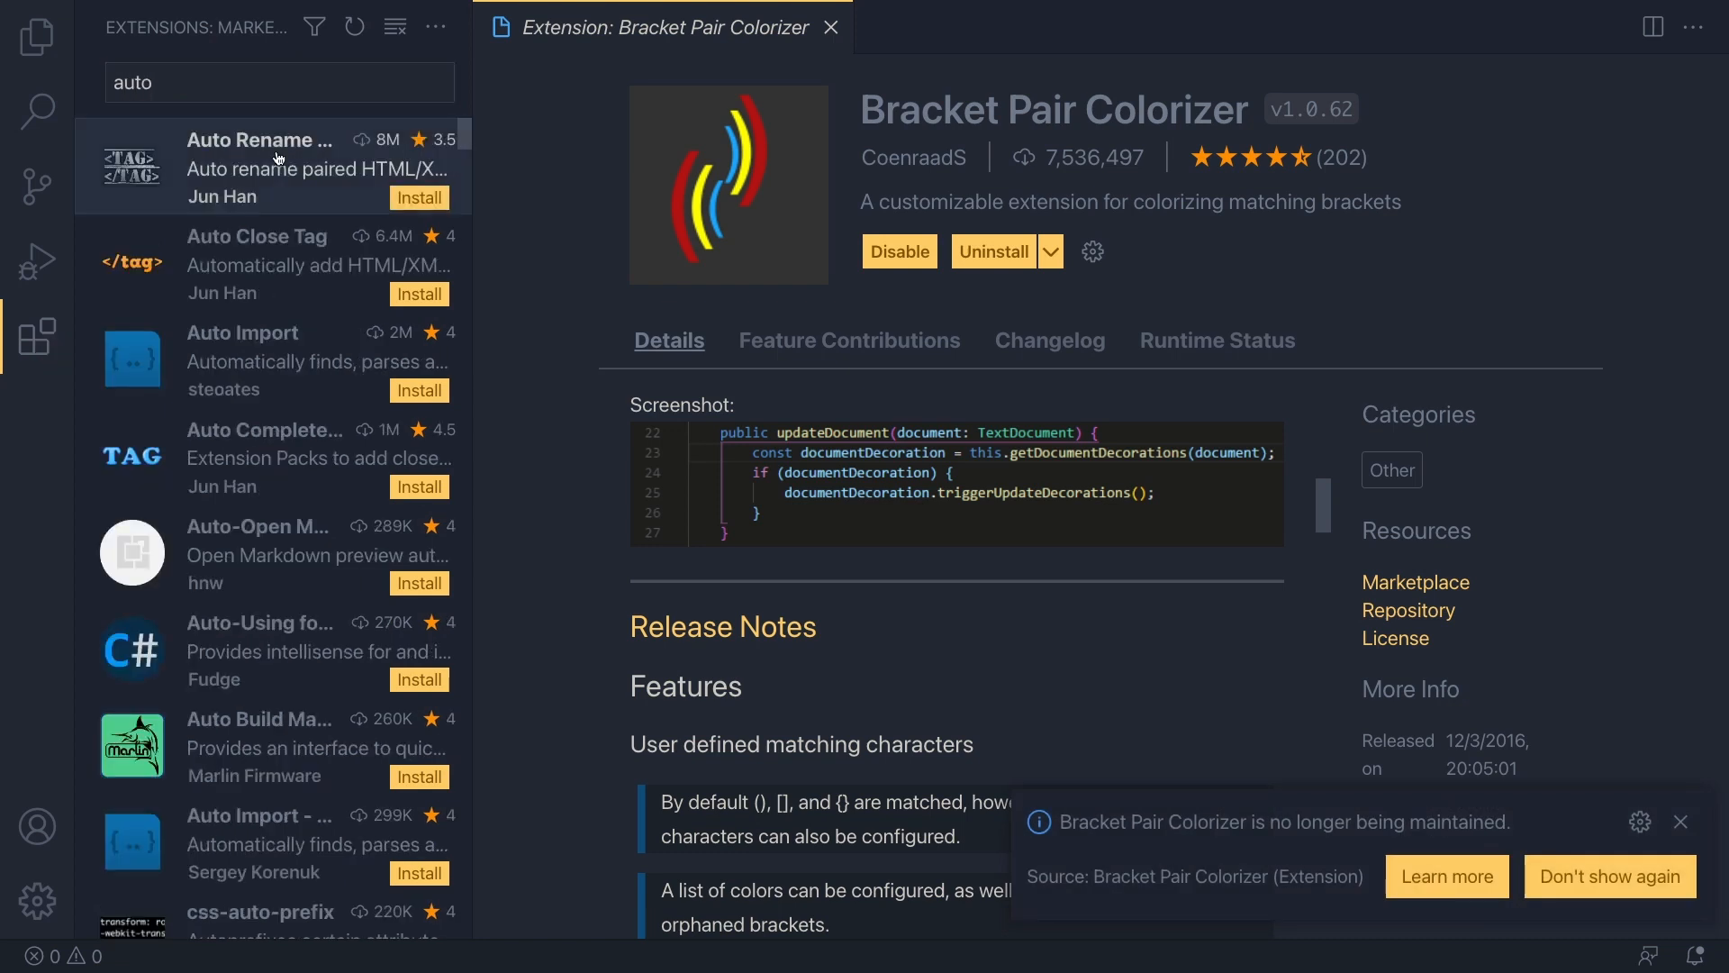
click(261, 167)
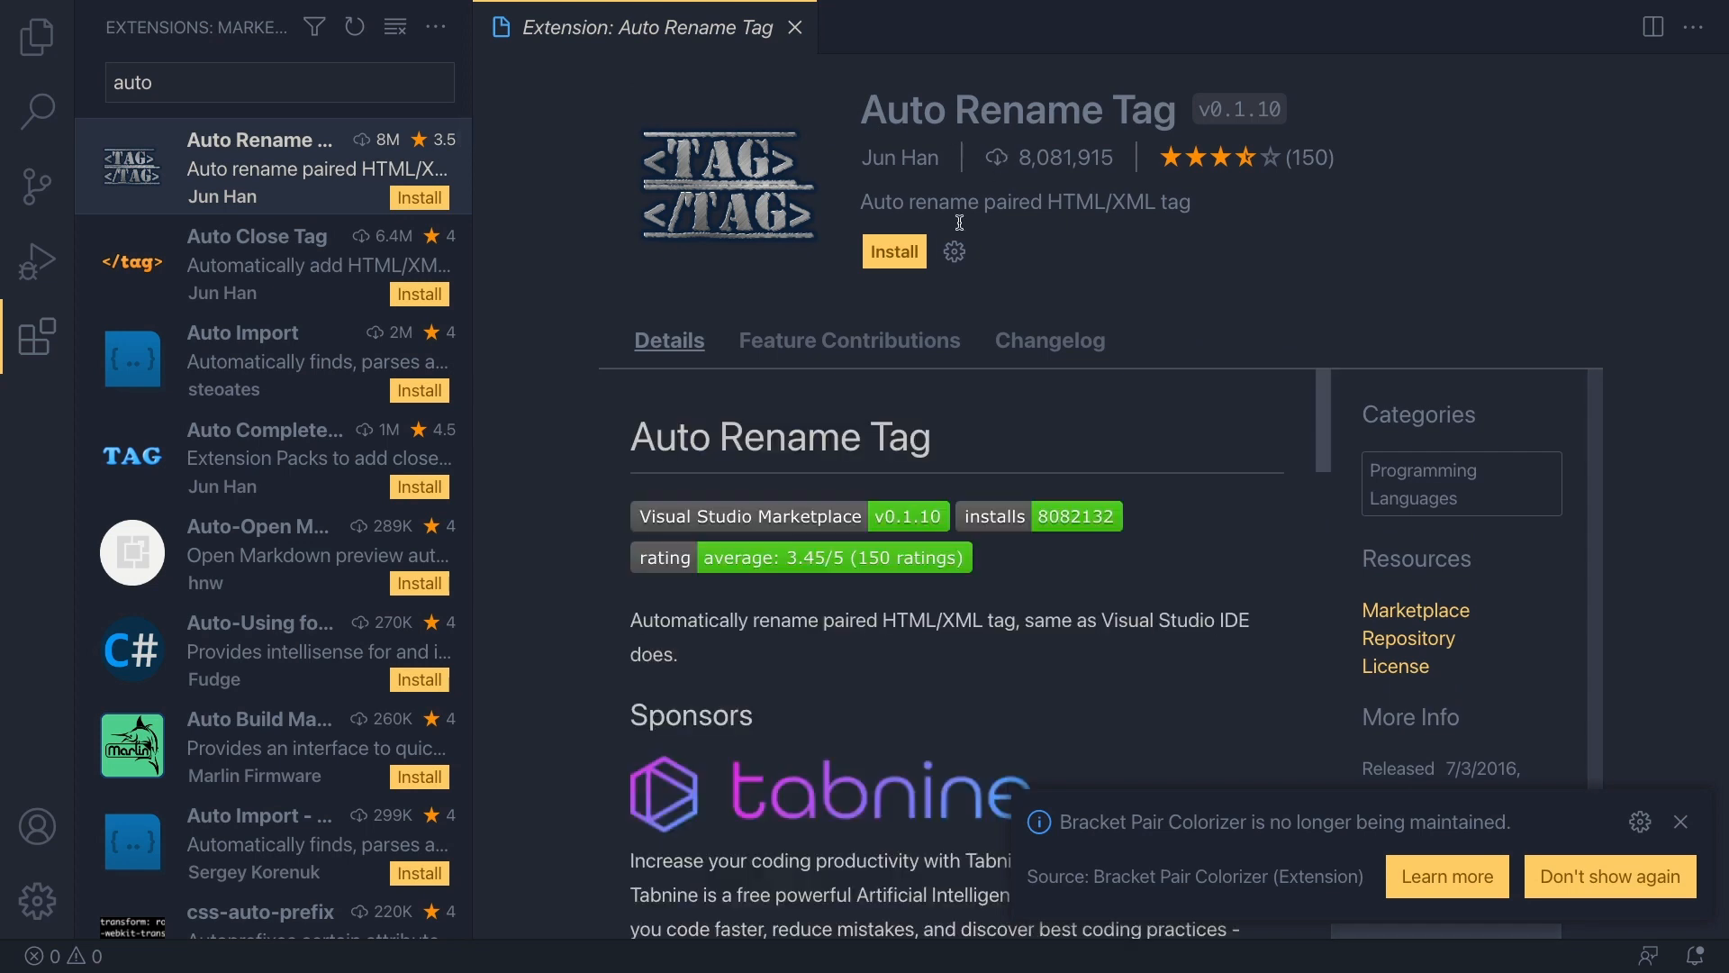
click(894, 251)
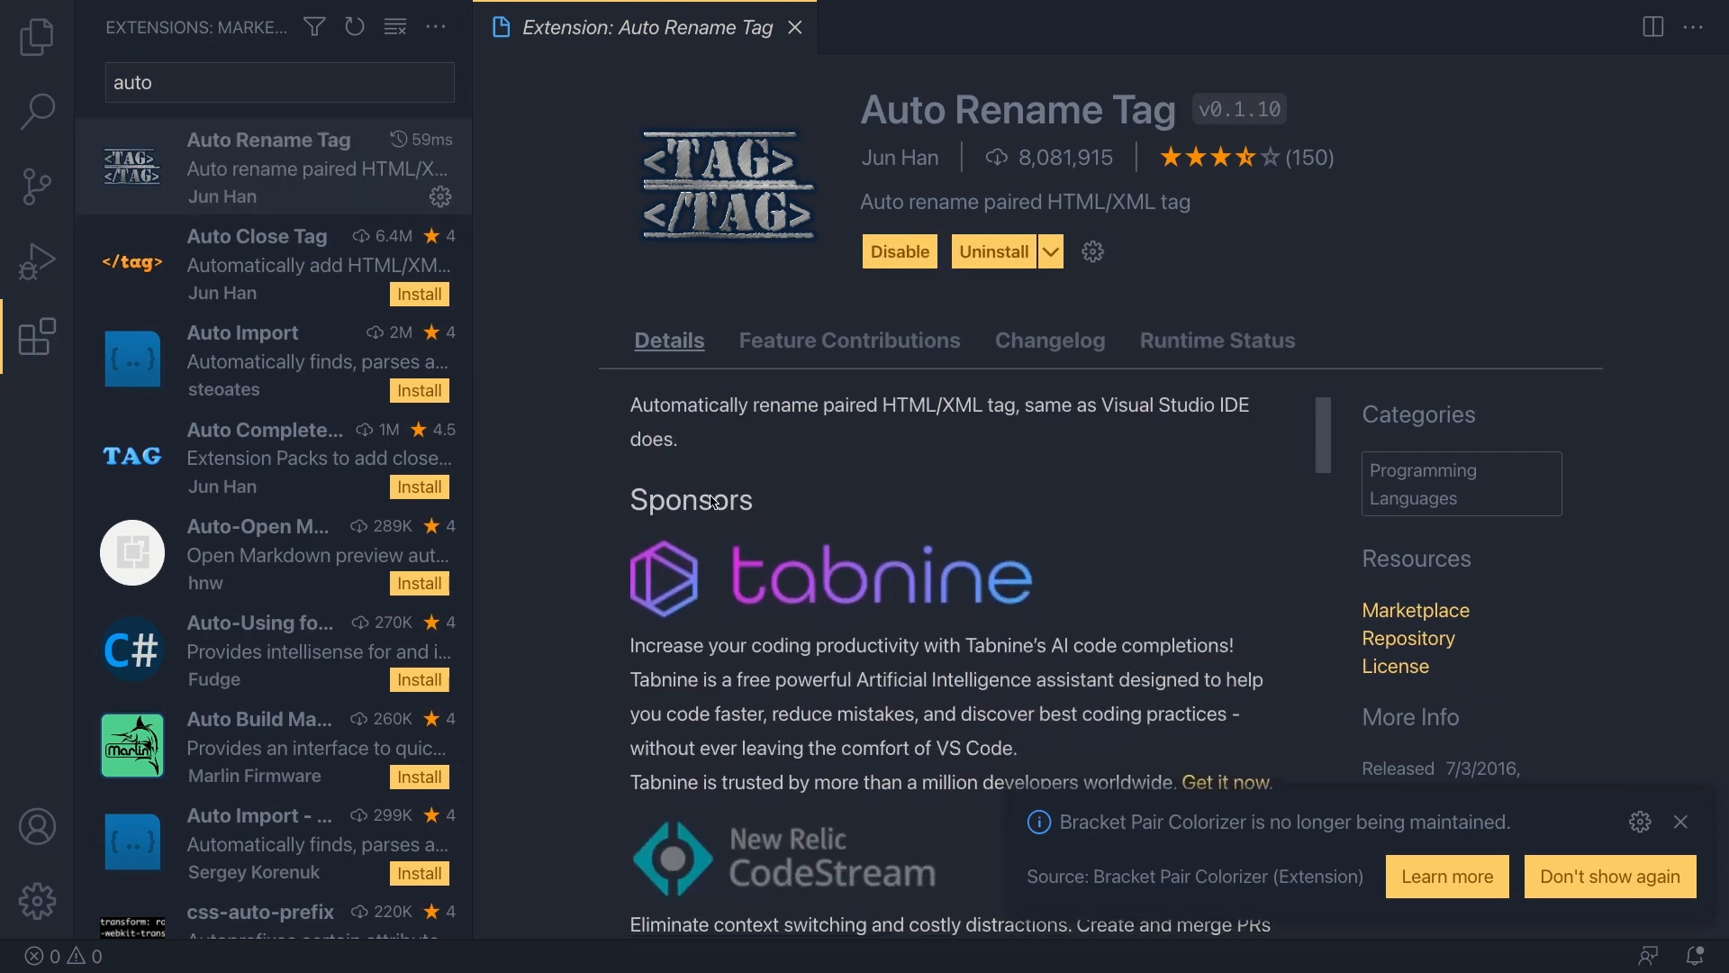
scroll(down, 3)
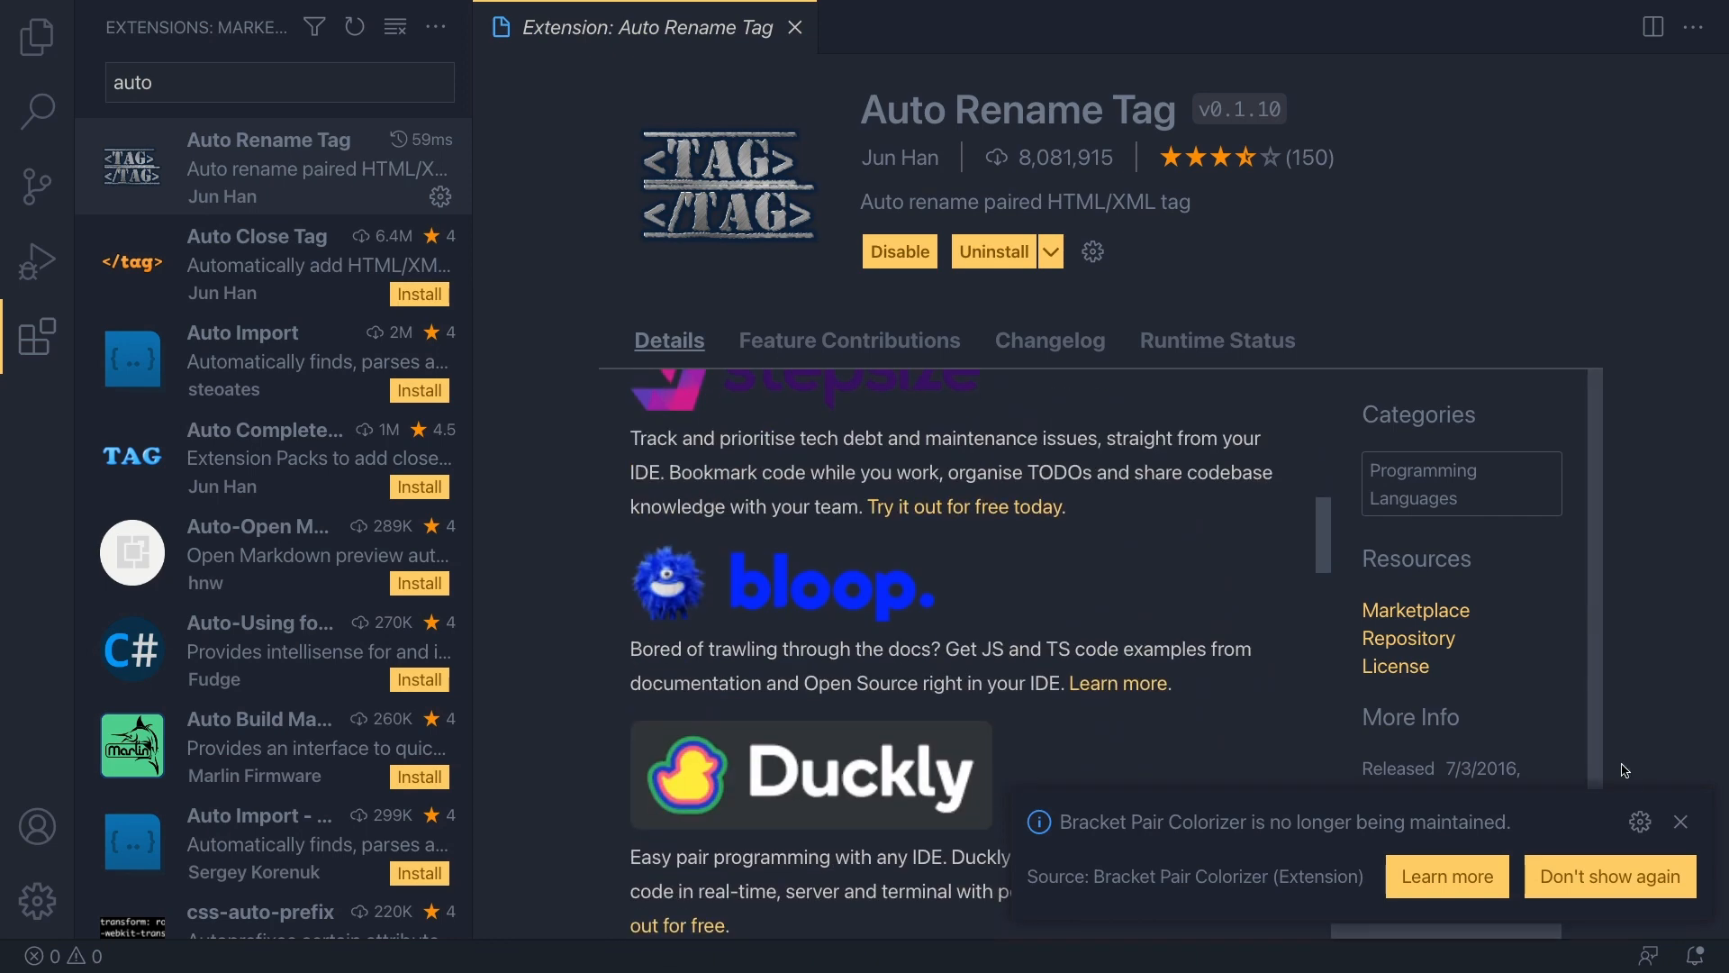
scroll(down, 3)
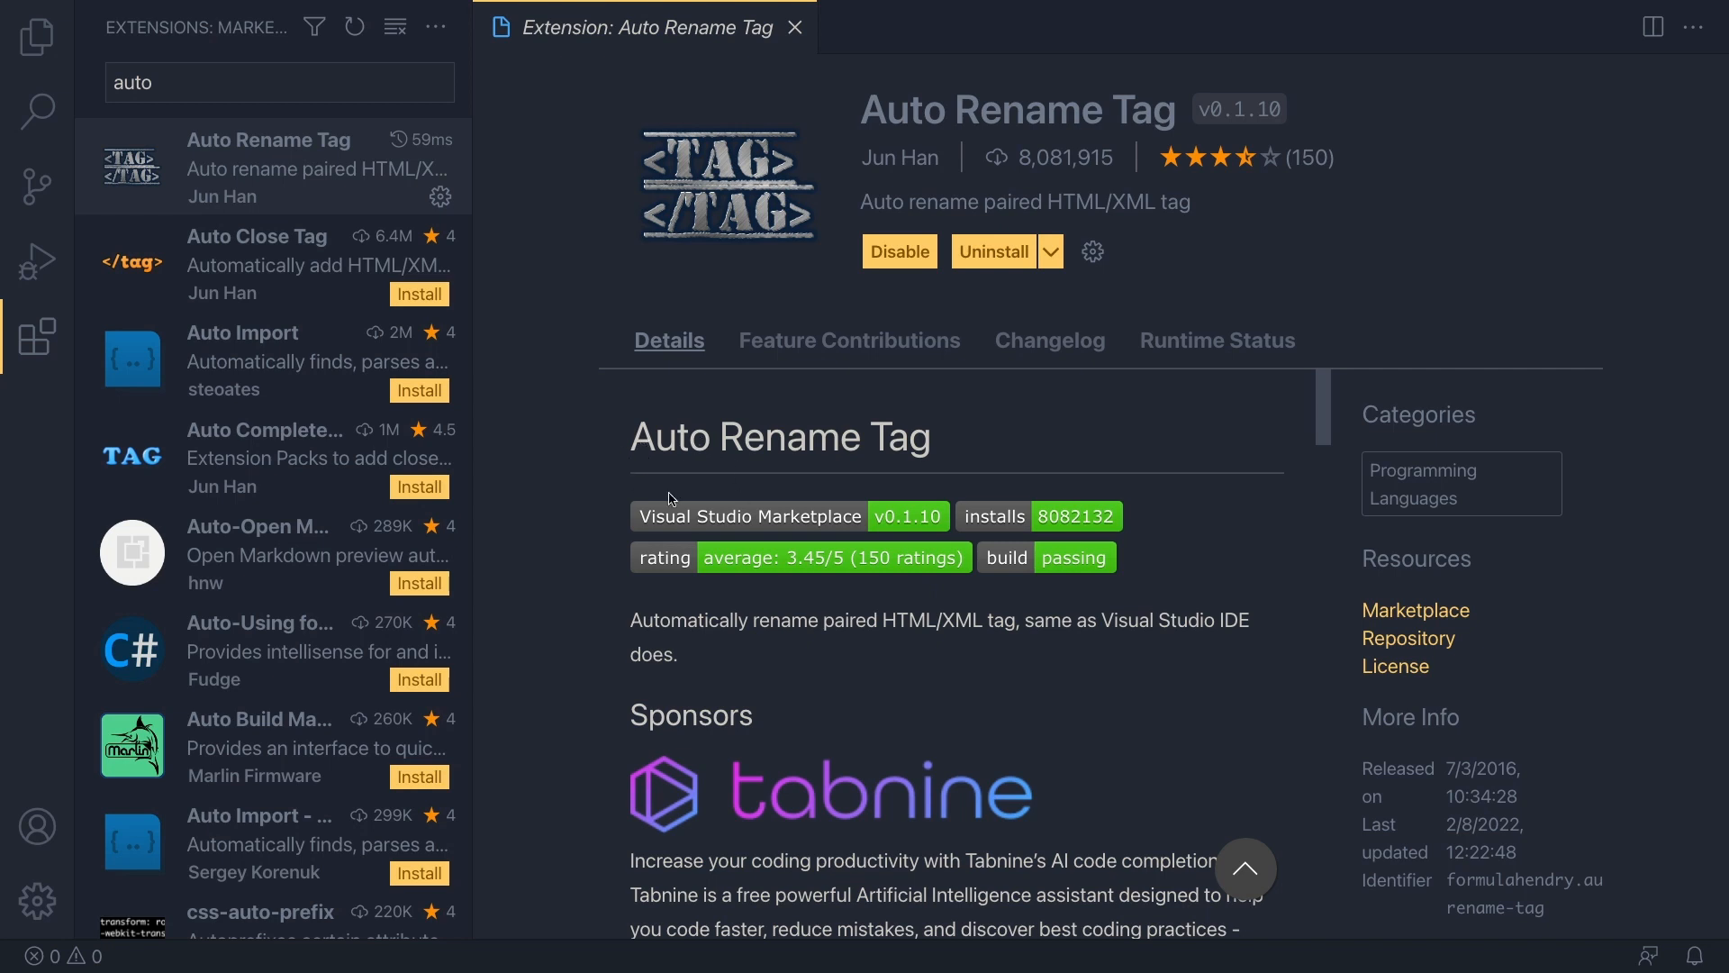
mouse_move(842, 668)
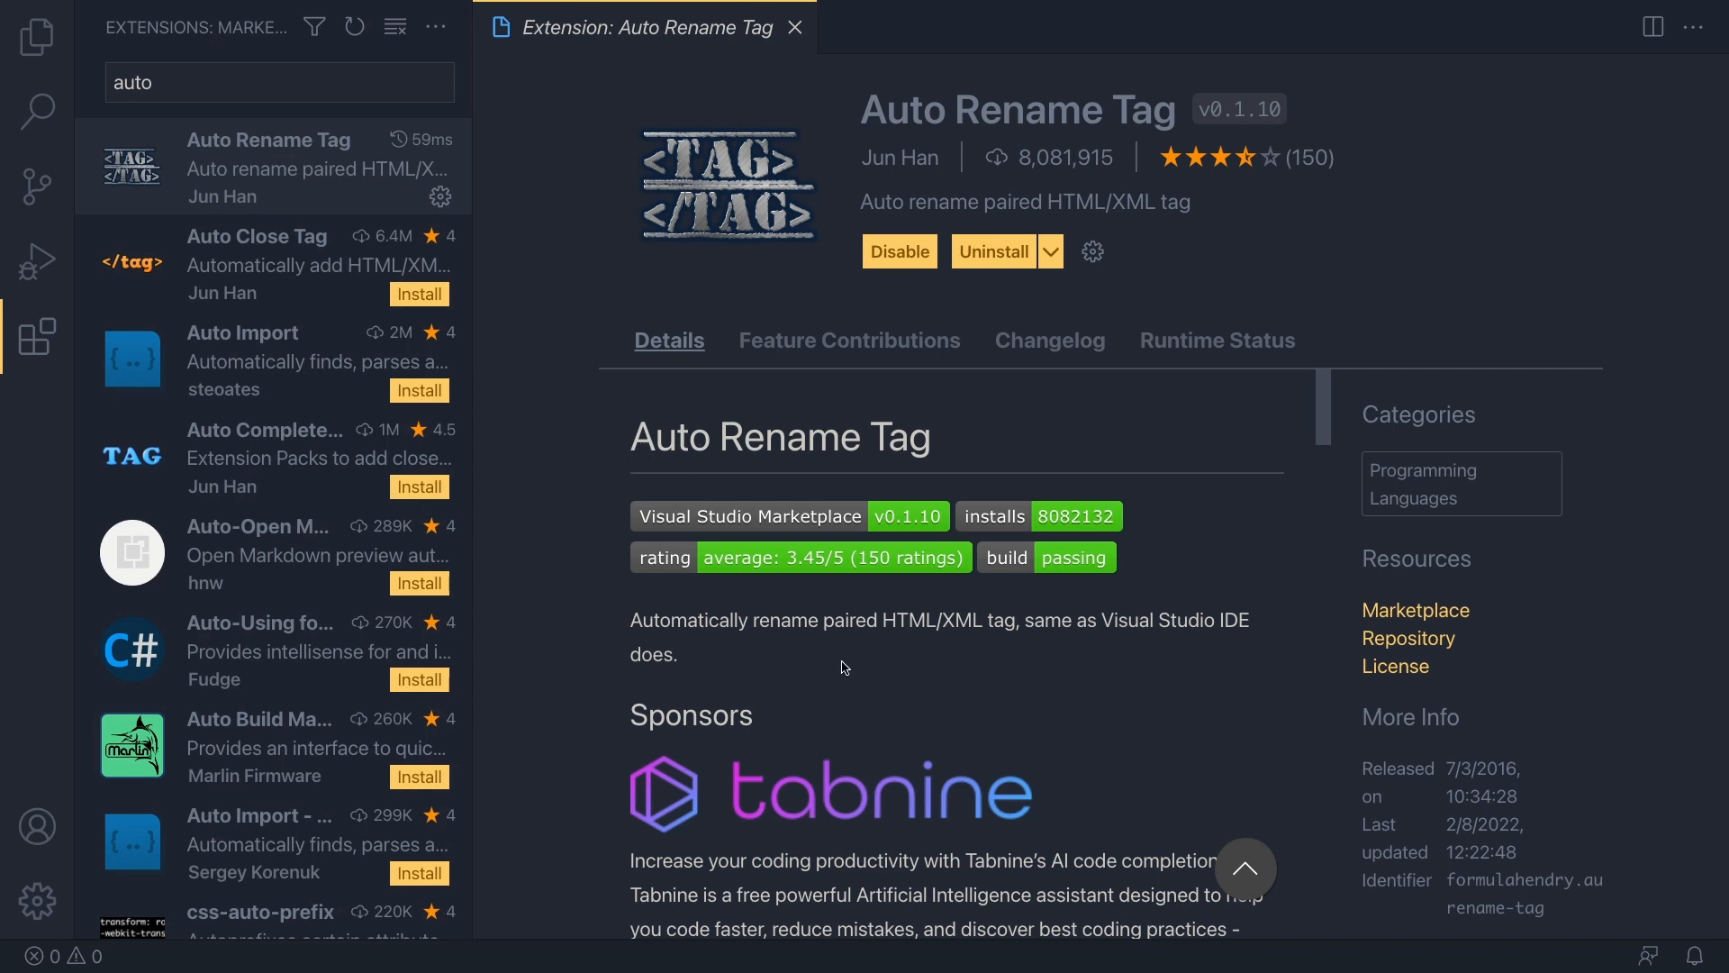
mouse_move(585, 449)
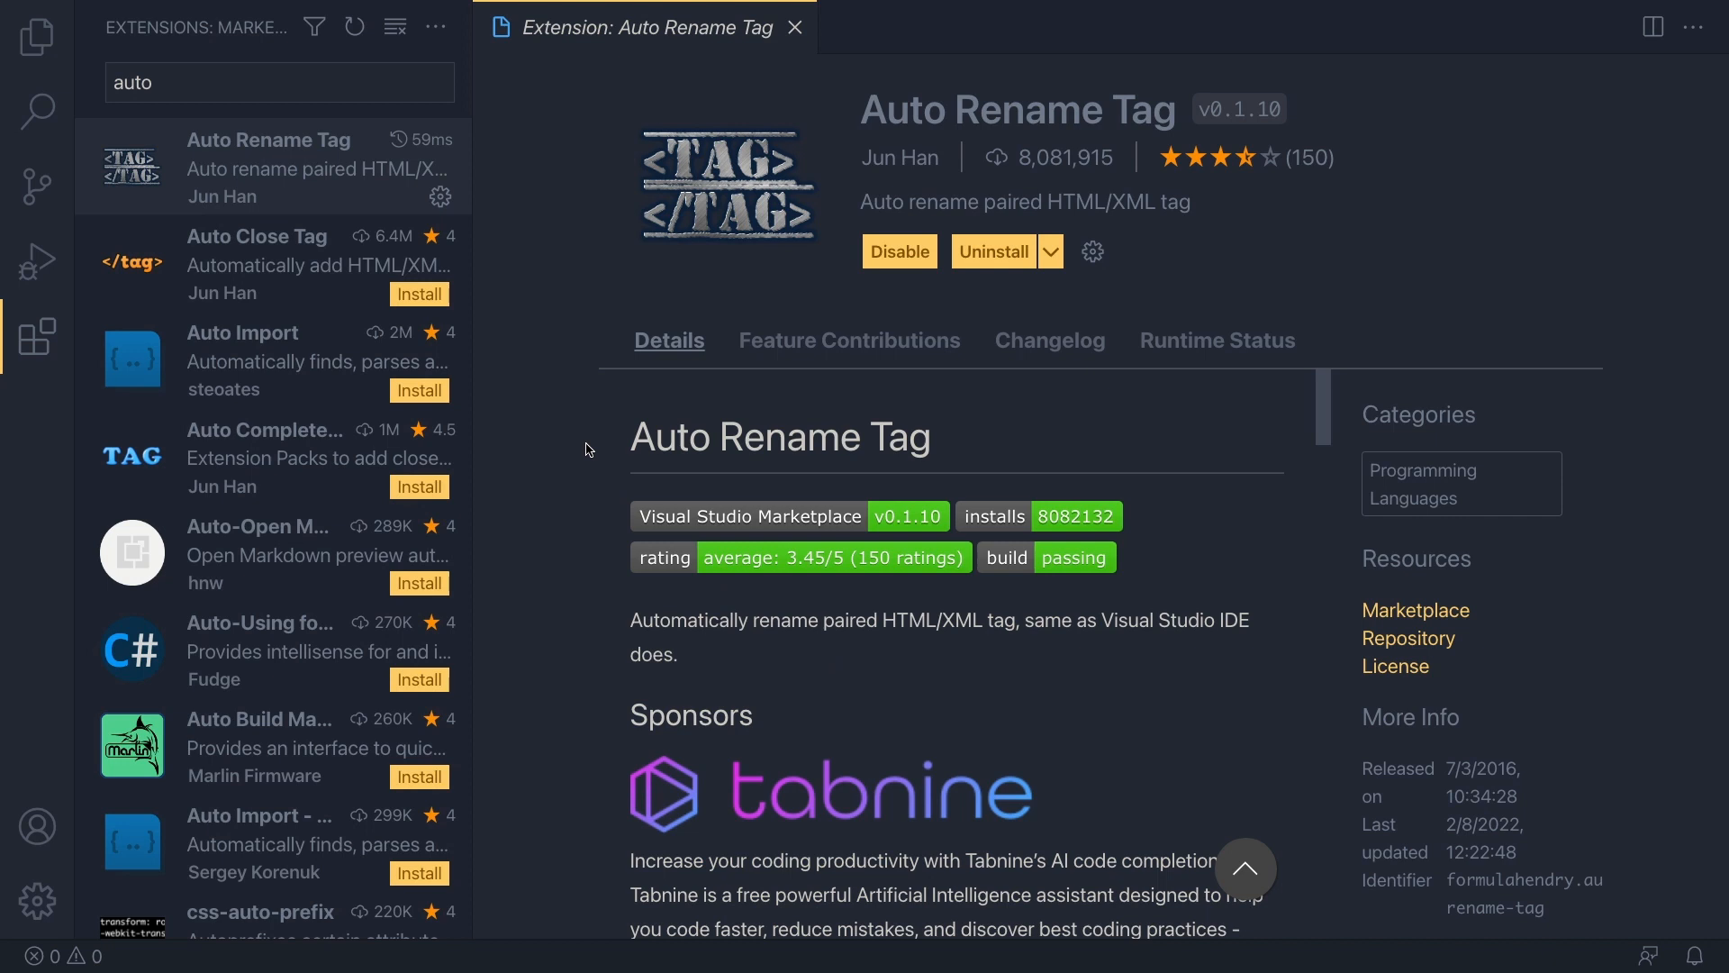
- Install Auto Close Tag and the Auto Complete Tag pack, then close the details tab
click(258, 262)
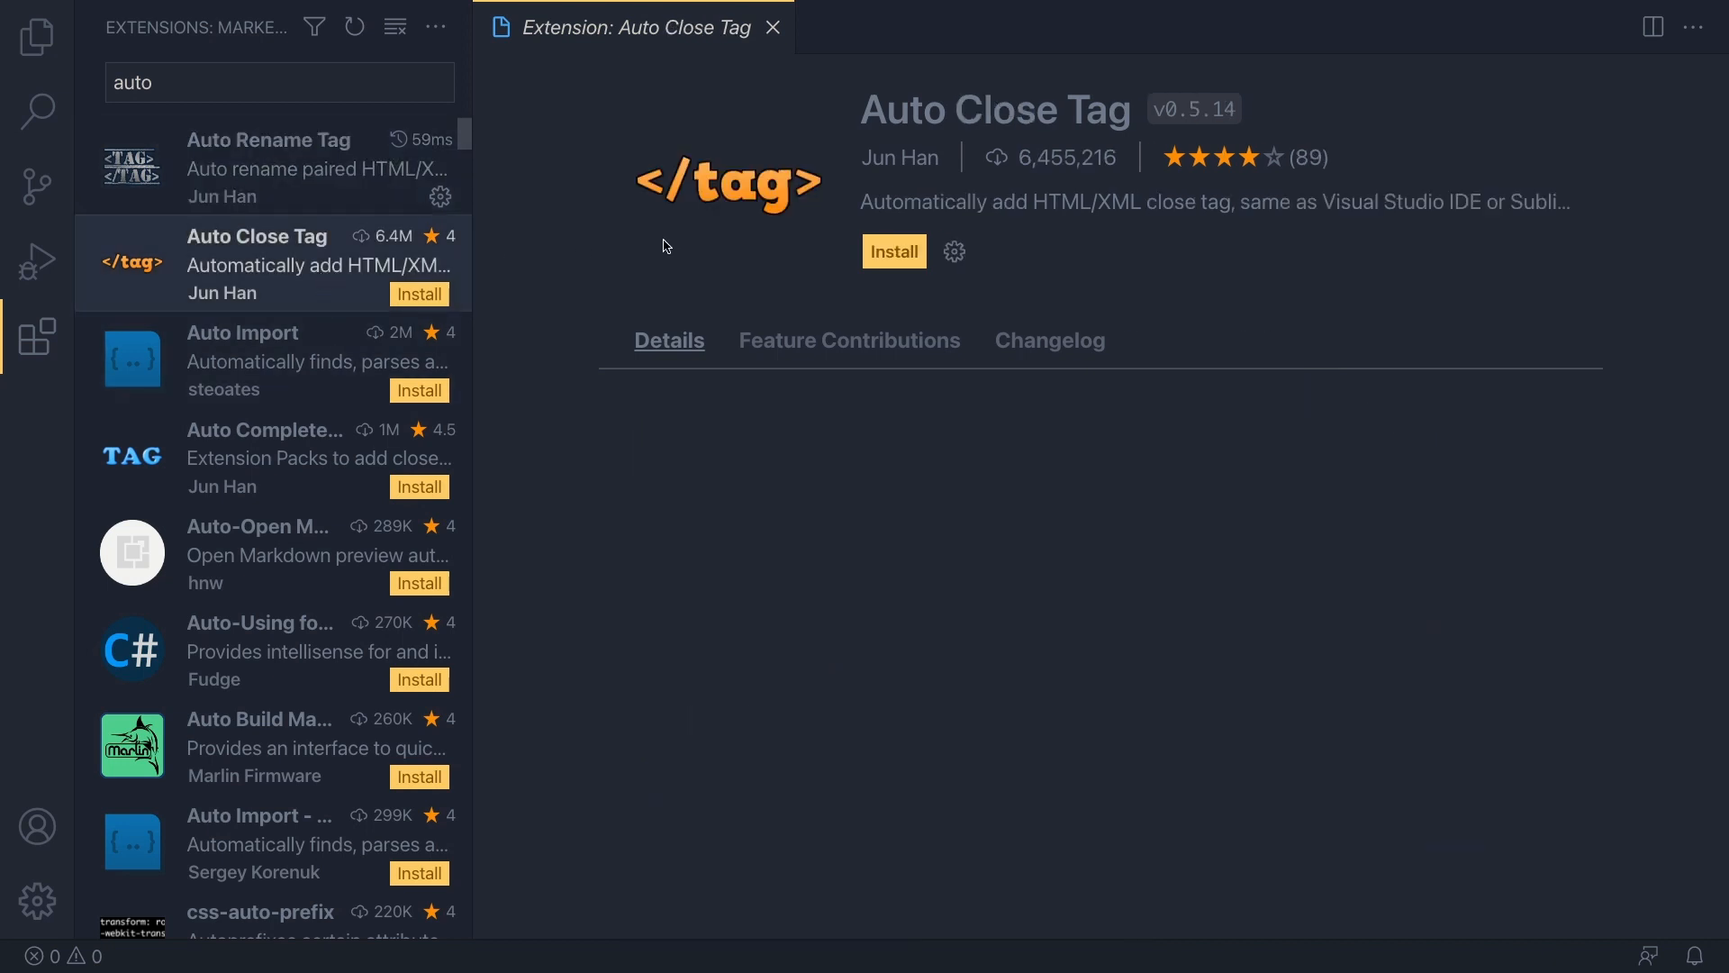
click(894, 250)
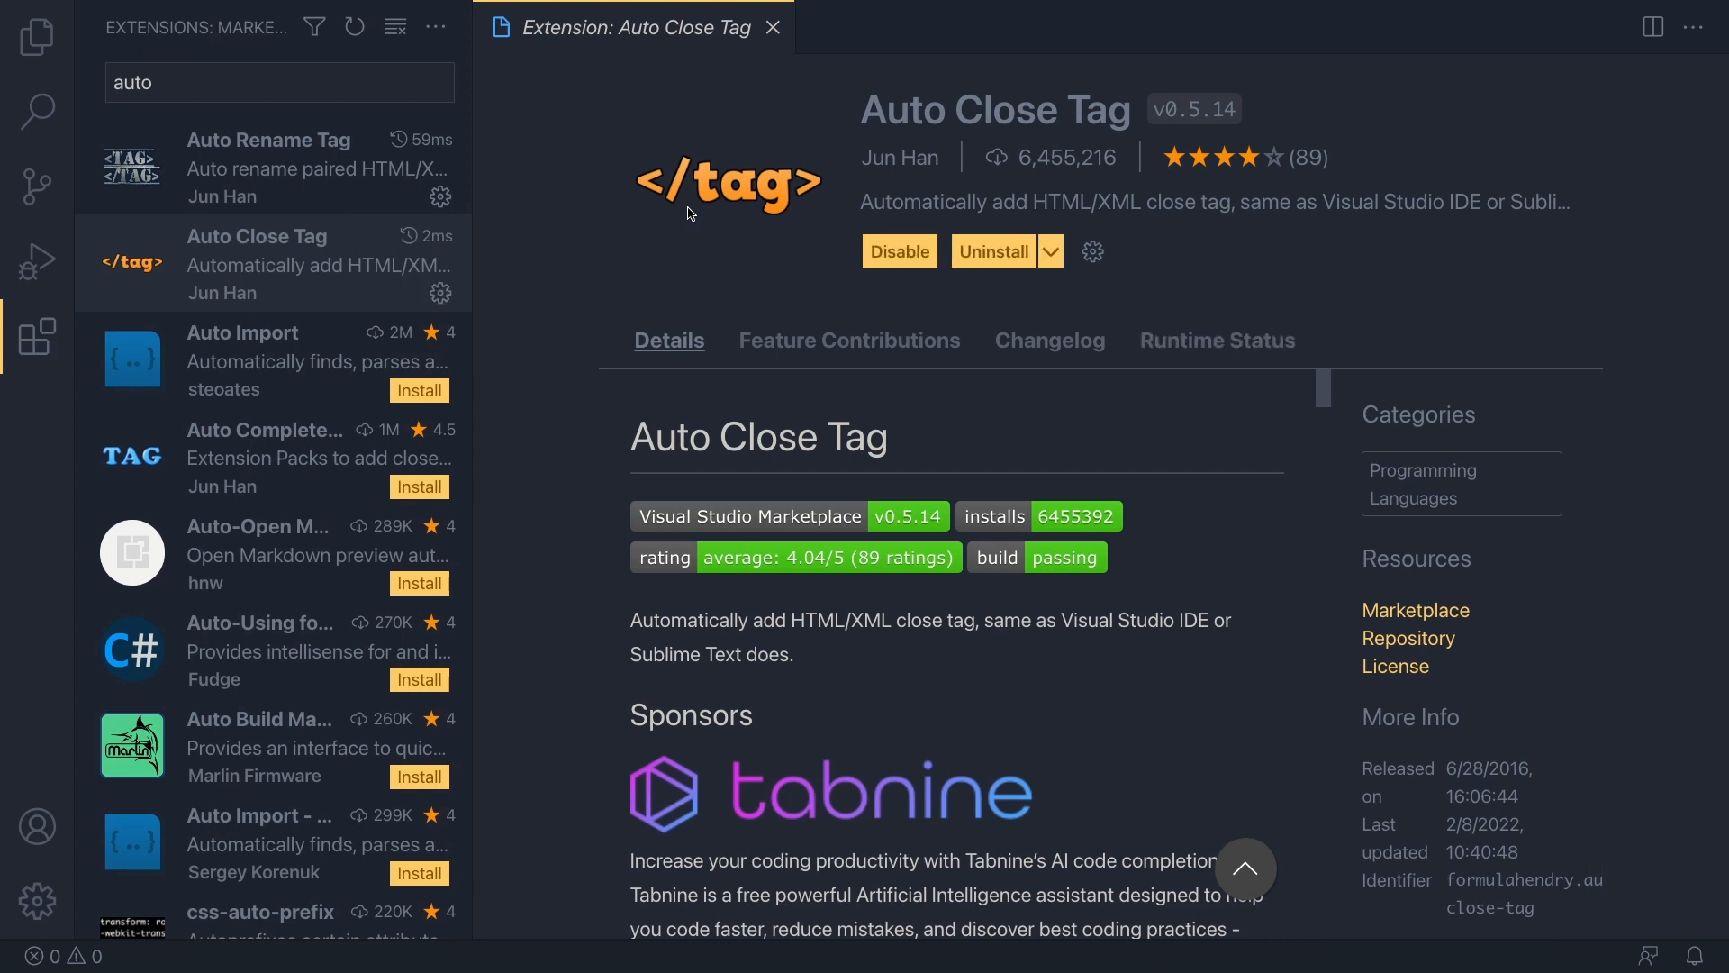
click(265, 431)
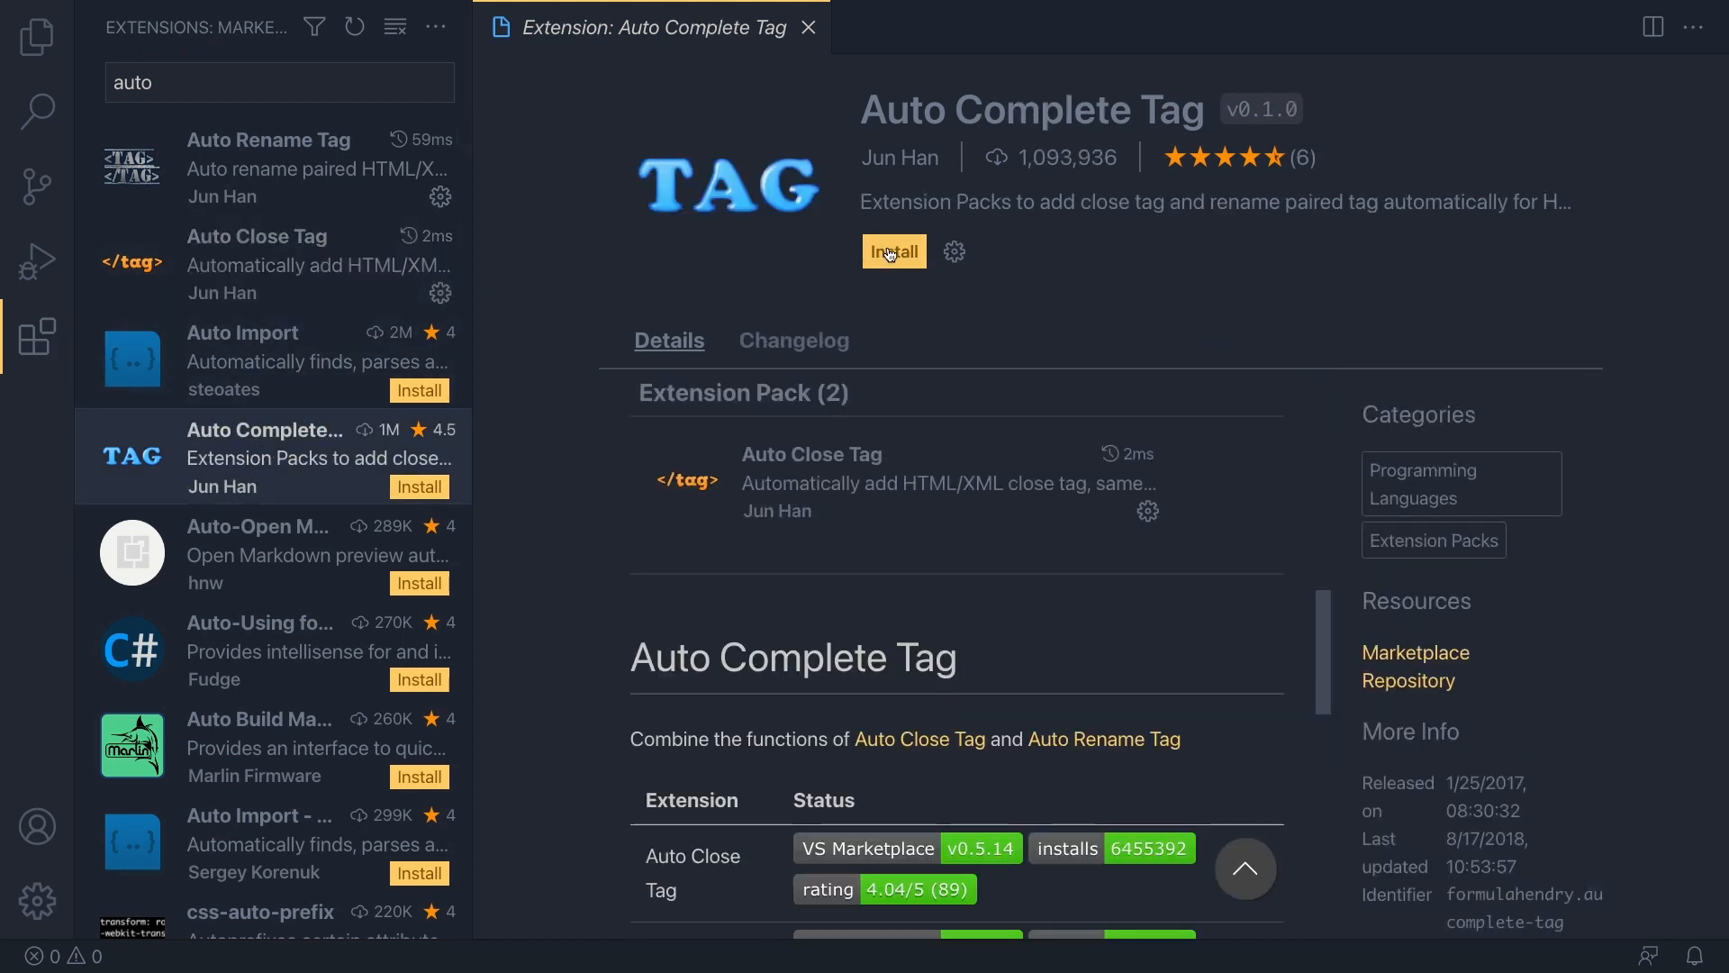
click(893, 251)
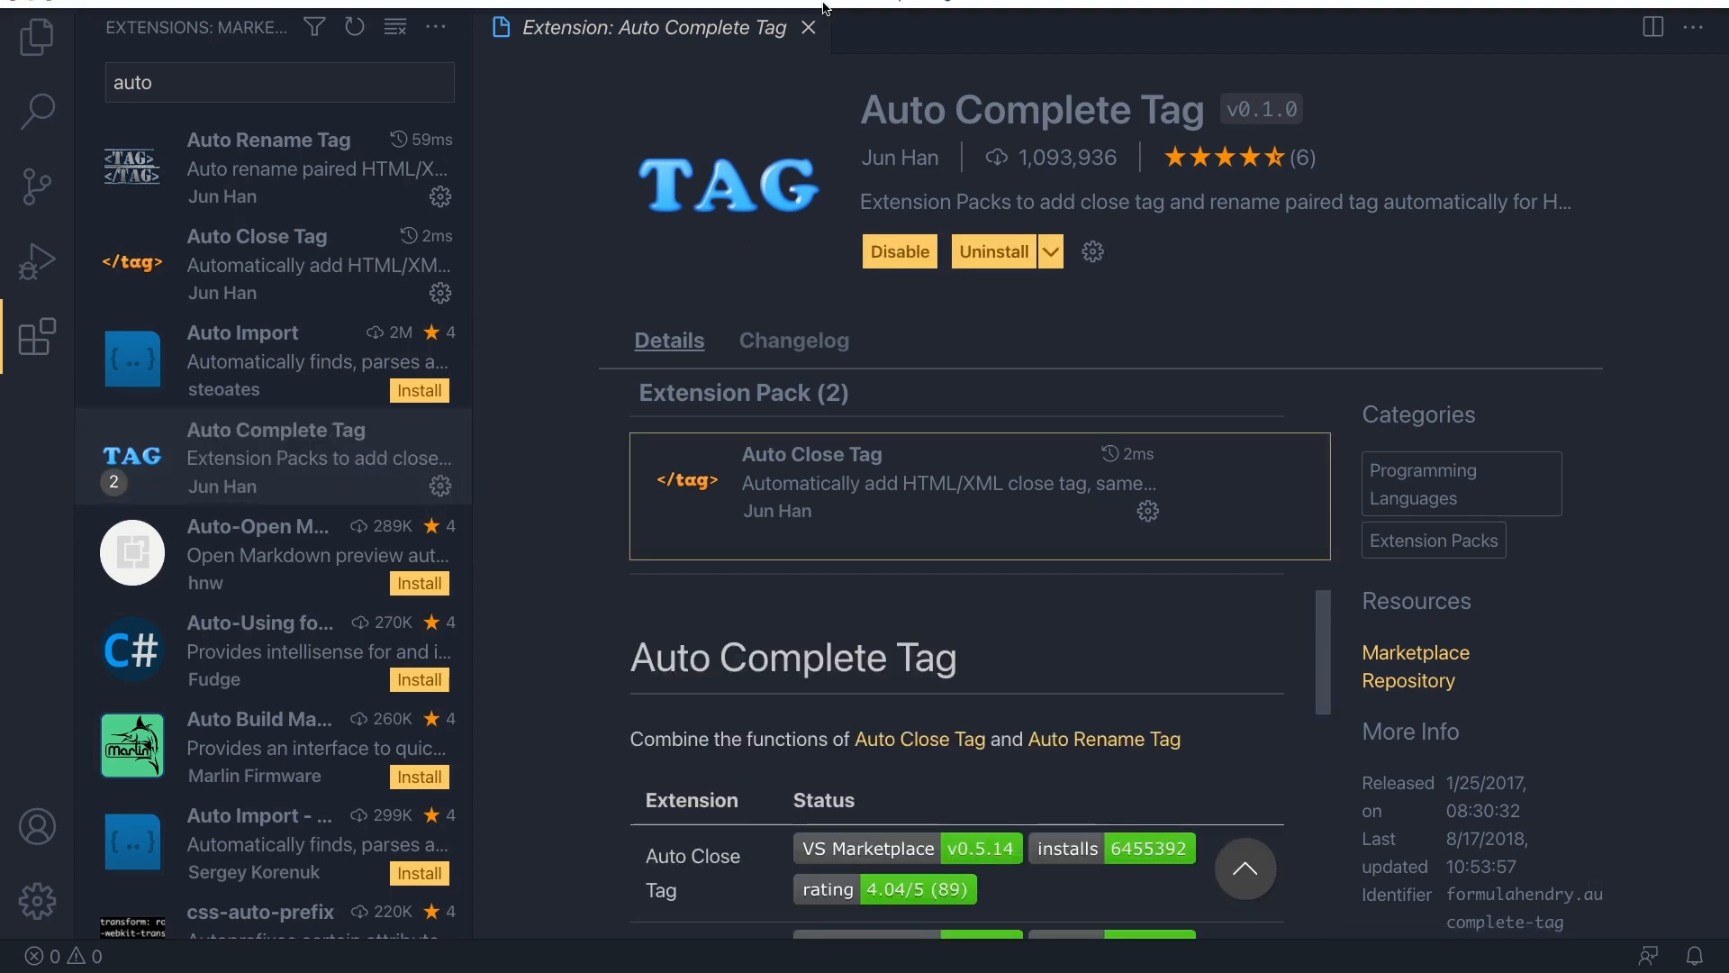
click(809, 27)
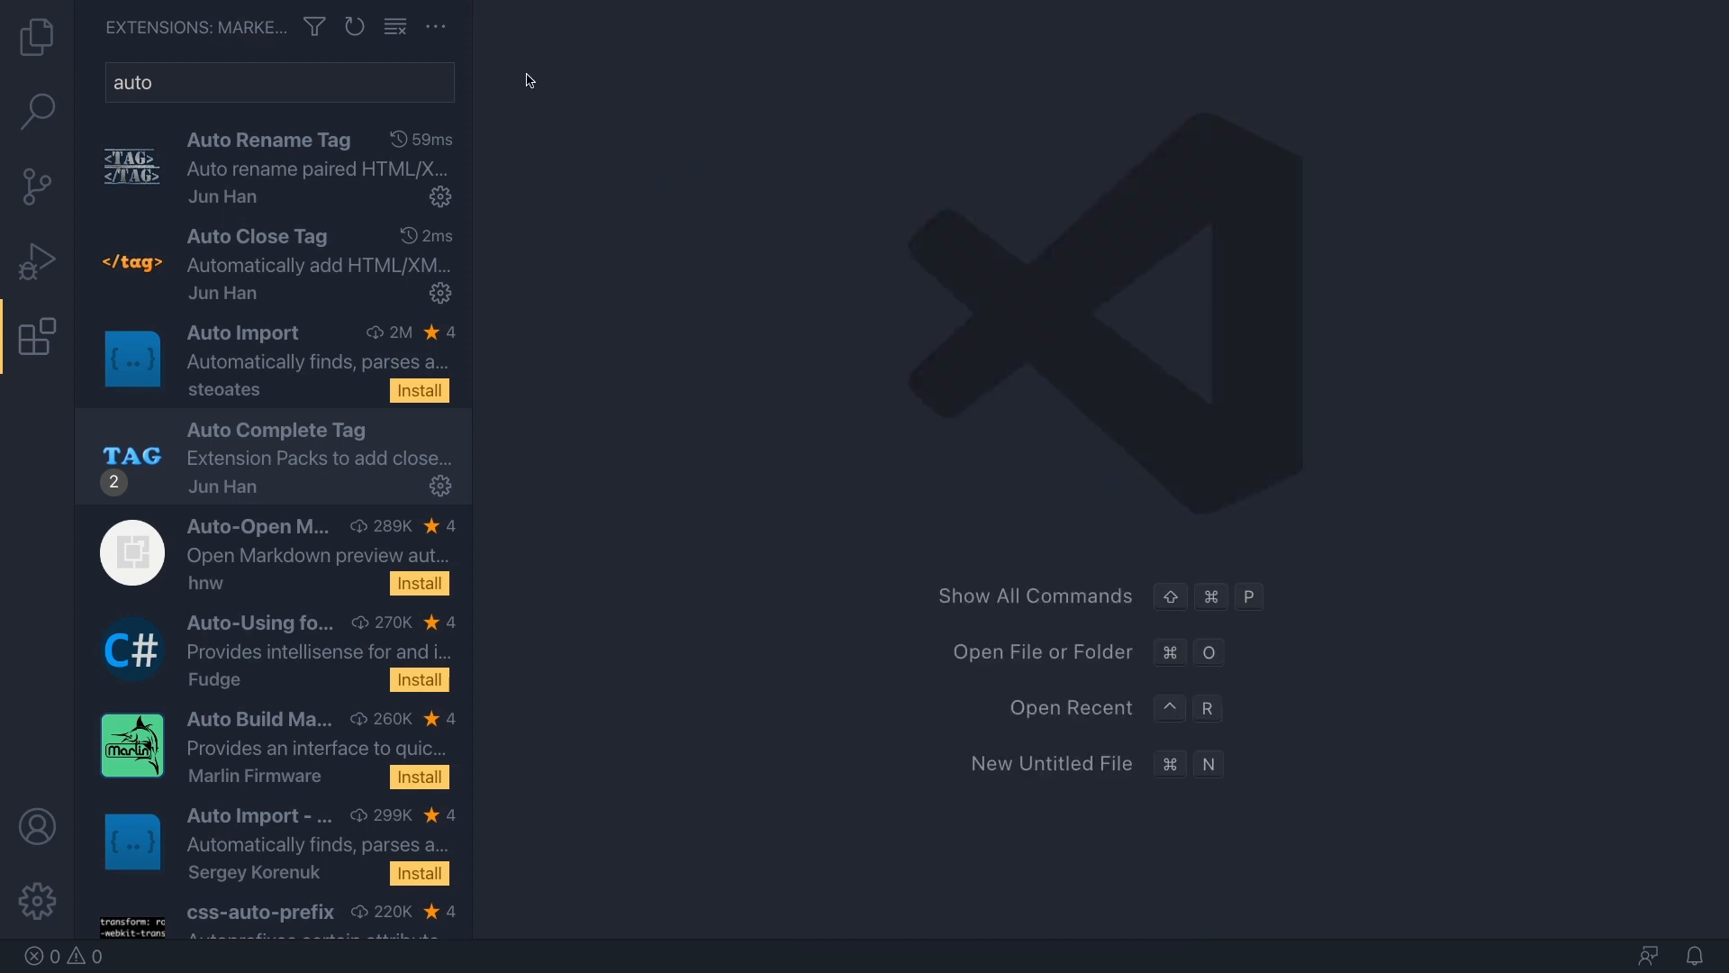
mouse_move(537, 142)
text(>shell)
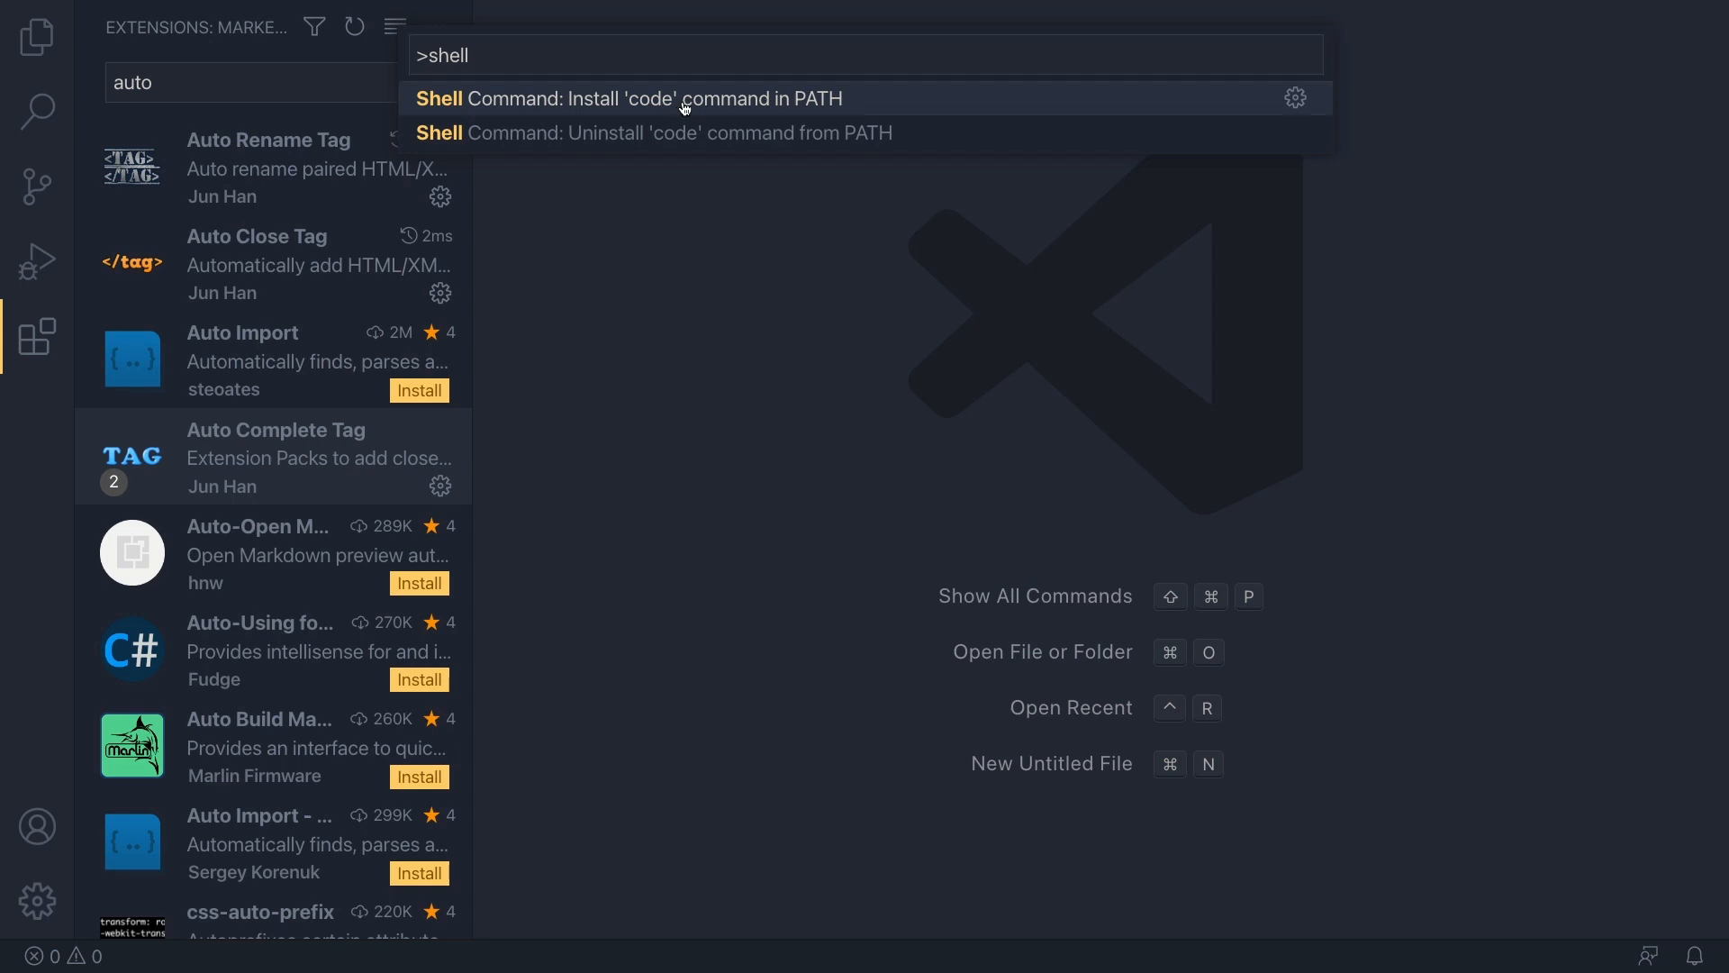
- Install the 'code' shell command in PATH and dismiss the success message
click(625, 98)
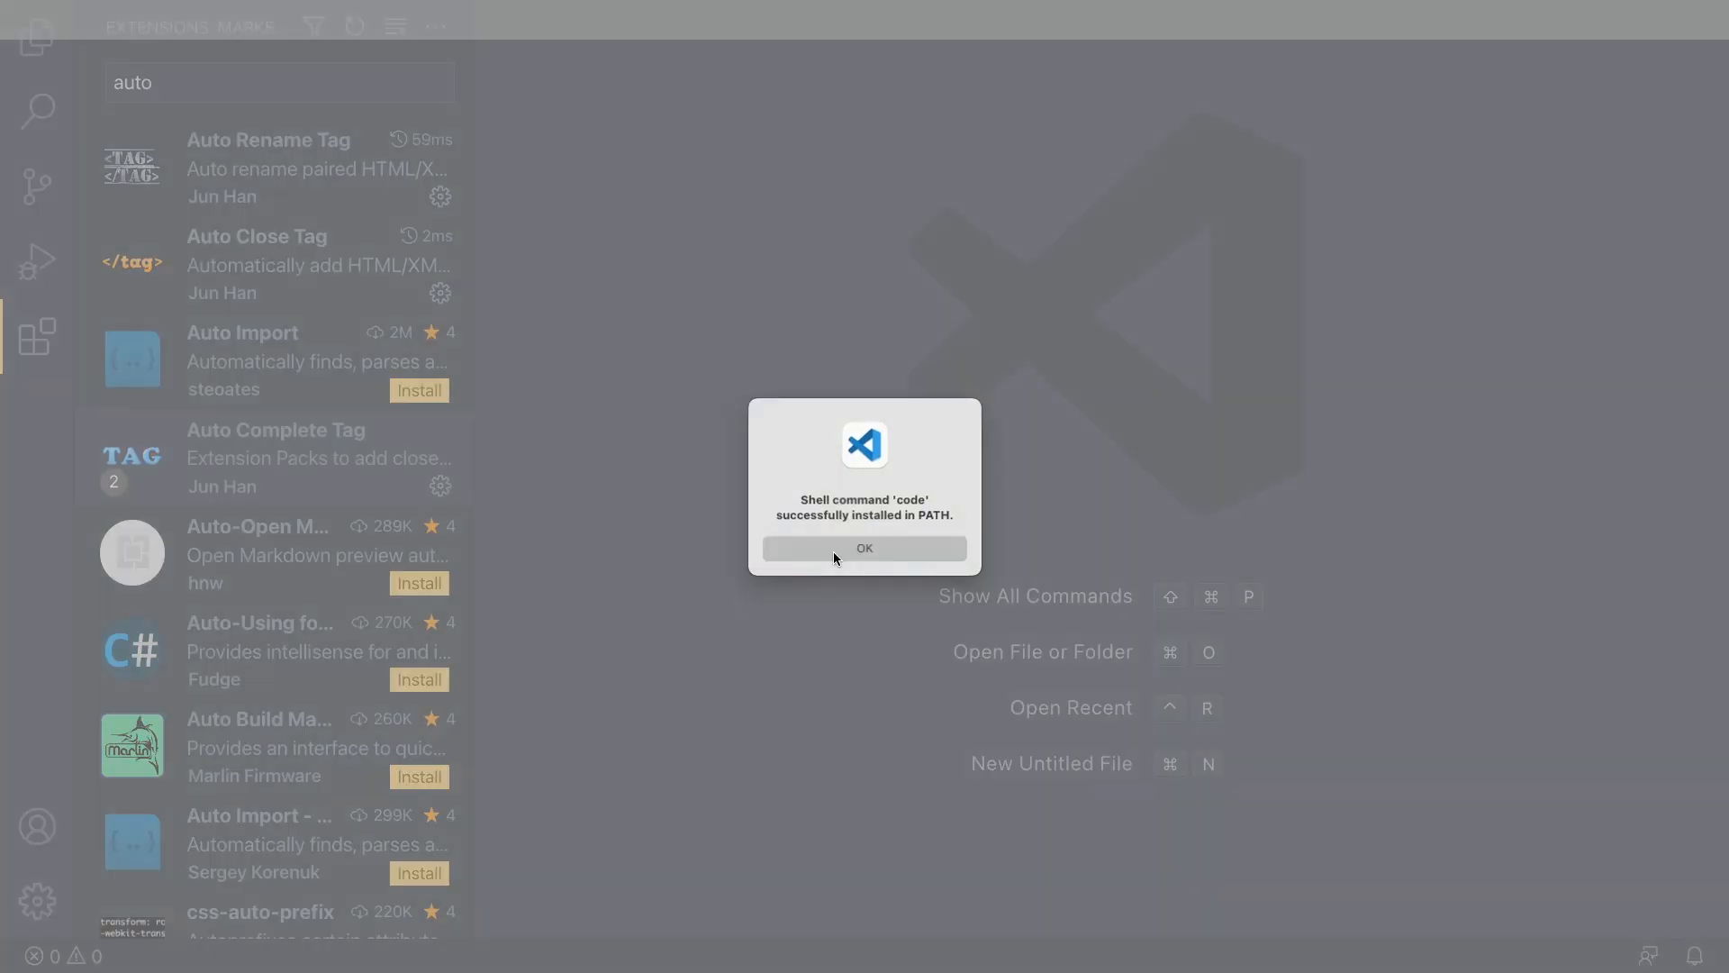
click(864, 548)
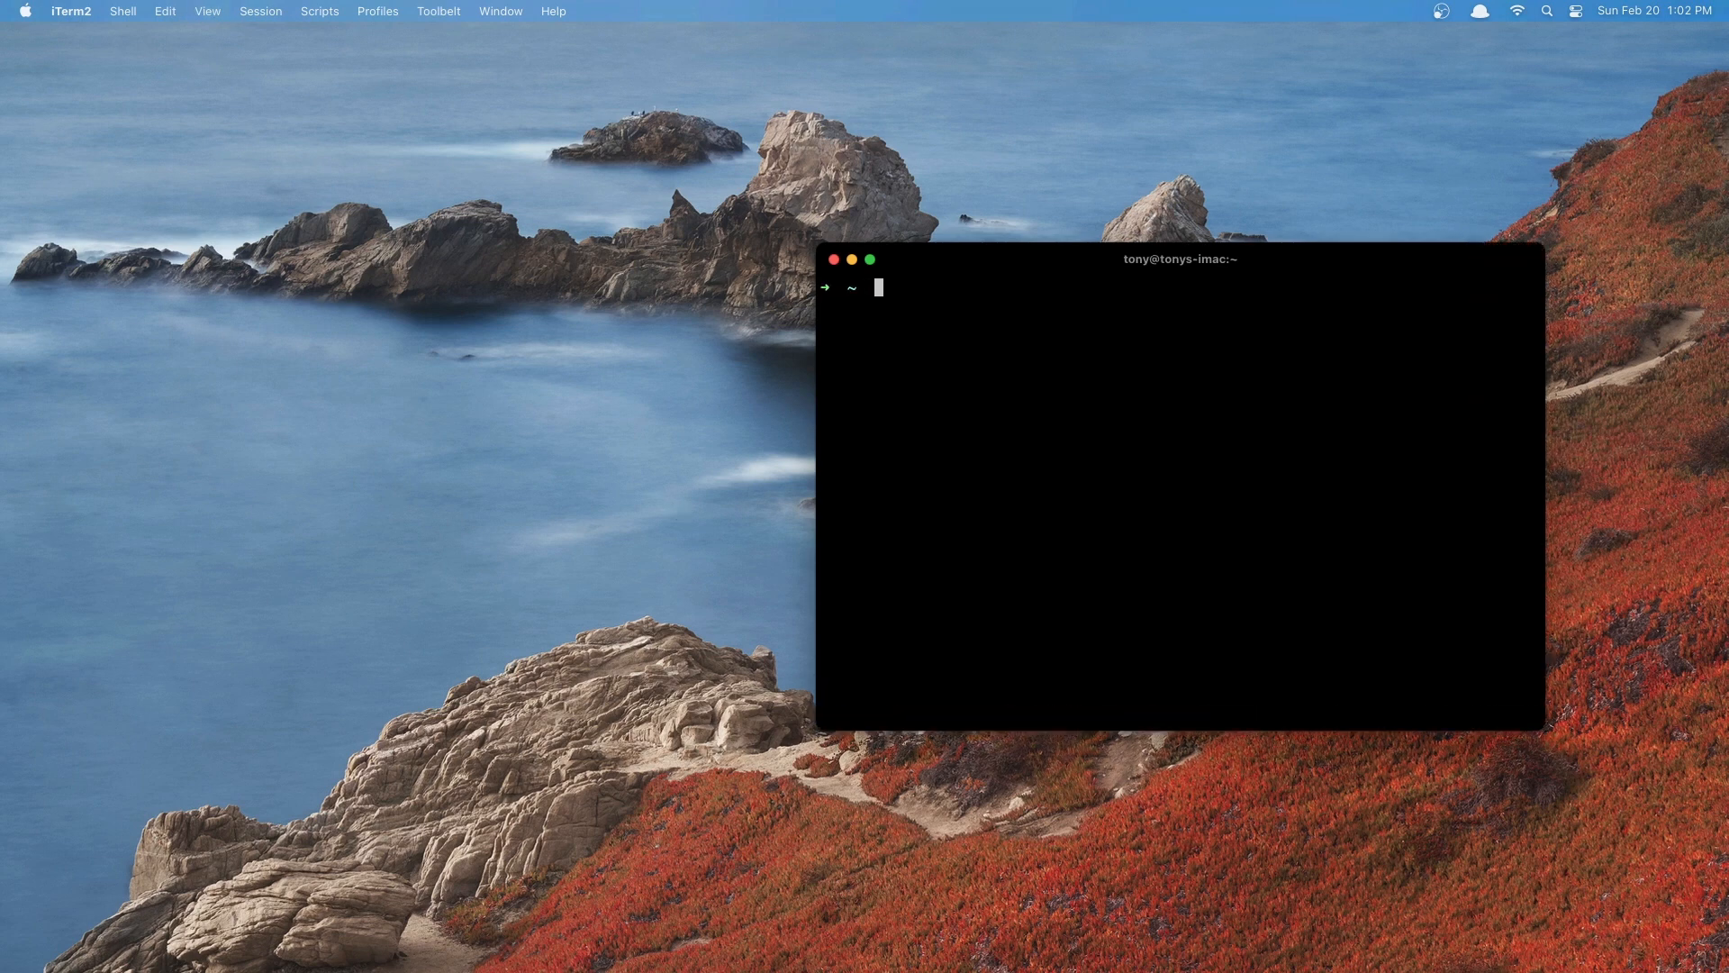
- In the terminal, cd into ~/code/app and run 'code .' to open it in VS Code
text(cd code)
text(ls)
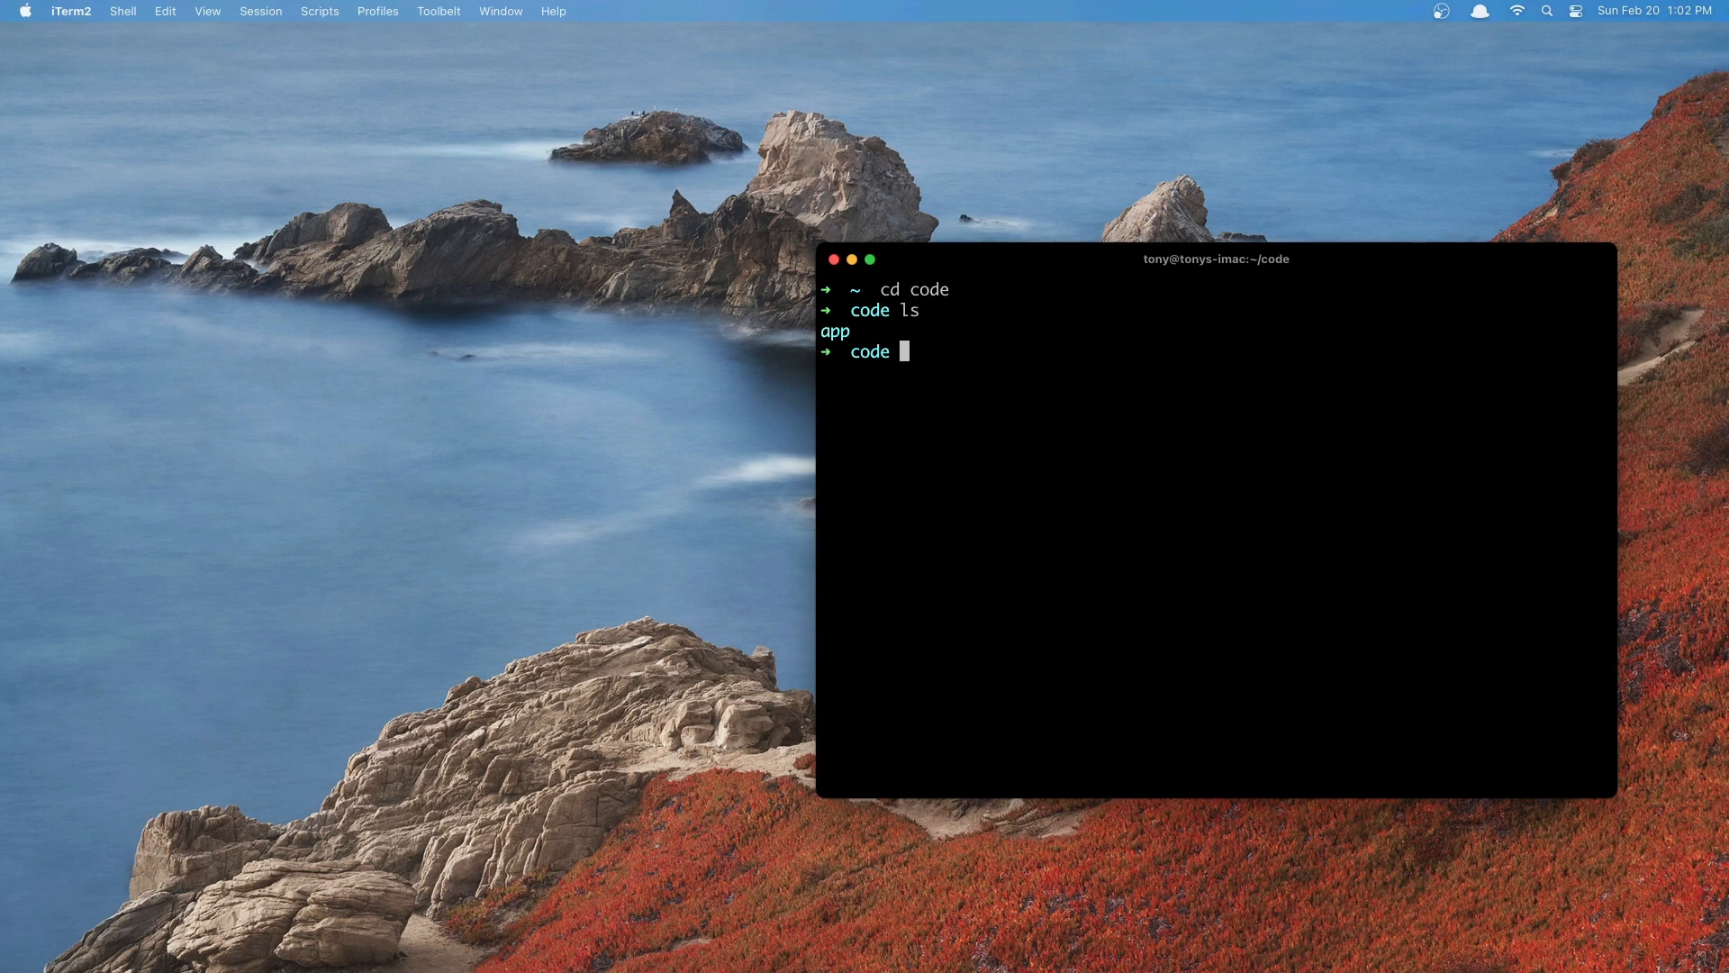
text(cd app)
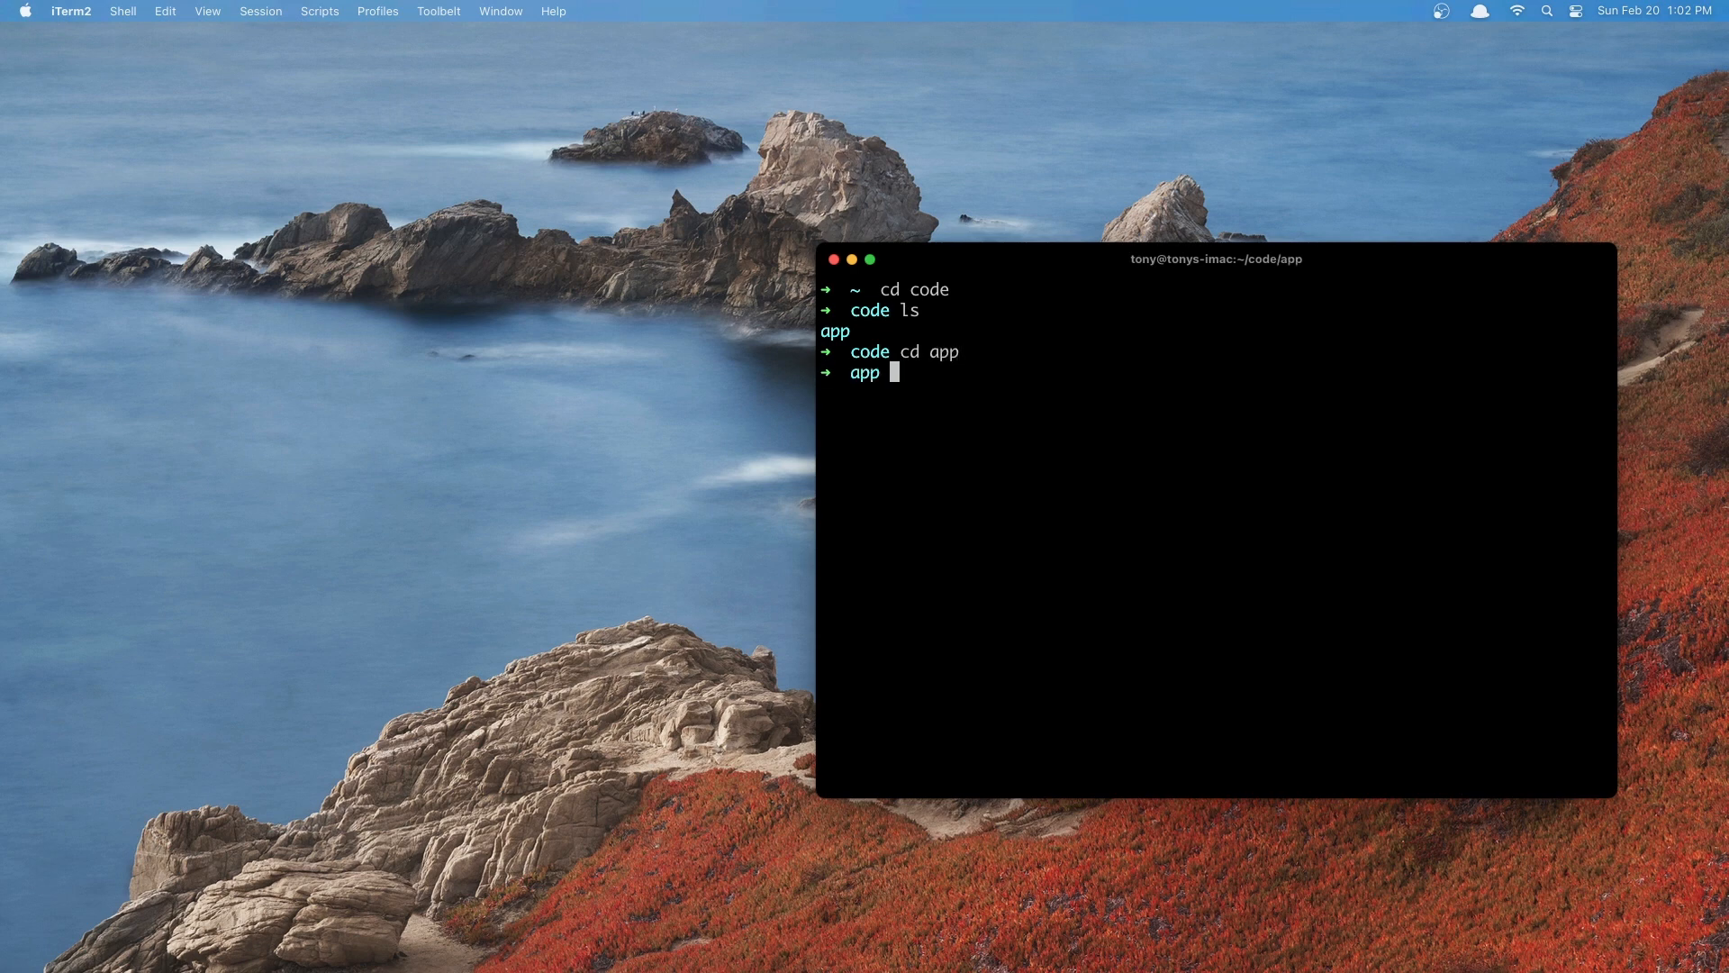
text(code .)
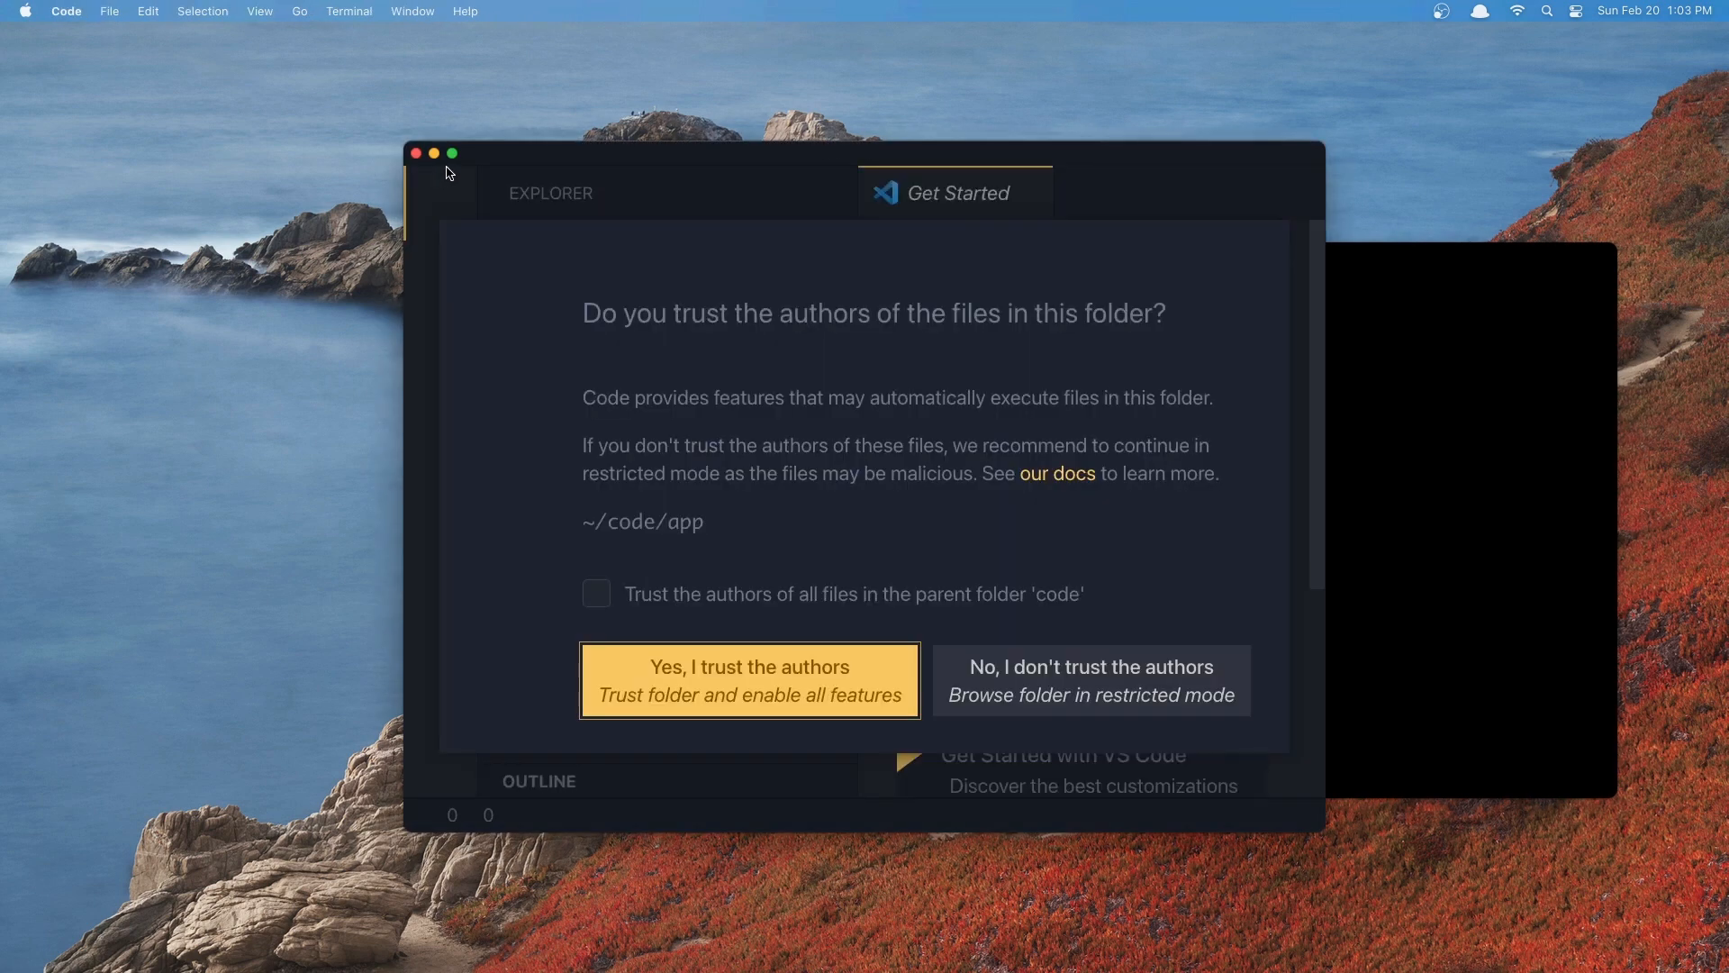
- Trust the app folder's authors, close Get Started, and open resources/views/welcome.blade.php
click(748, 679)
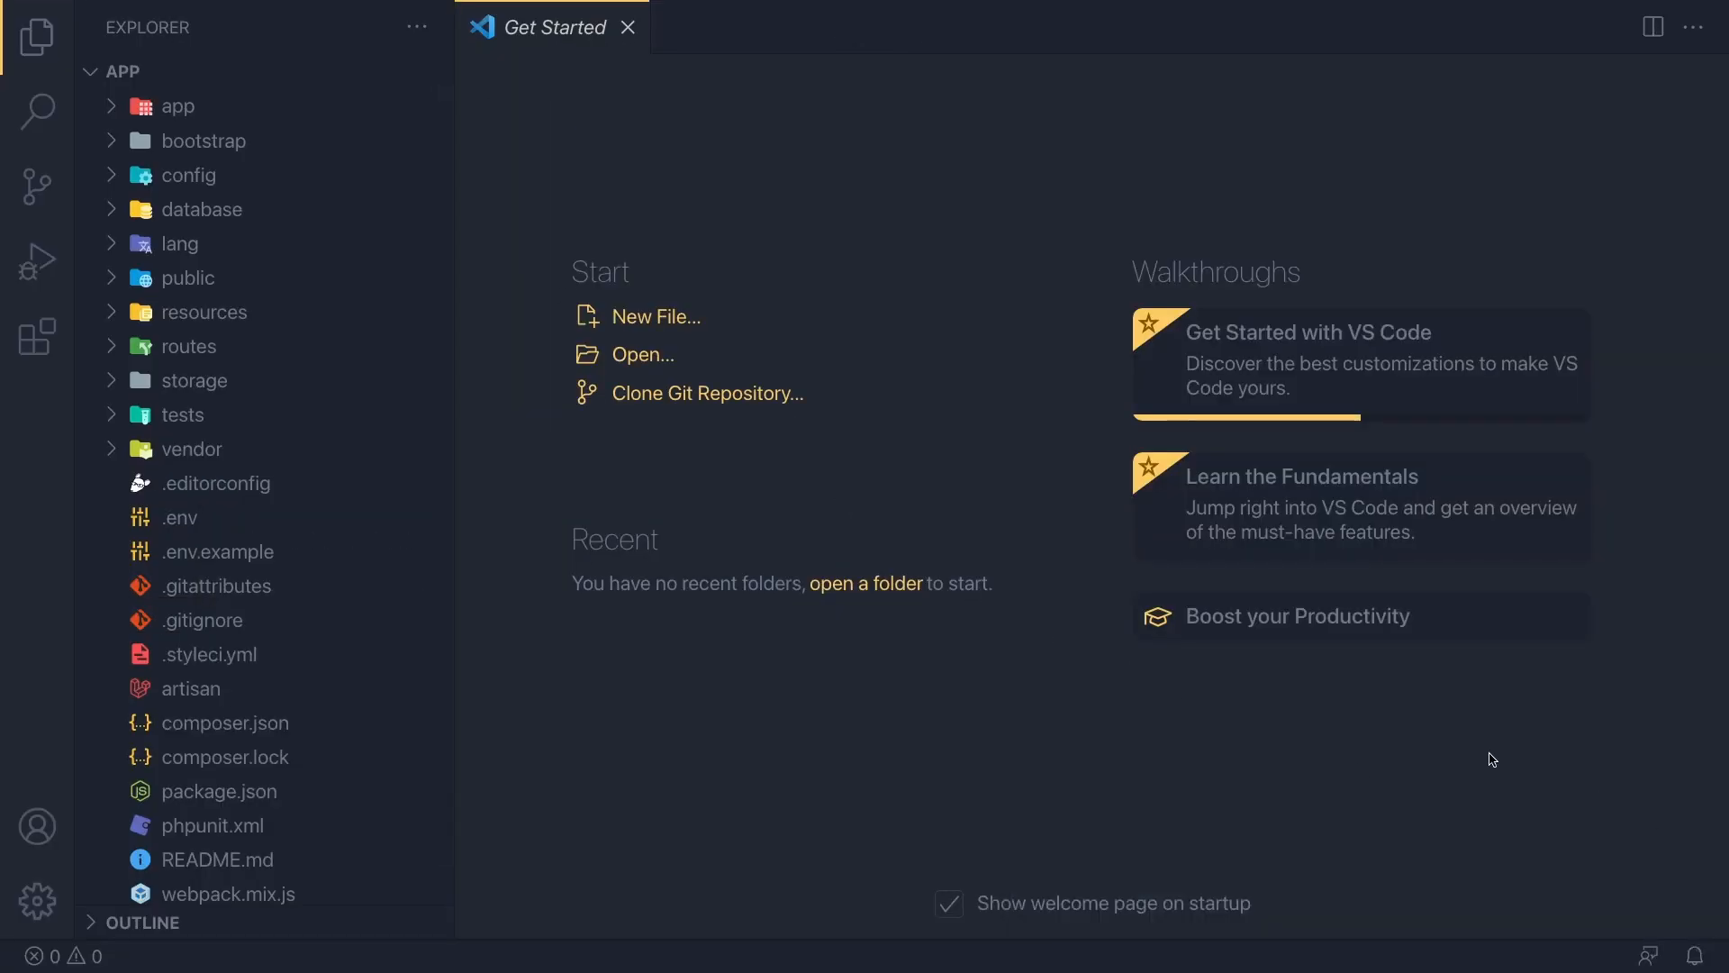
click(628, 28)
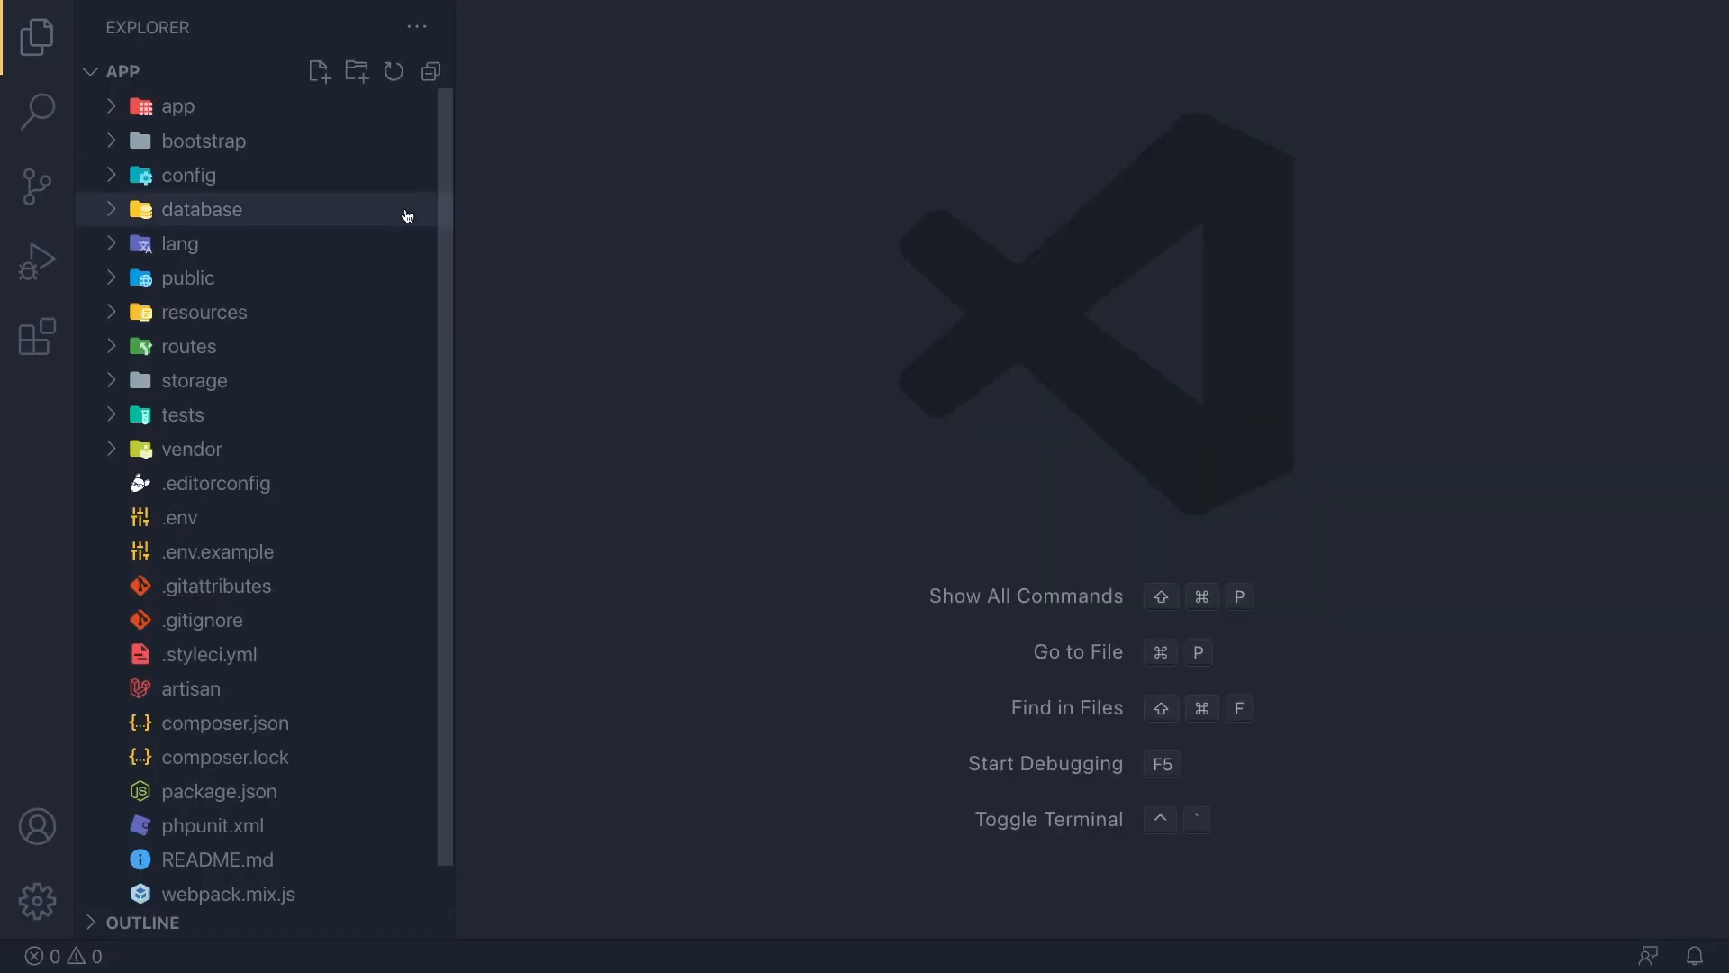
click(202, 313)
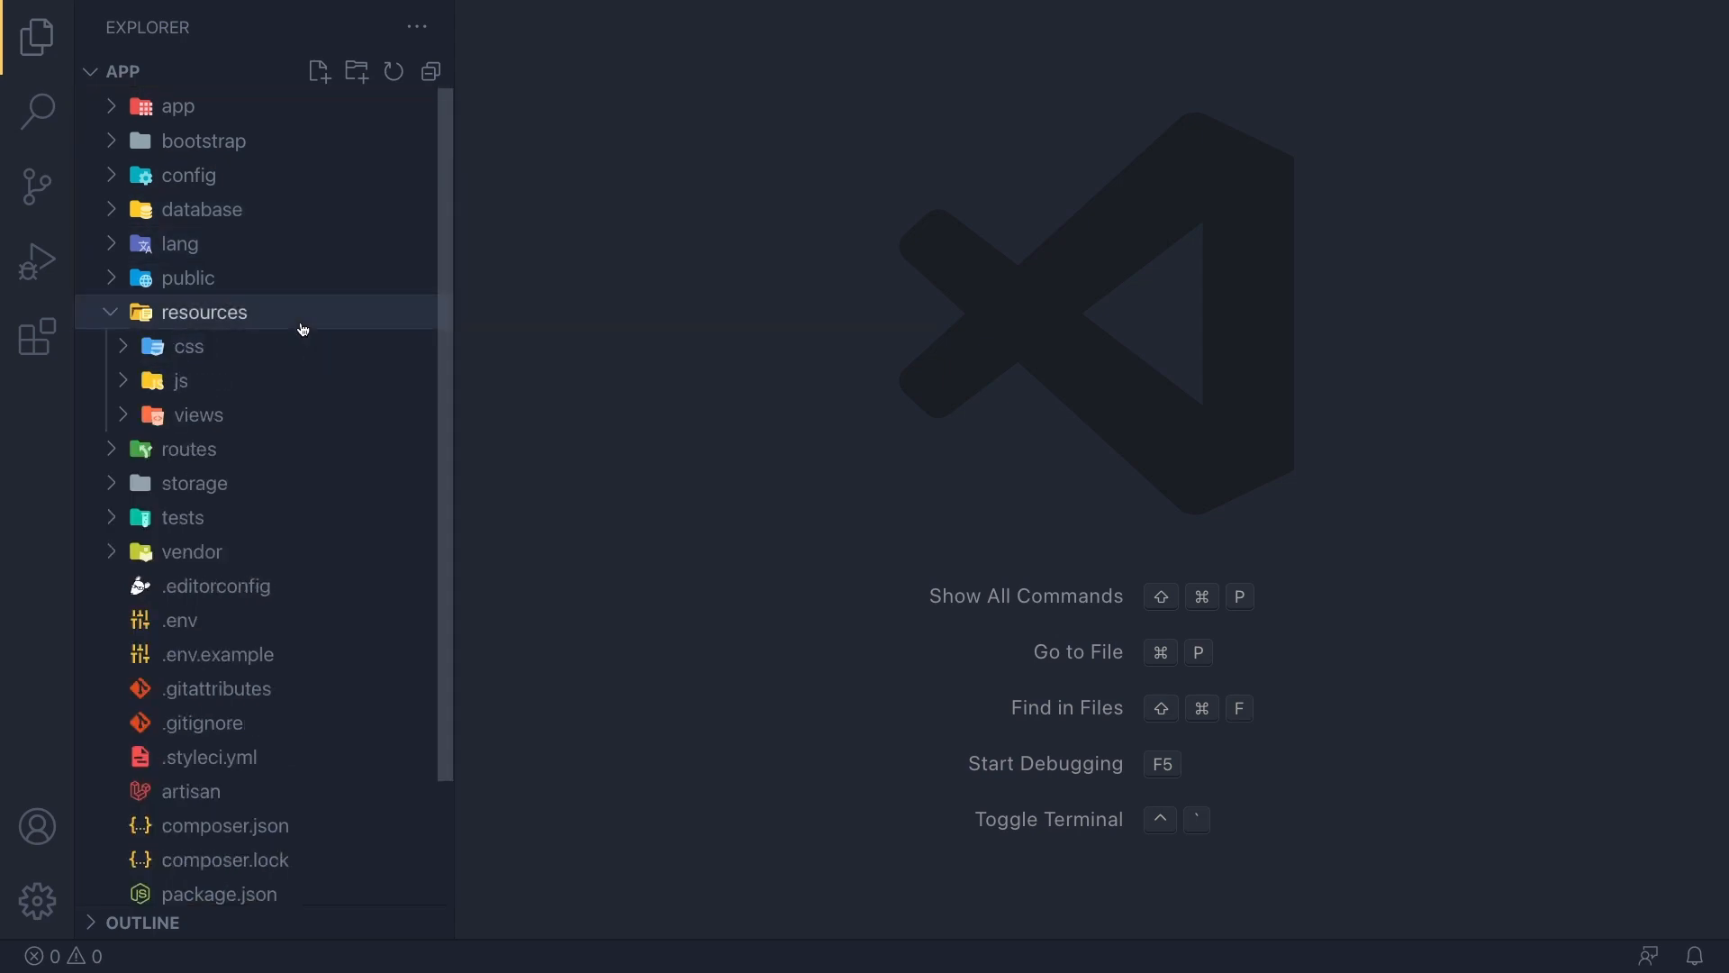
click(199, 415)
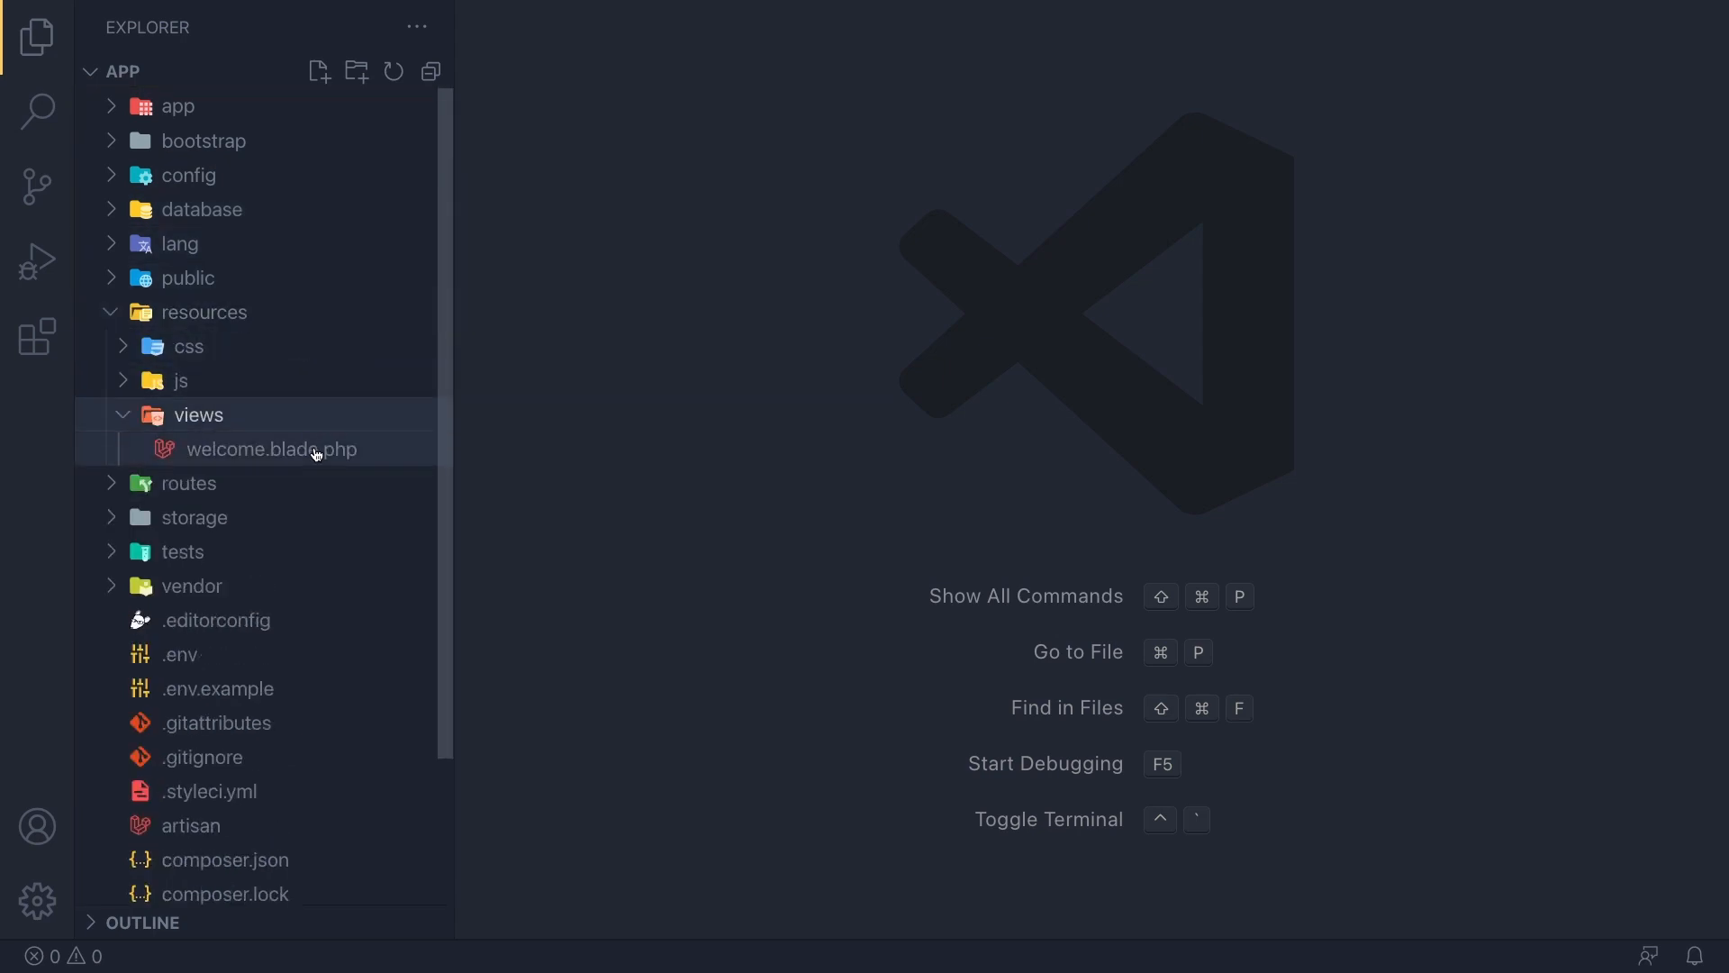
double_click(271, 449)
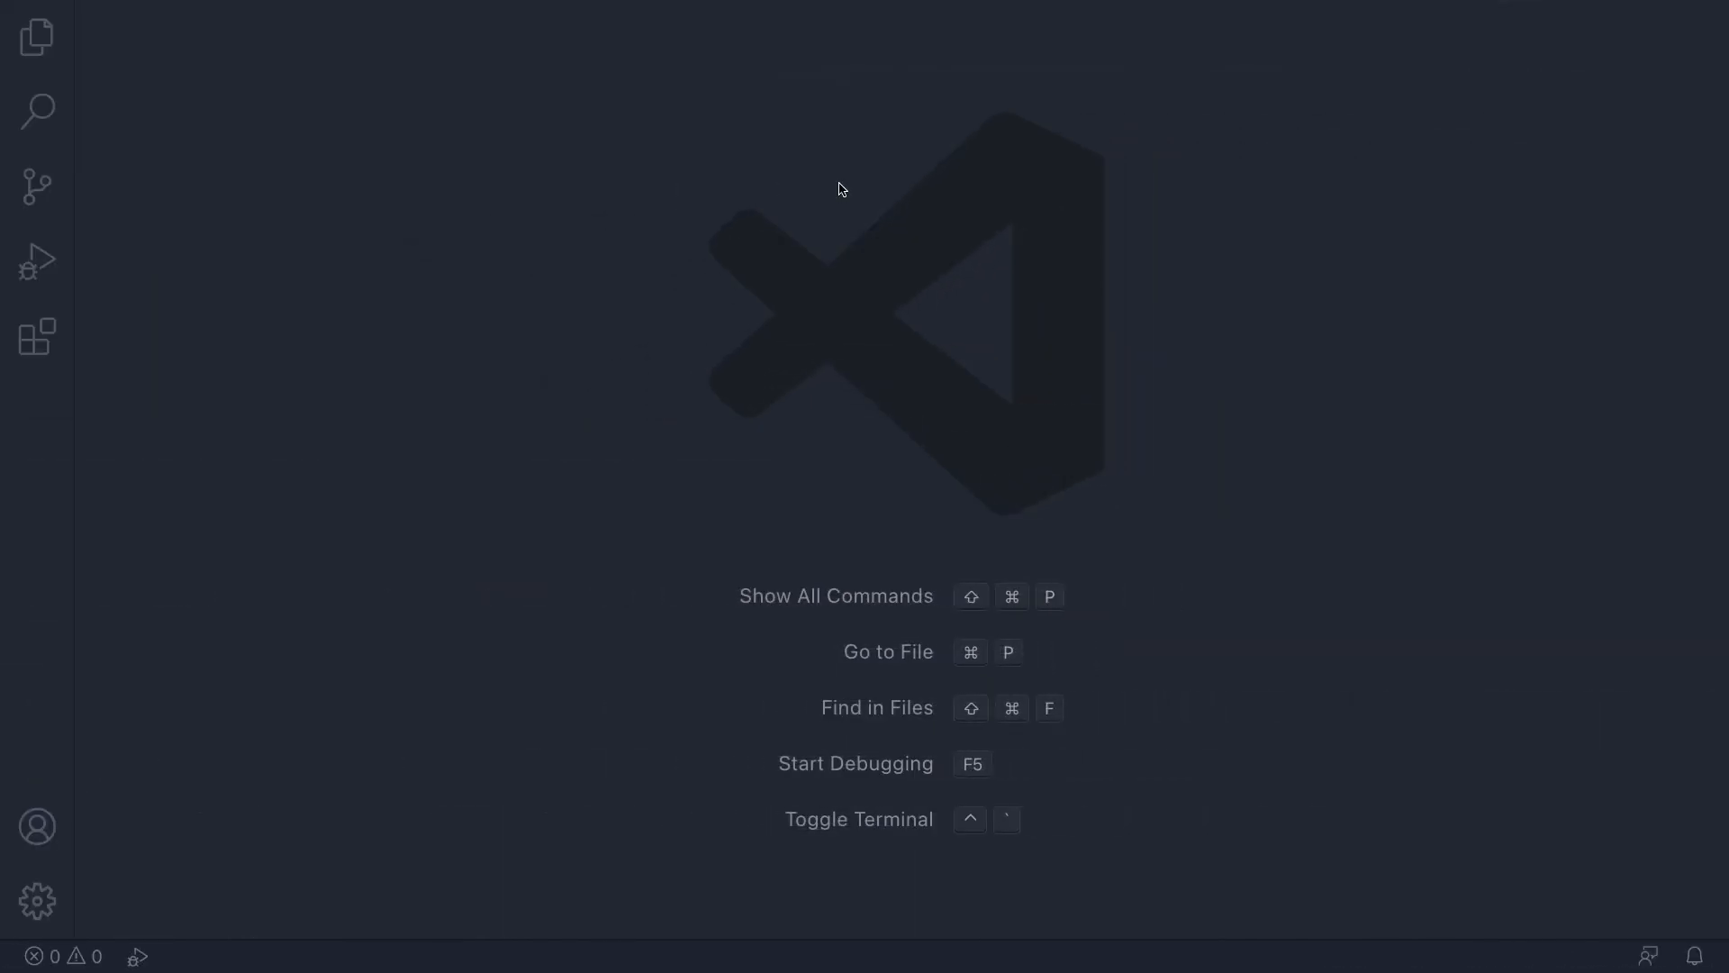
mouse_move(249, 407)
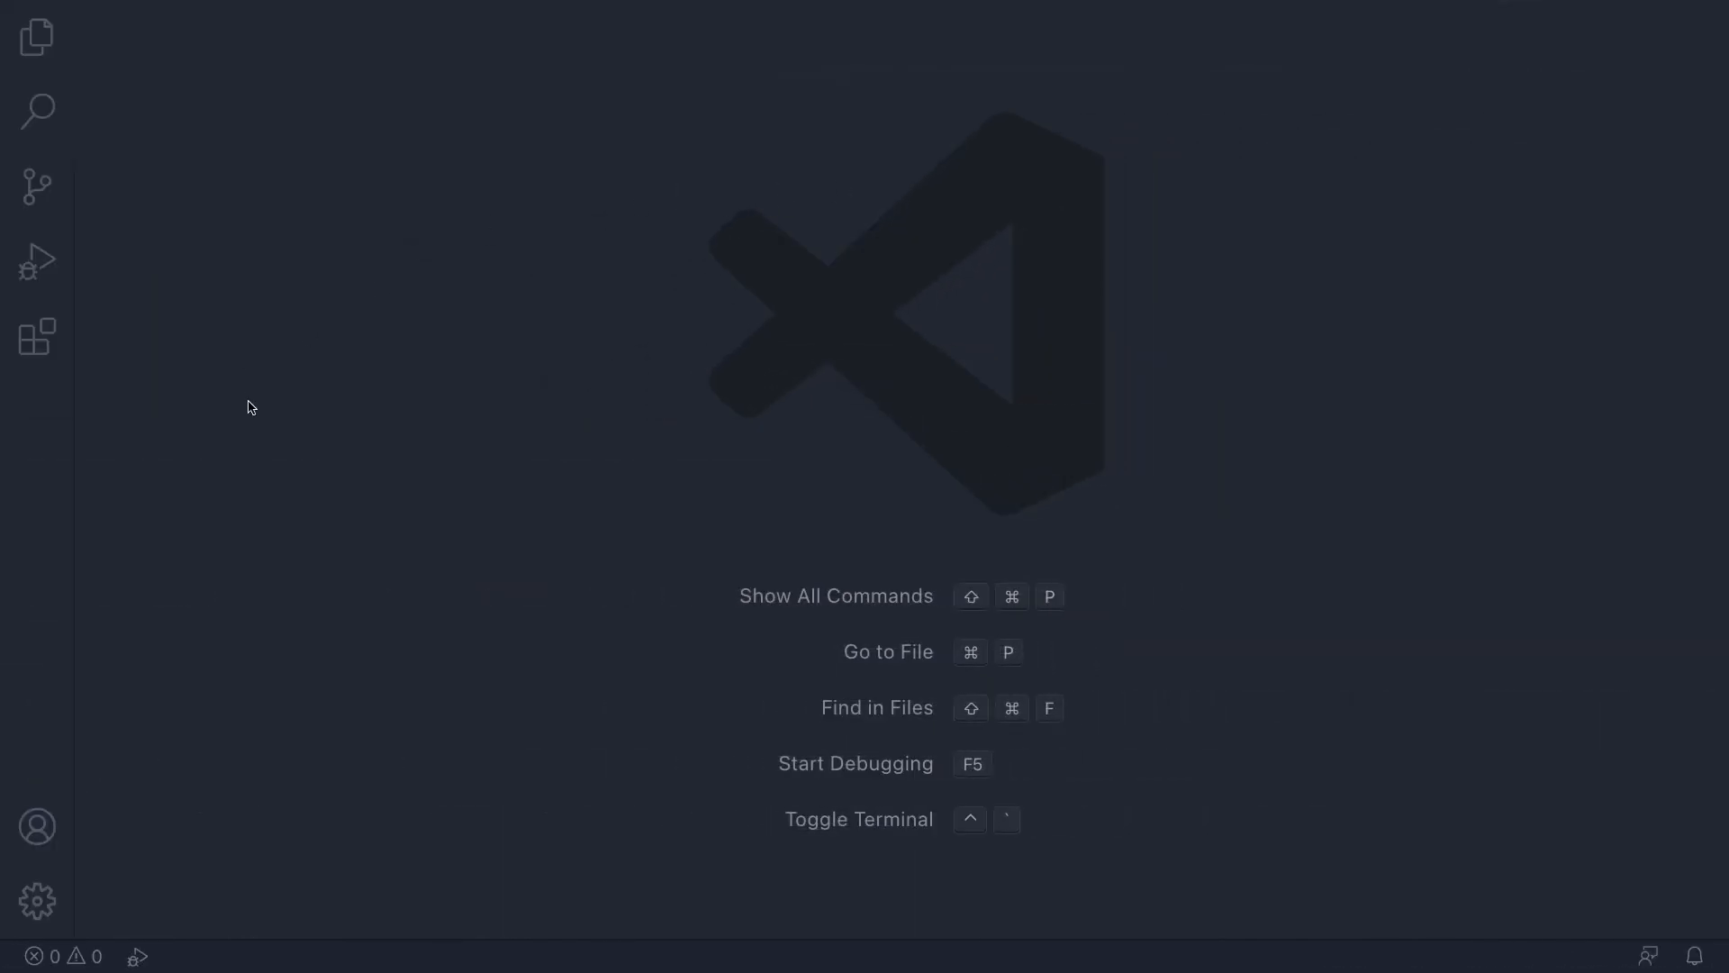
mouse_move(36, 36)
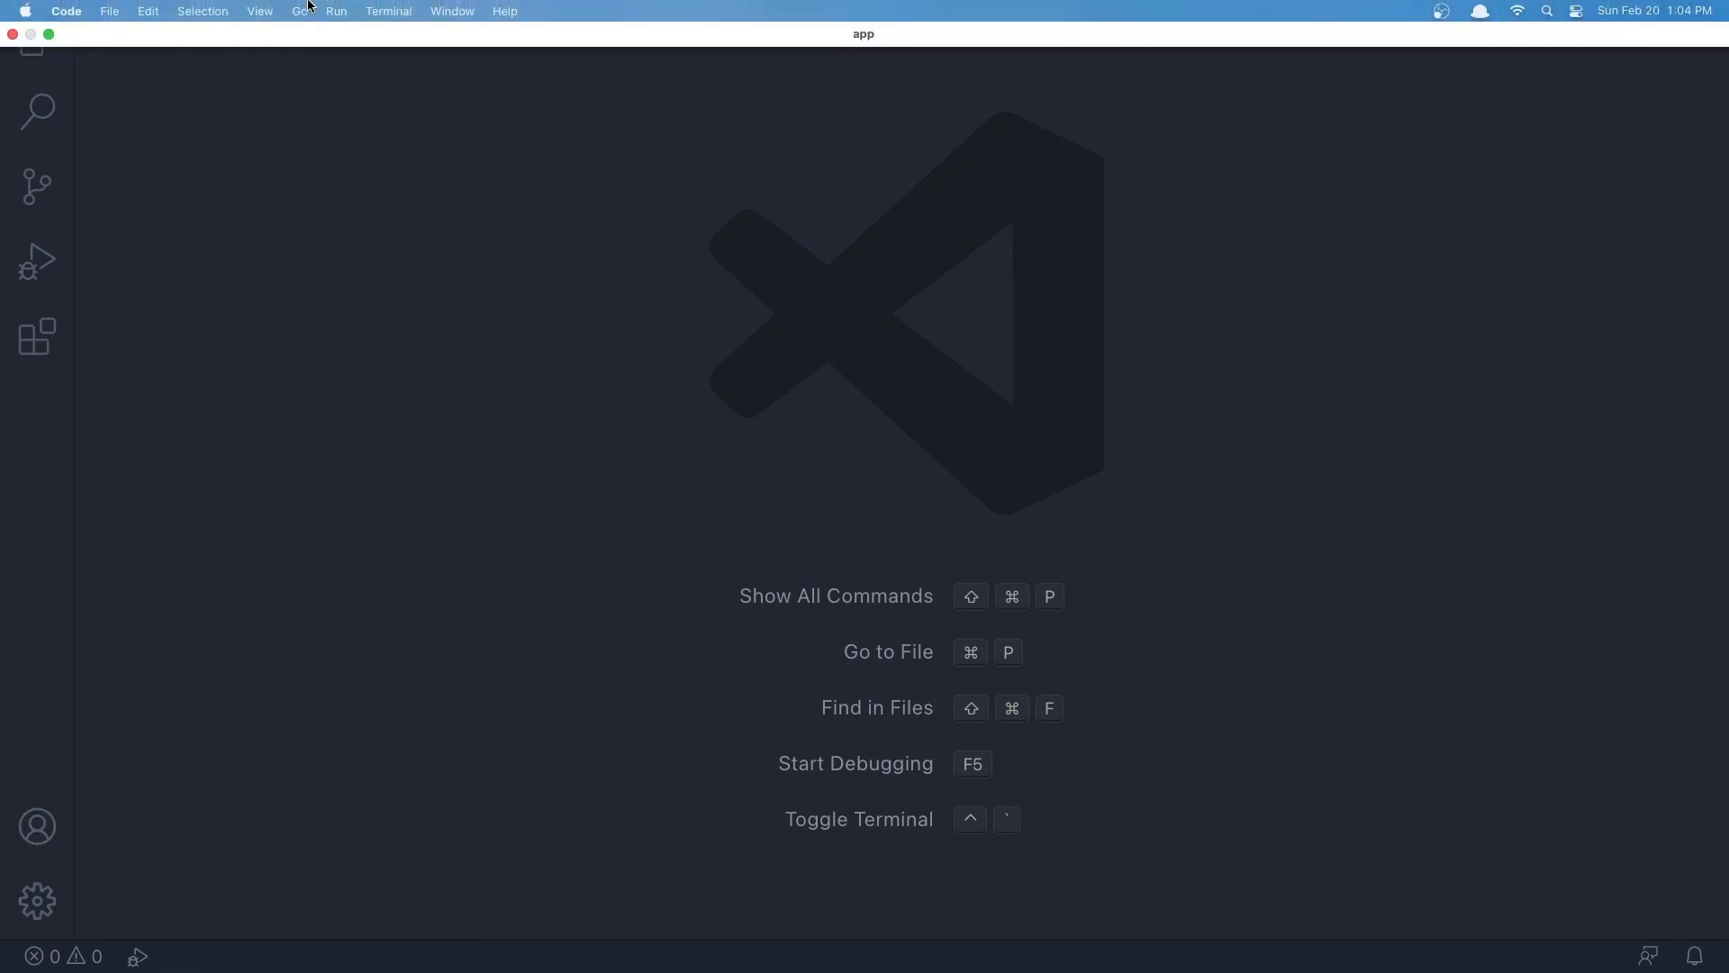
- Via View > Appearance, hide the status bar and then the activity bar
click(260, 11)
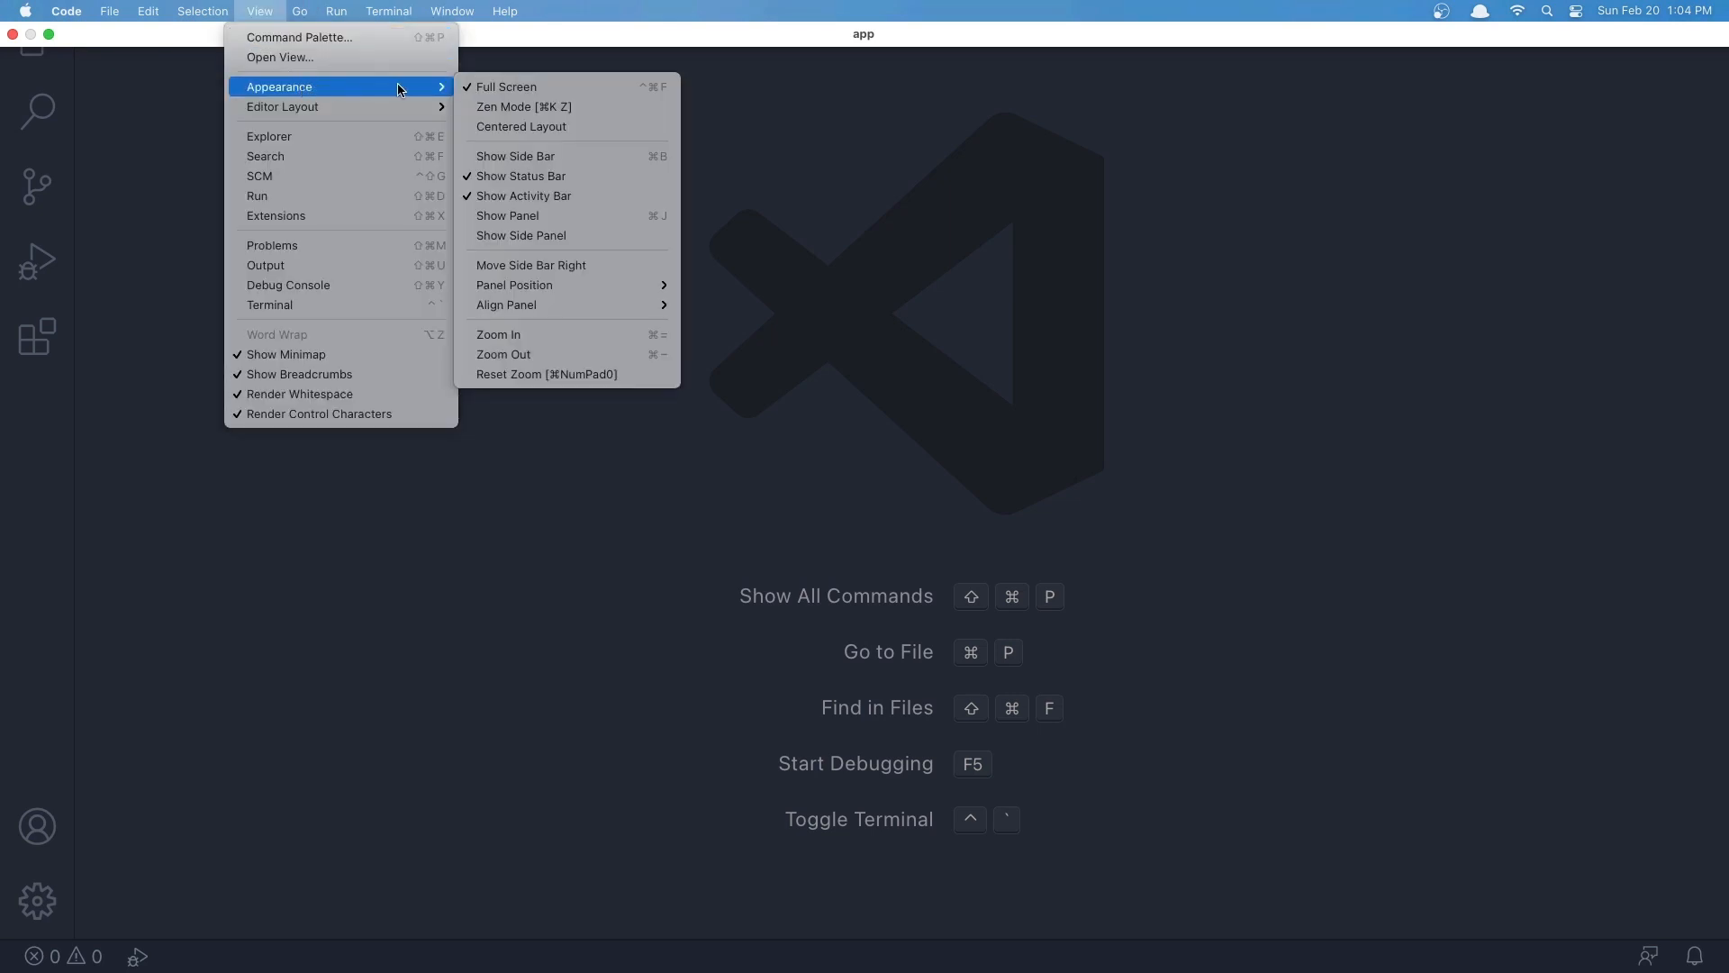
mouse_move(519, 176)
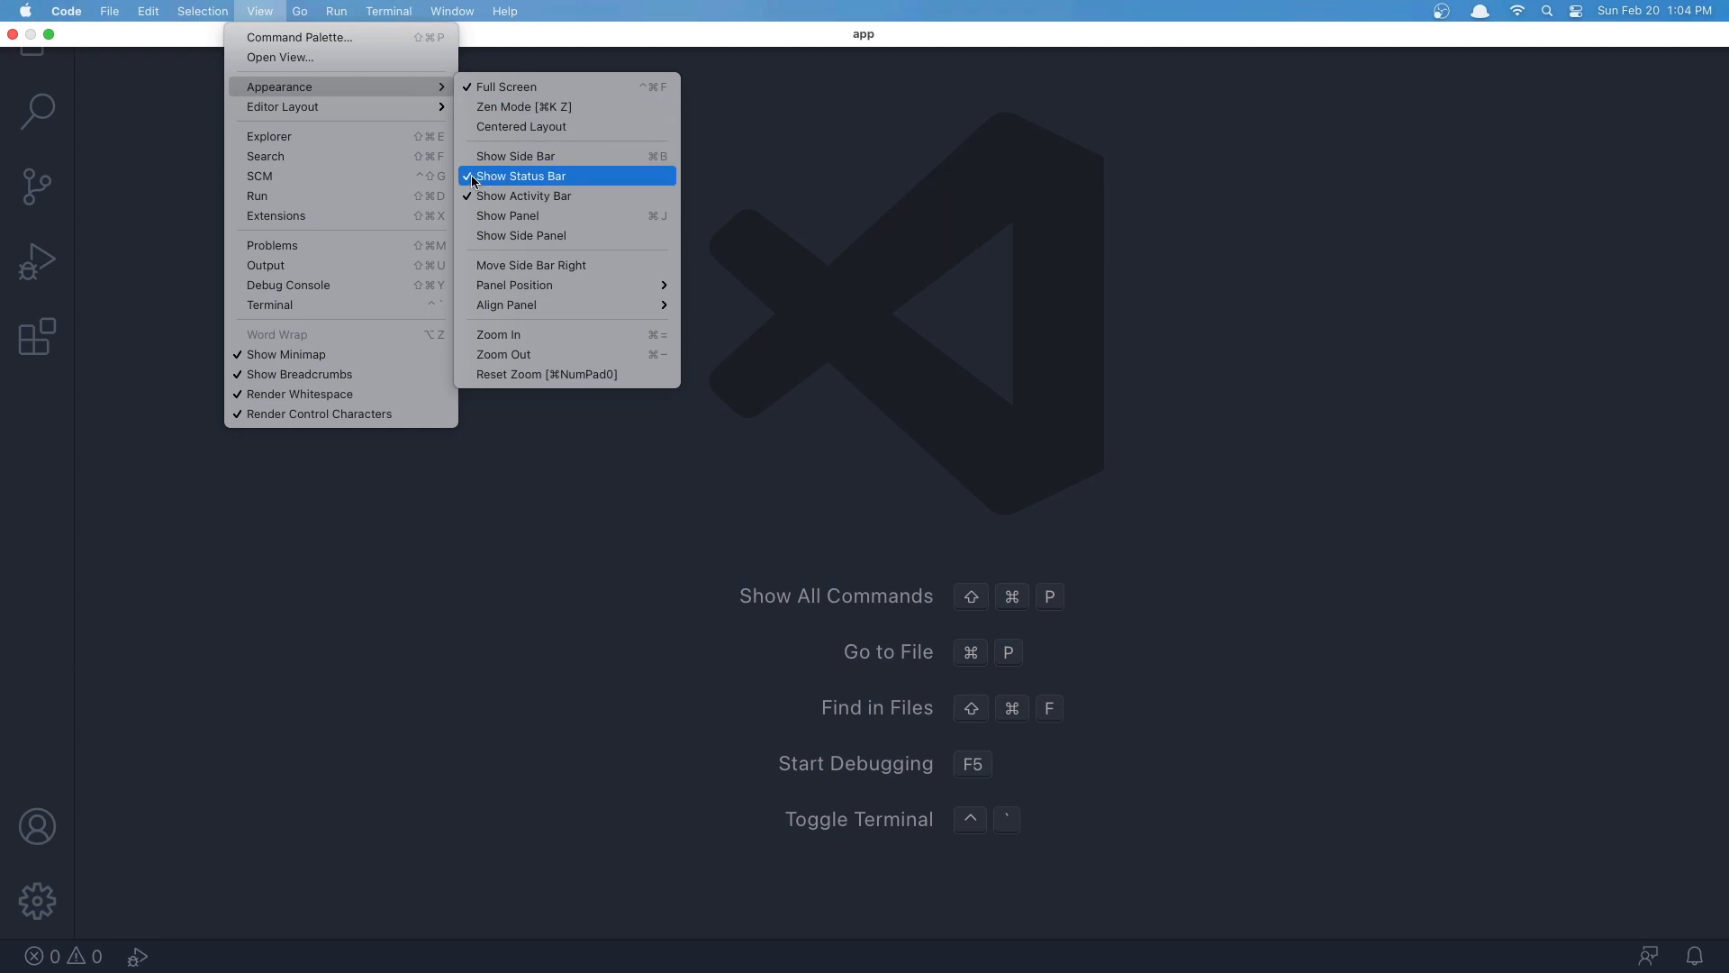
click(521, 176)
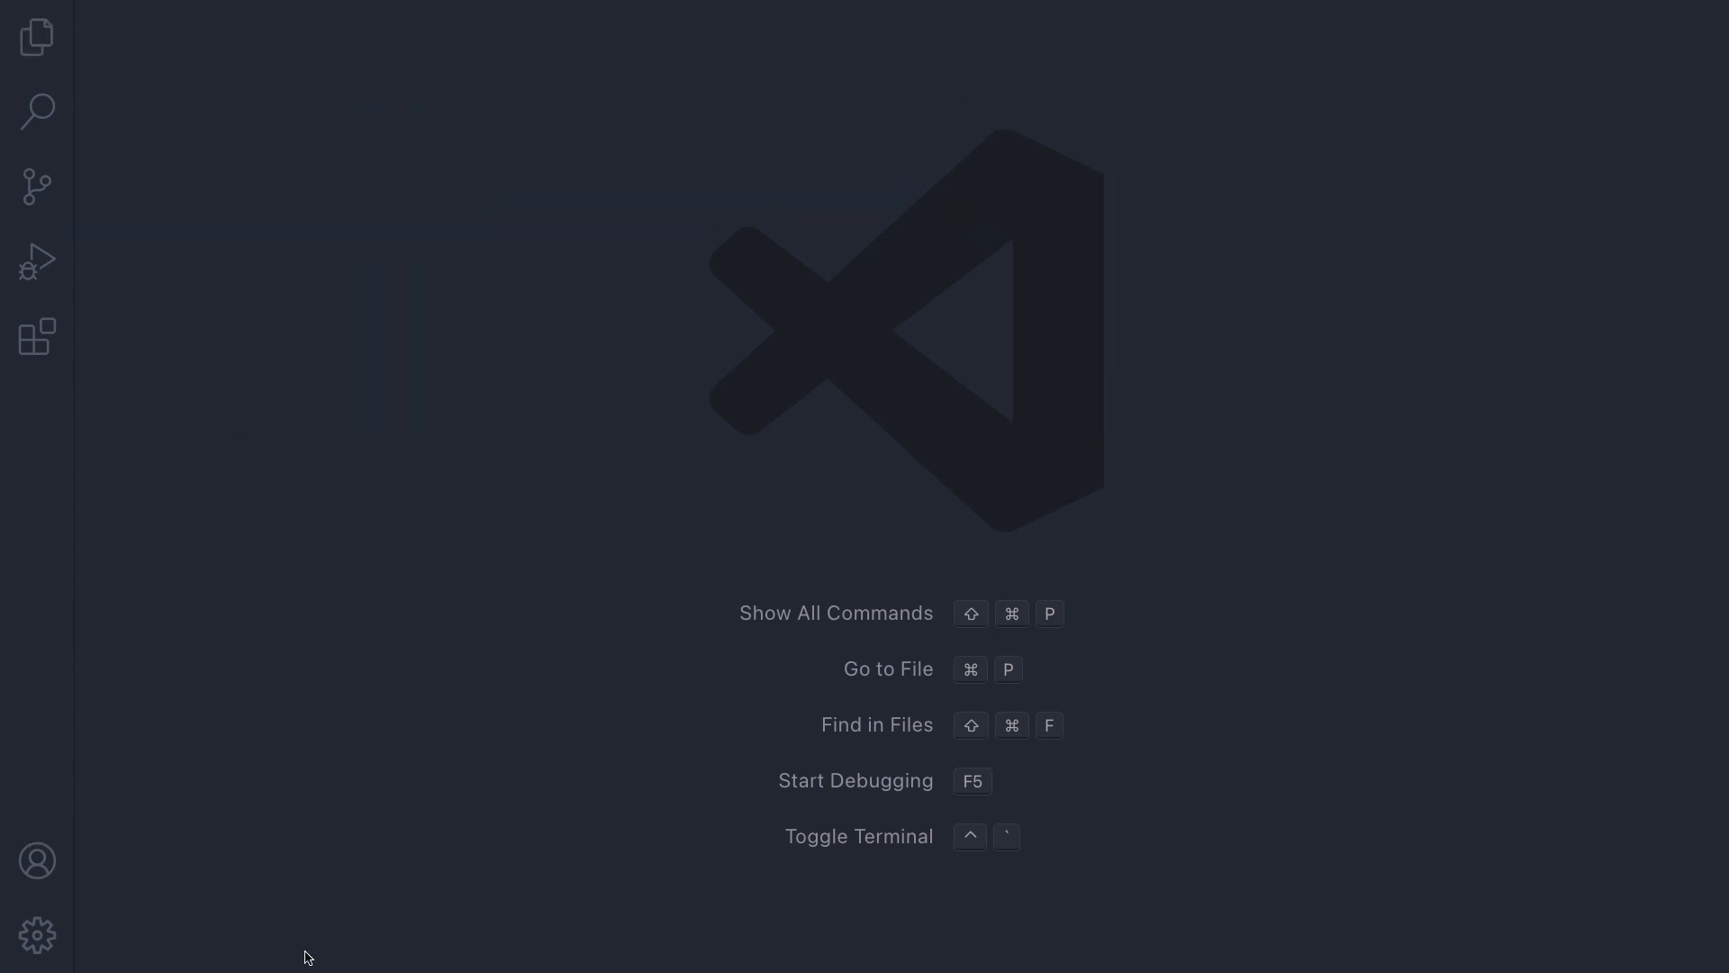
click(260, 11)
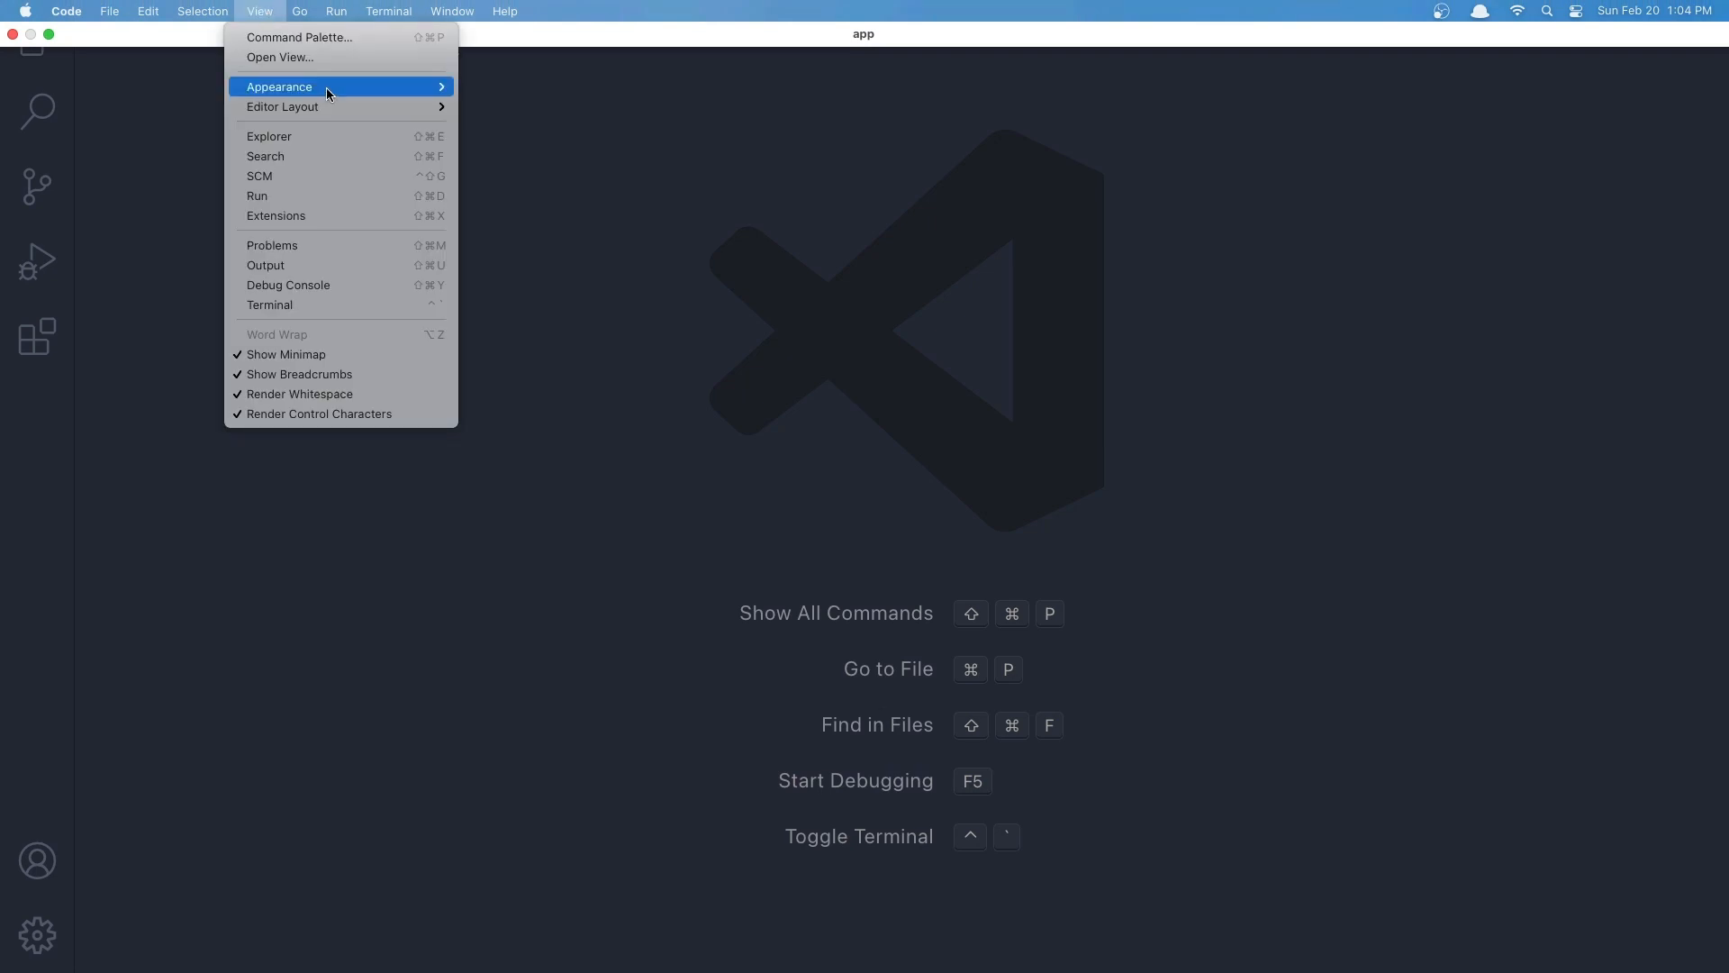
click(280, 86)
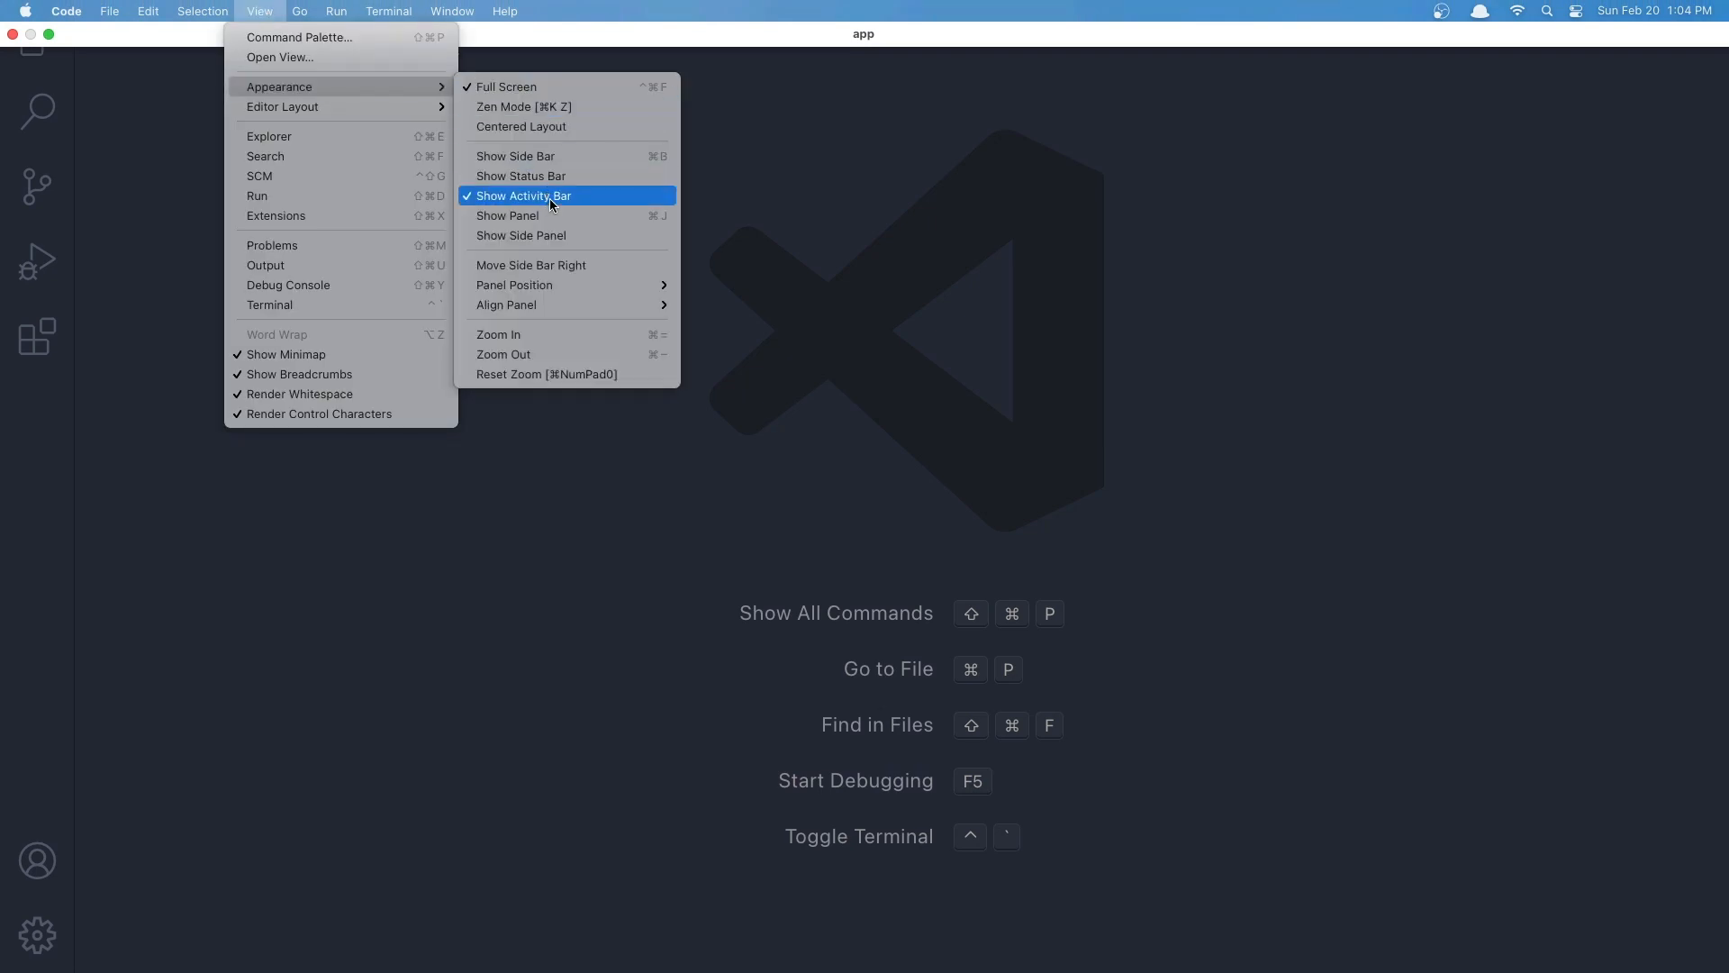
click(524, 196)
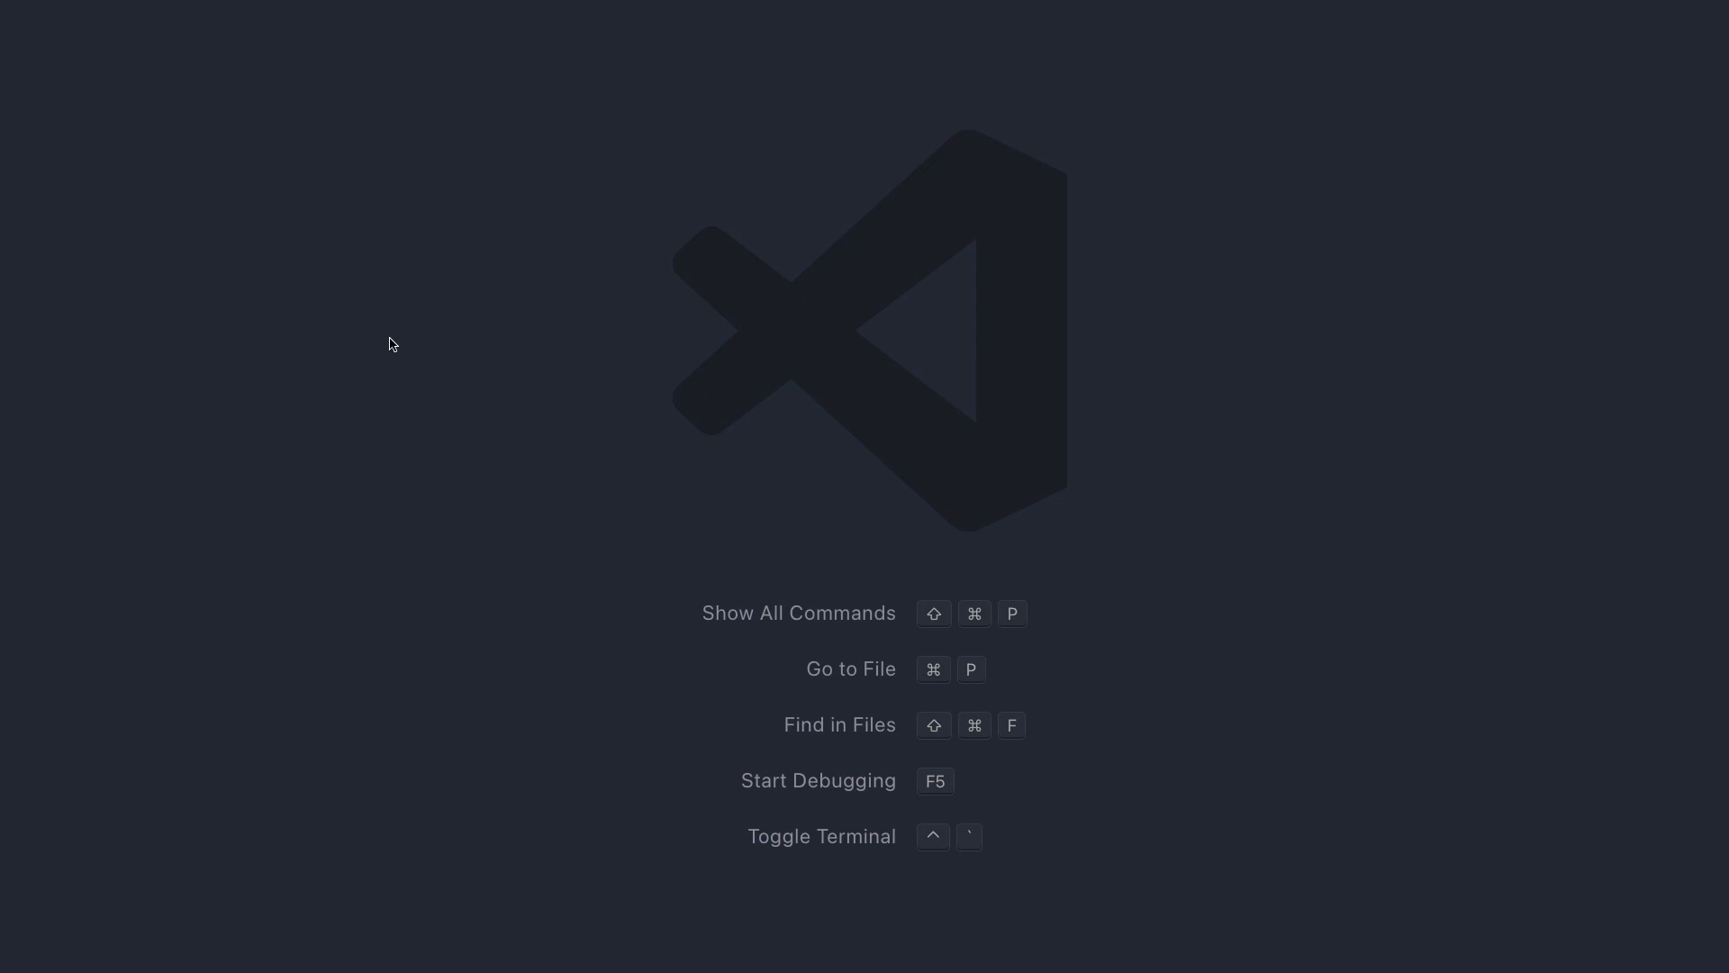
mouse_move(503, 6)
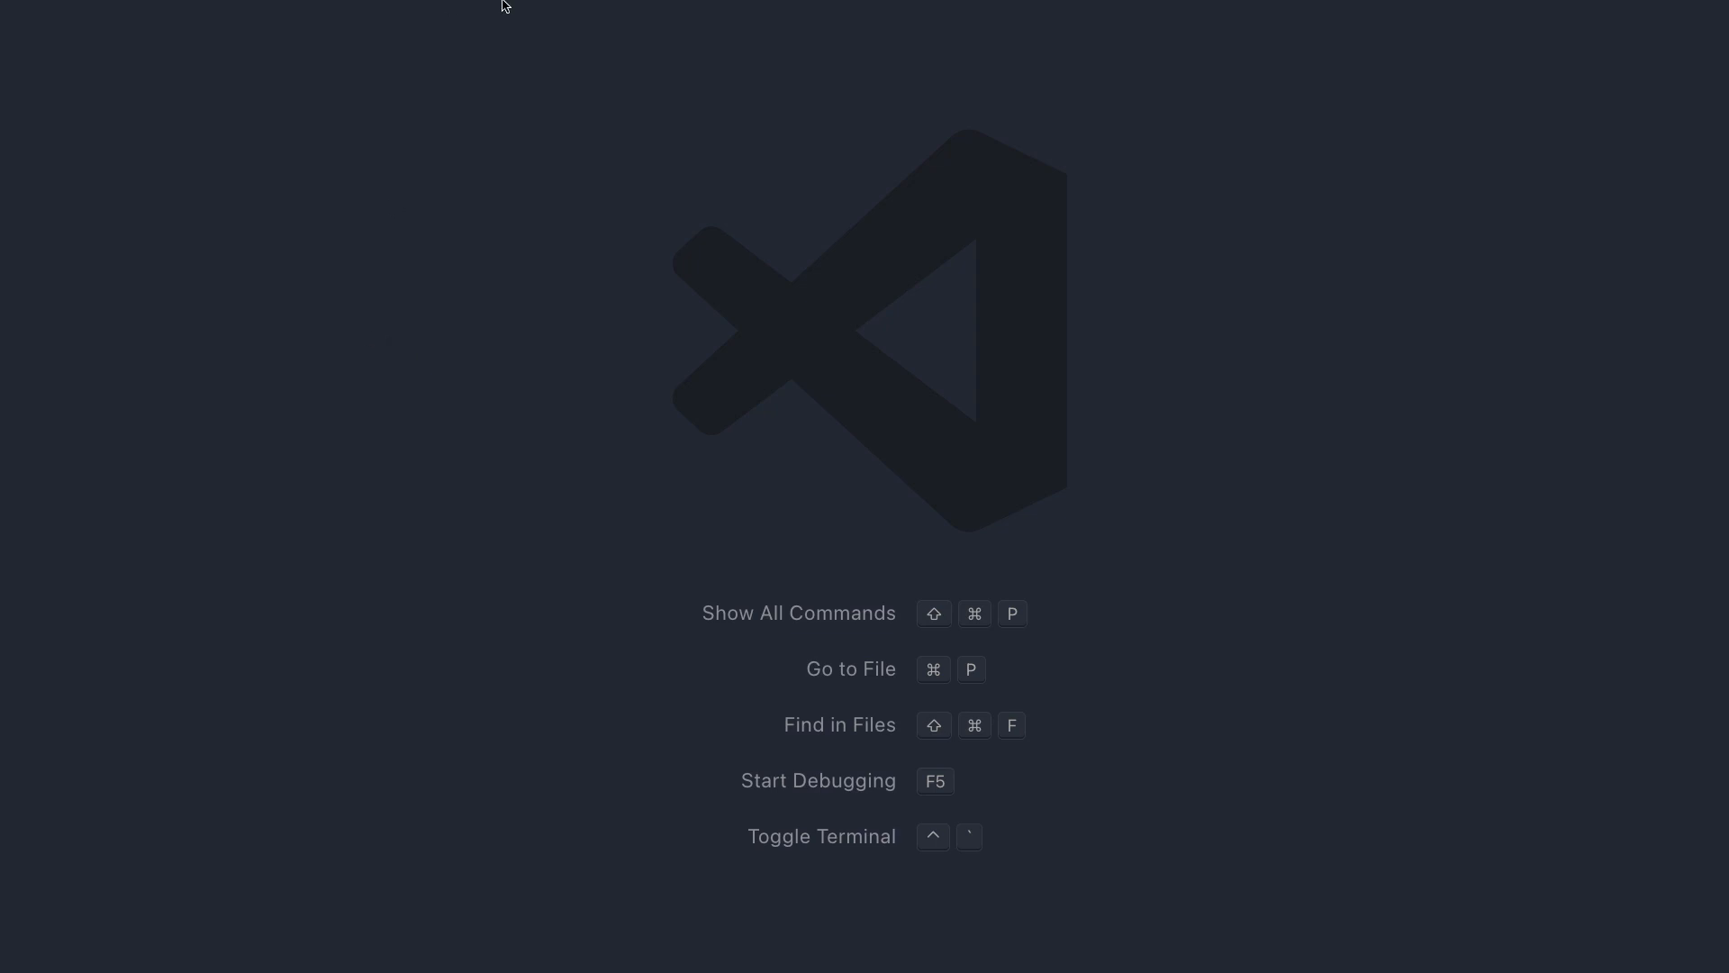